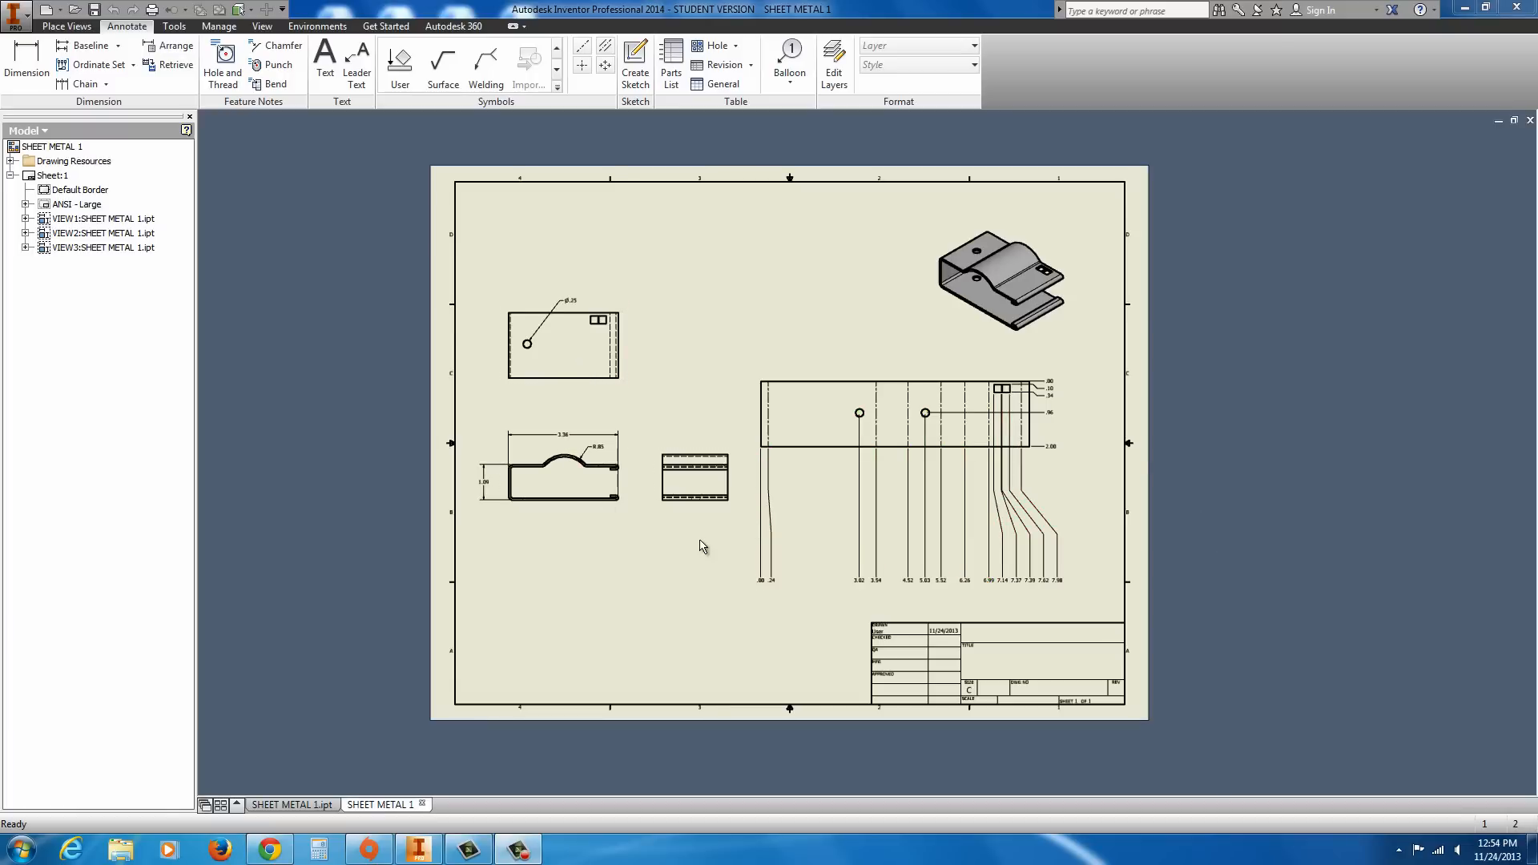
mouse_move(604, 262)
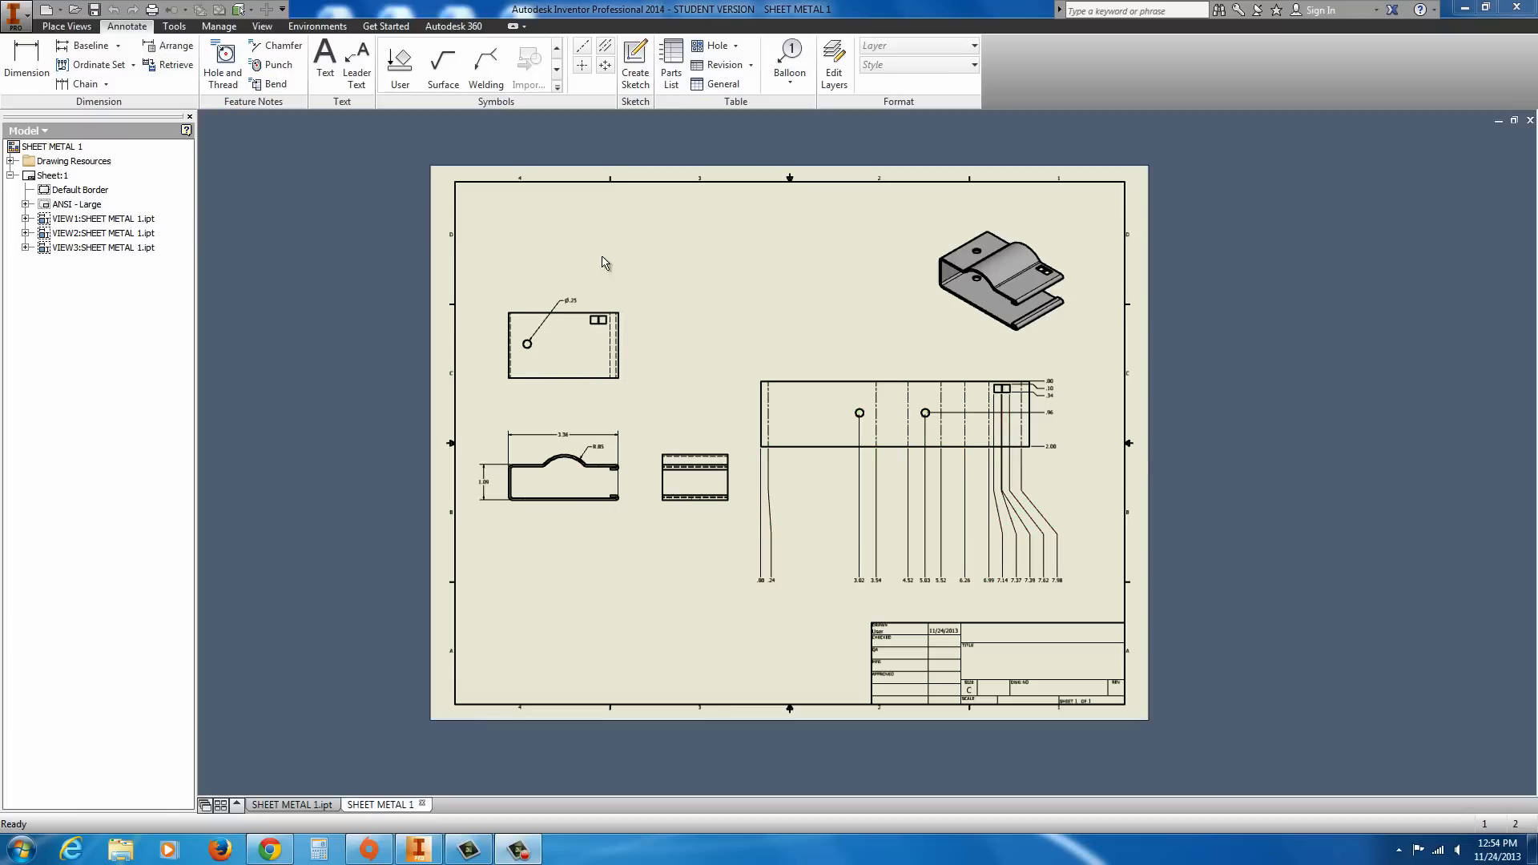
- Create a new Sheet Metal.ipt part (Part3) and begin a 2D sketch on an origin plane
click(560, 471)
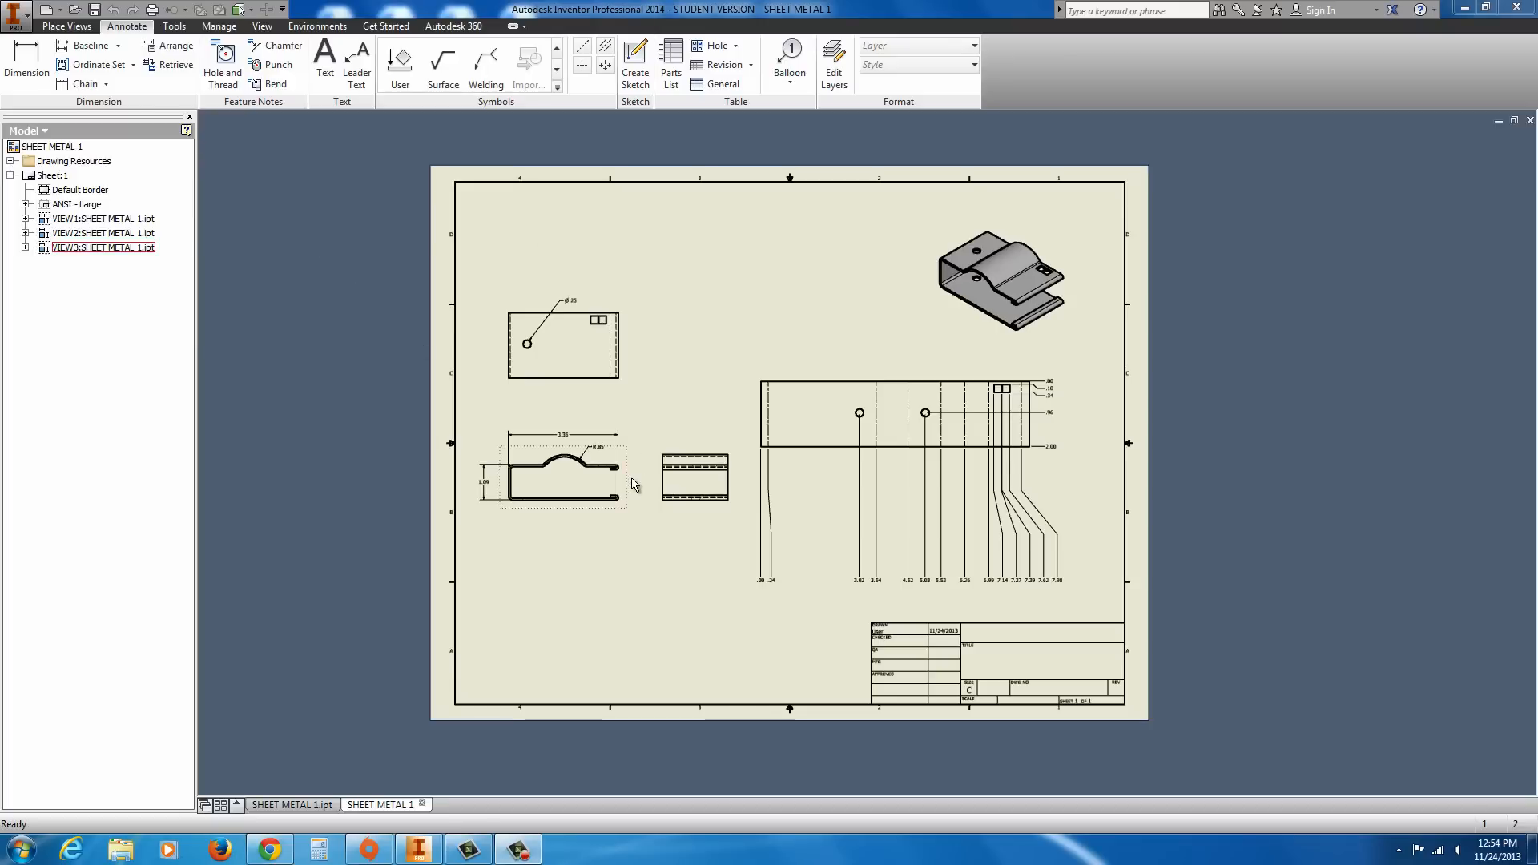
click(814, 535)
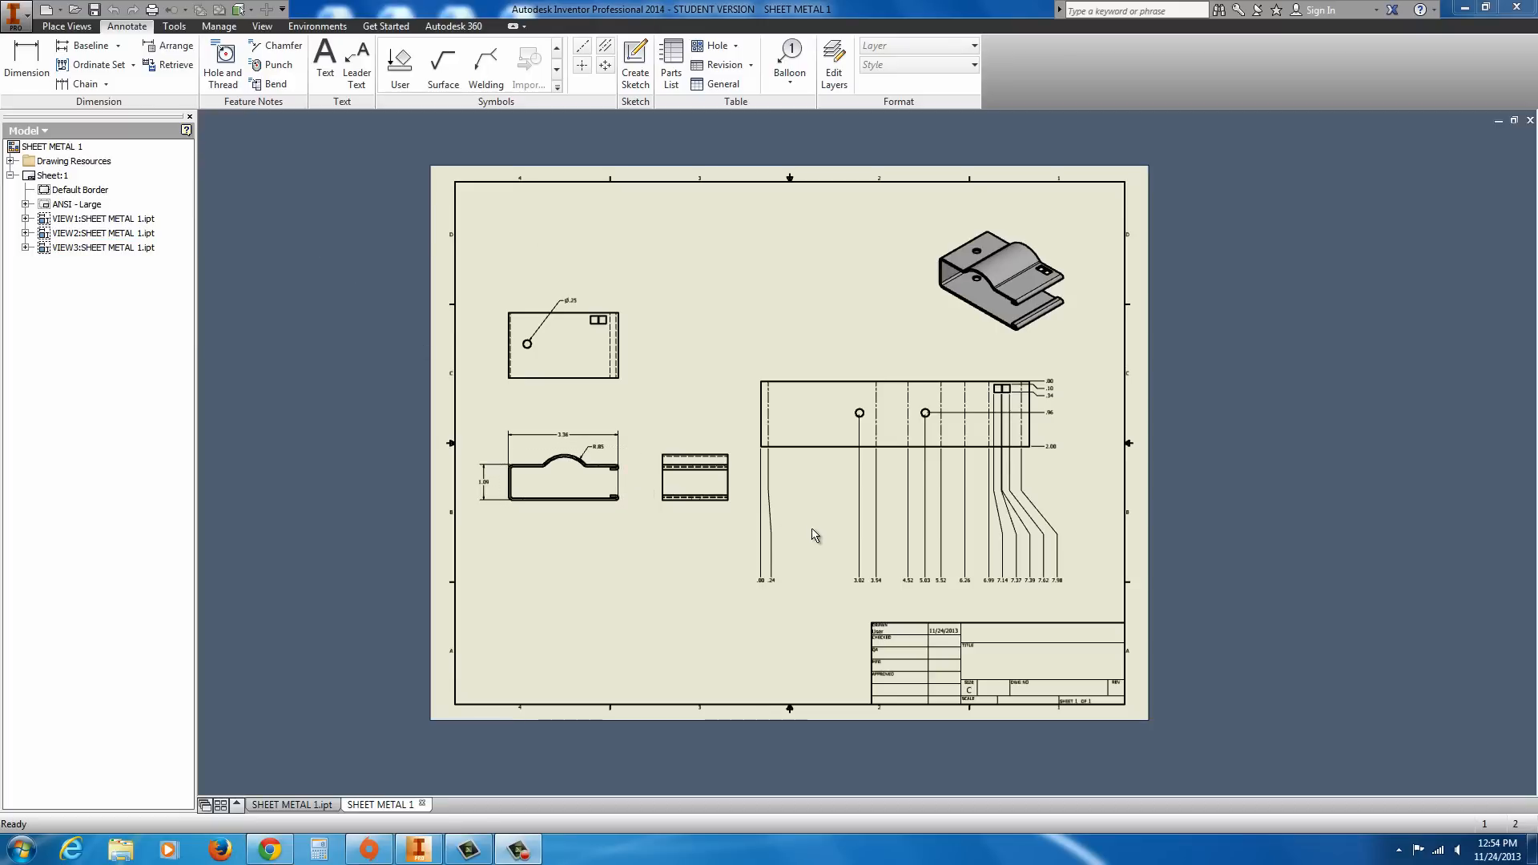
mouse_move(510, 270)
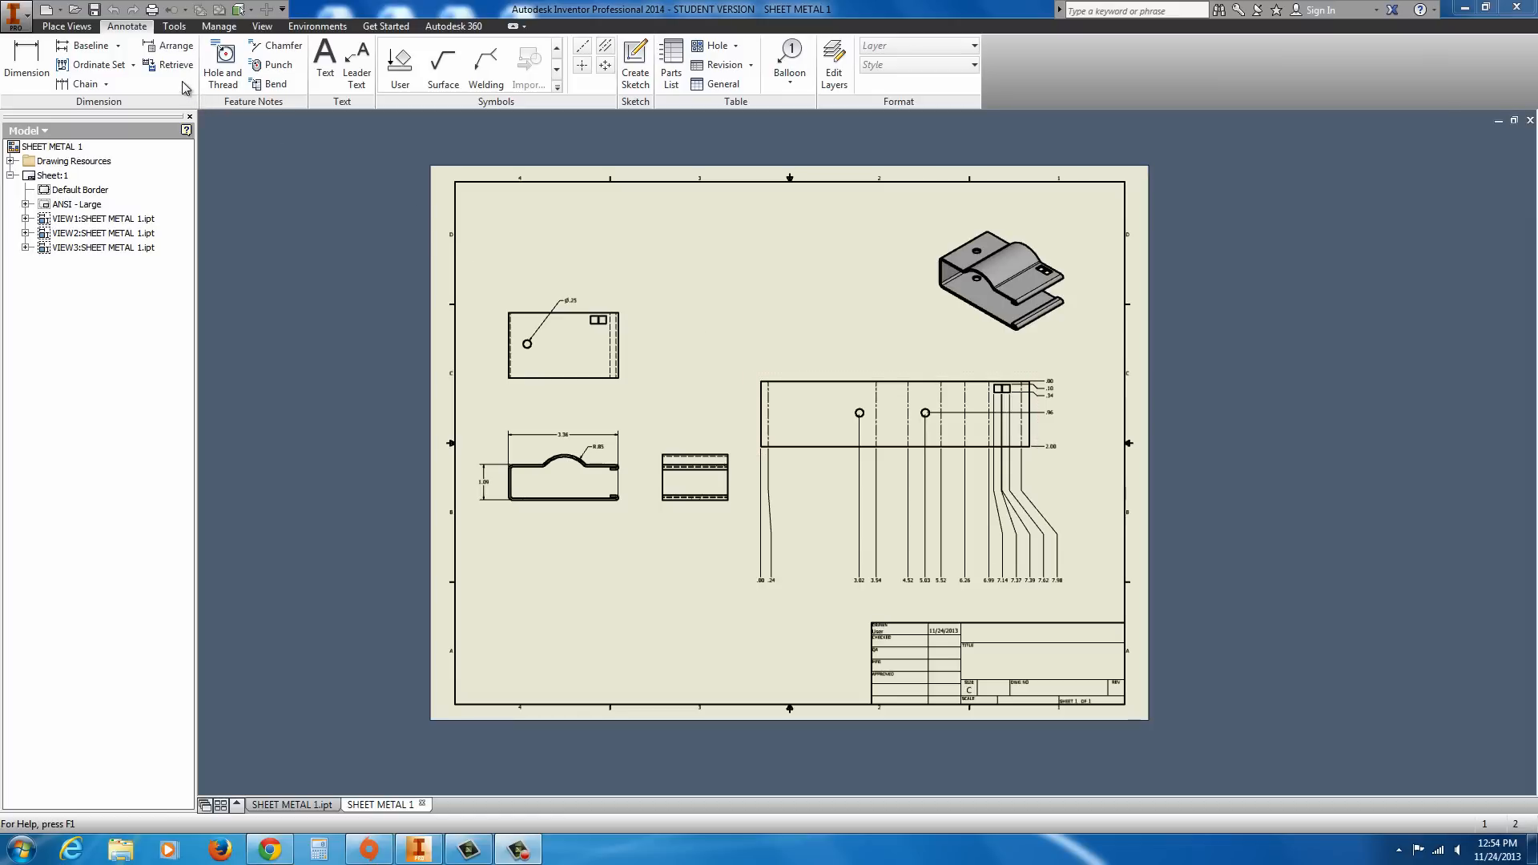
click(16, 10)
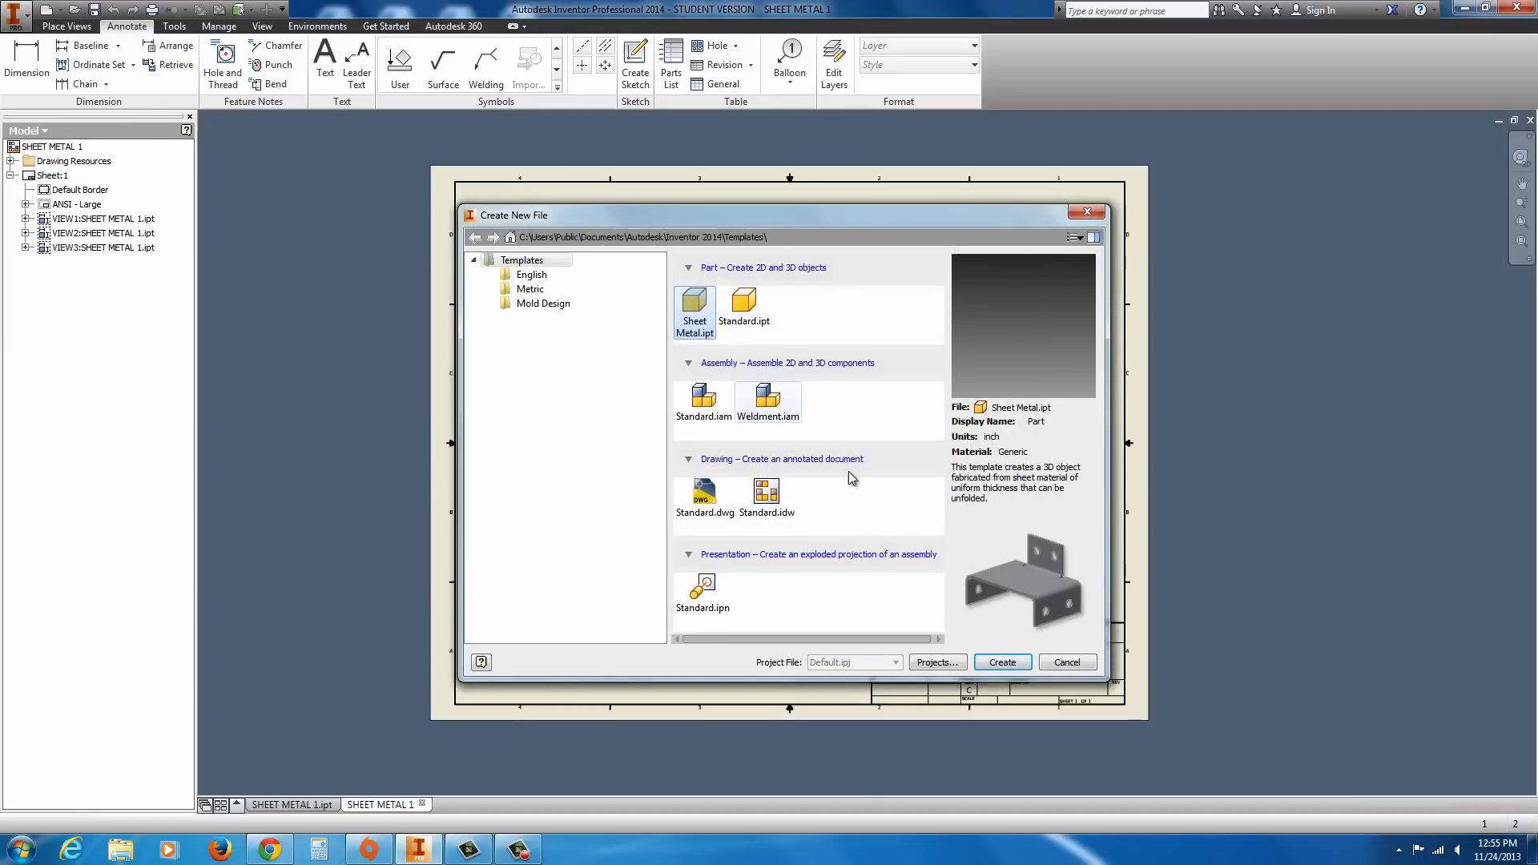
click(1002, 663)
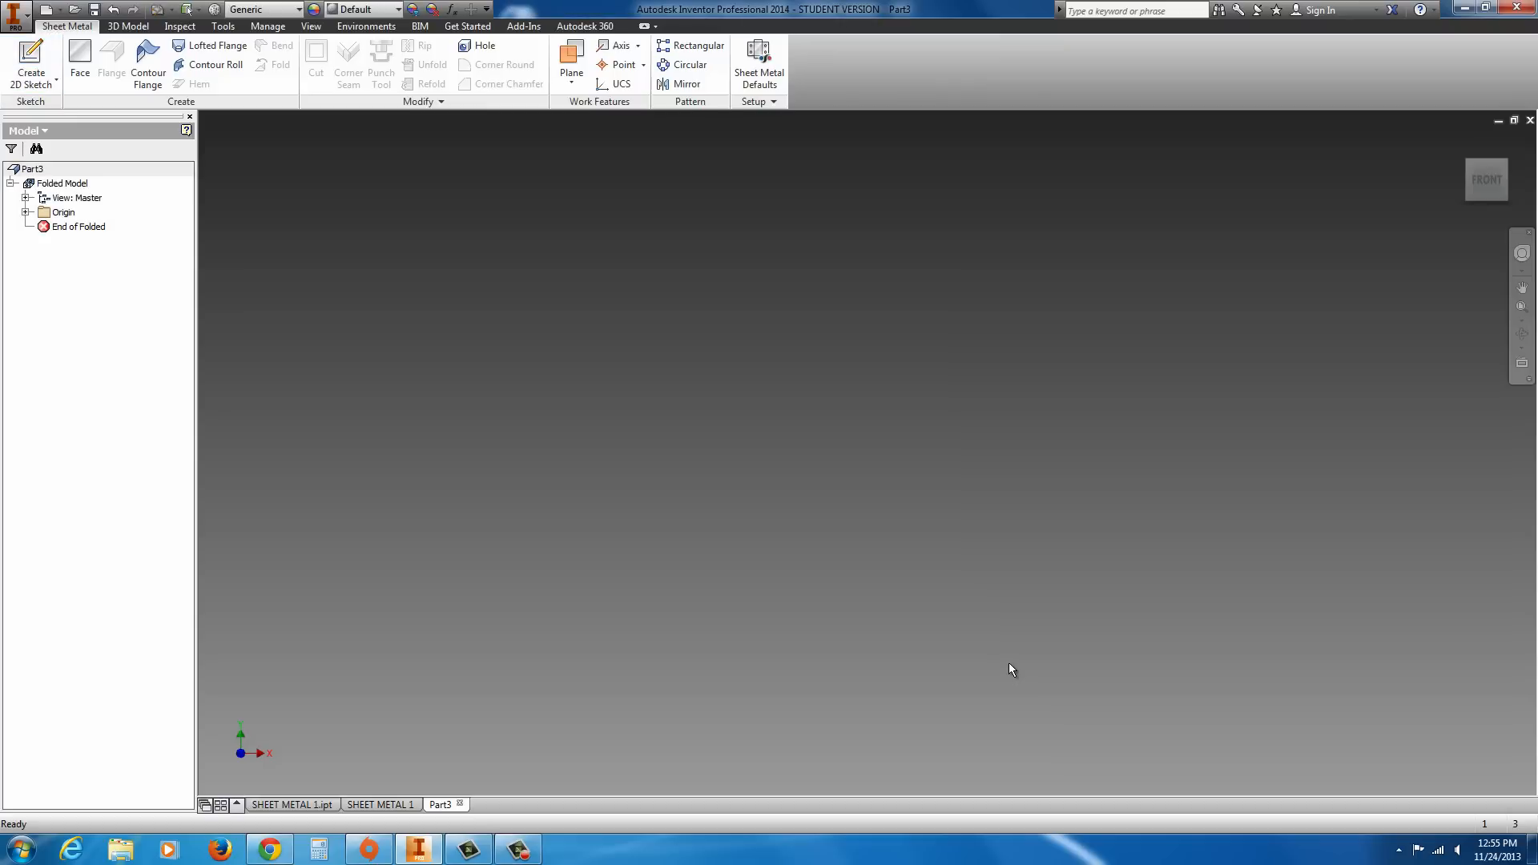
click(31, 65)
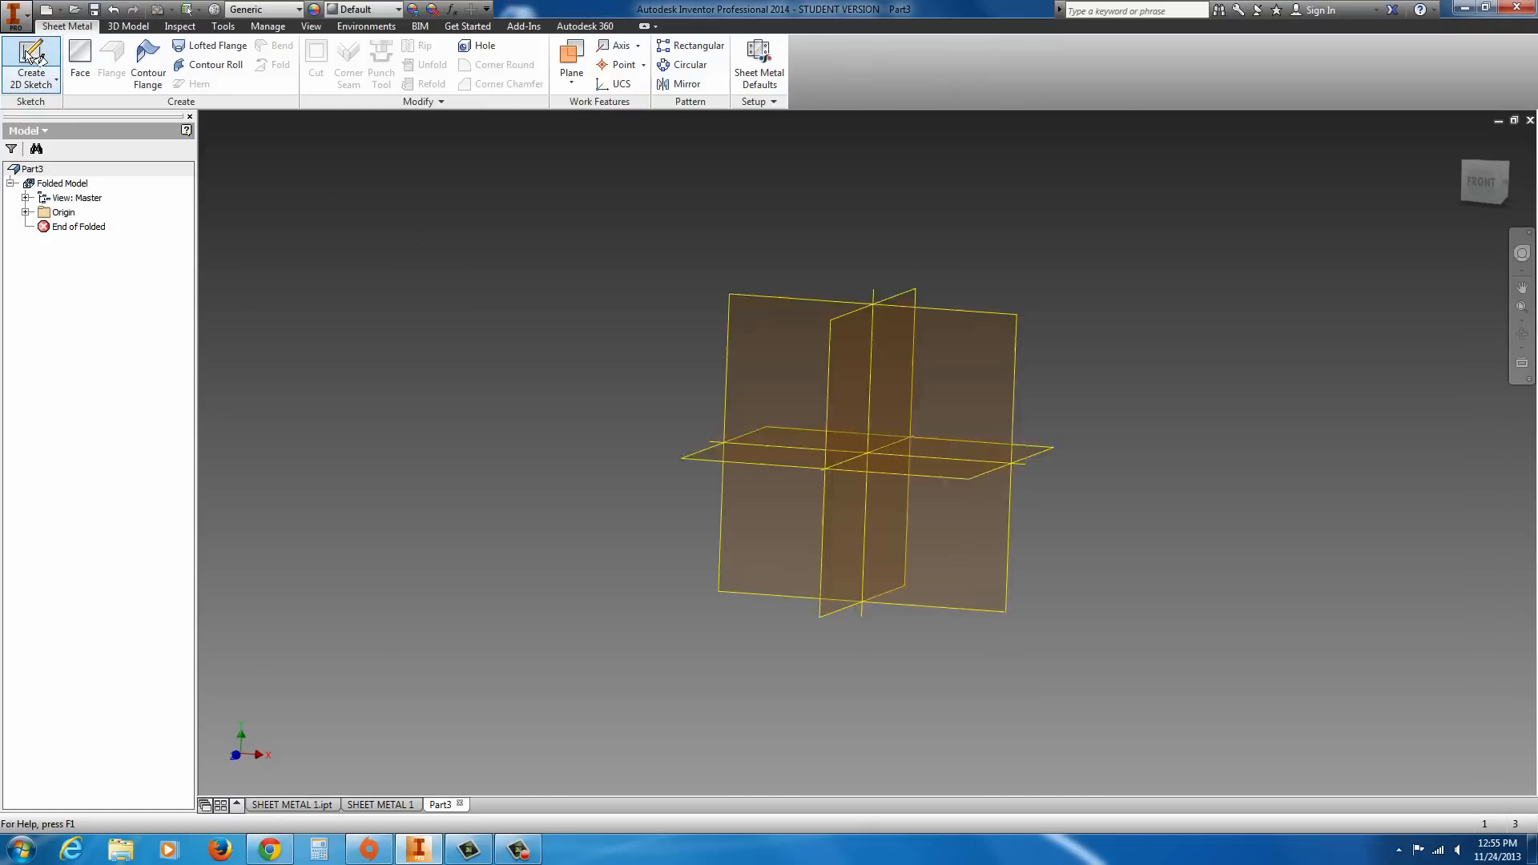
click(31, 66)
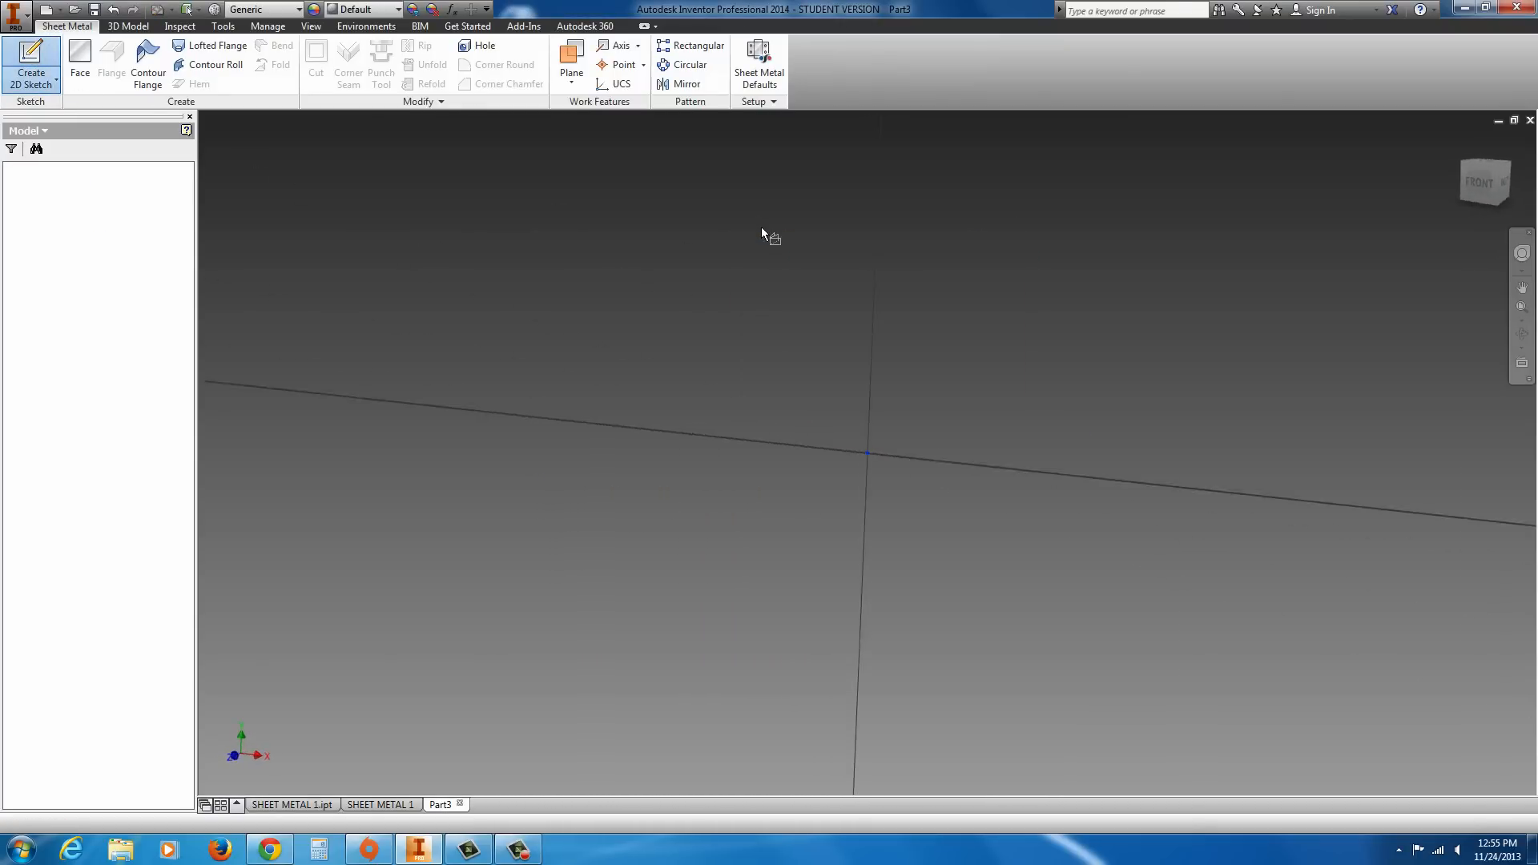
- Place a 1.500-diameter circle at the origin and a Two Point Center 3.000 x 1.000 rectangle
click(30, 62)
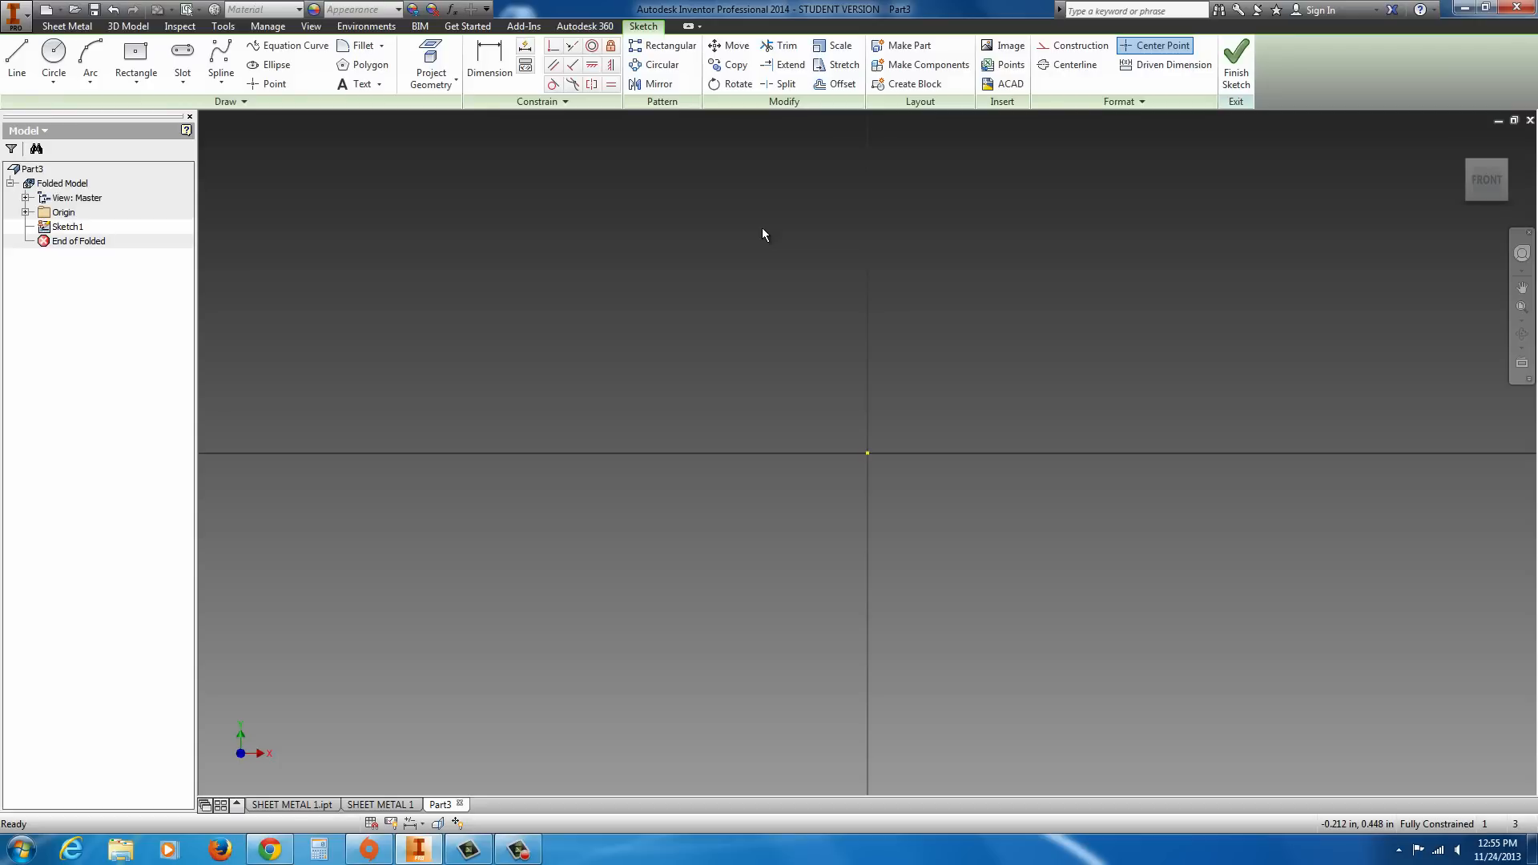
mouse_move(472, 193)
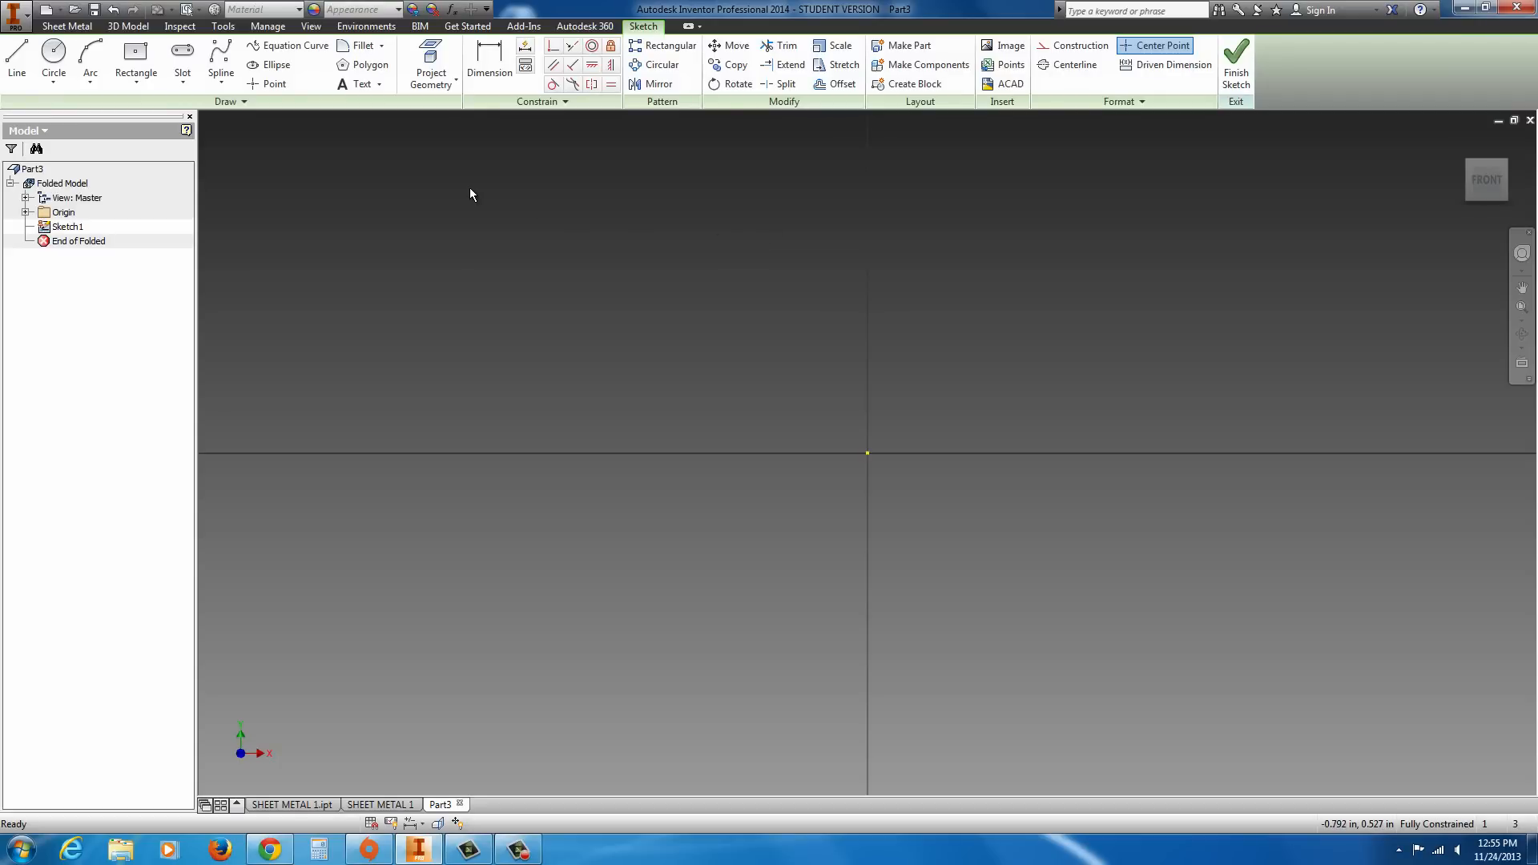
click(91, 58)
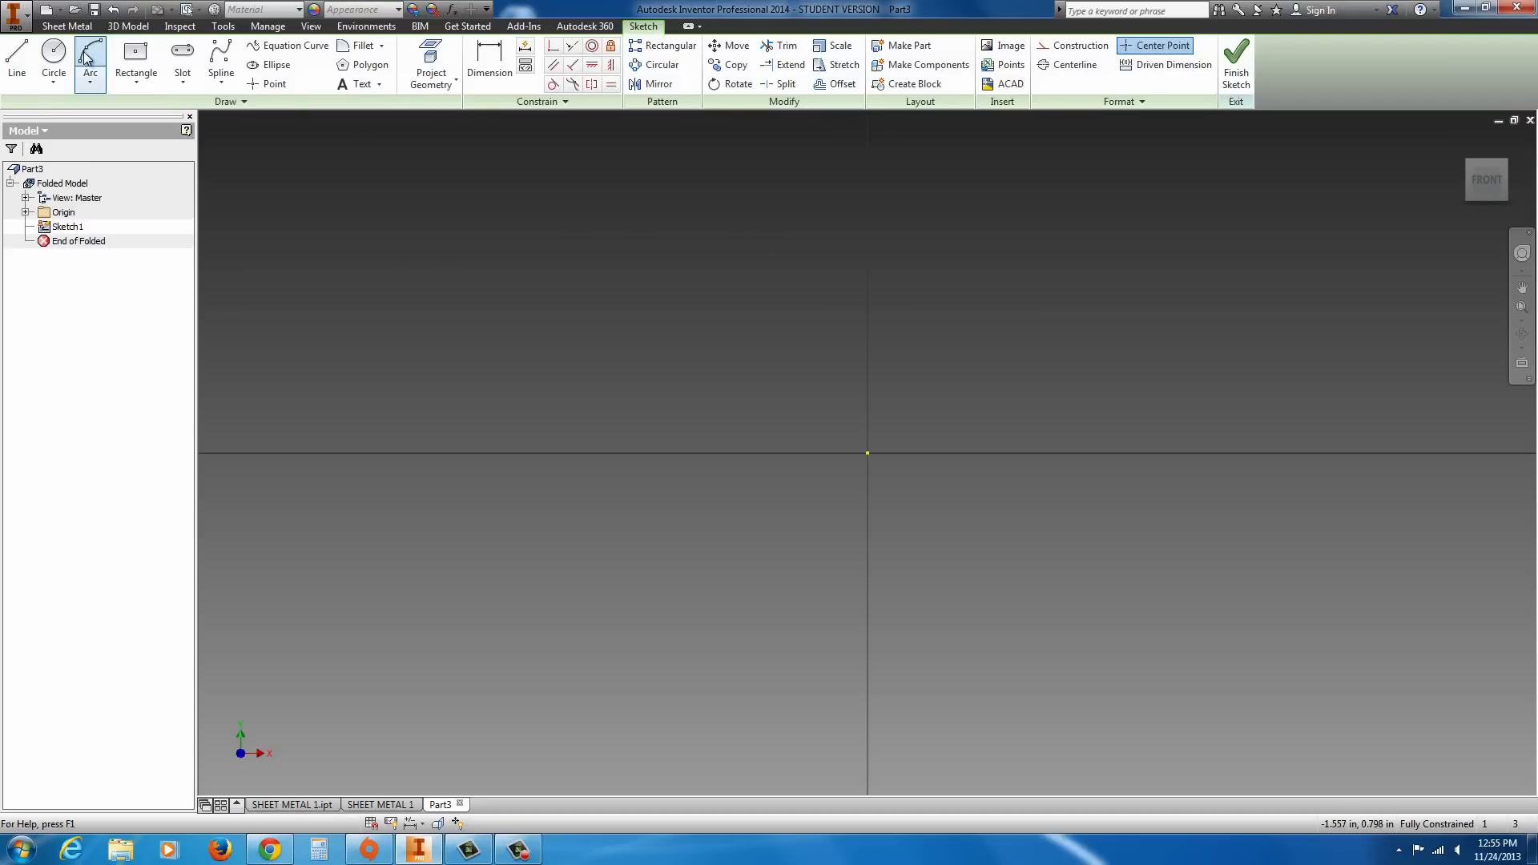
click(53, 65)
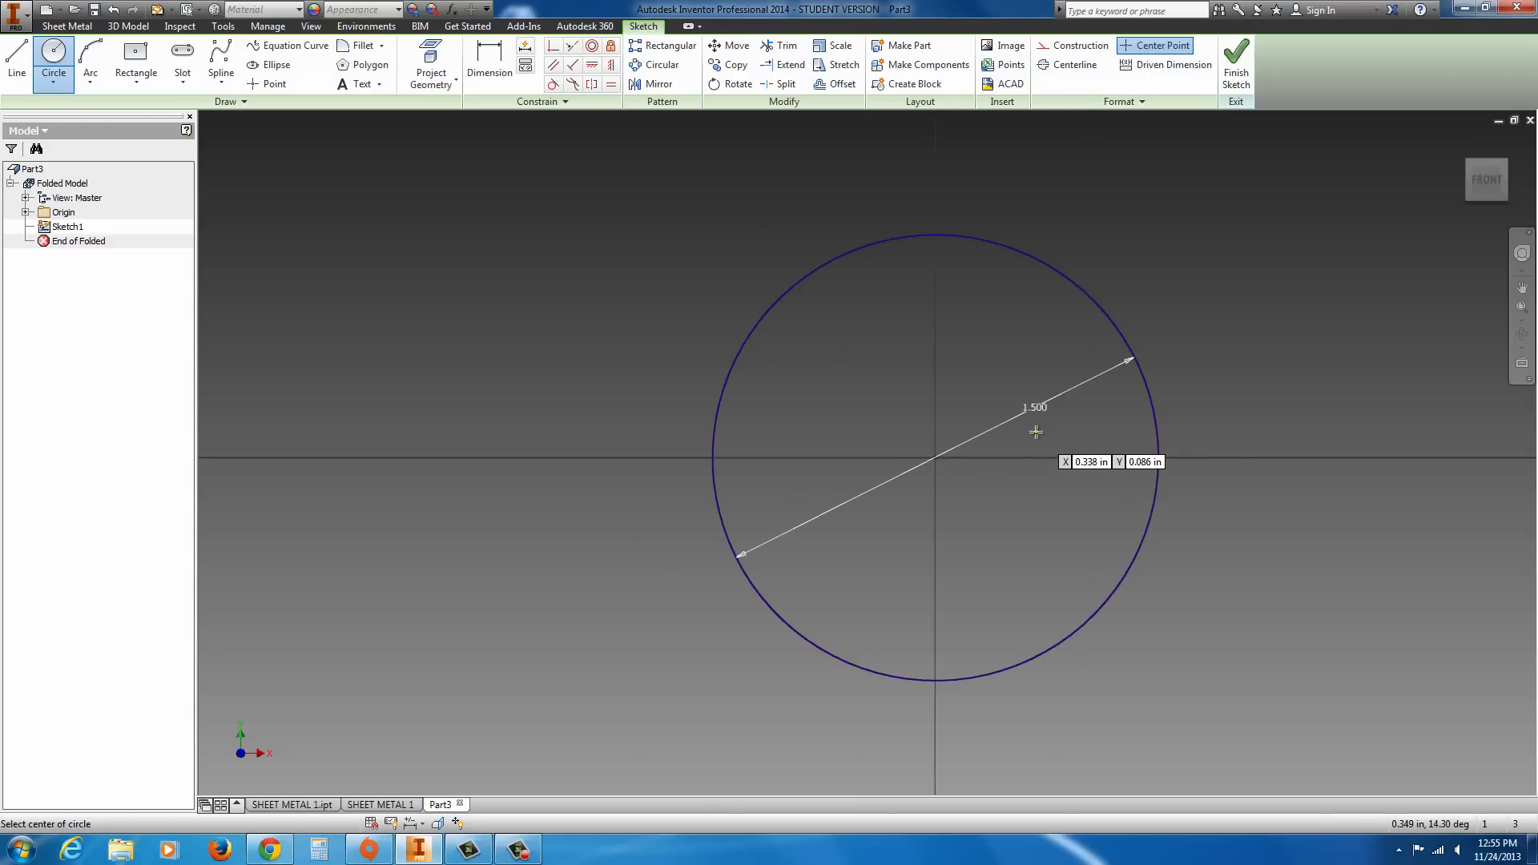
click(135, 73)
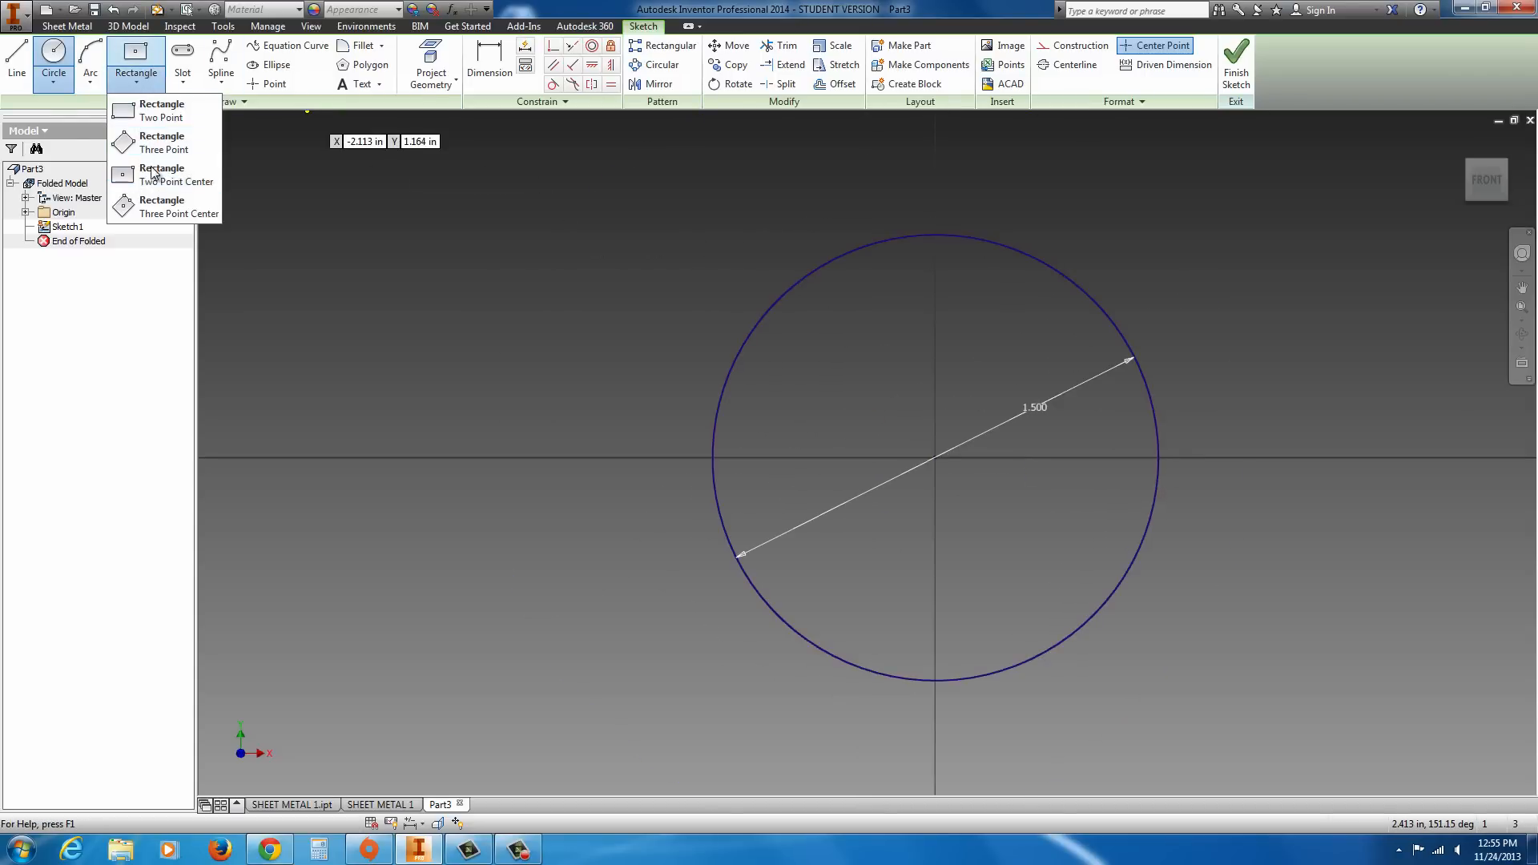
mouse_move(165, 175)
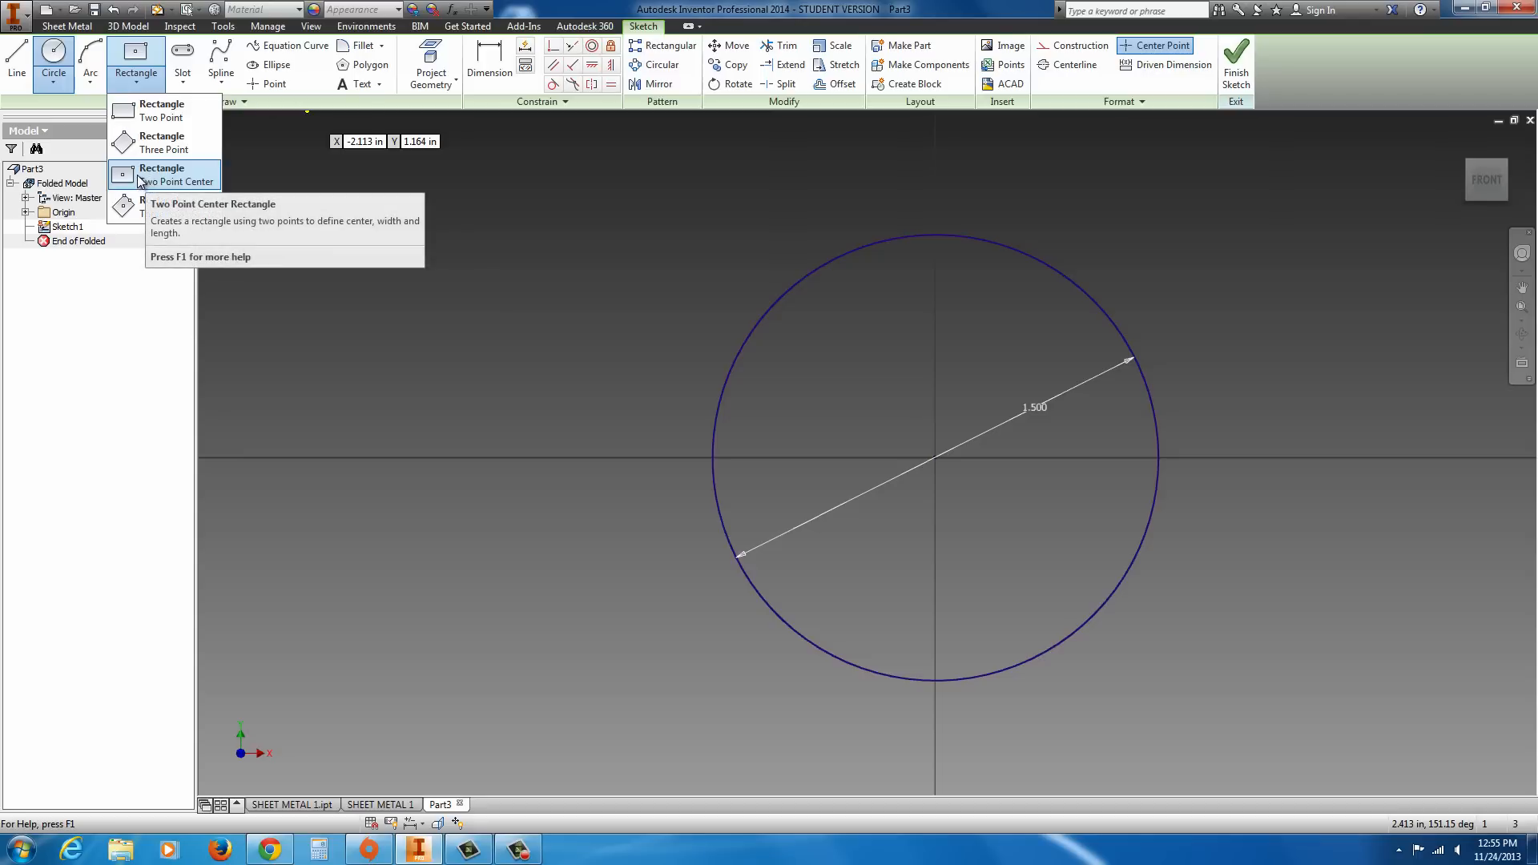
click(177, 175)
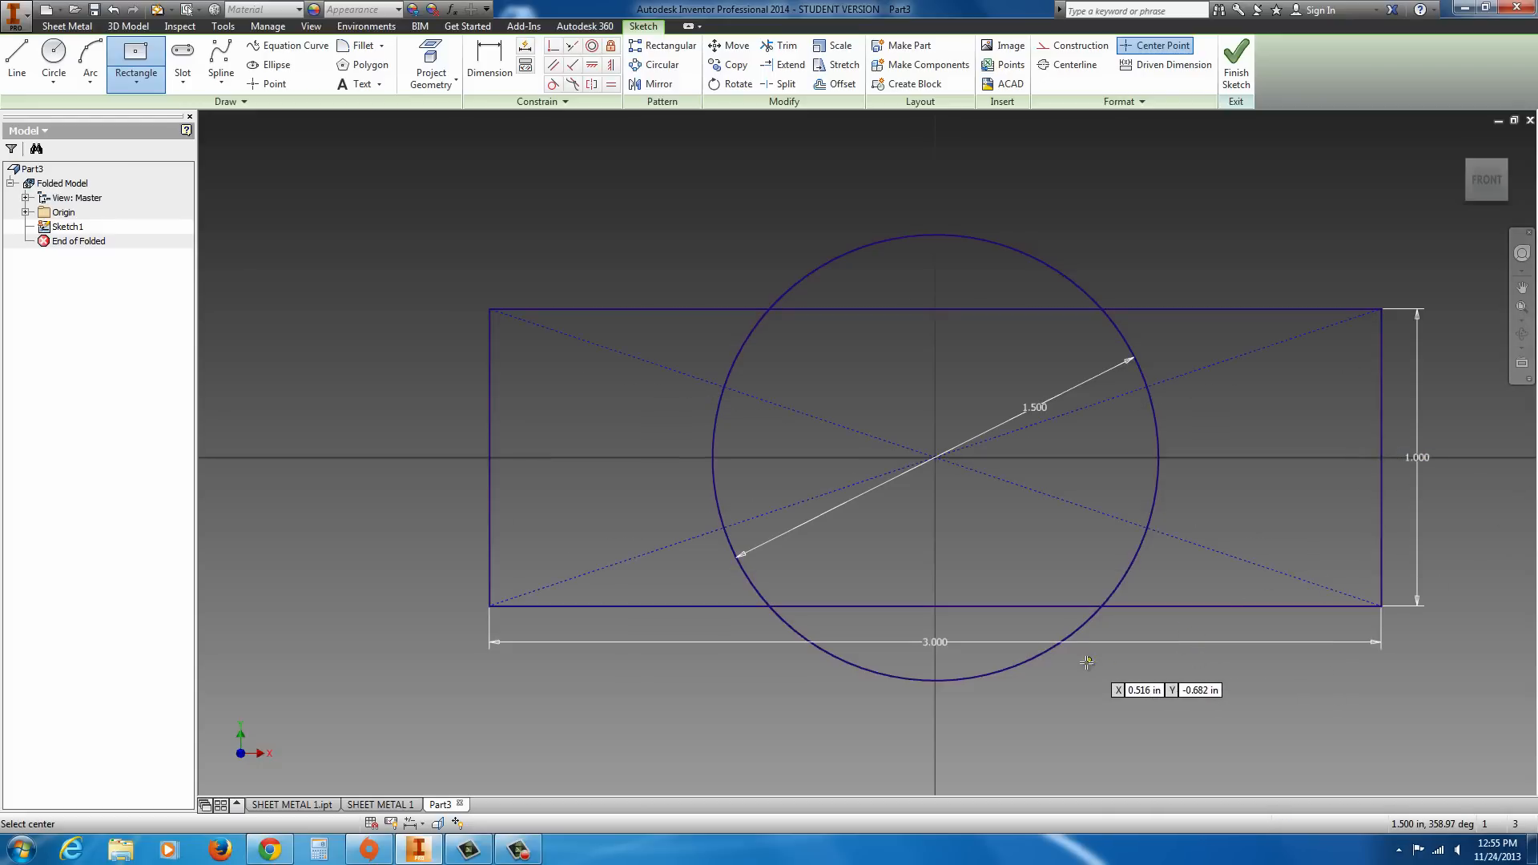
mouse_move(1026, 672)
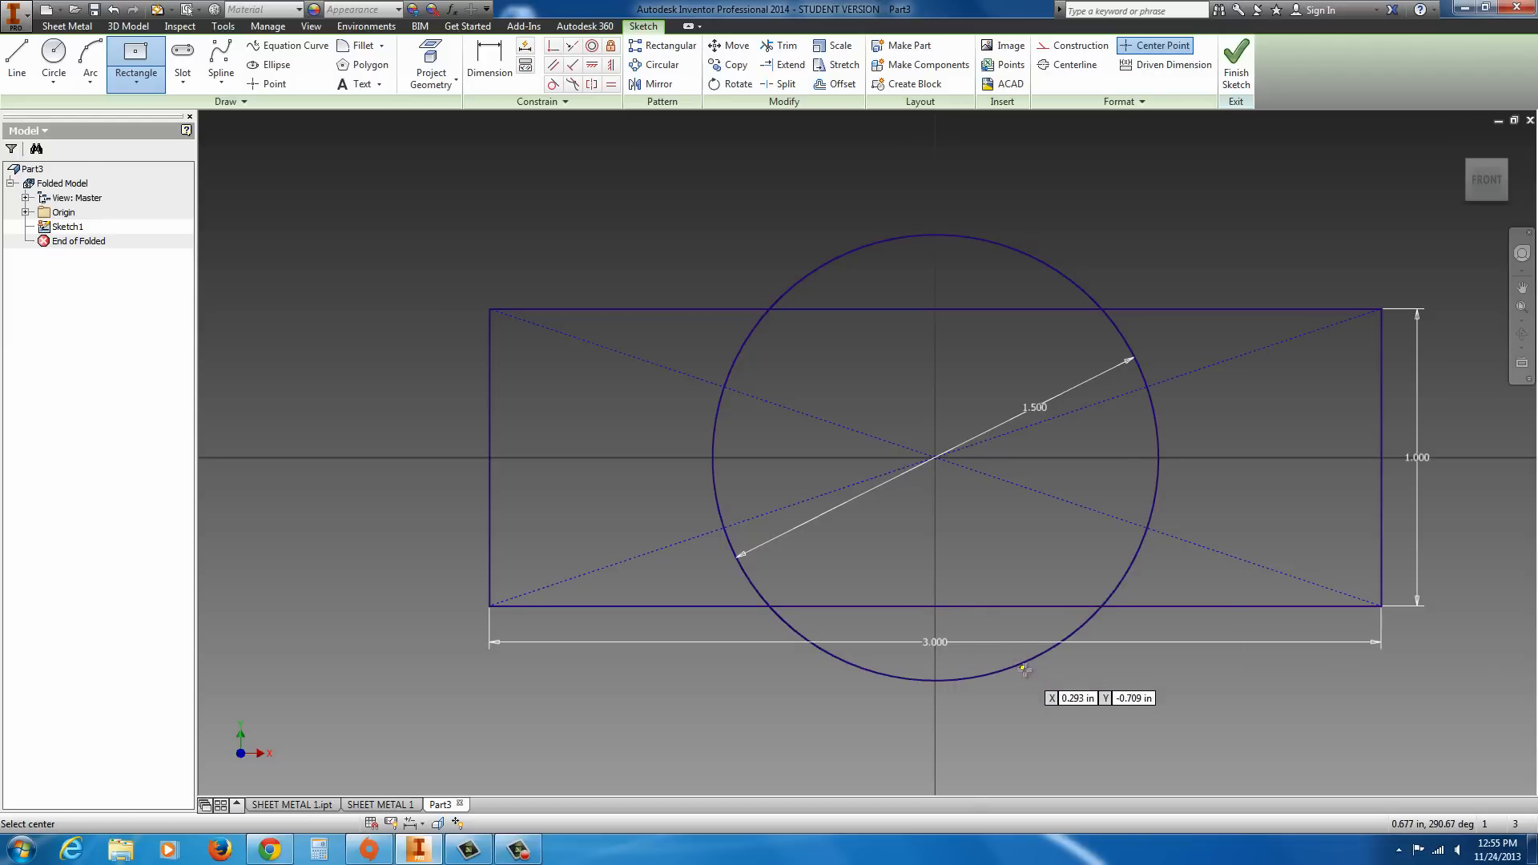
mouse_move(1050, 678)
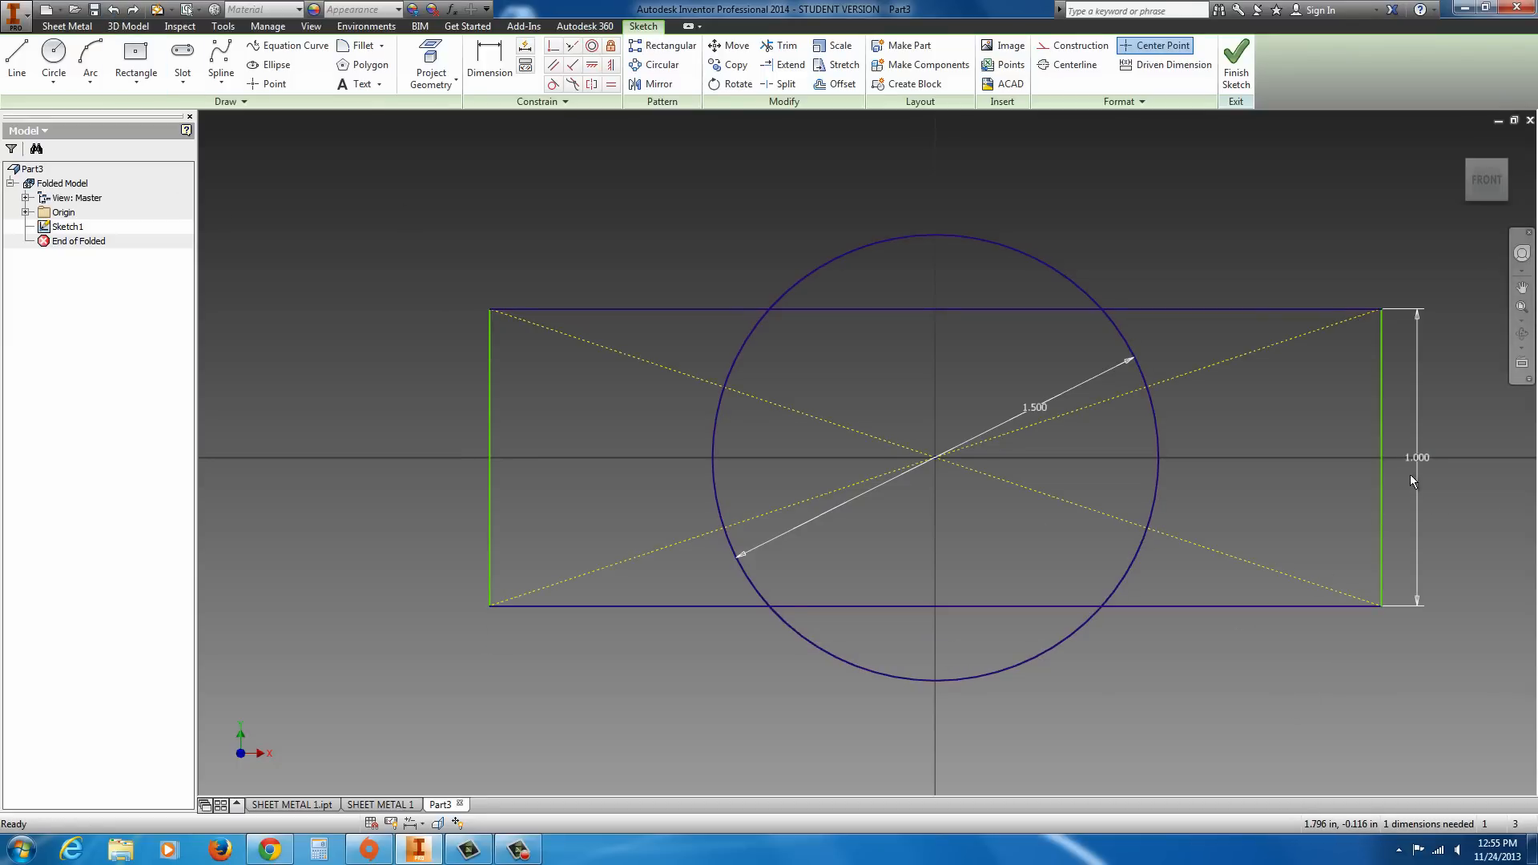
- Trim the rectangle's top and bottom edges inside the circle and the leftover inner arc
click(787, 45)
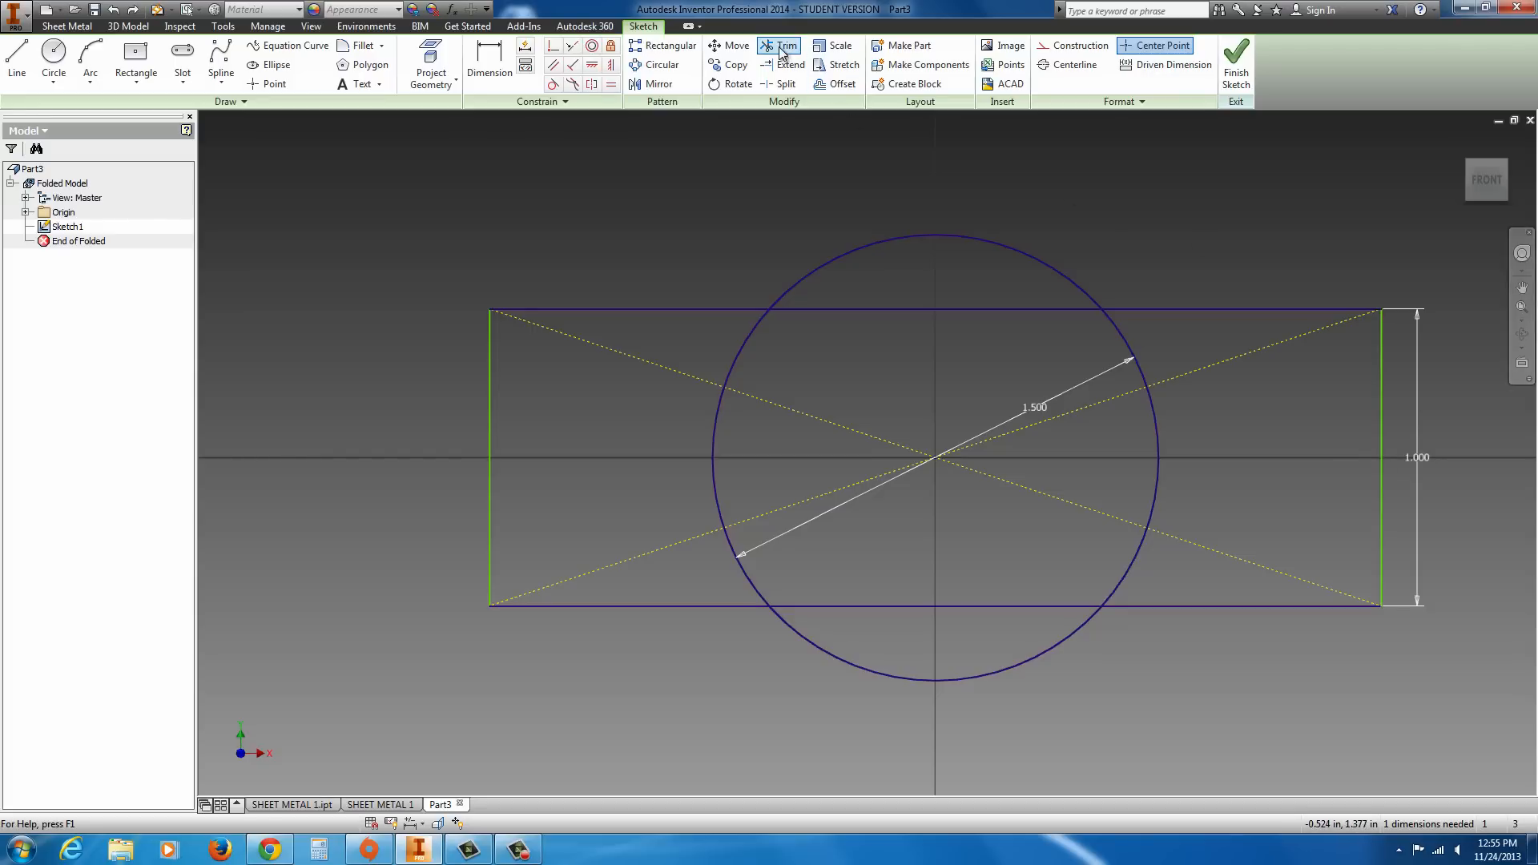
click(783, 44)
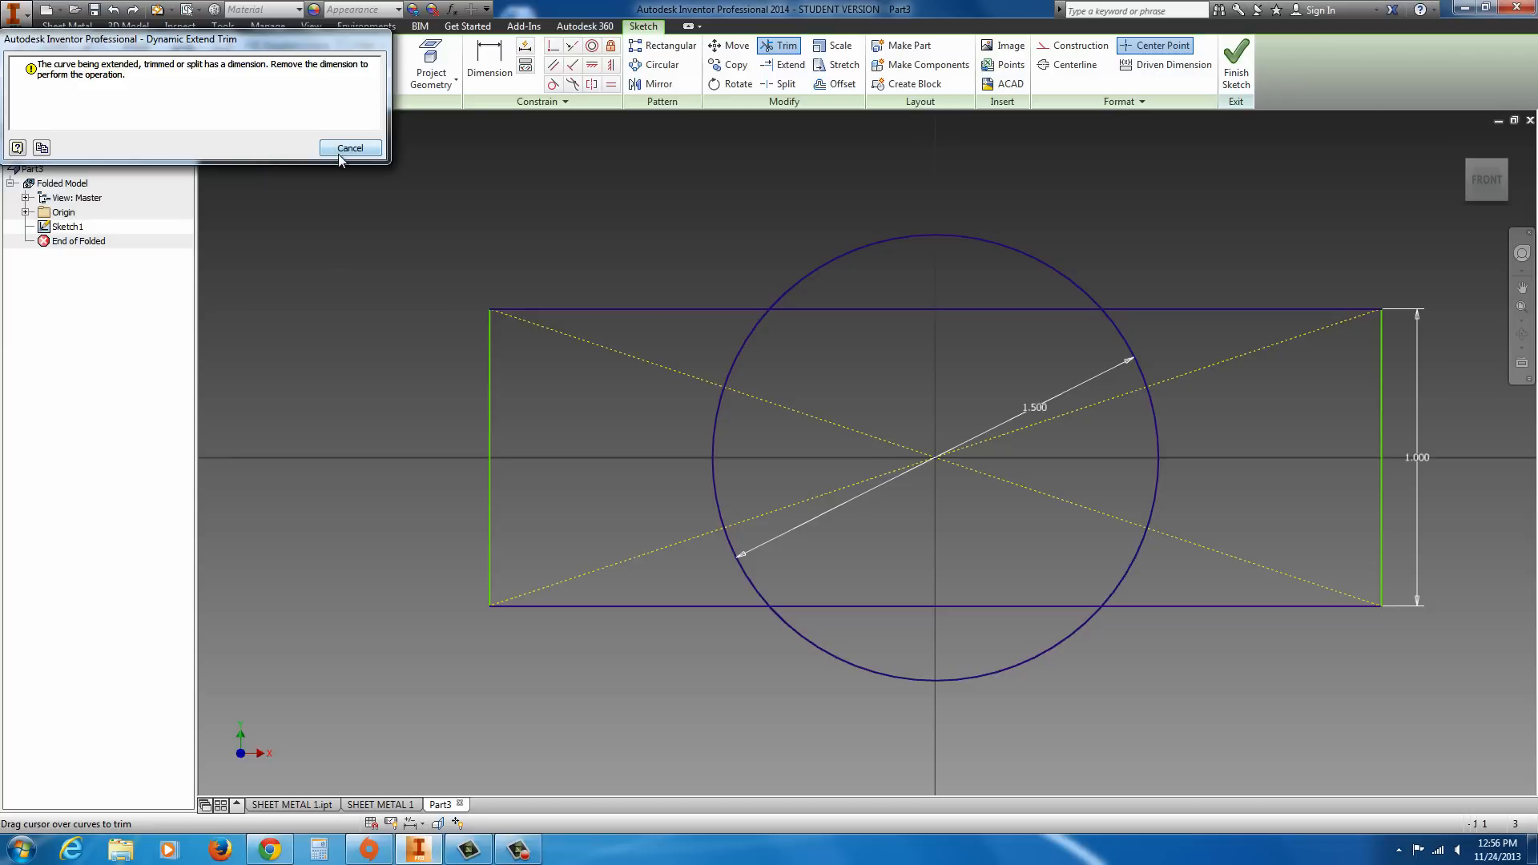
click(351, 148)
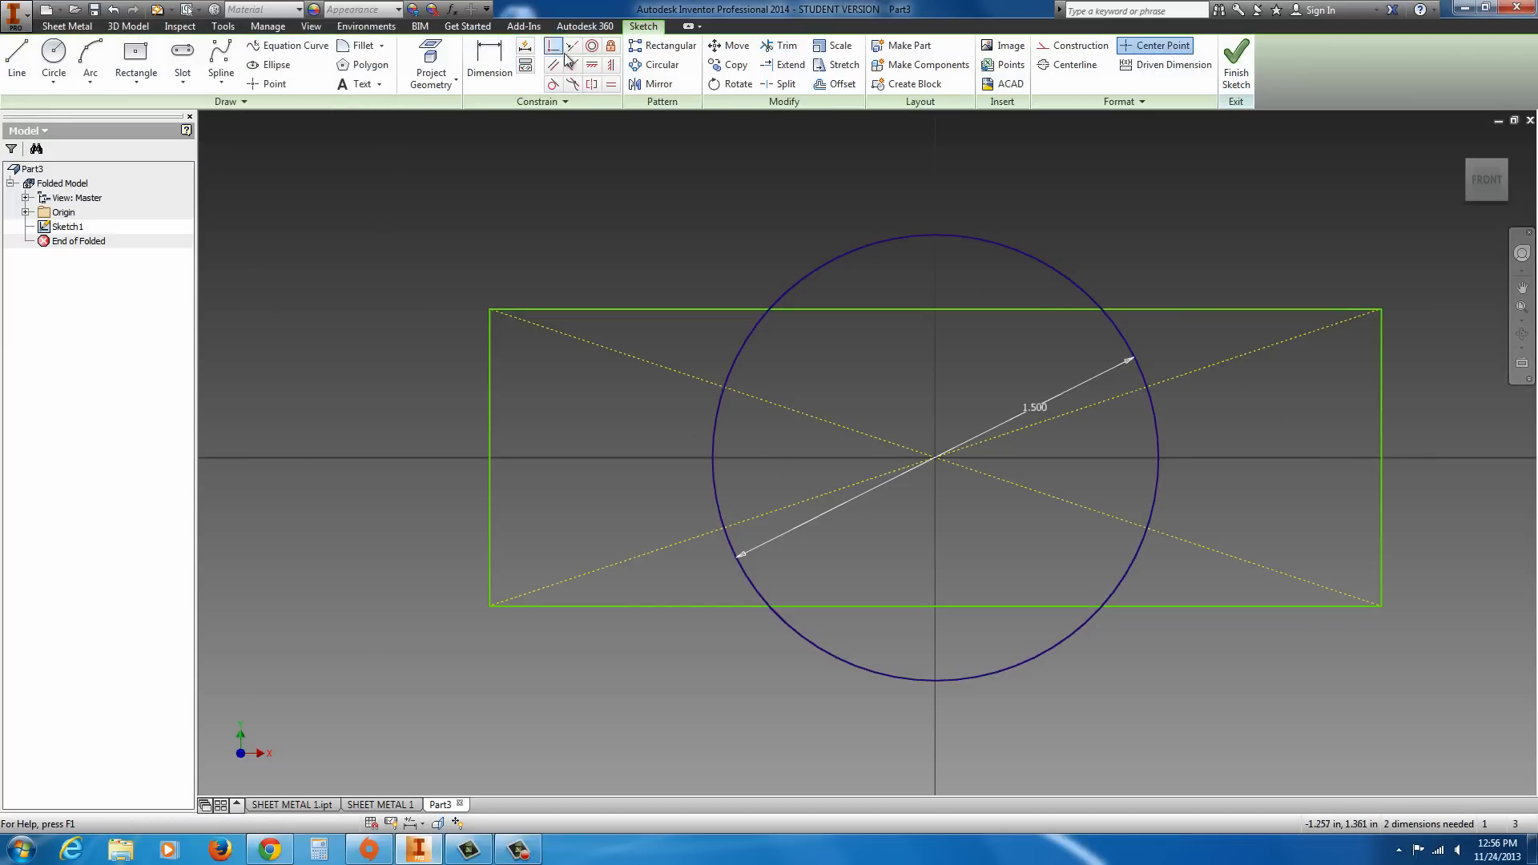
click(778, 45)
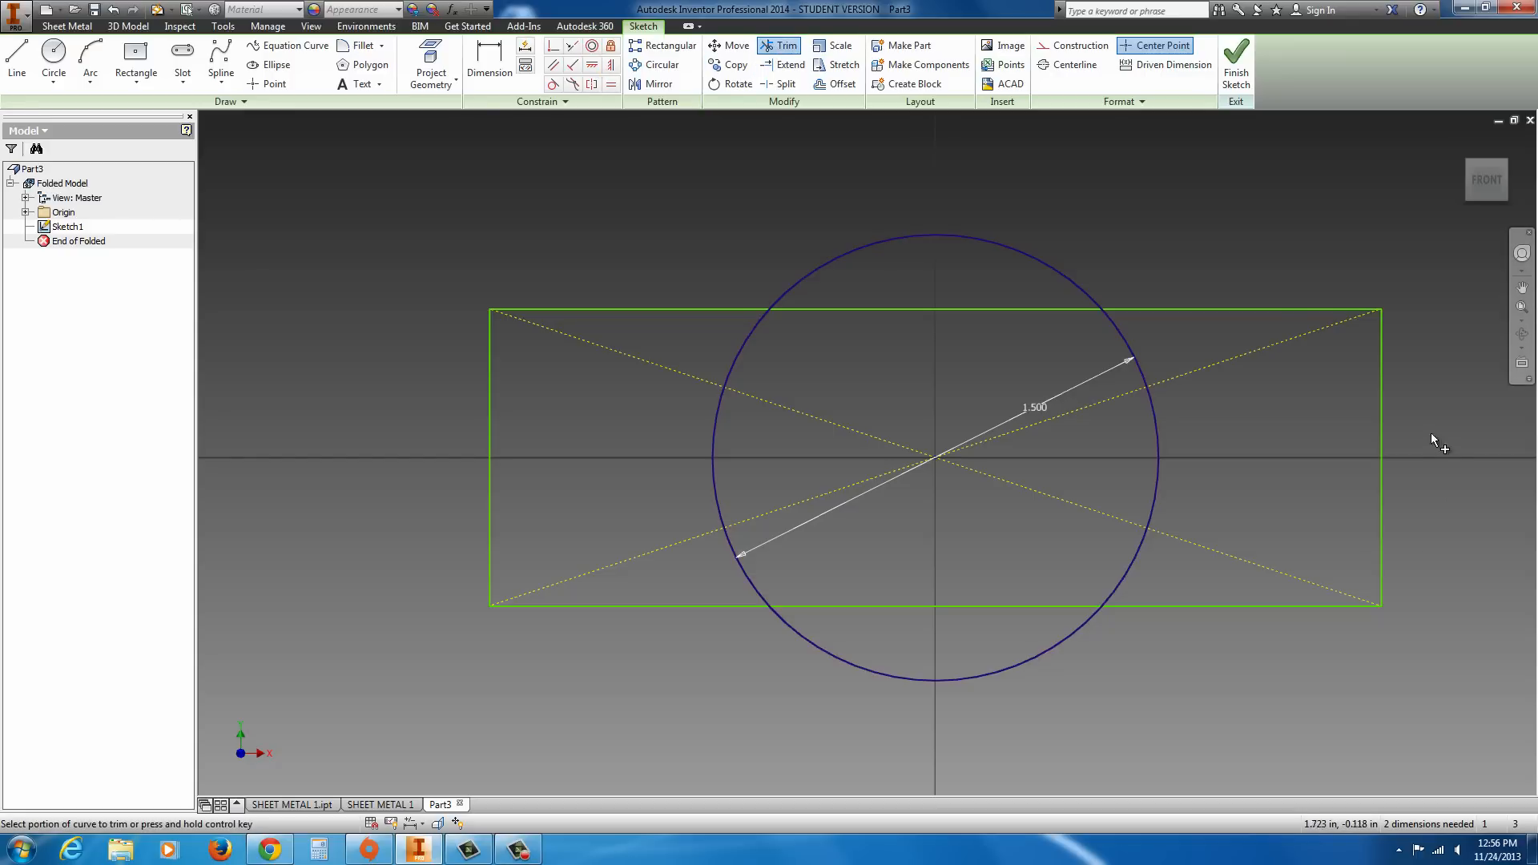
click(1133, 372)
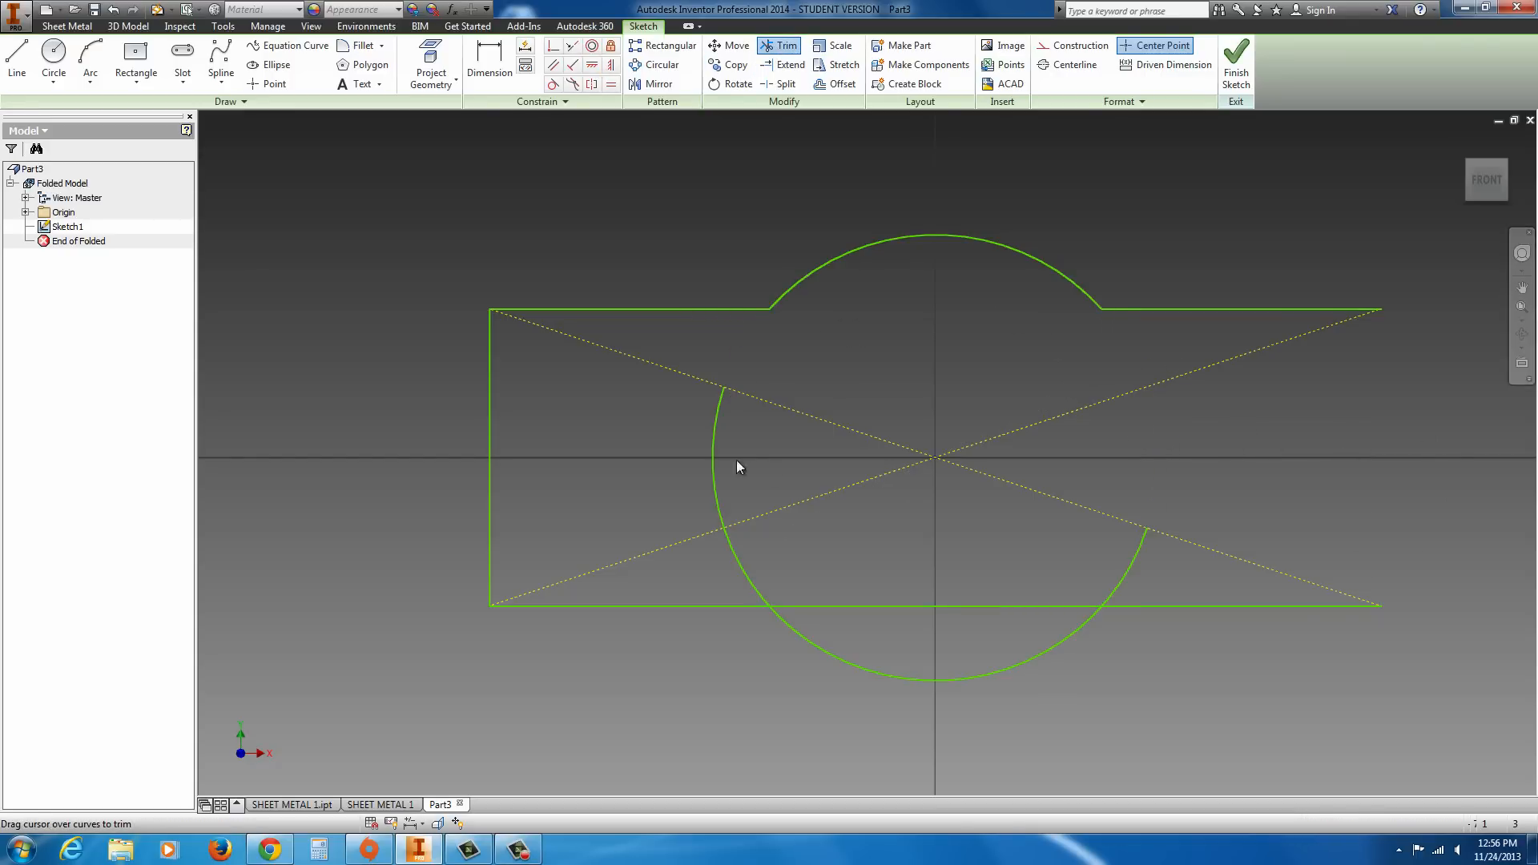
click(739, 467)
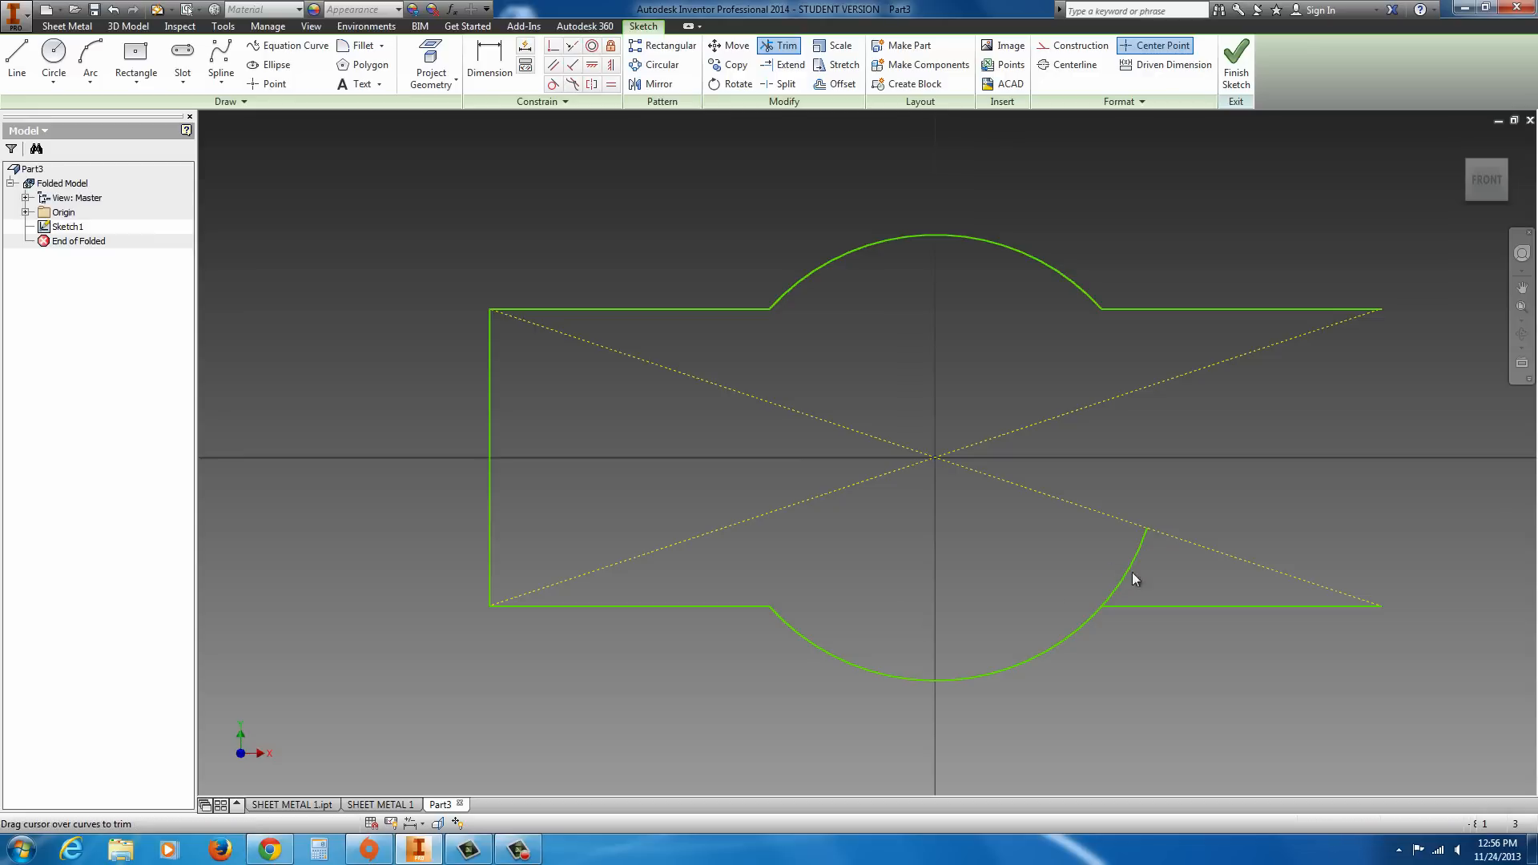
click(1133, 579)
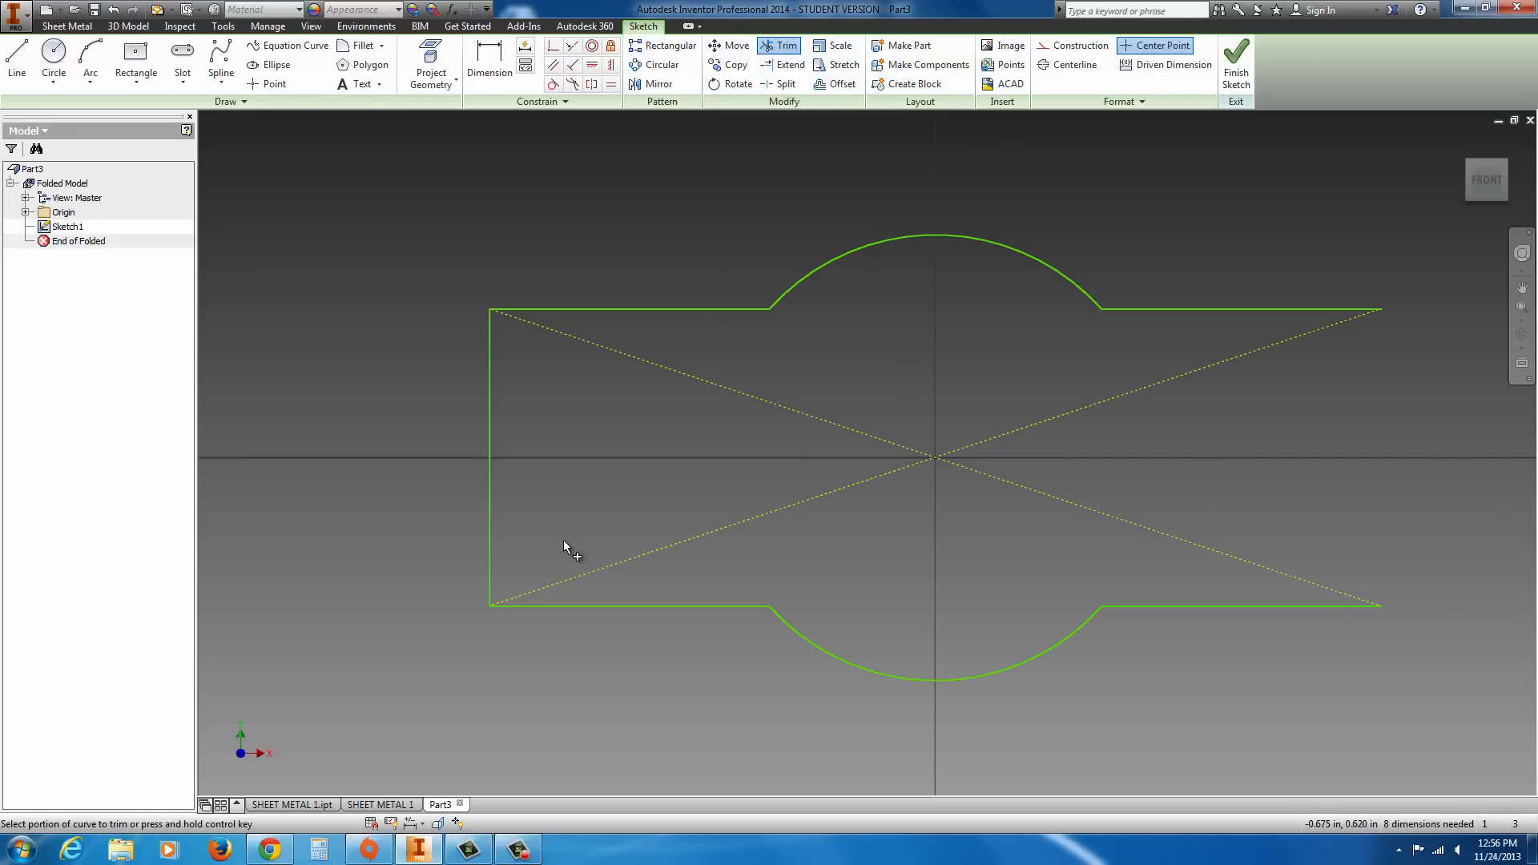
mouse_move(368, 87)
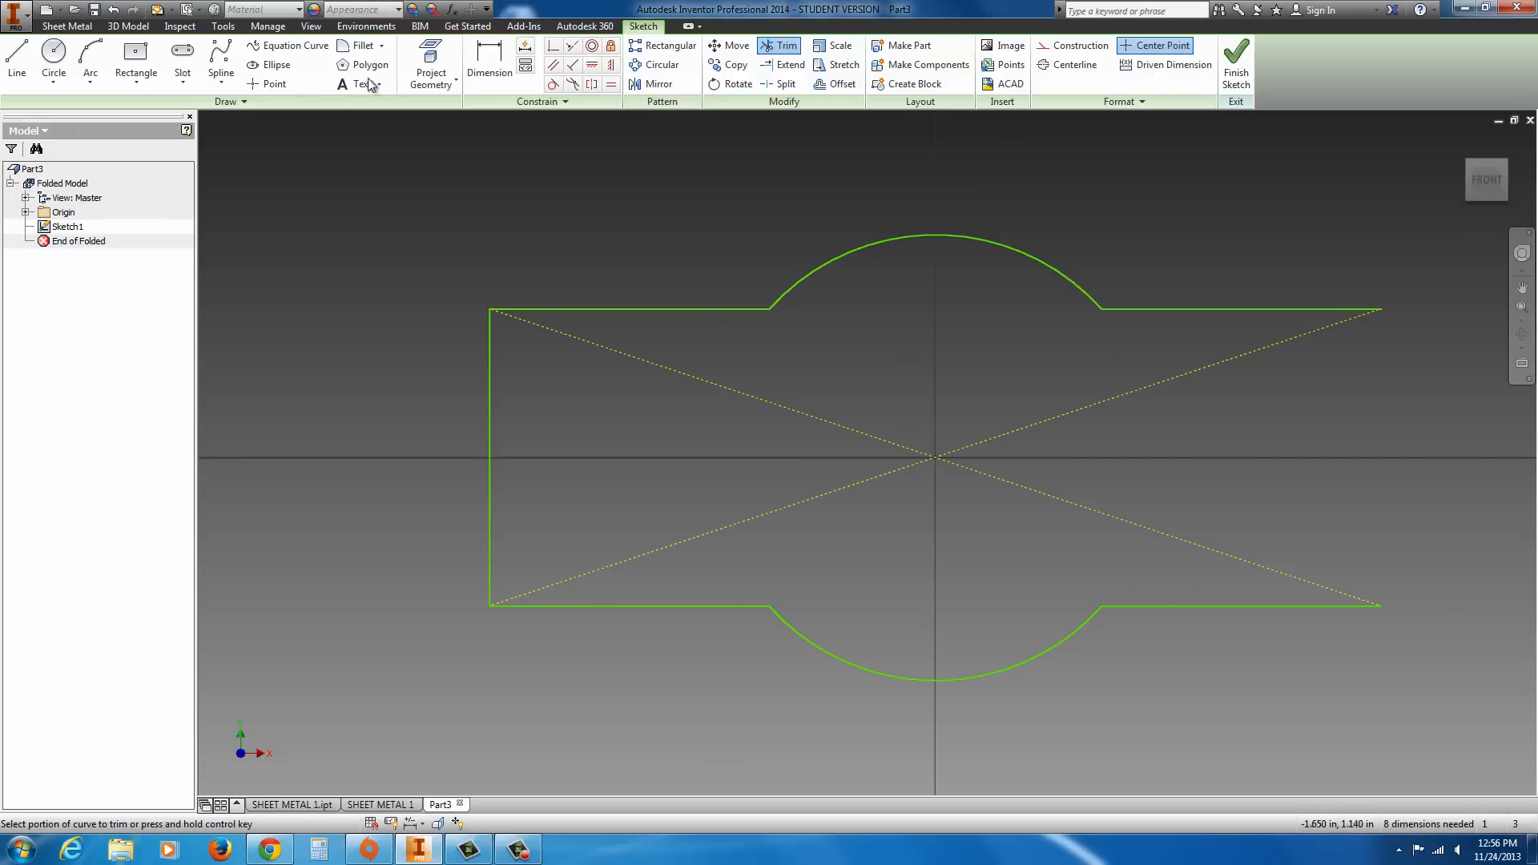
- Add 3.000 width, 1.000 height and .750 arc radius dimensions, then exit the sketch
click(489, 65)
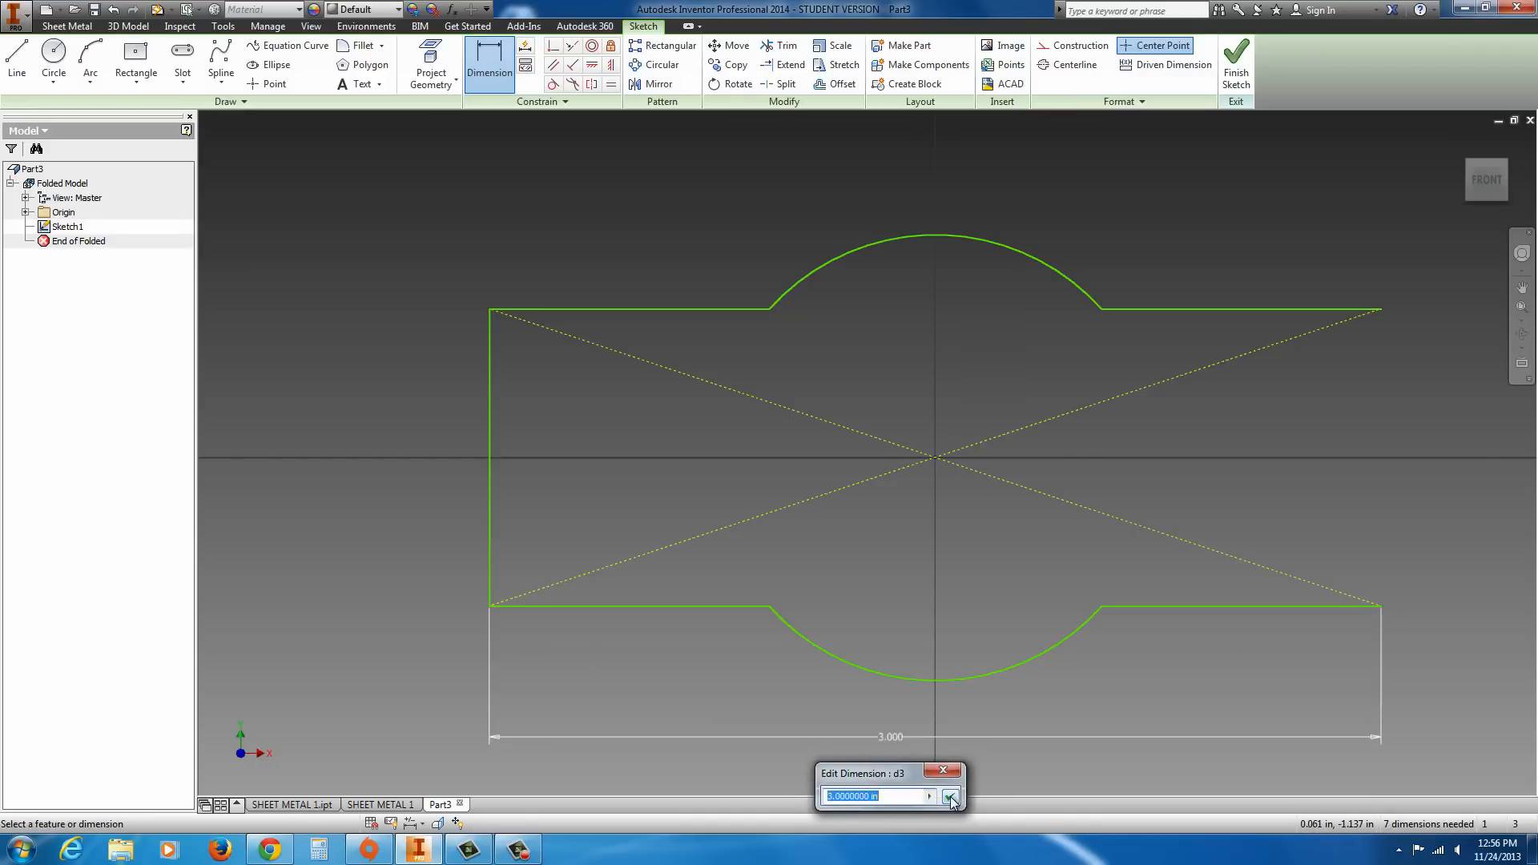
click(948, 796)
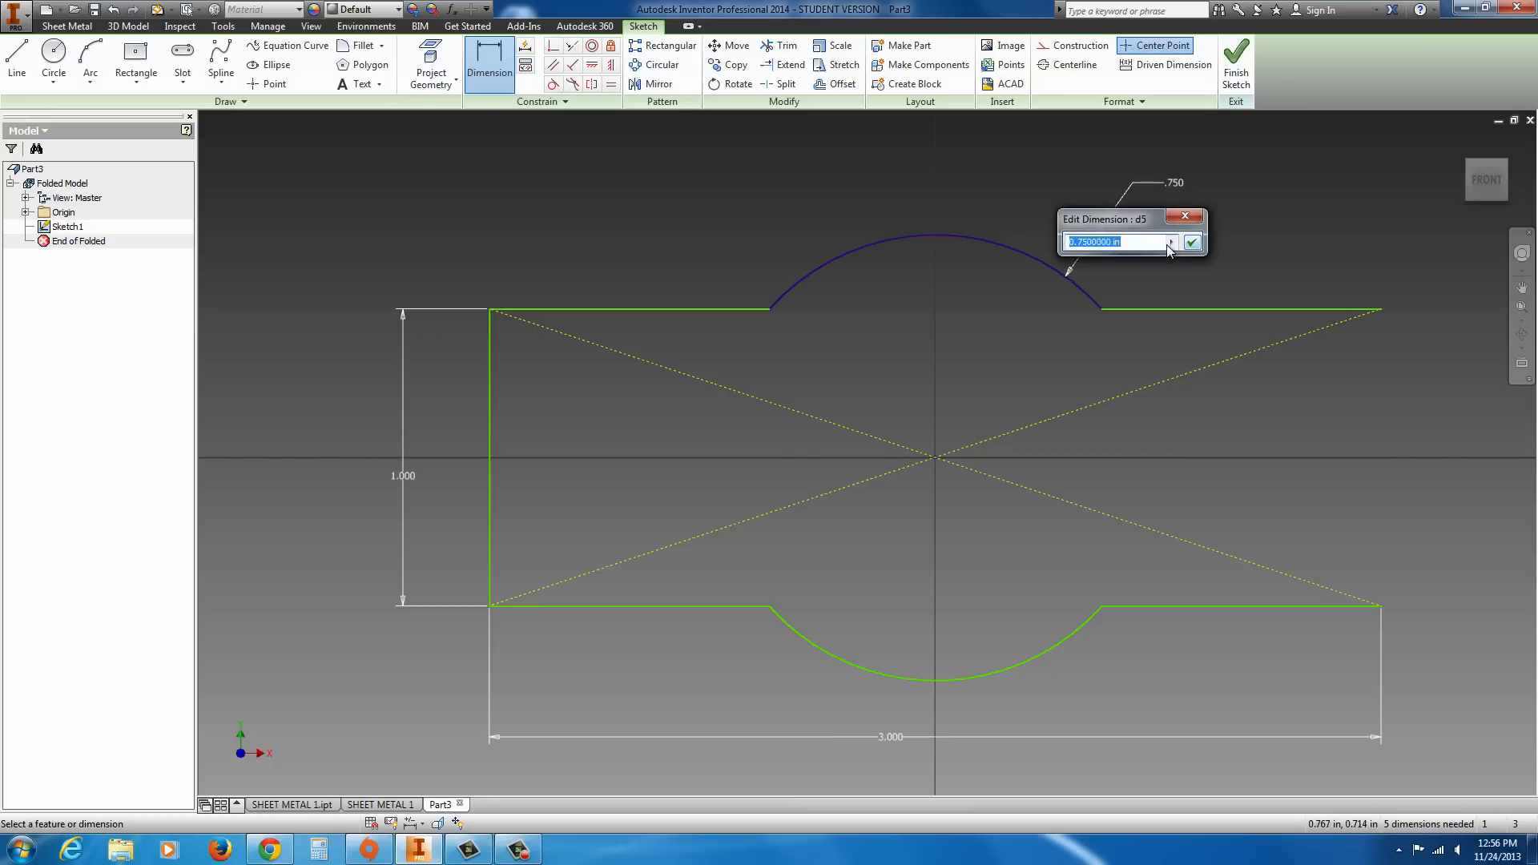
click(1192, 242)
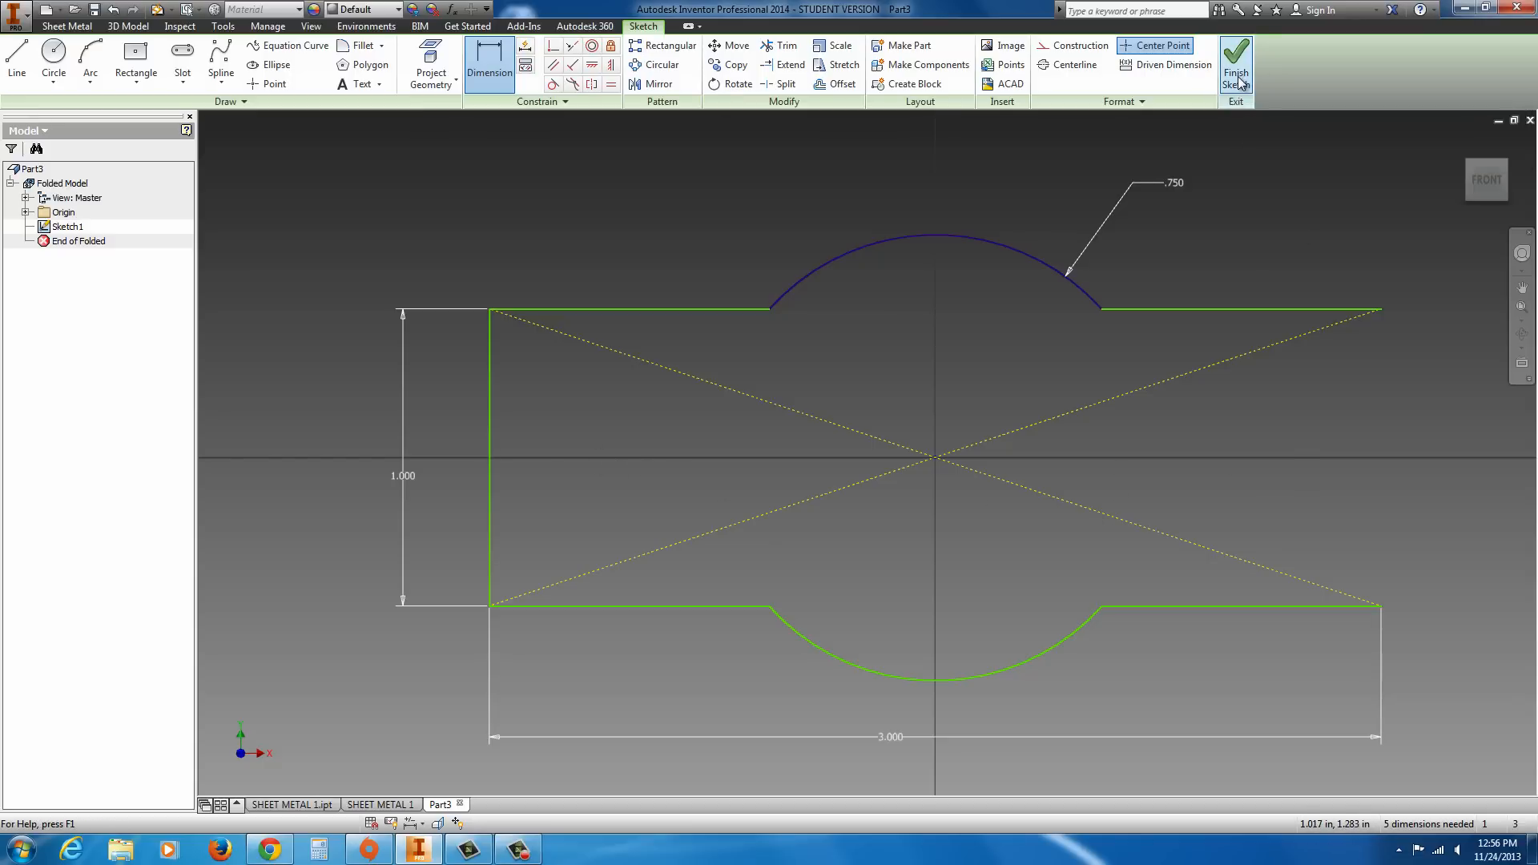
click(1235, 64)
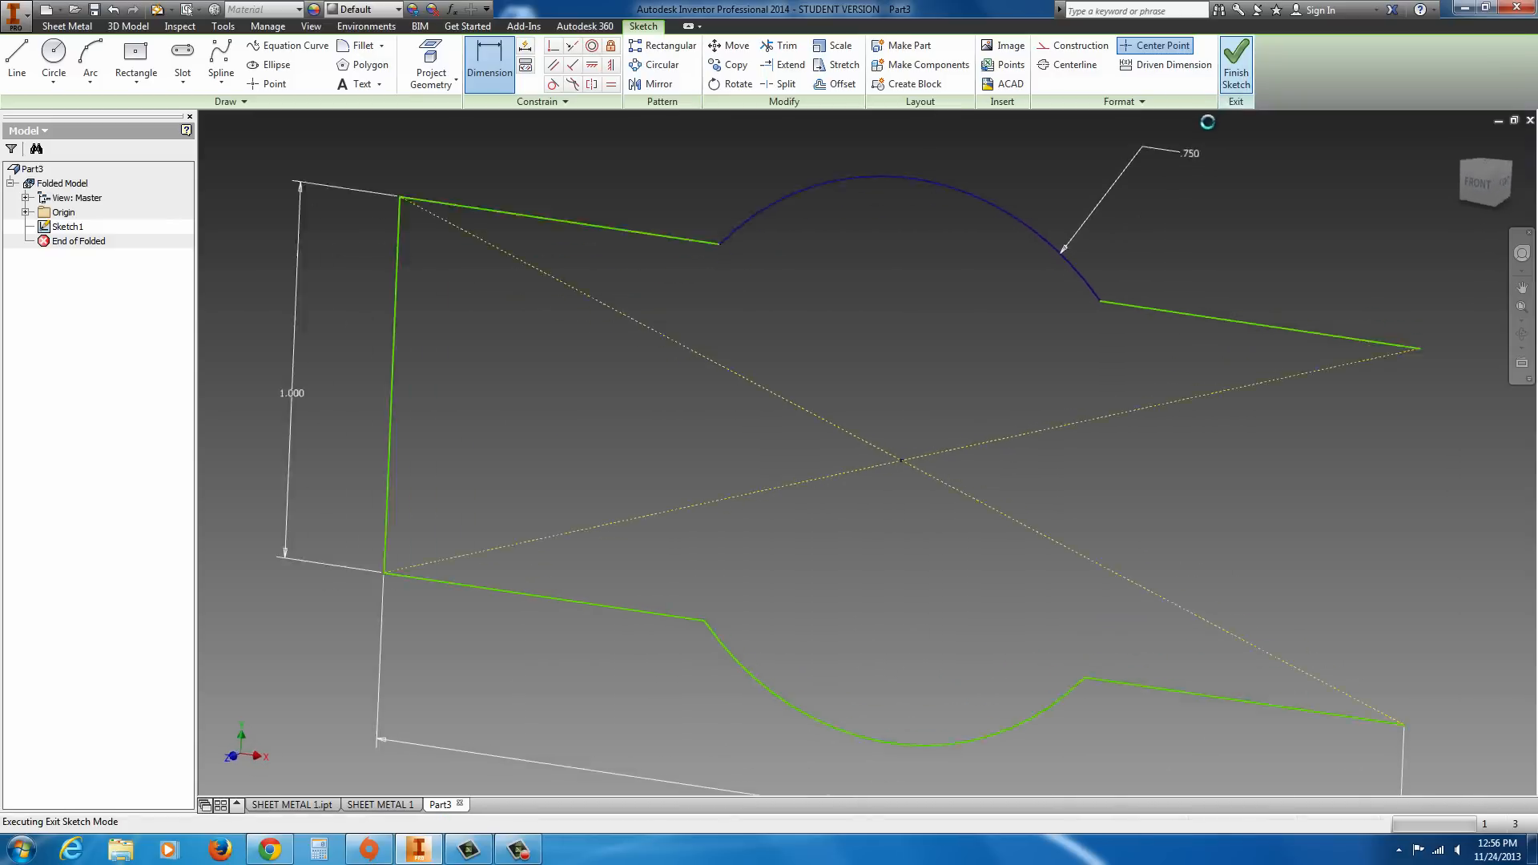
click(1236, 61)
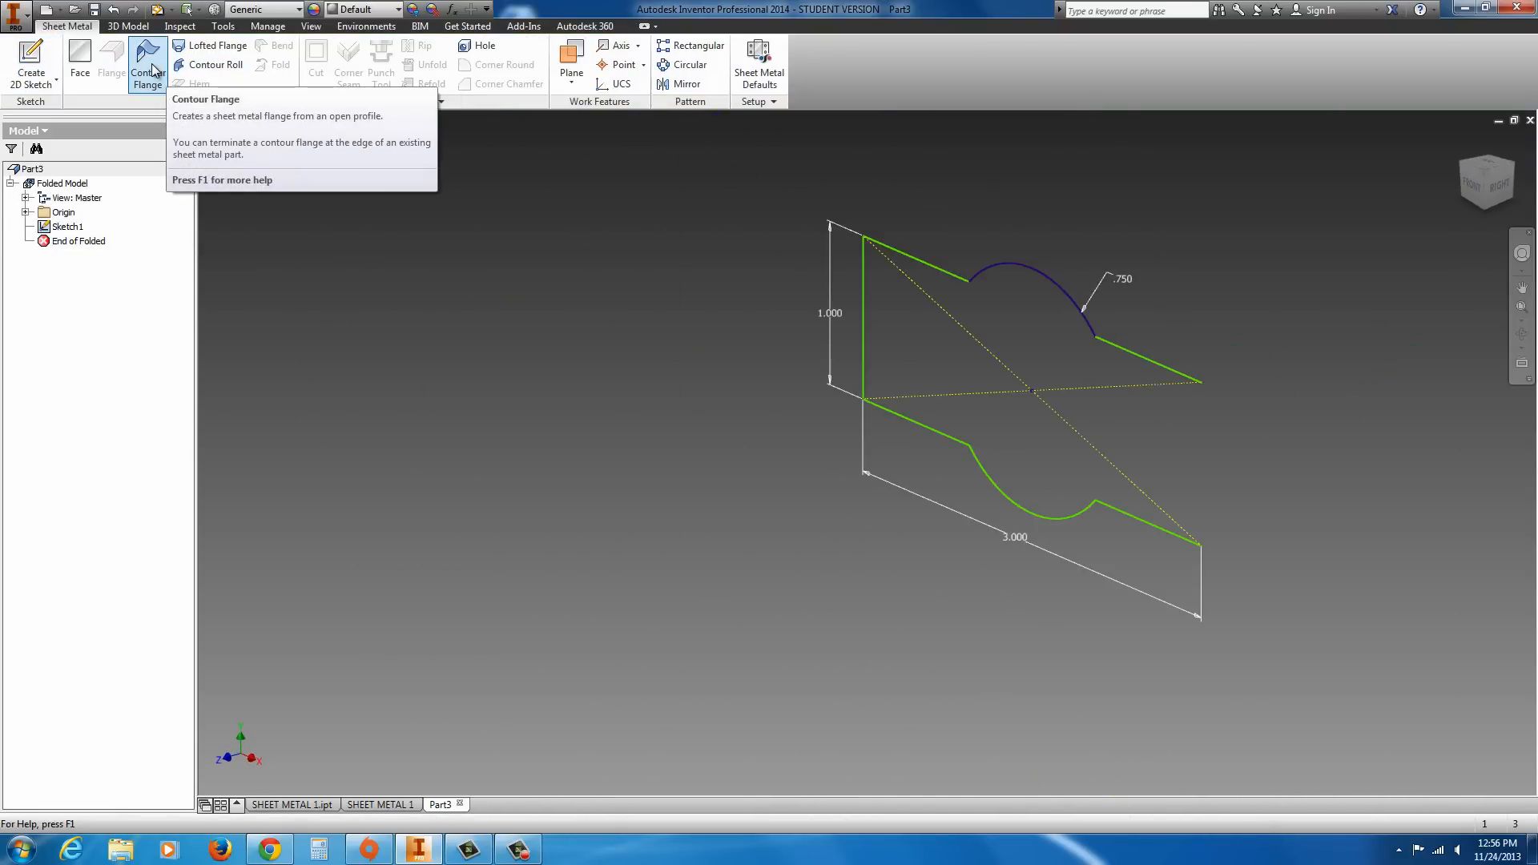
click(147, 64)
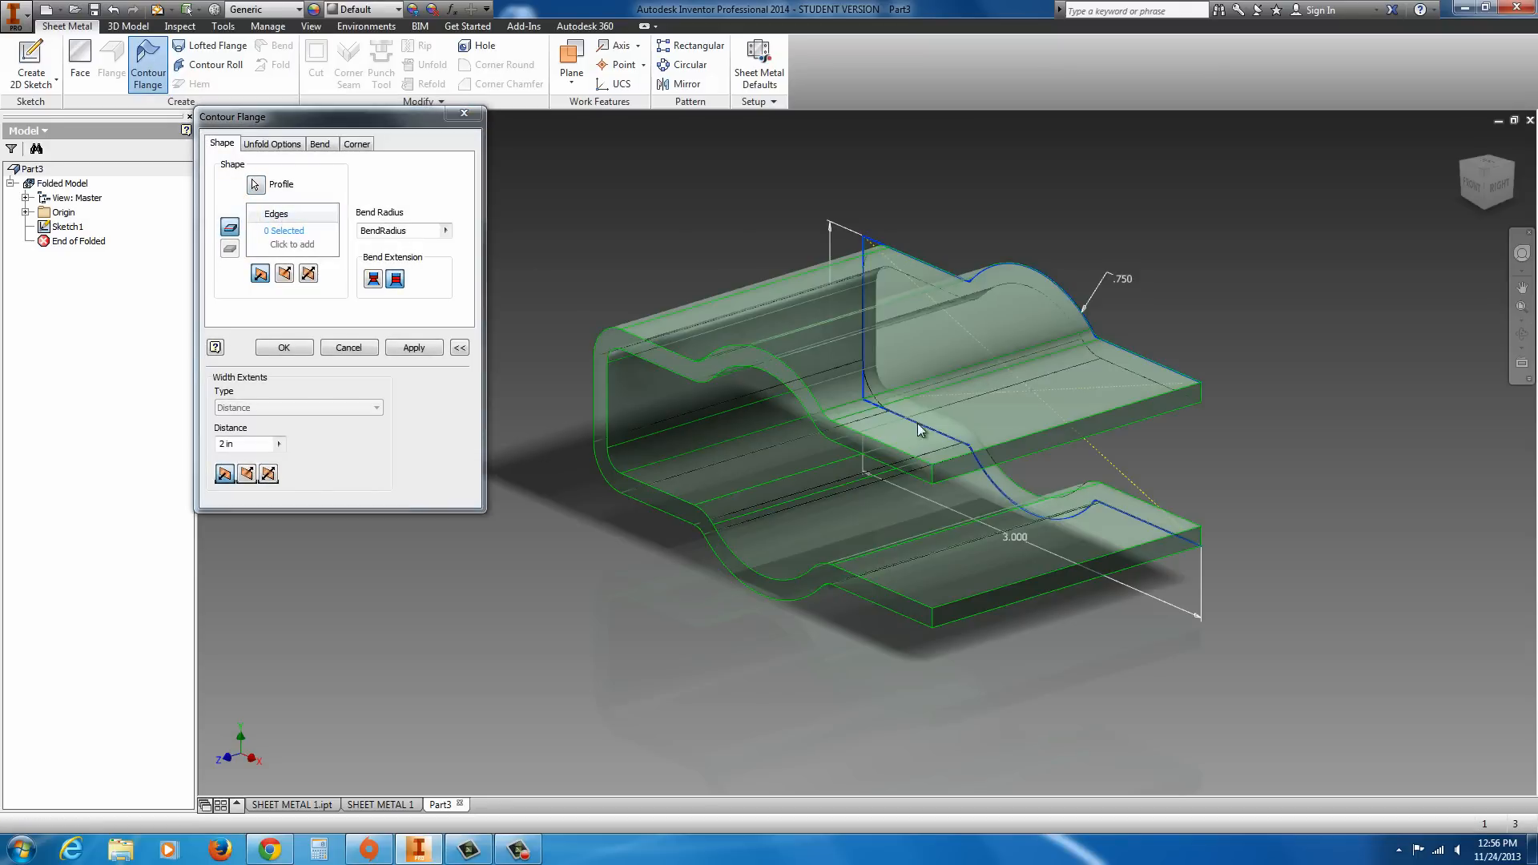
mouse_move(913, 598)
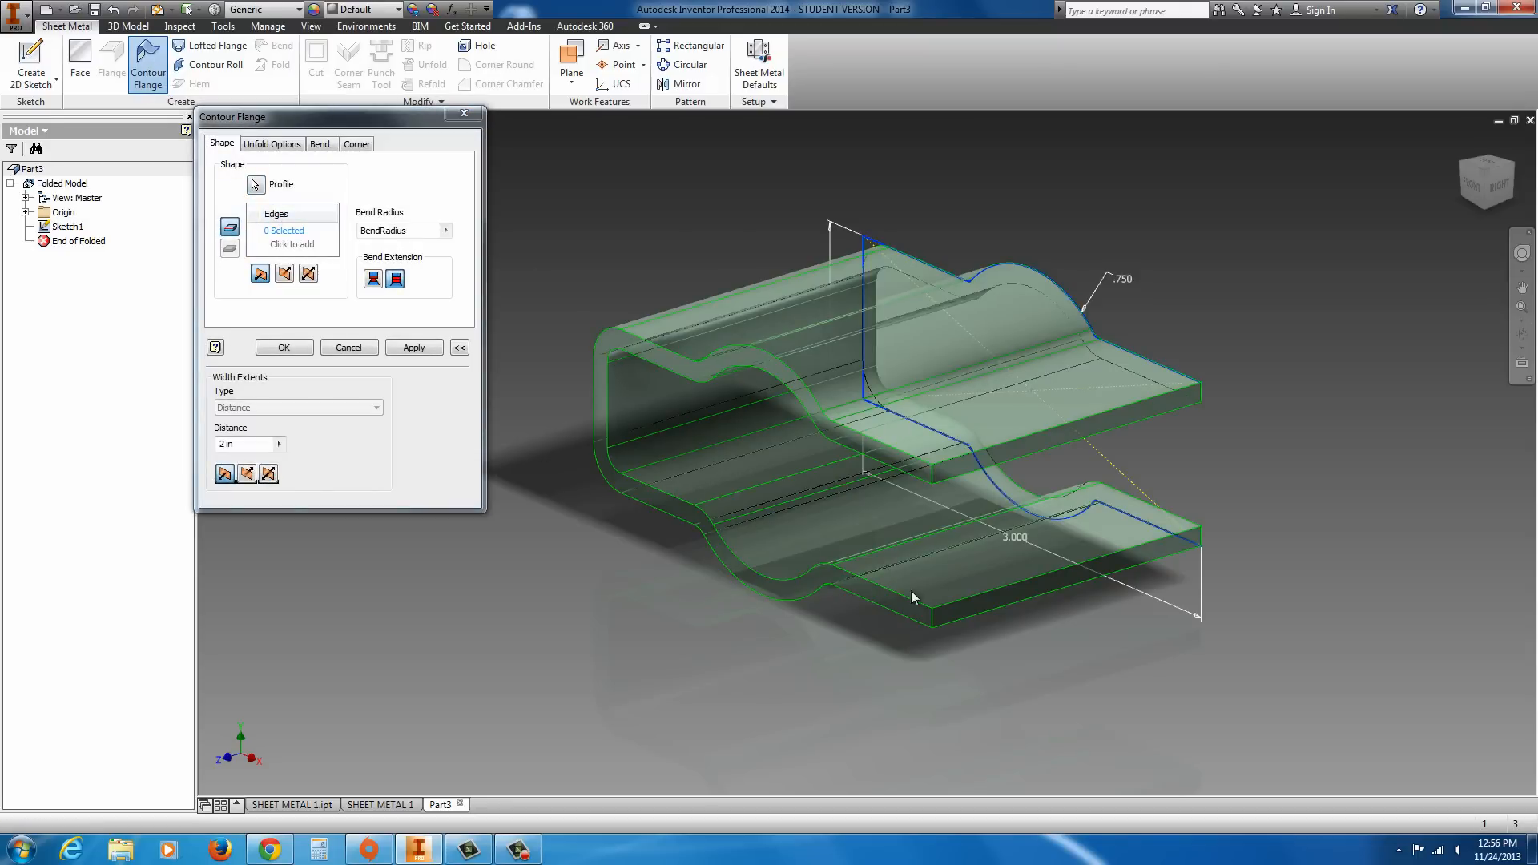
mouse_move(922, 535)
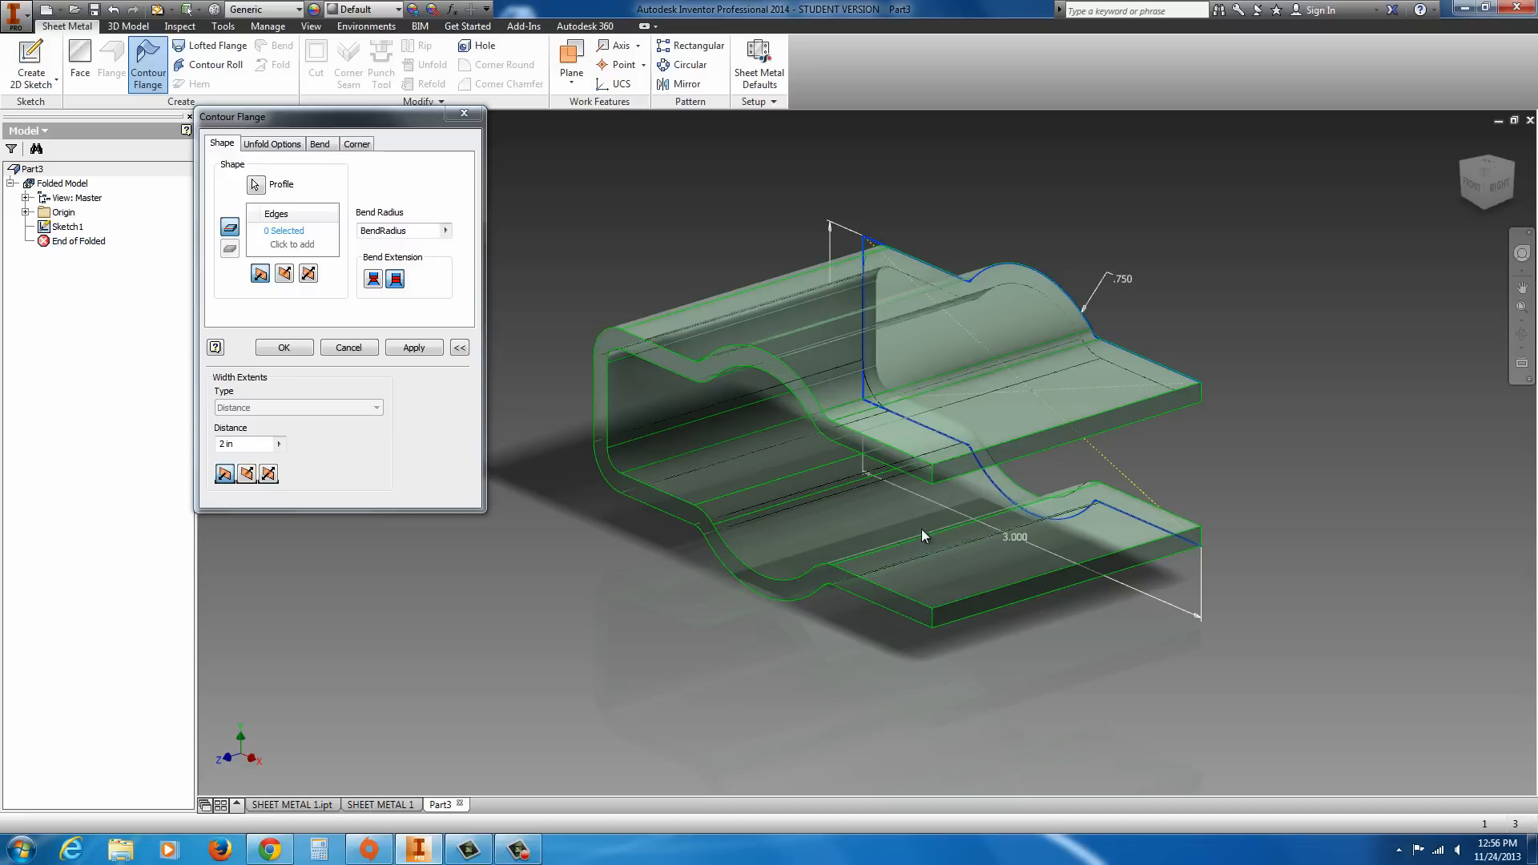
mouse_move(650, 364)
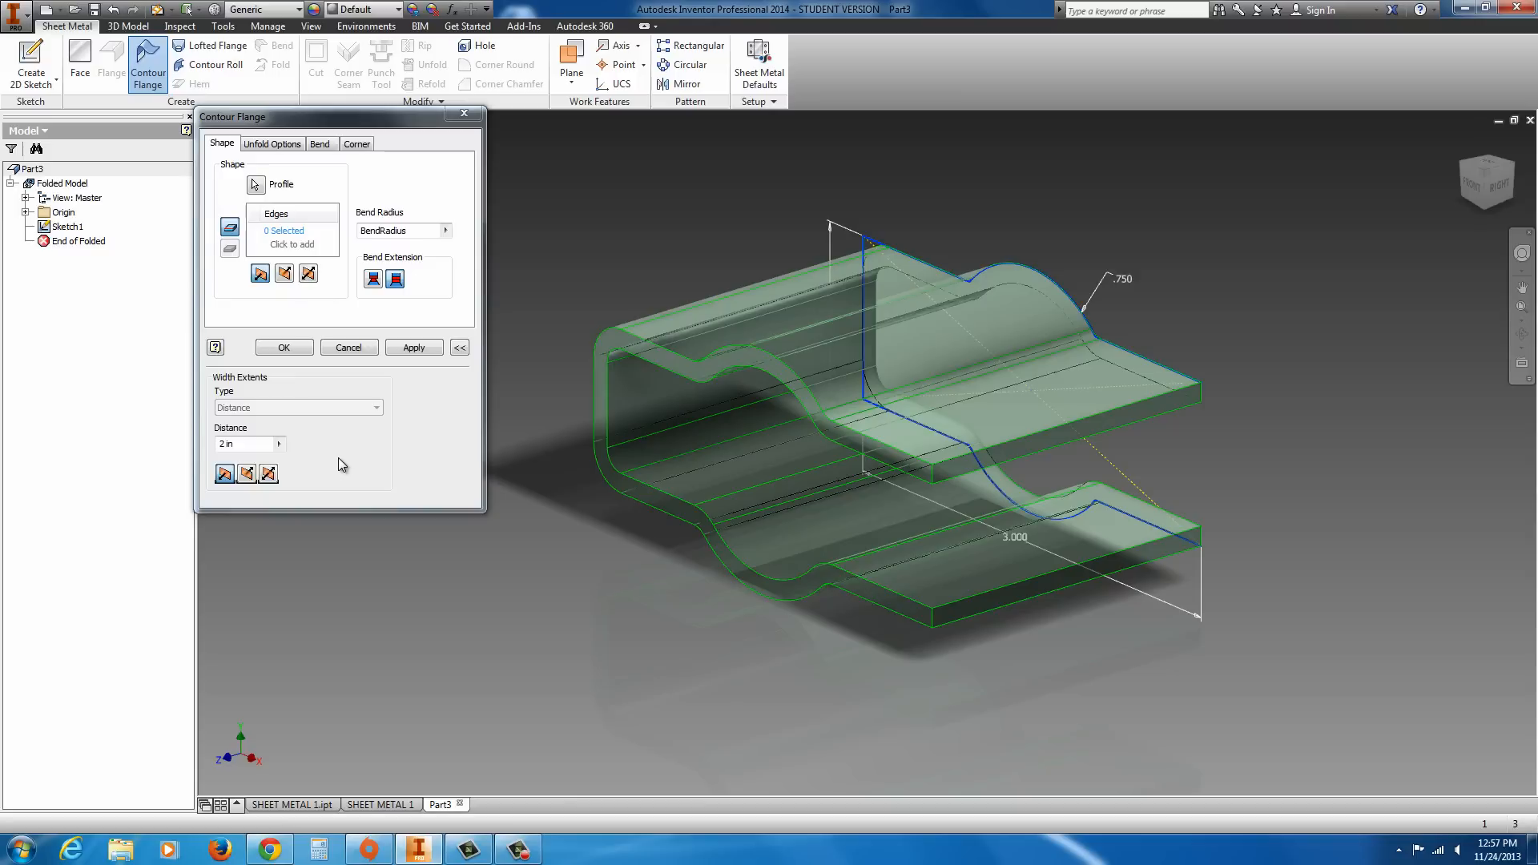
click(349, 347)
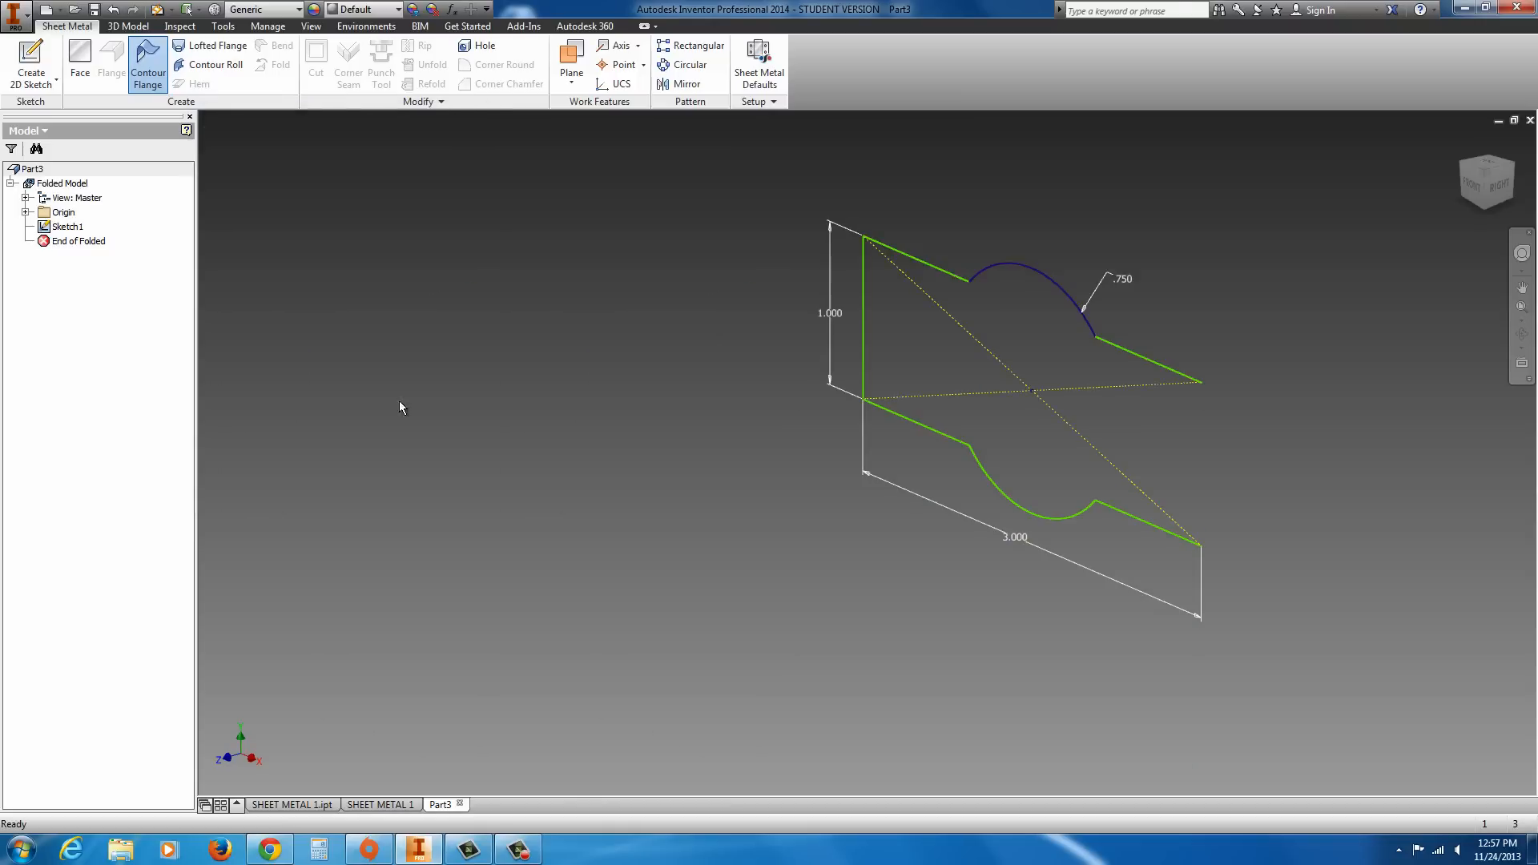
- In Sheet Metal Defaults keep the Default rule but override thickness to 0.062
click(759, 56)
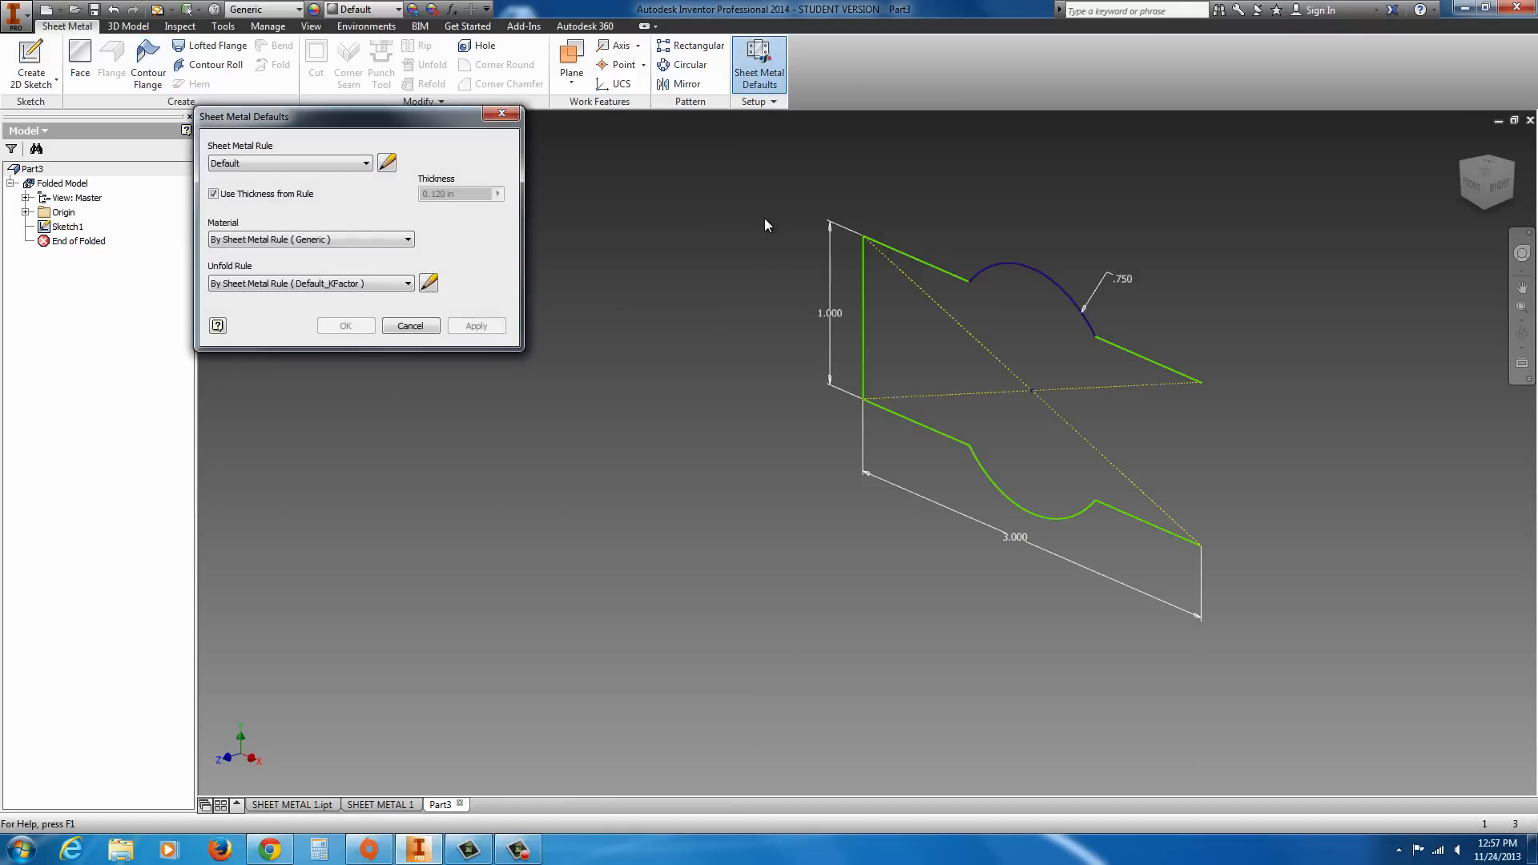
mouse_move(390, 204)
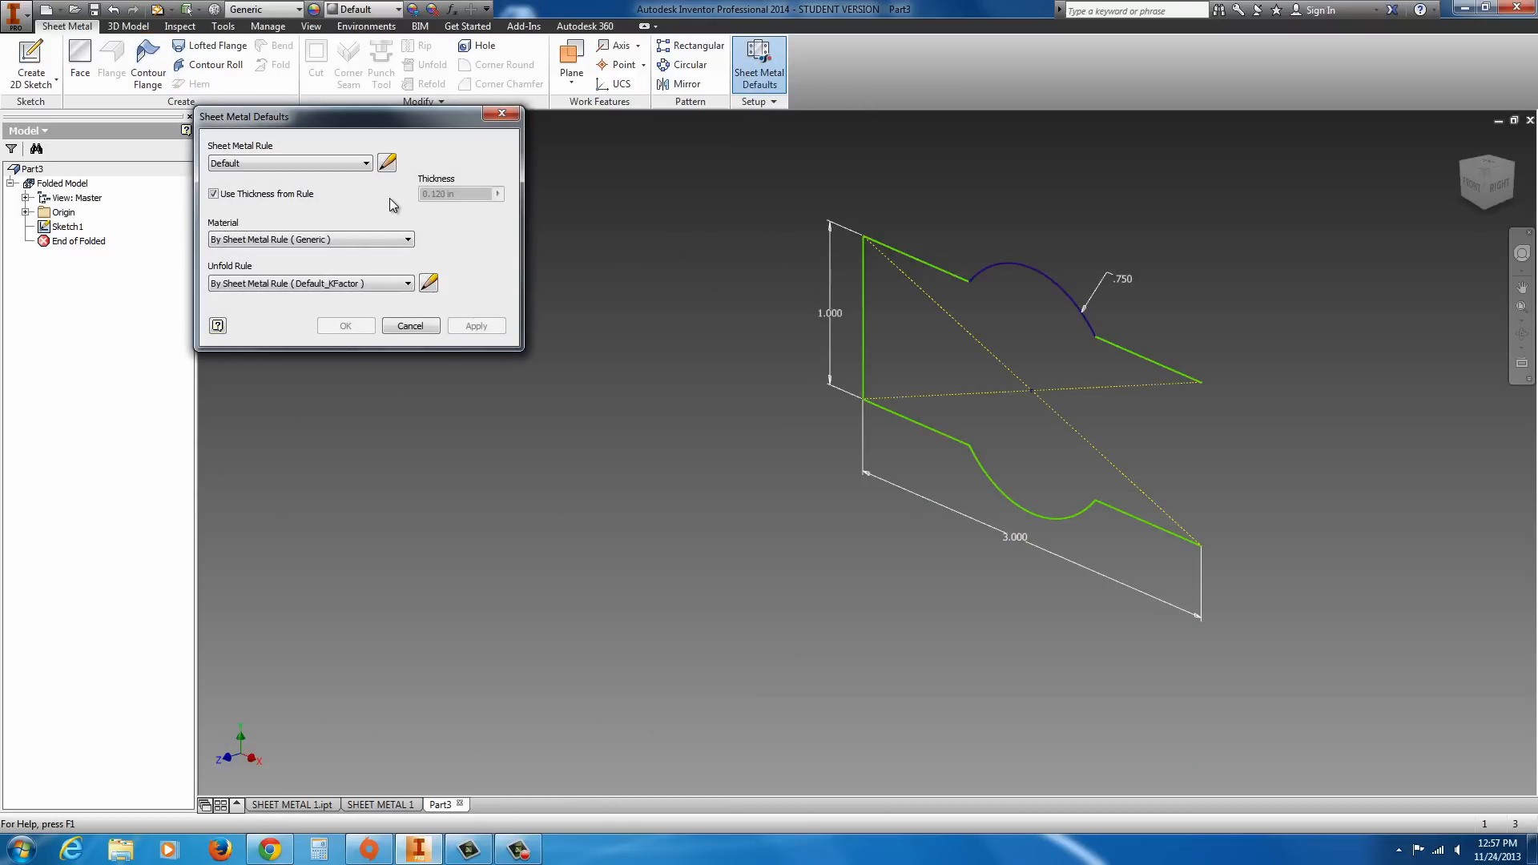
click(284, 163)
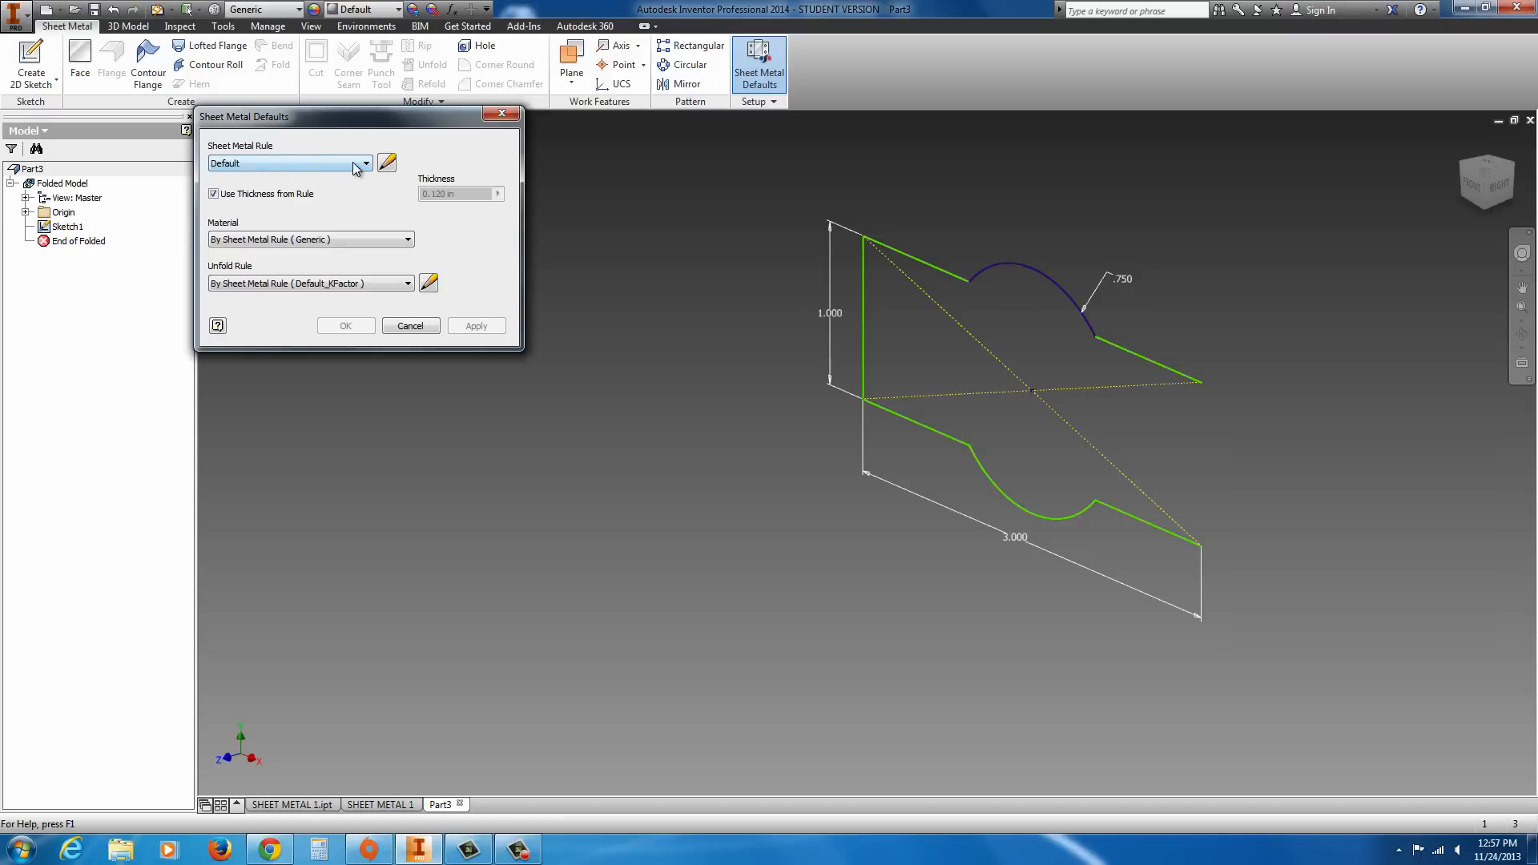
click(365, 163)
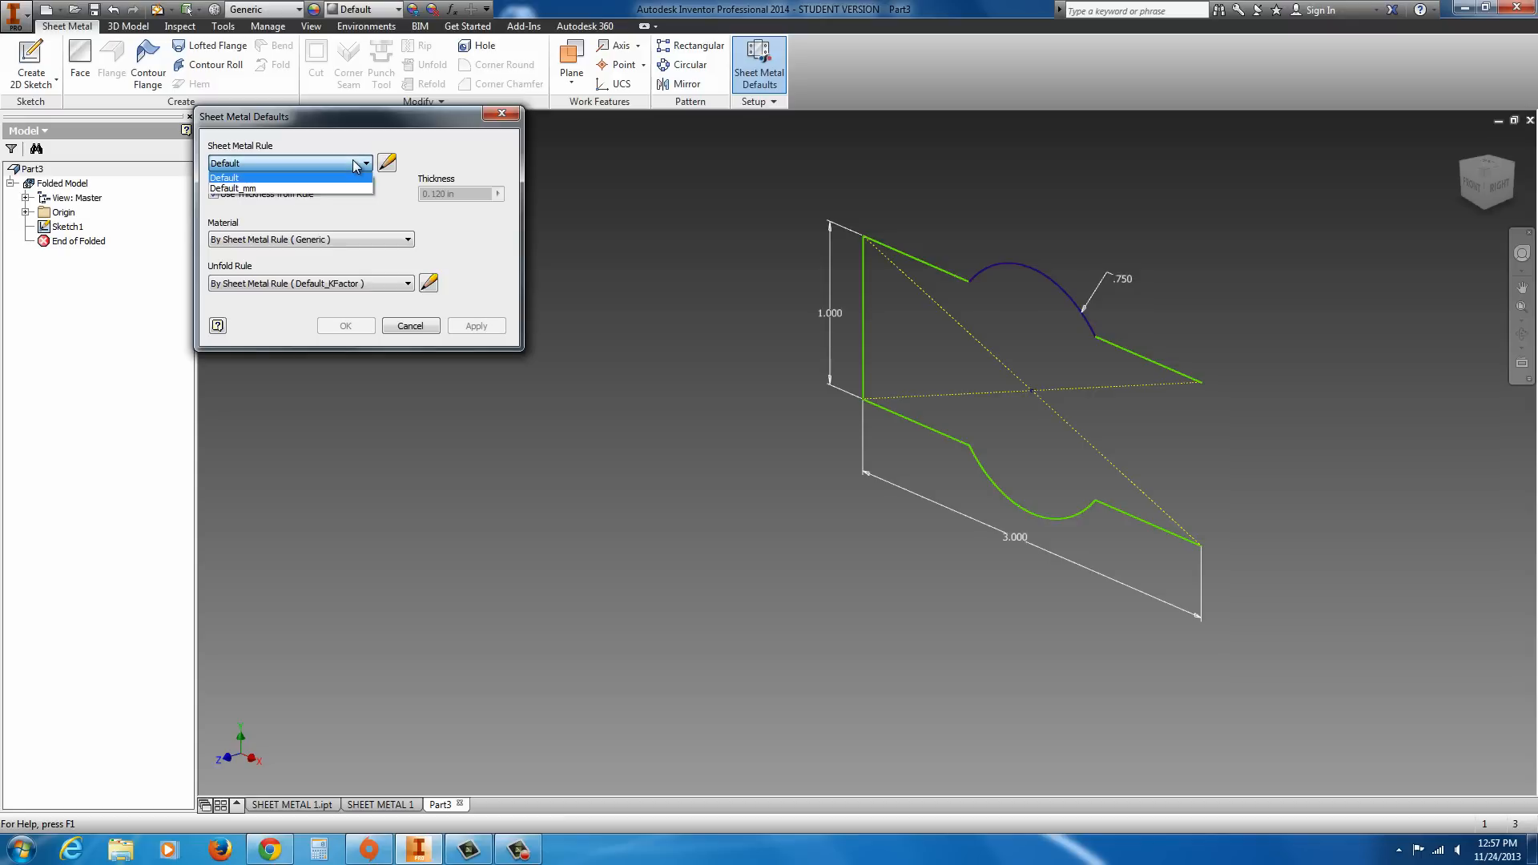
click(224, 178)
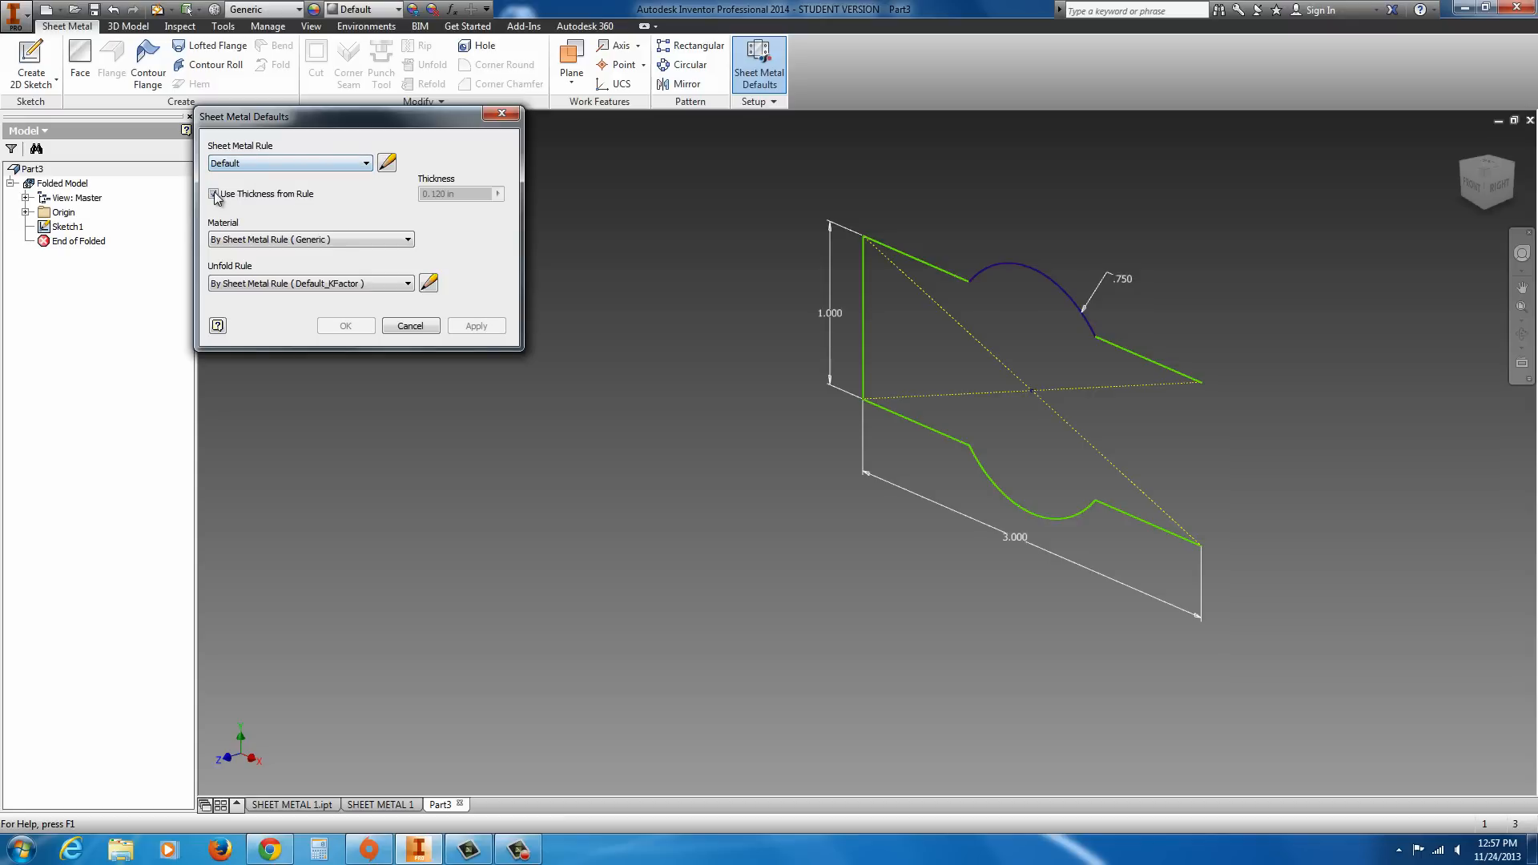
click(214, 194)
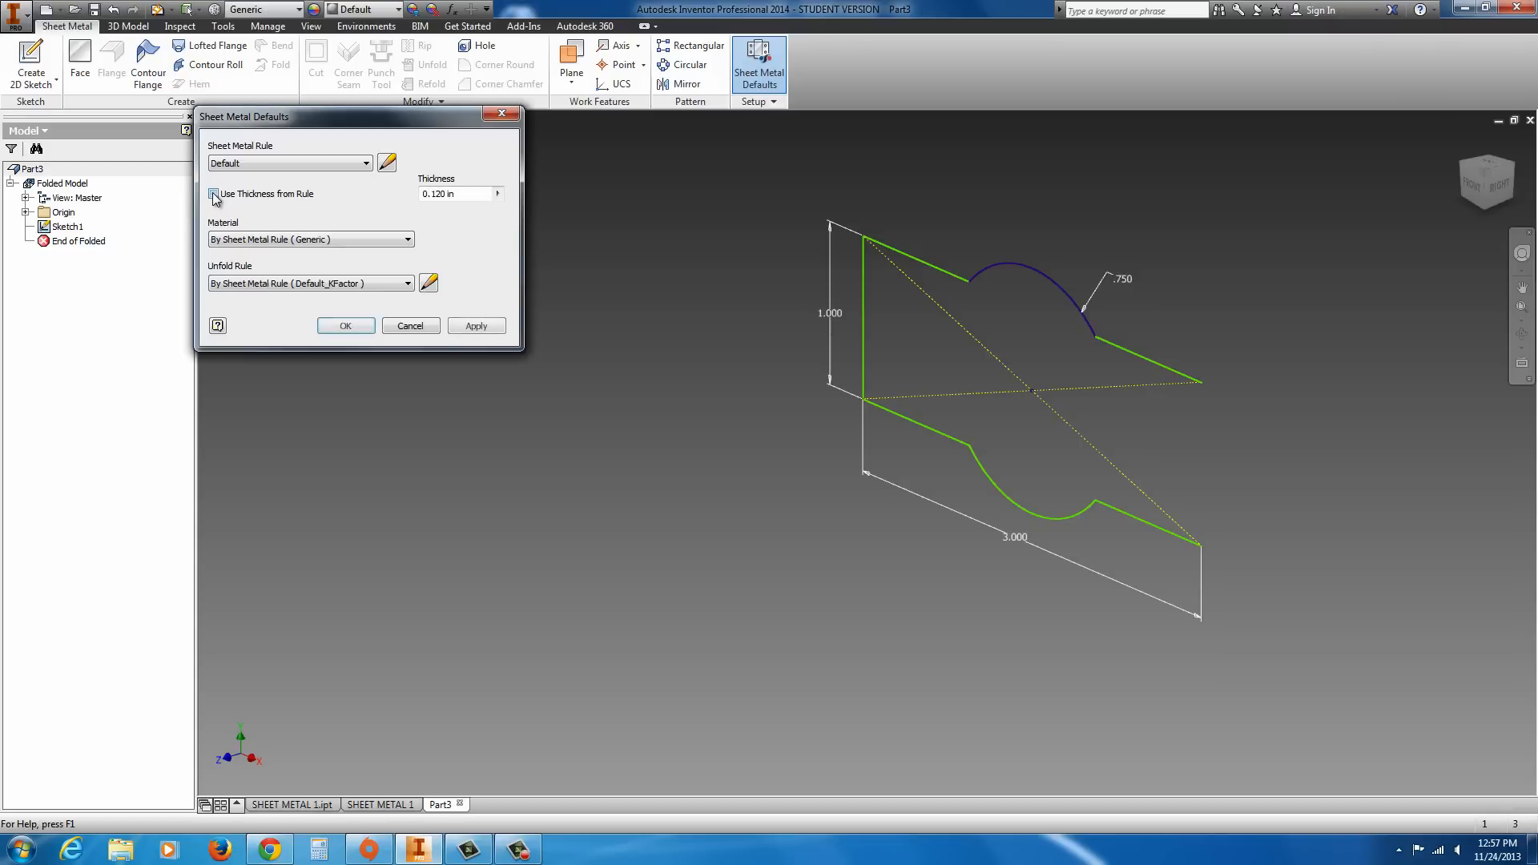
click(213, 193)
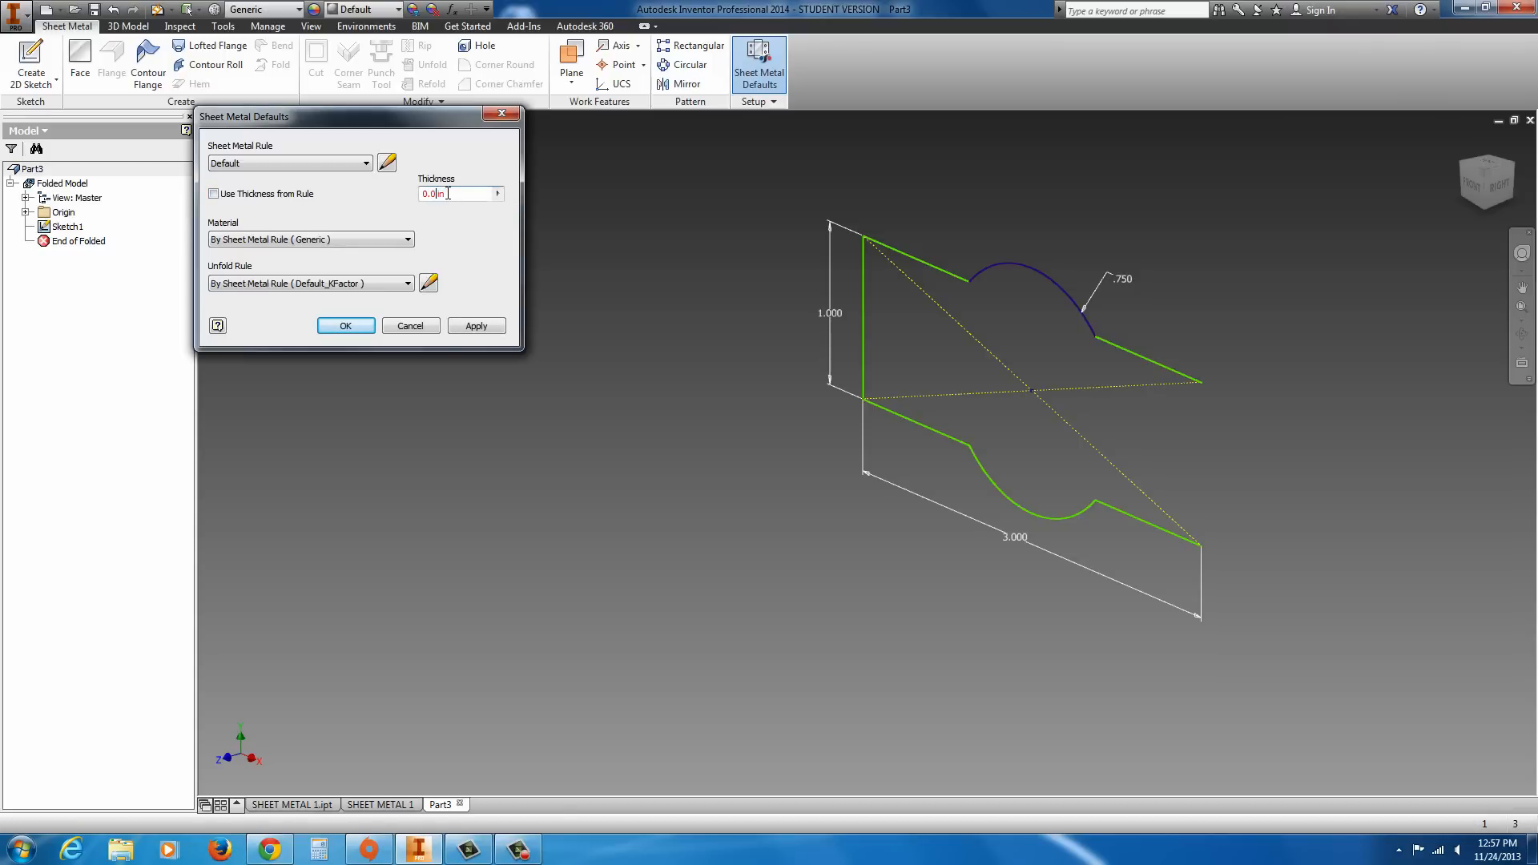
text(0.062)
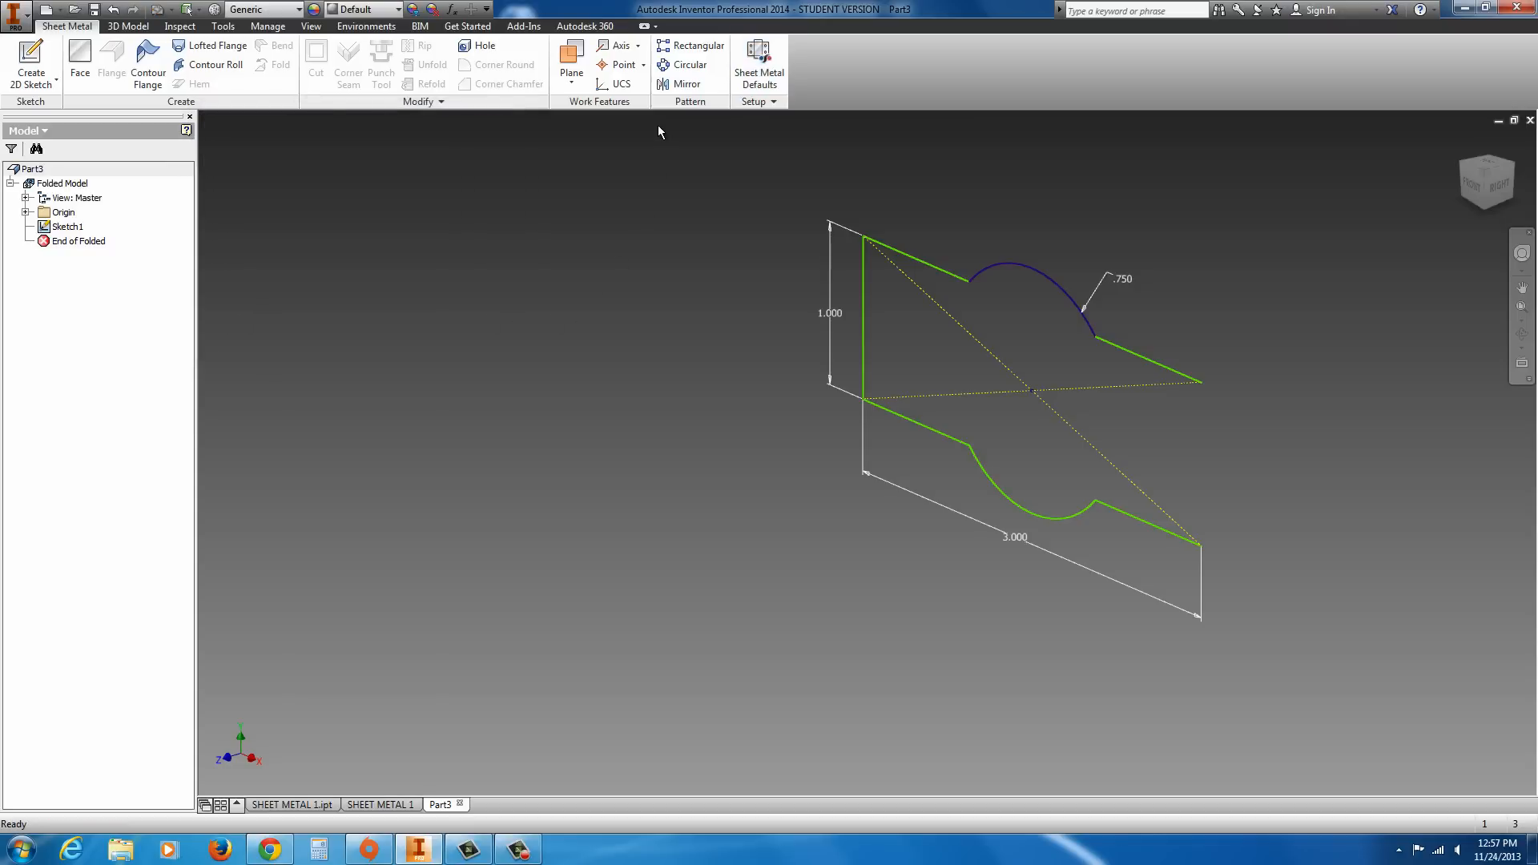
- Start a Contour Flange on the profile and check its bend radius and unfold options
click(148, 59)
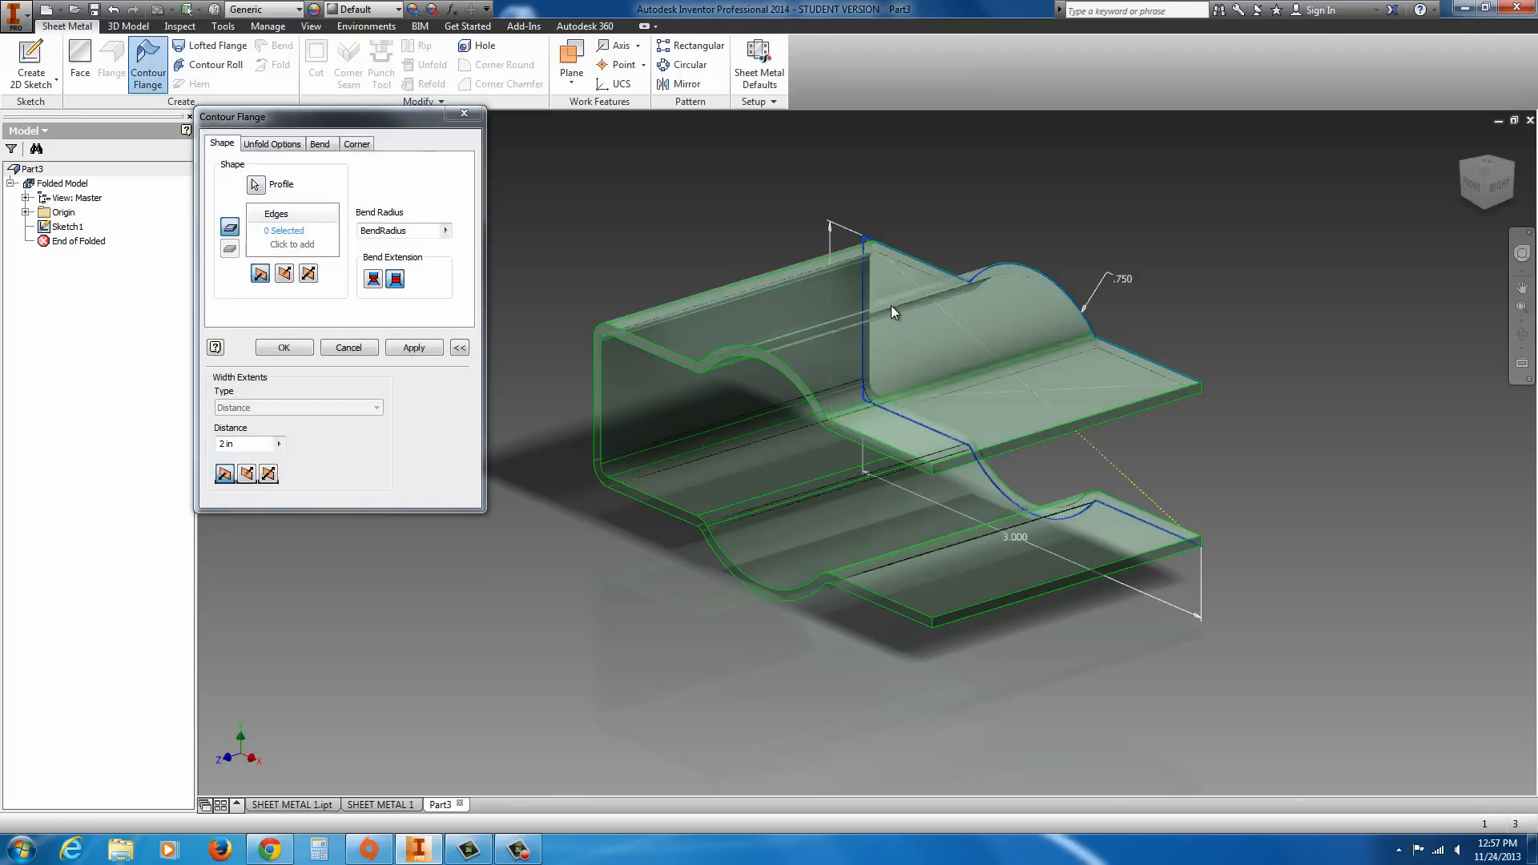
mouse_move(704, 523)
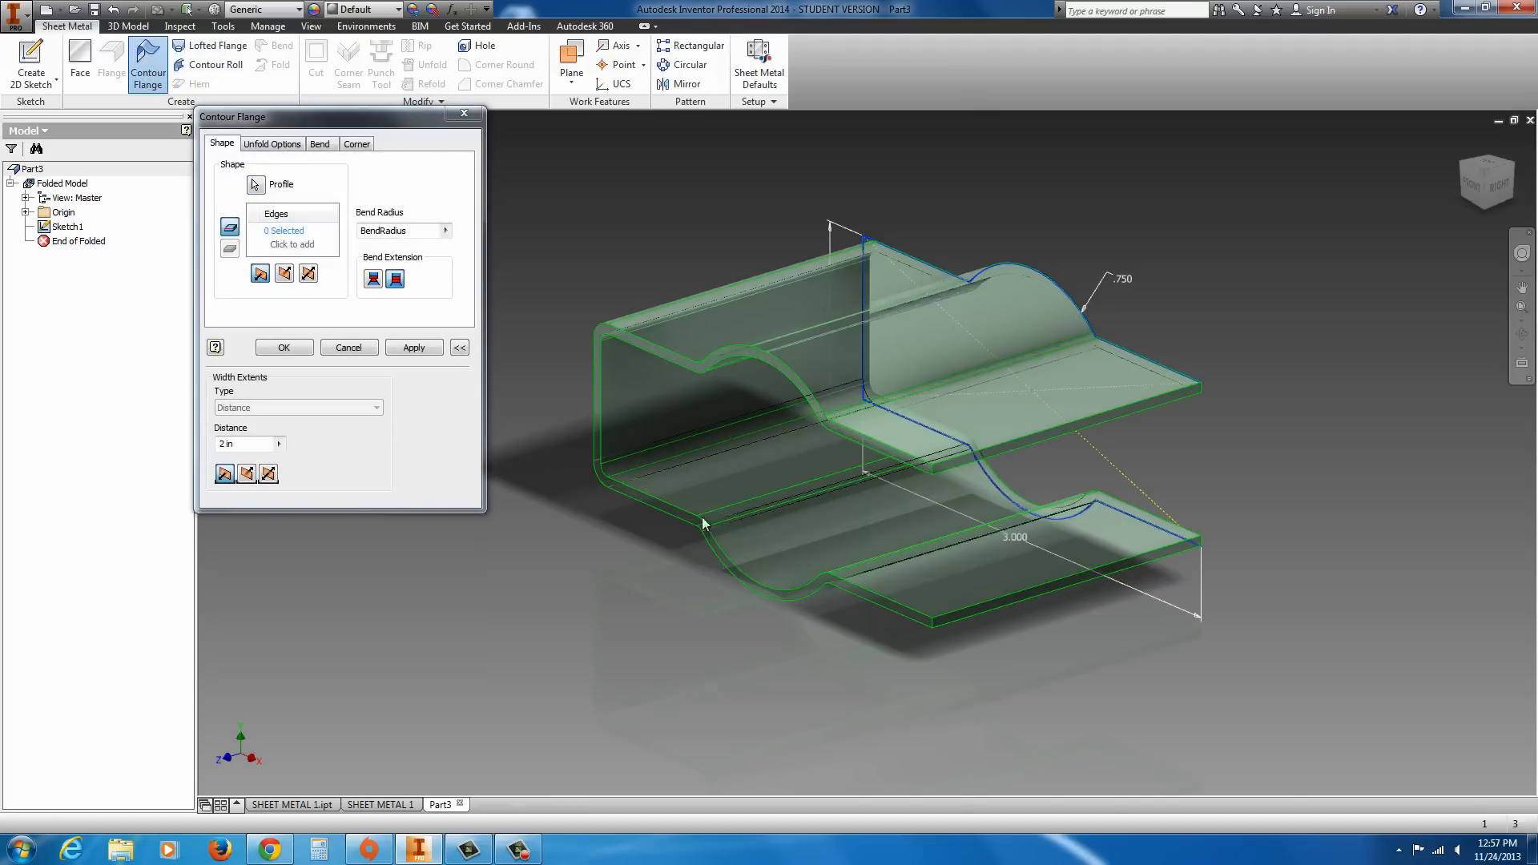
mouse_move(937, 630)
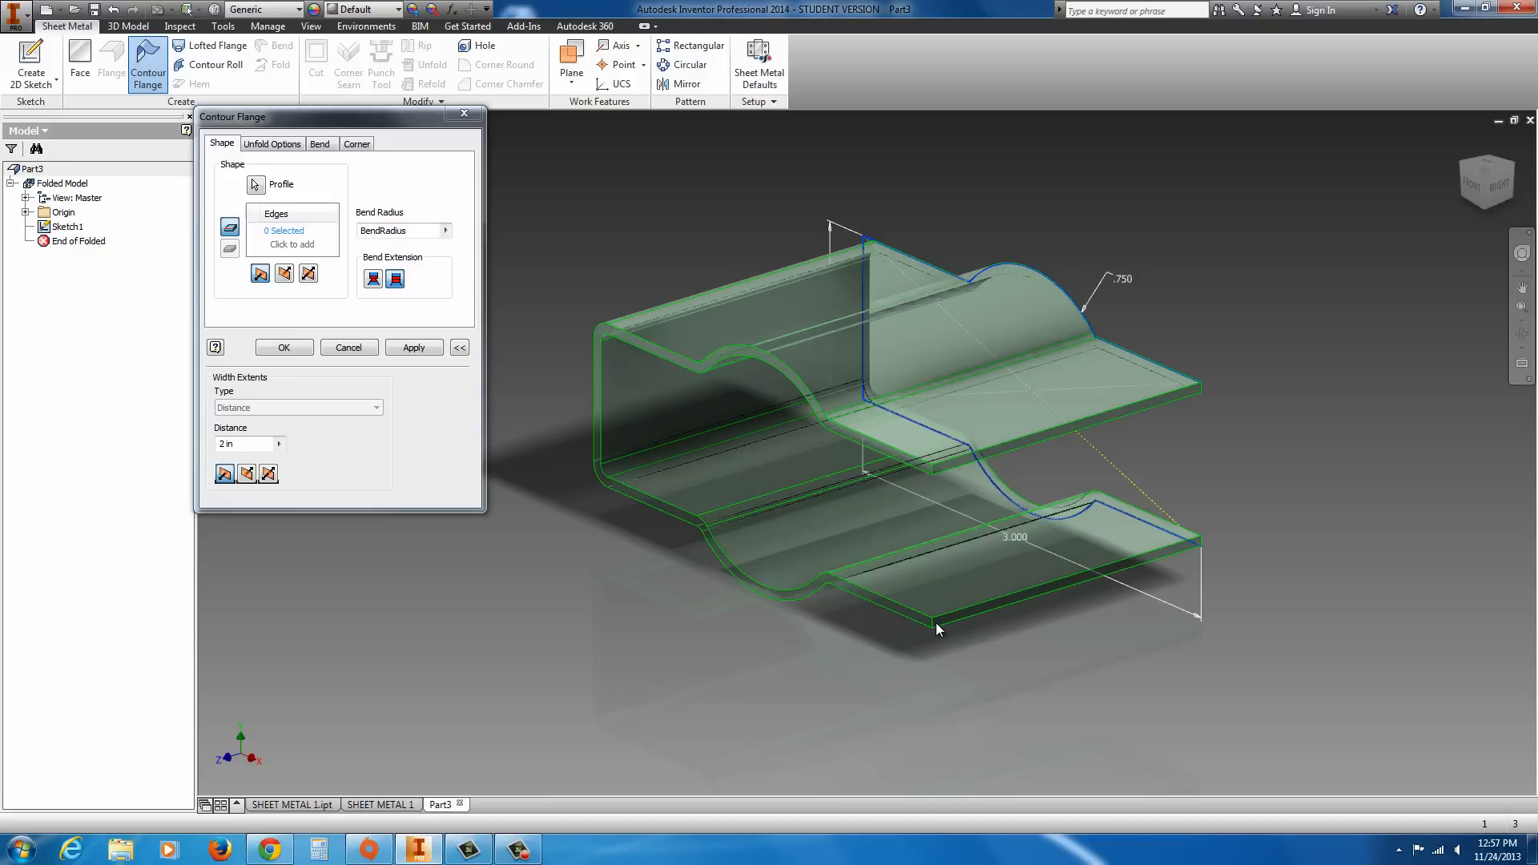
mouse_move(644, 420)
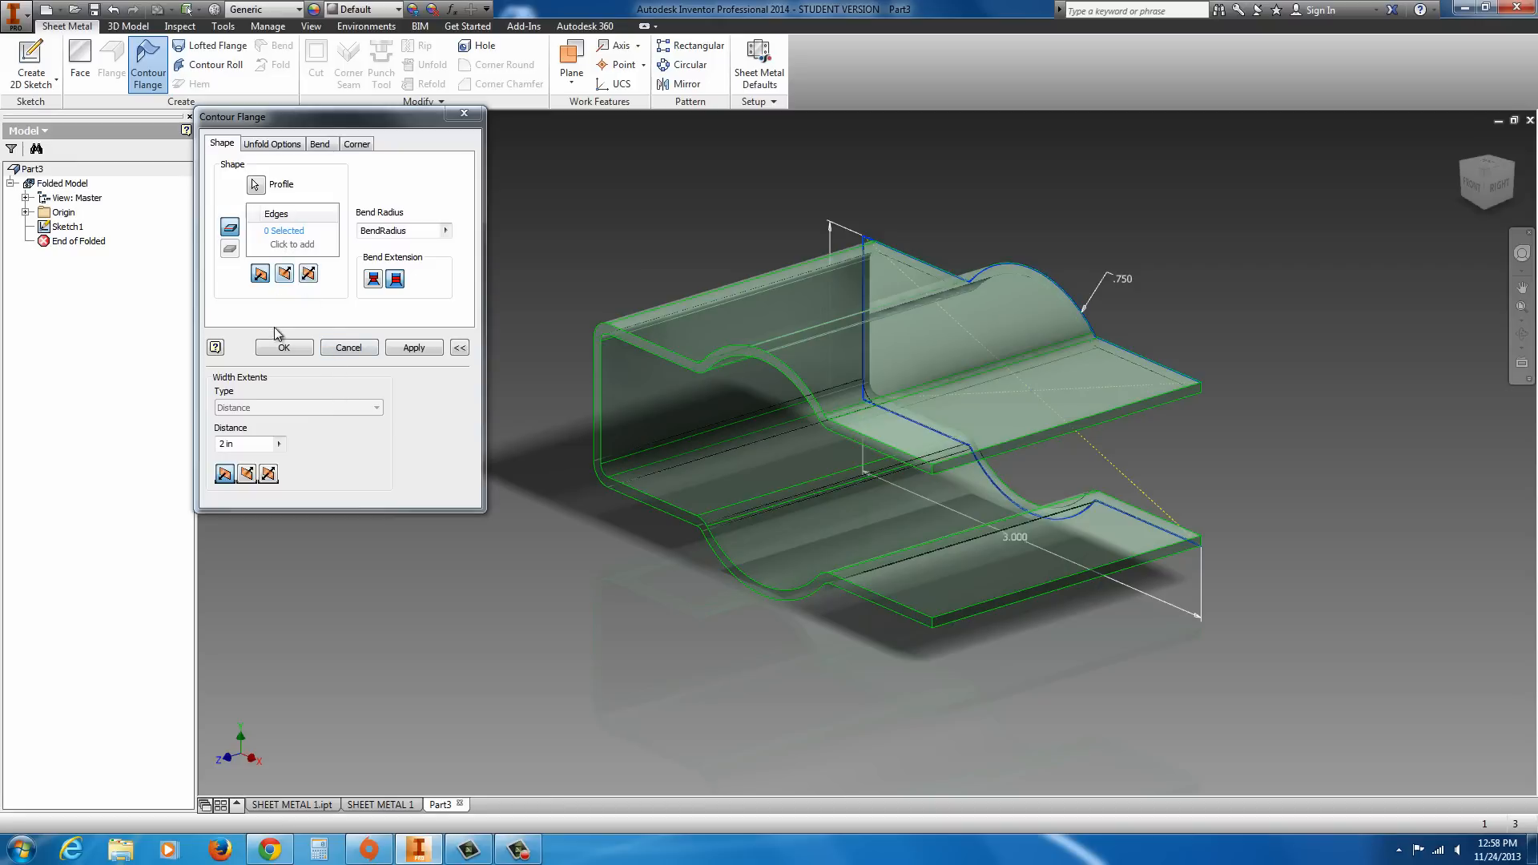
click(444, 231)
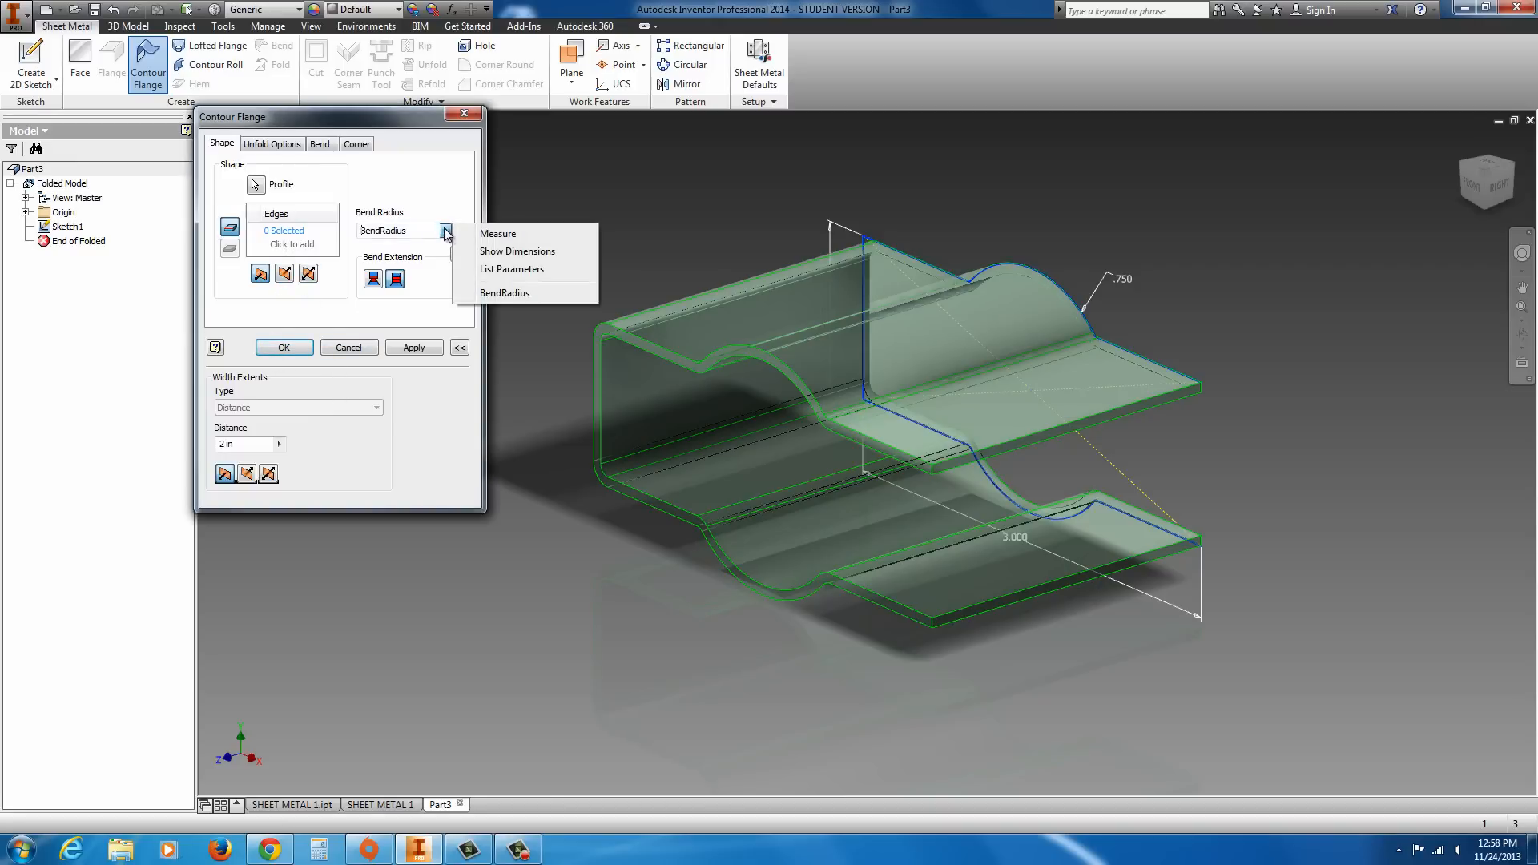
click(272, 144)
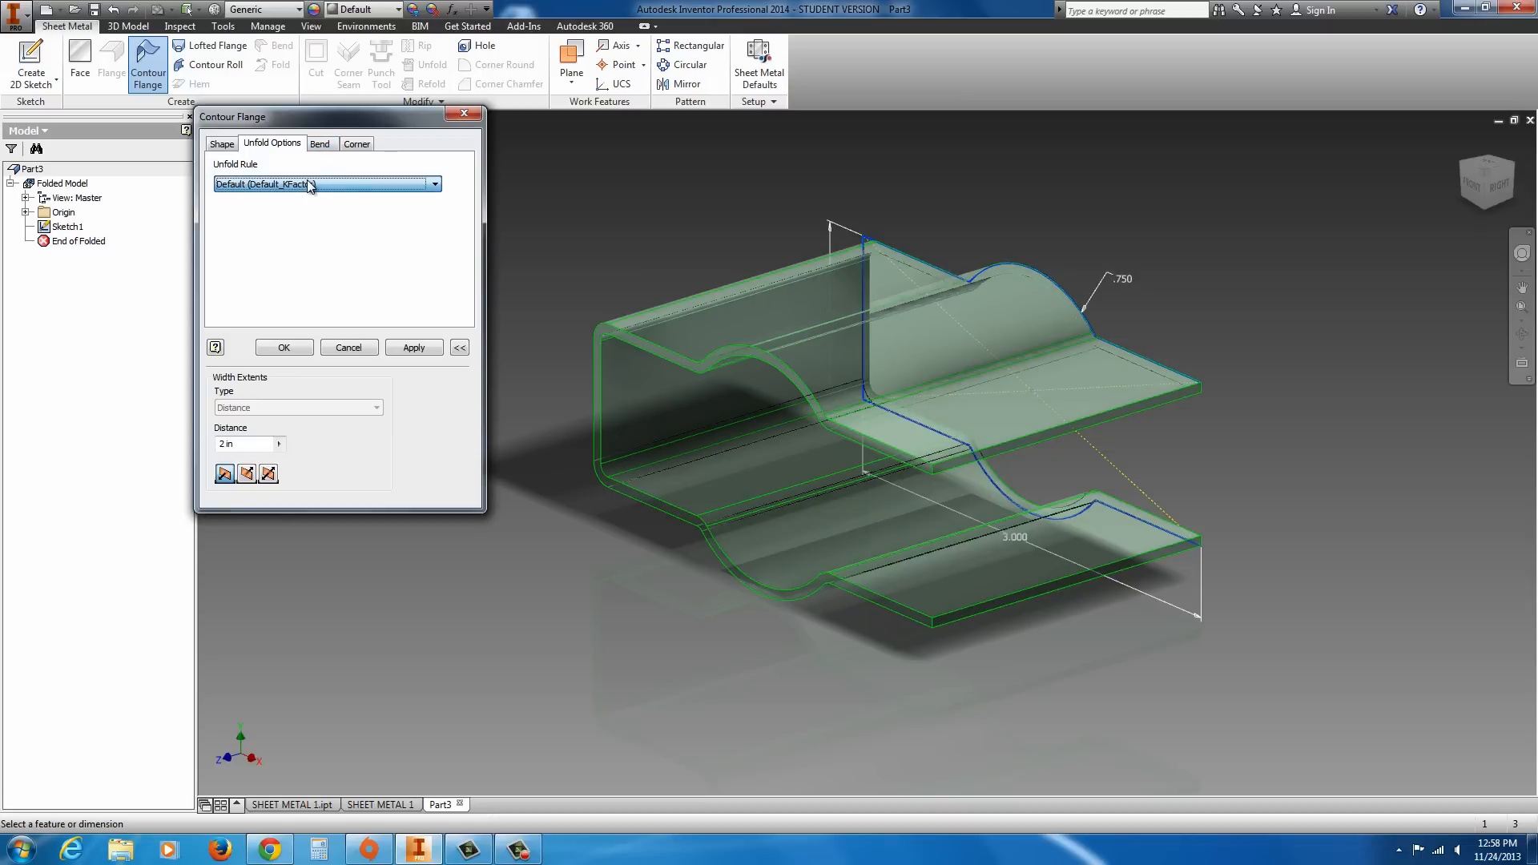
- Set the flange's bend relief shape to Straight and view the corner relief settings
click(320, 143)
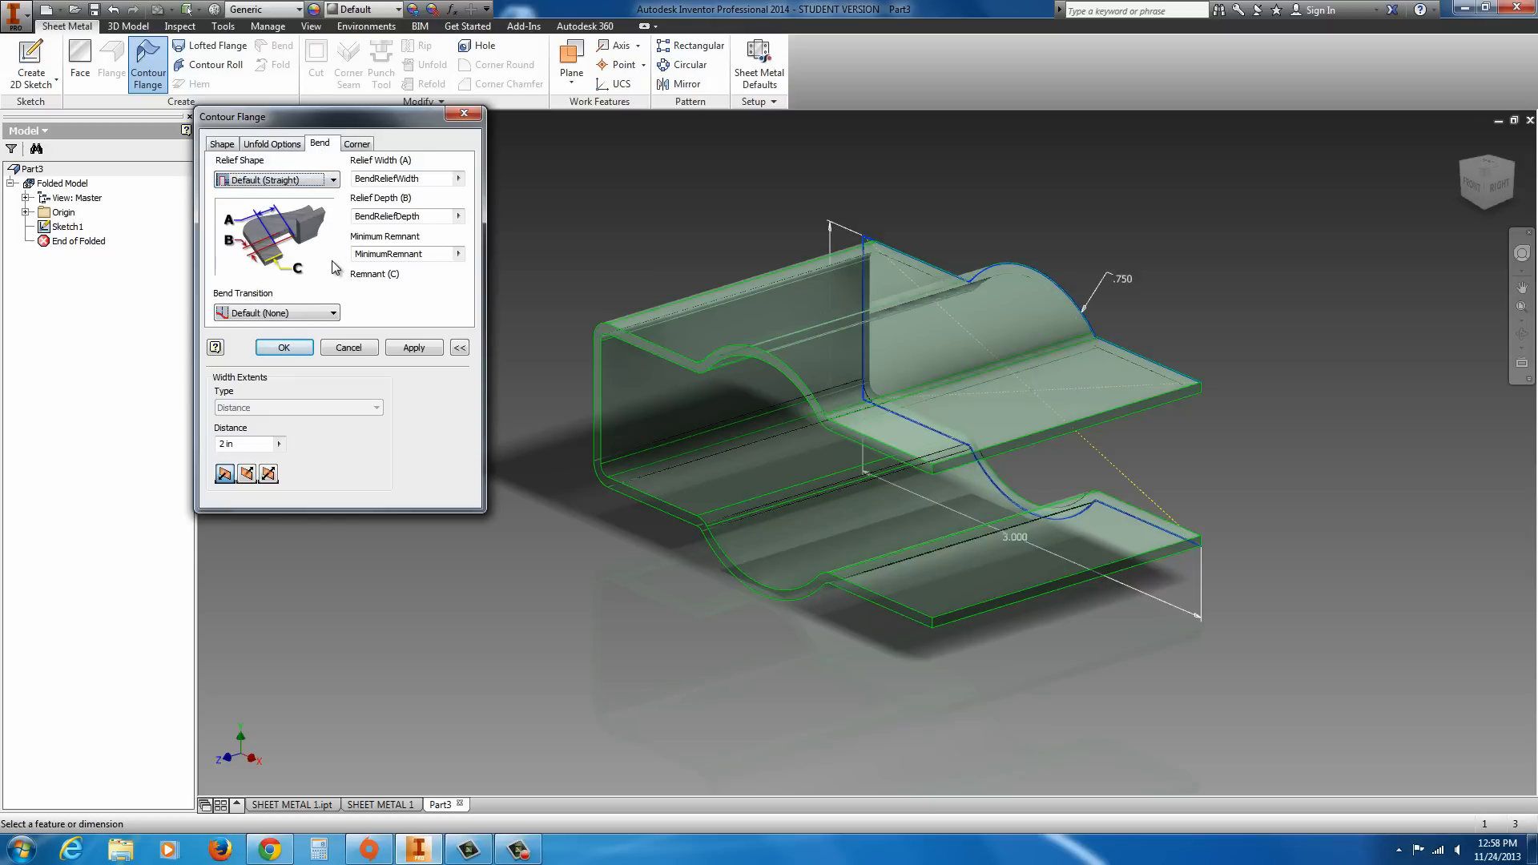
mouse_move(333, 272)
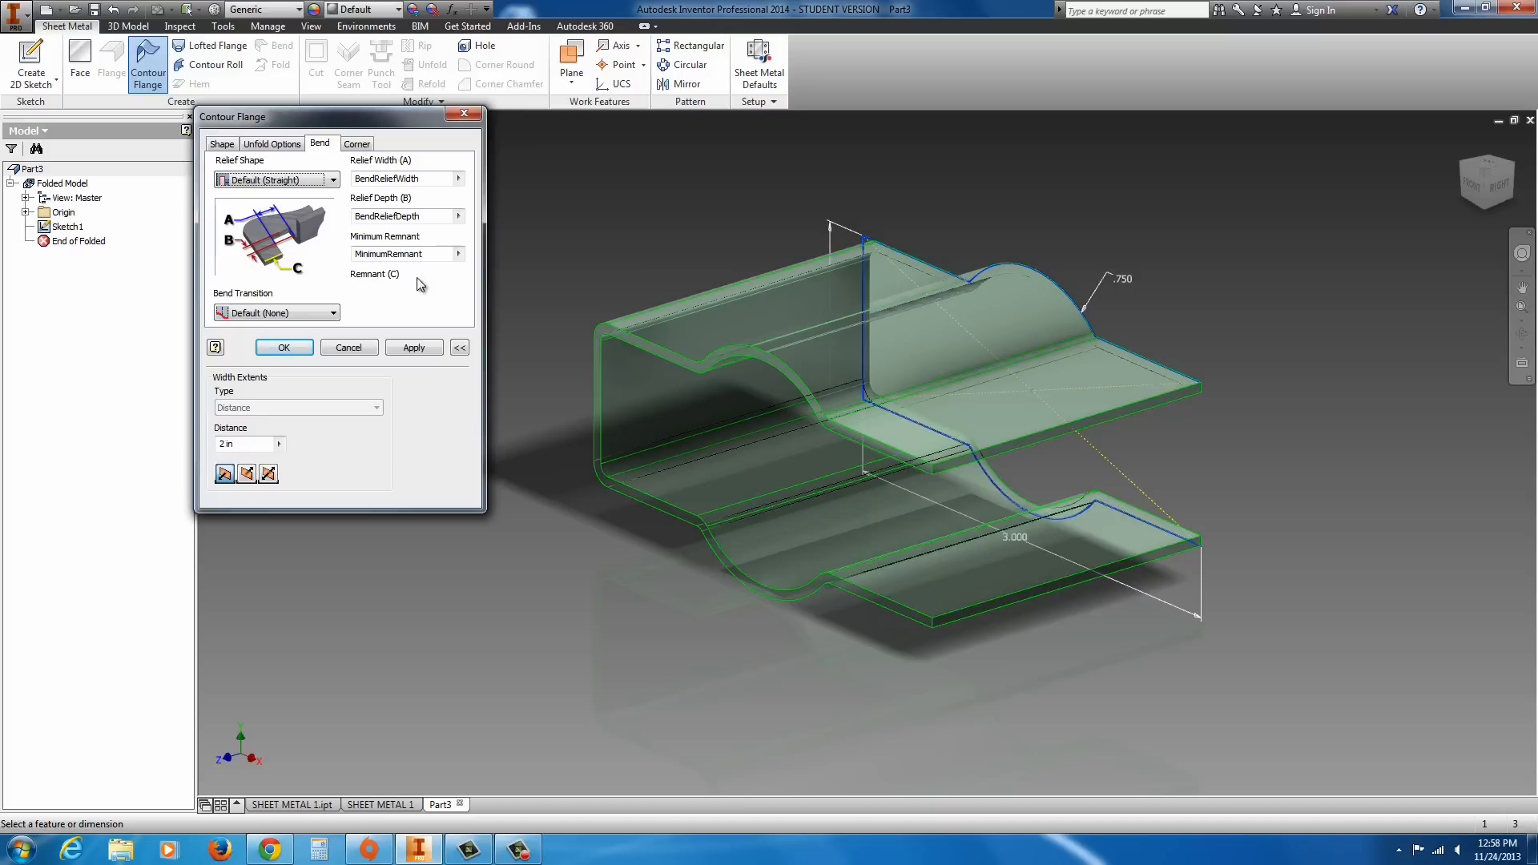
mouse_move(668, 446)
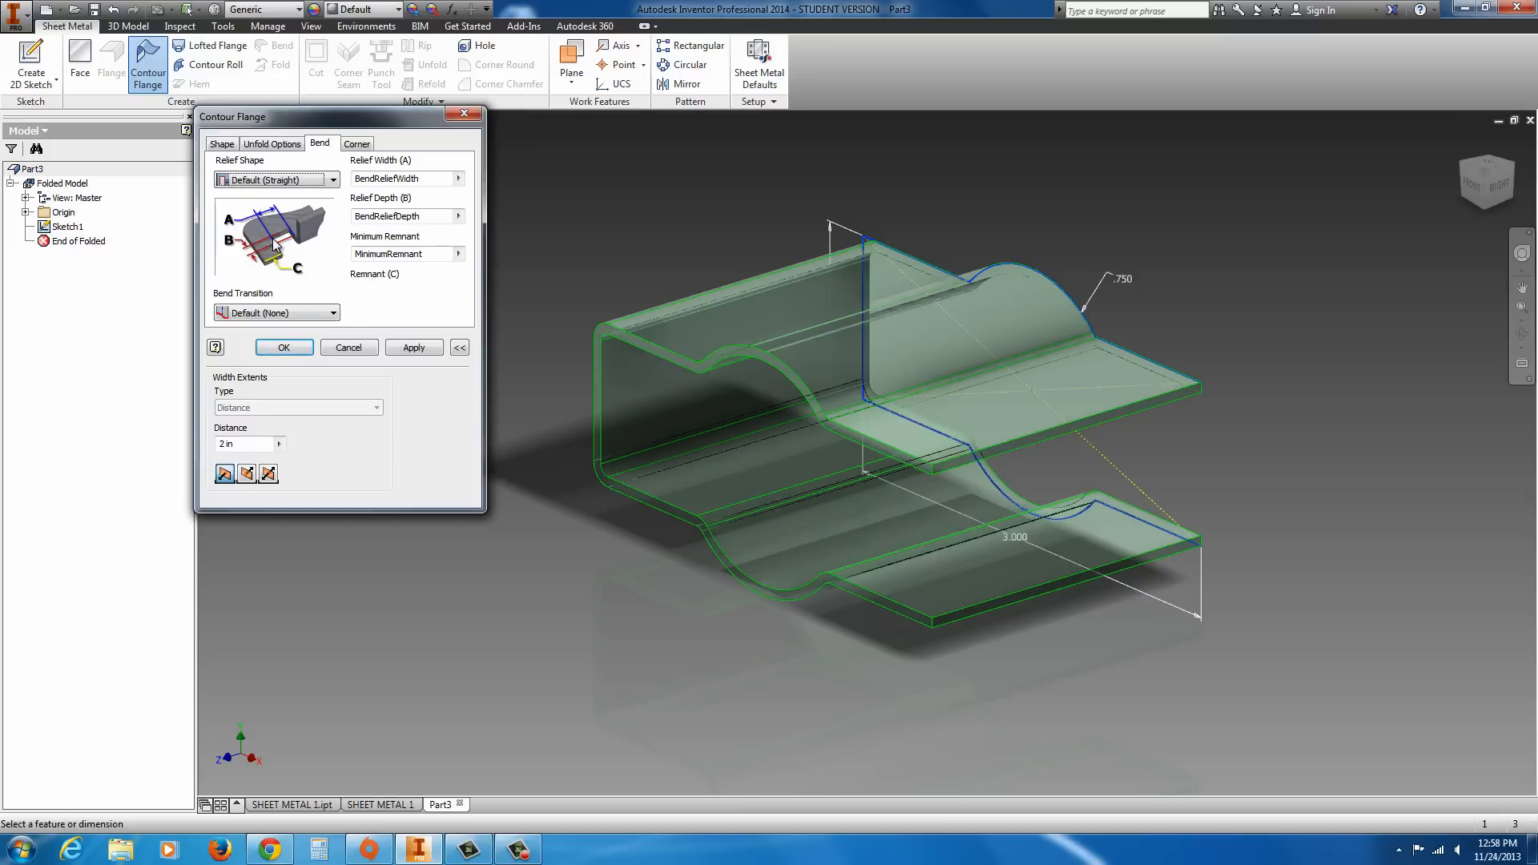
mouse_move(309, 256)
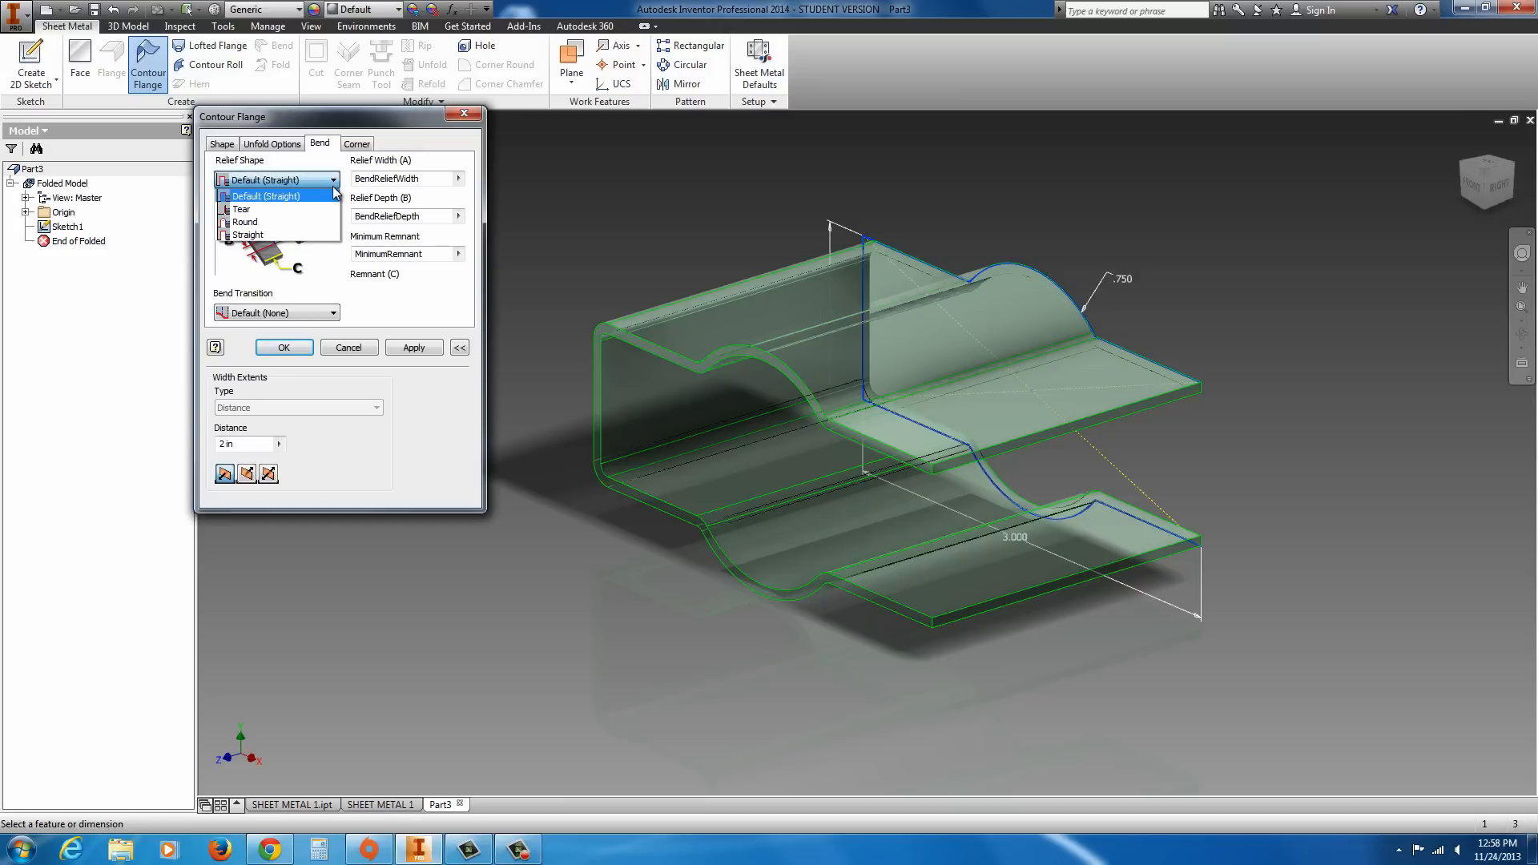
mouse_move(317, 201)
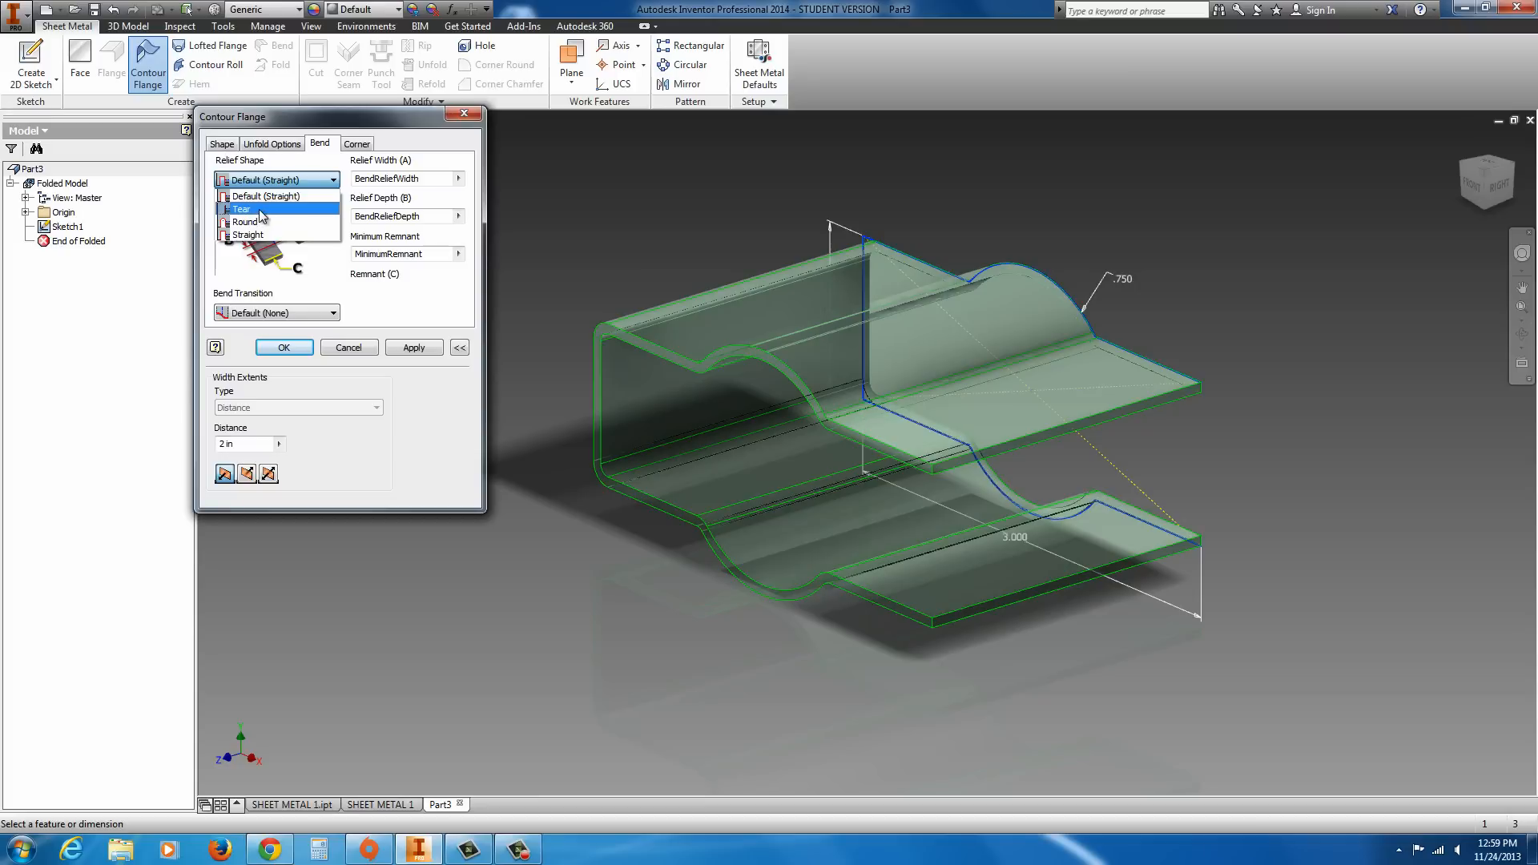
mouse_move(267, 218)
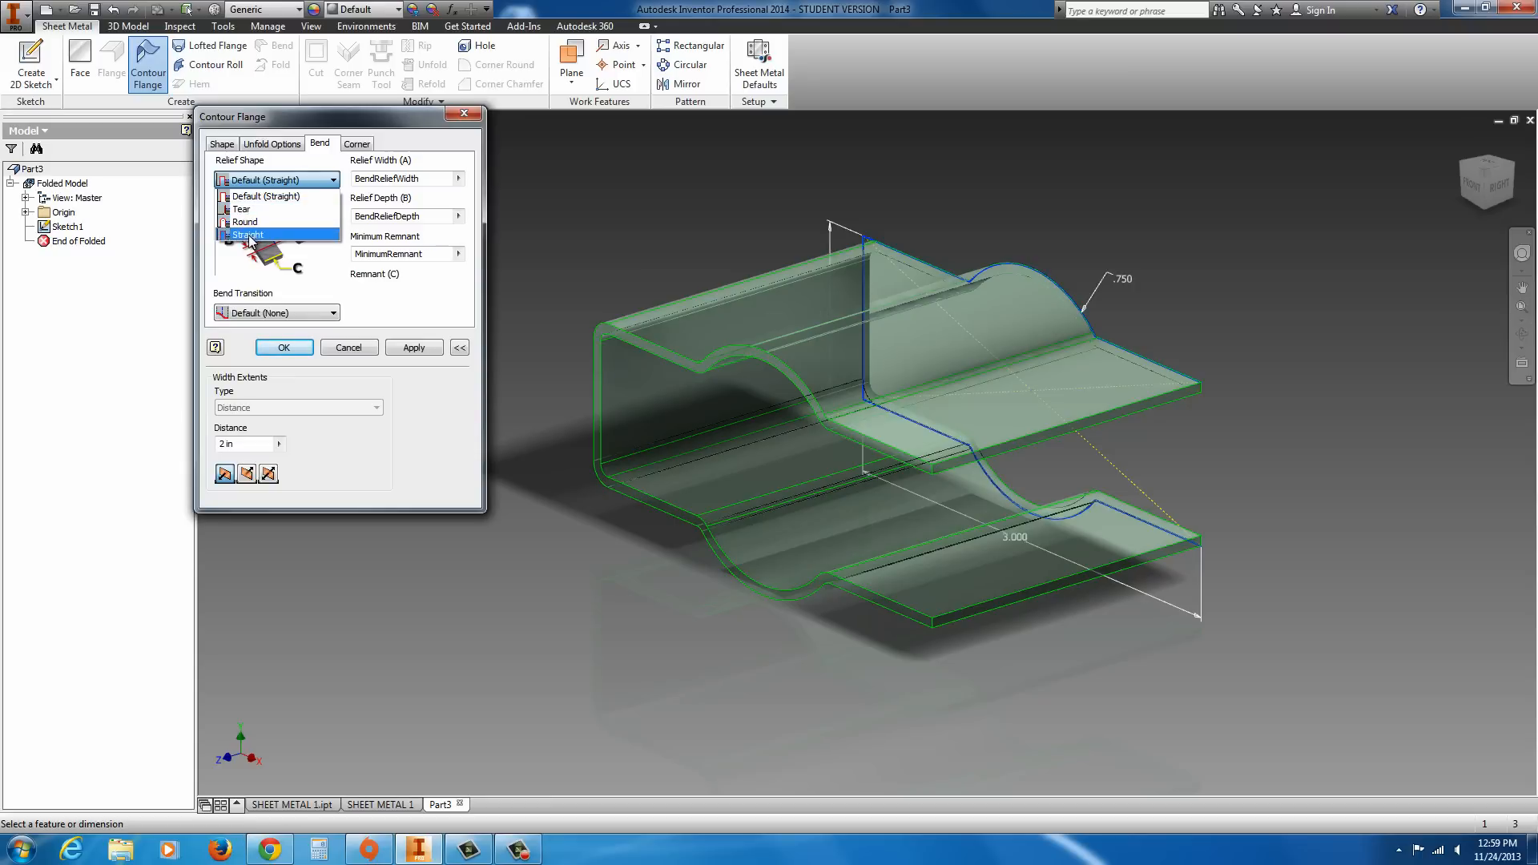
click(246, 235)
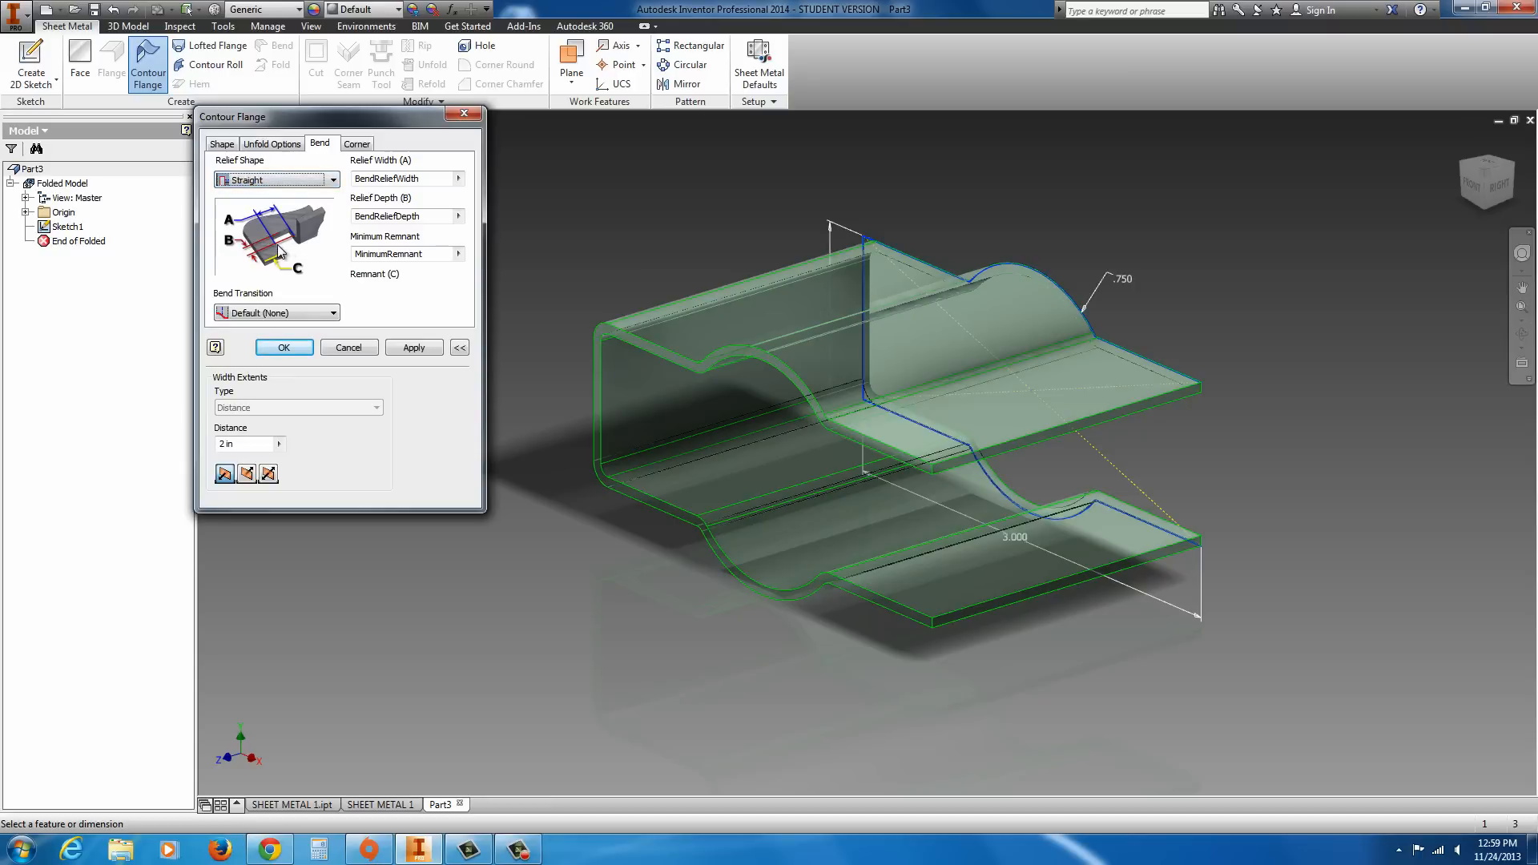
mouse_move(424, 216)
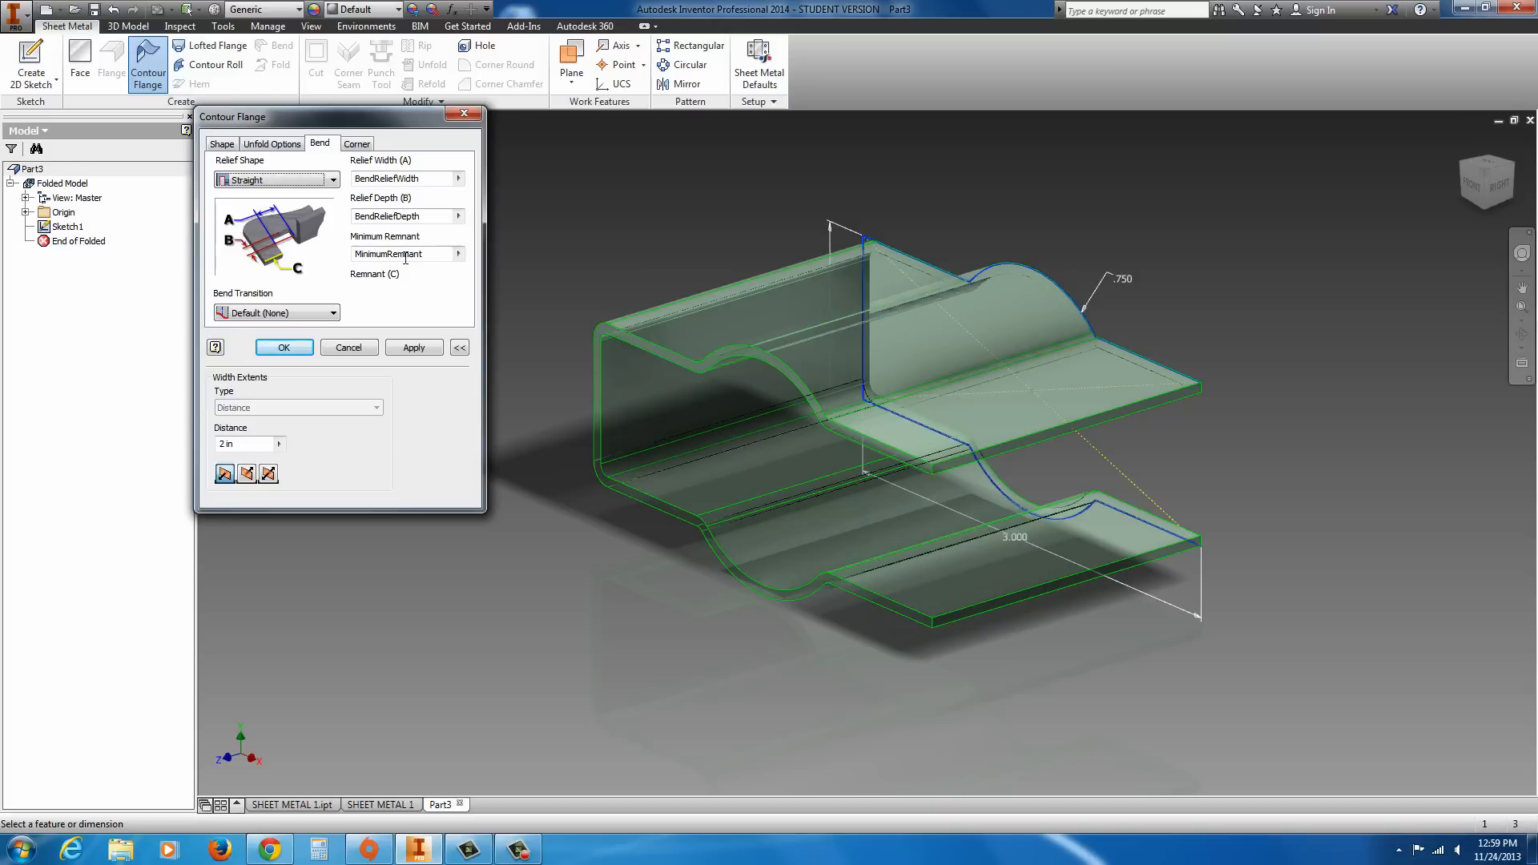
mouse_move(283, 347)
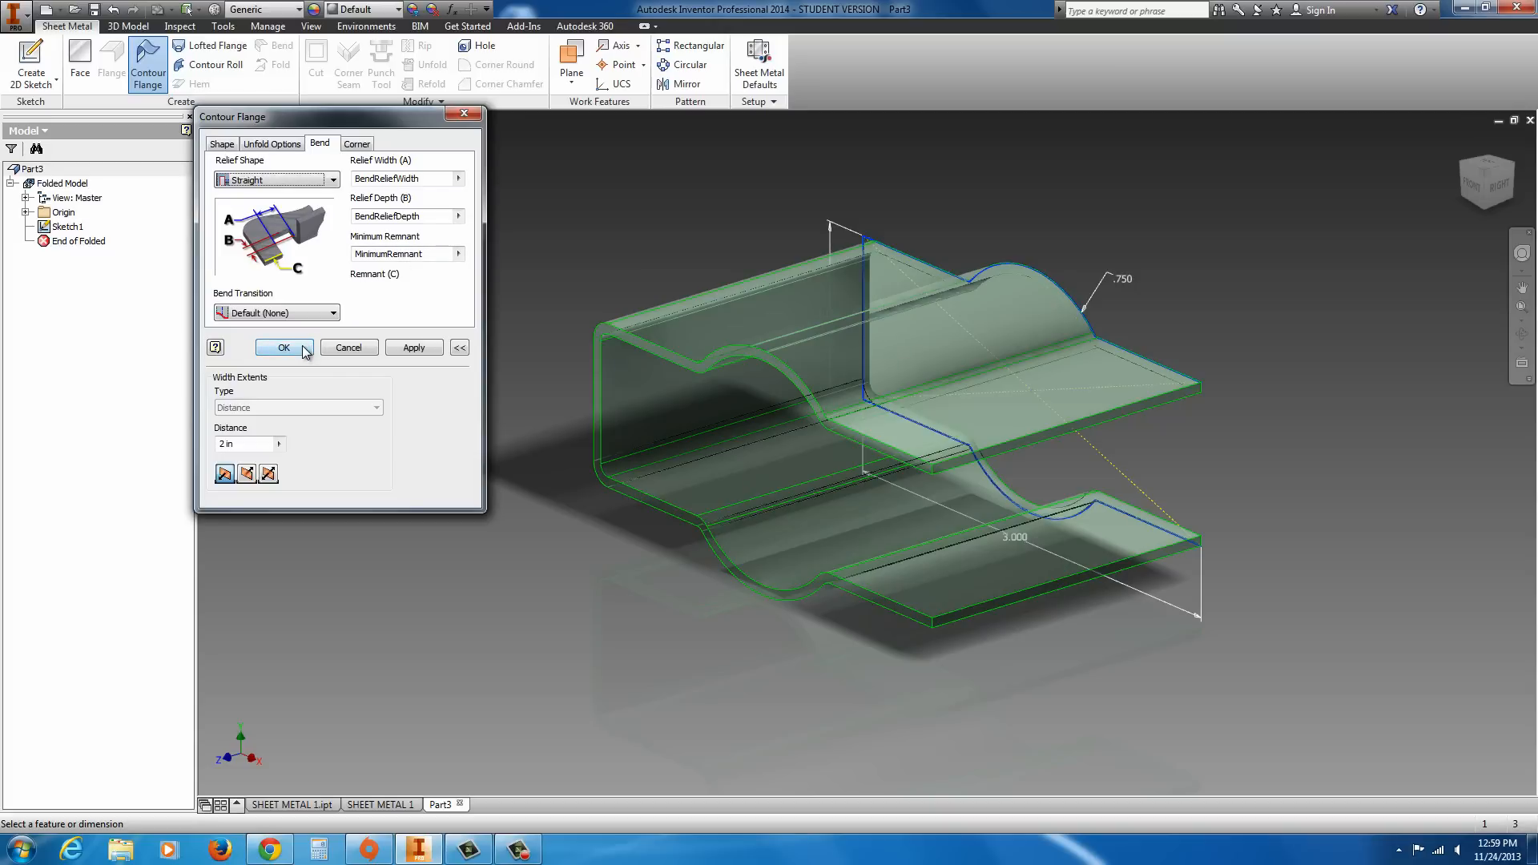
click(356, 144)
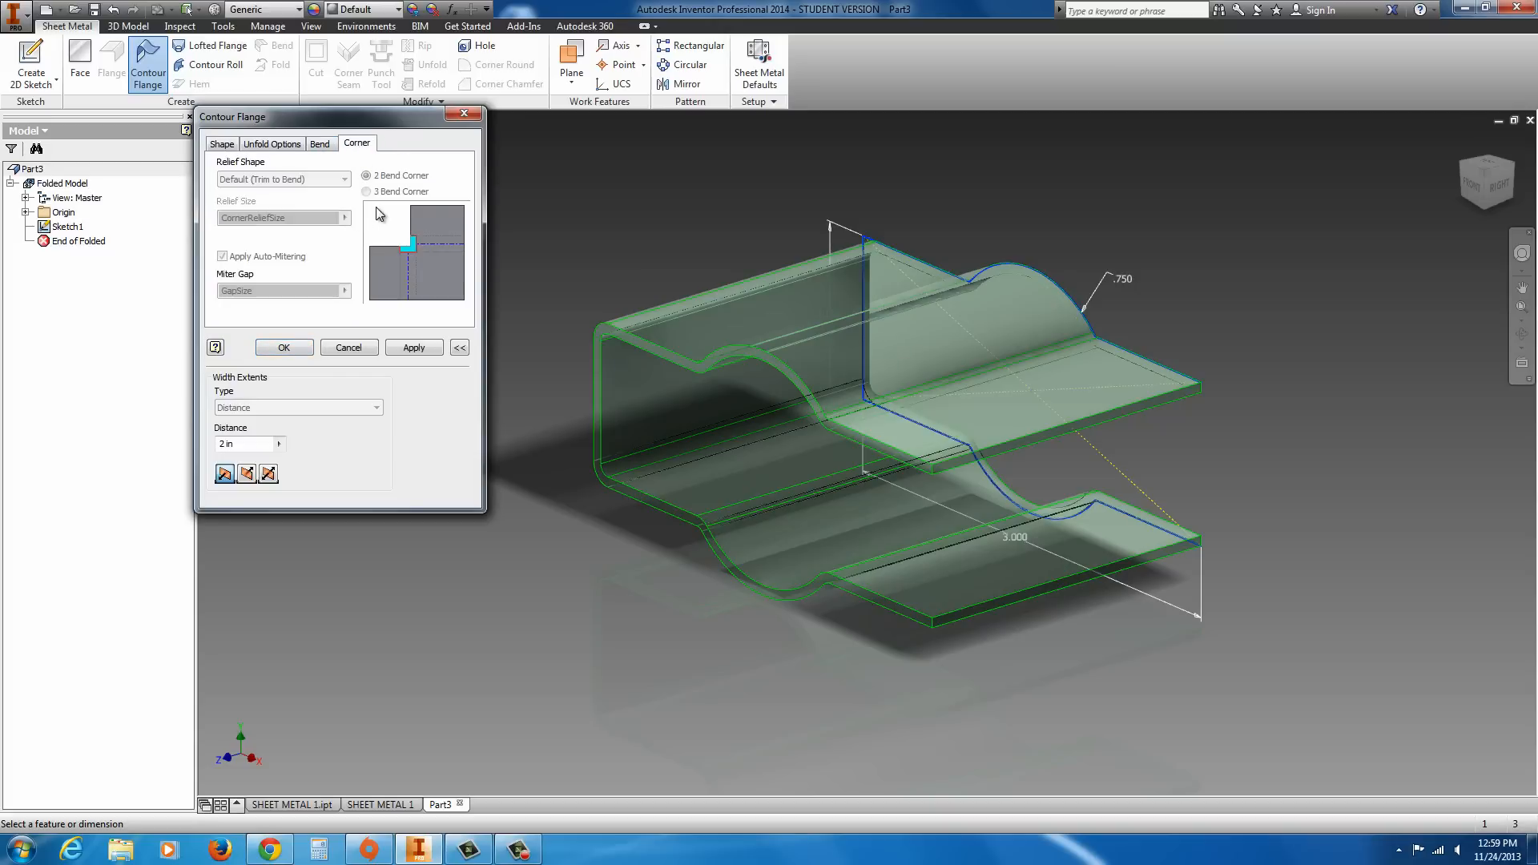
mouse_move(344, 301)
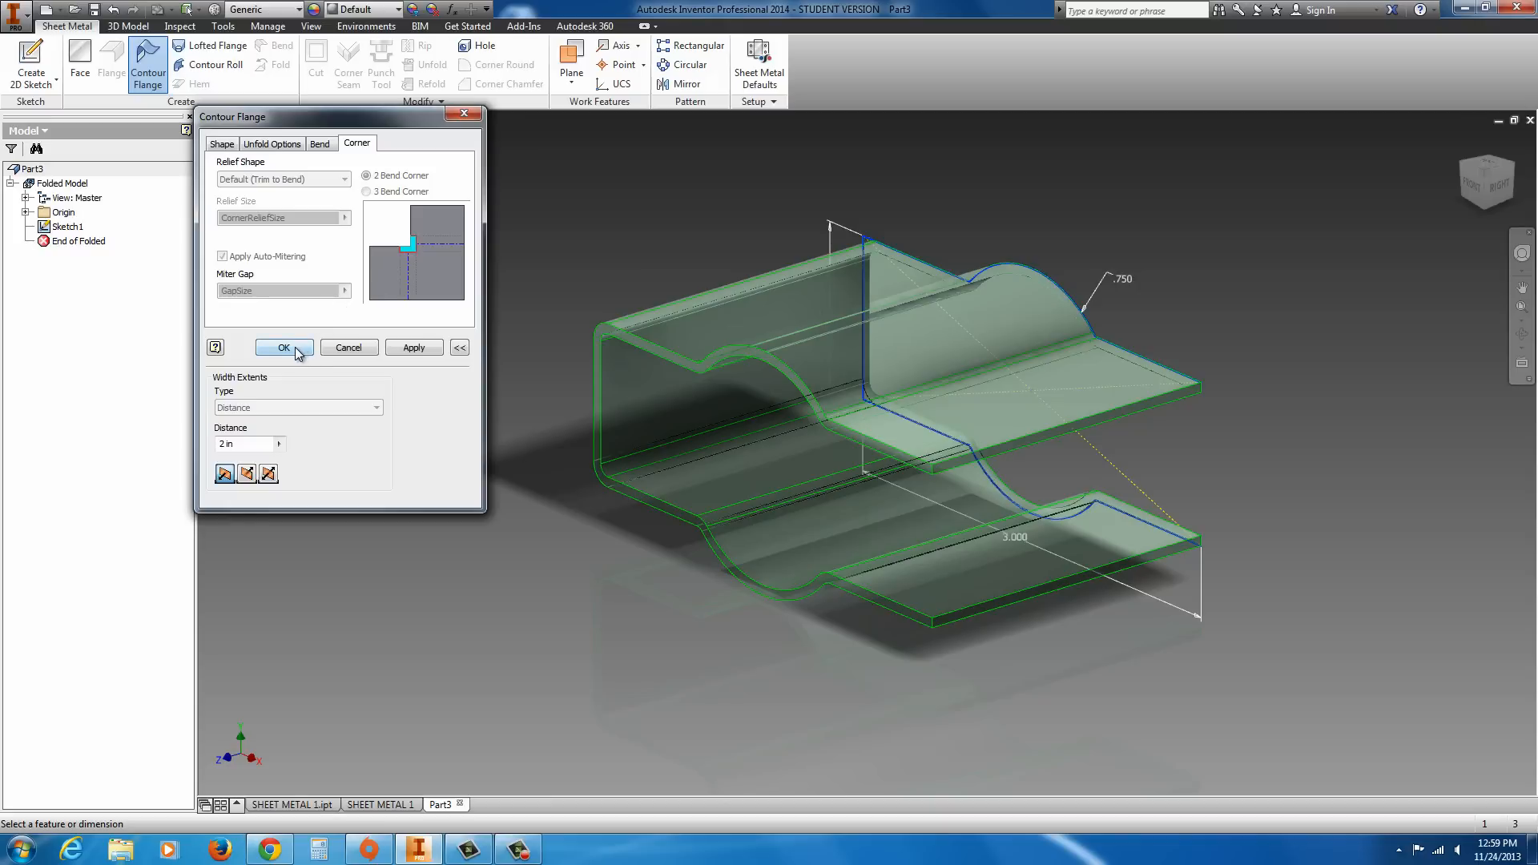
- Confirm the Contour Flange dialog to create Contour Flange1
click(284, 347)
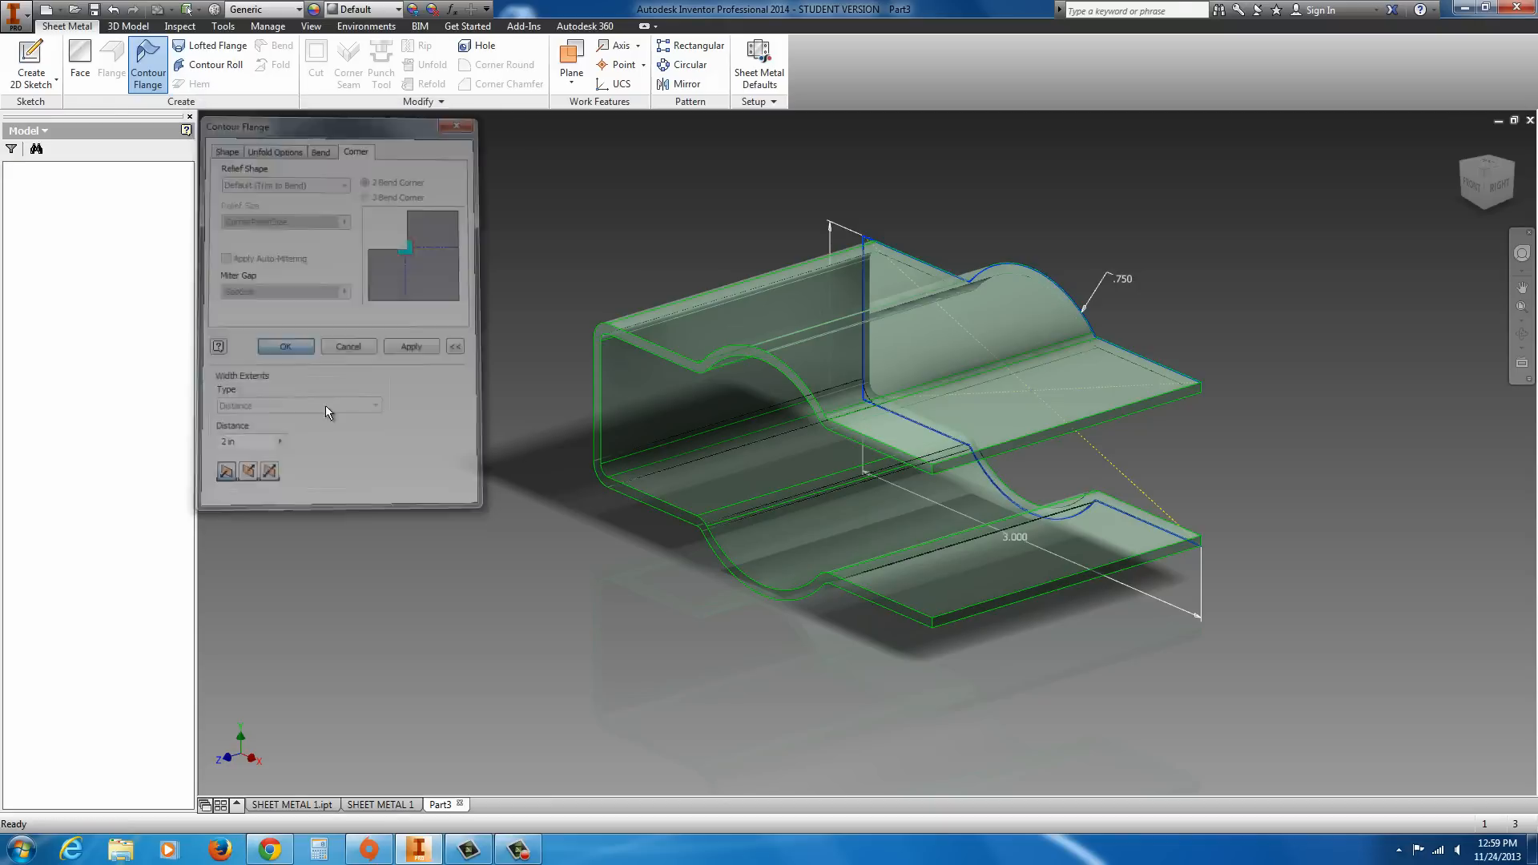
click(285, 346)
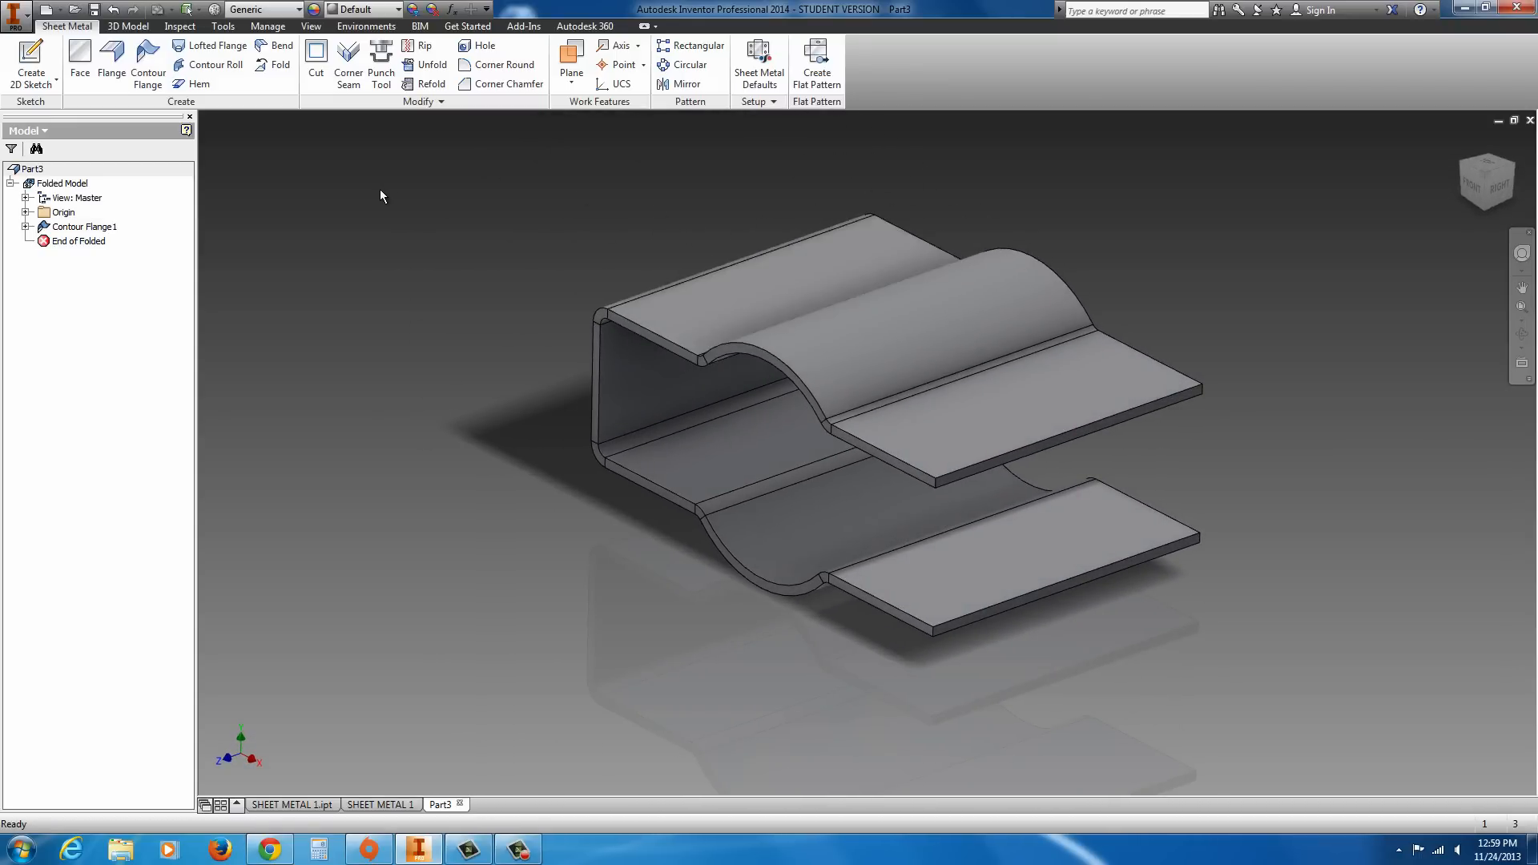
mouse_move(148, 65)
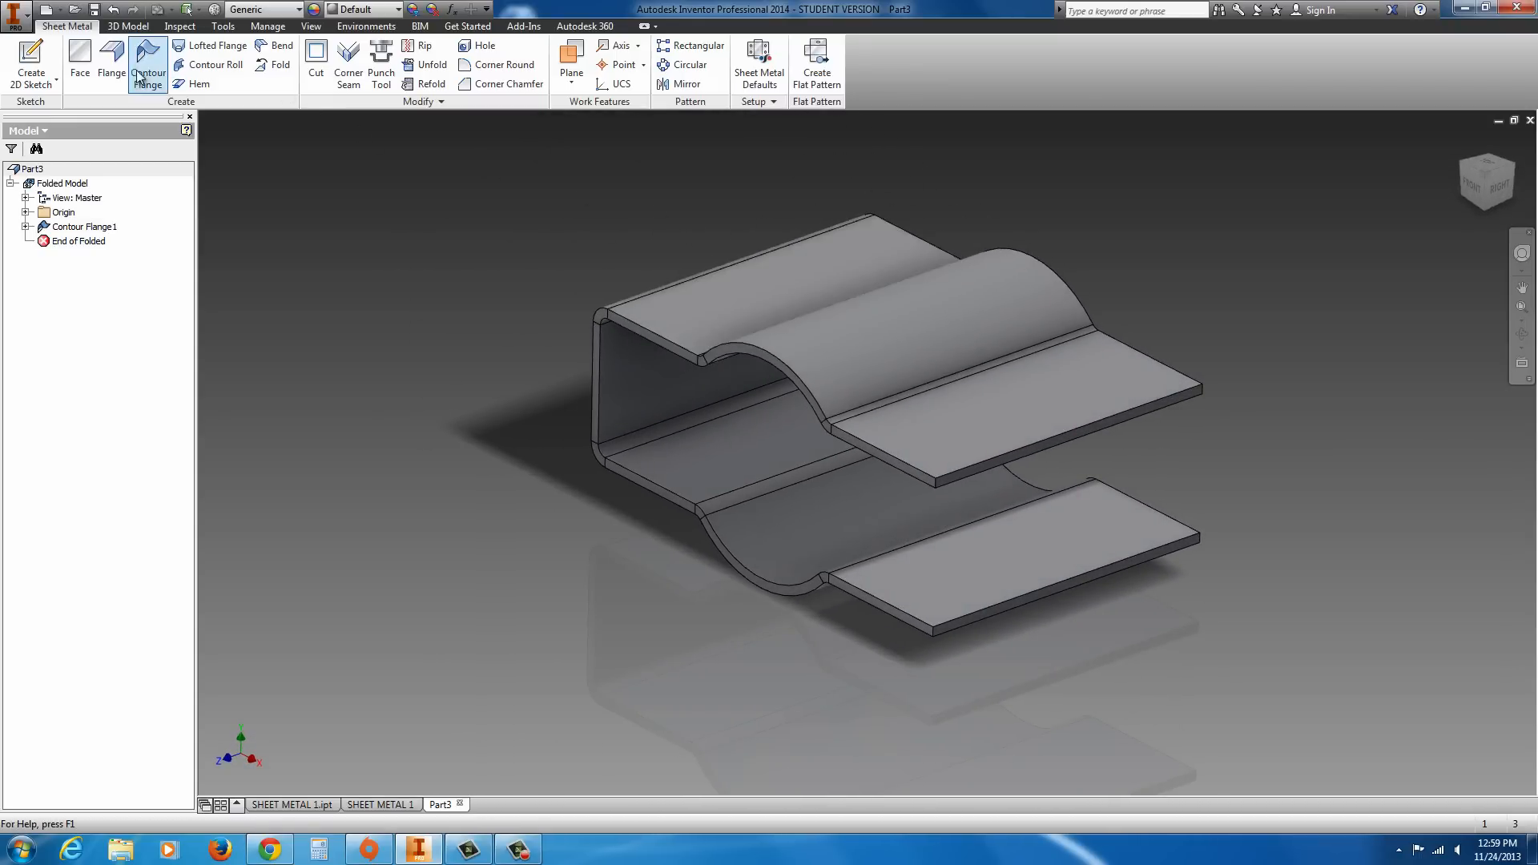
mouse_move(192, 84)
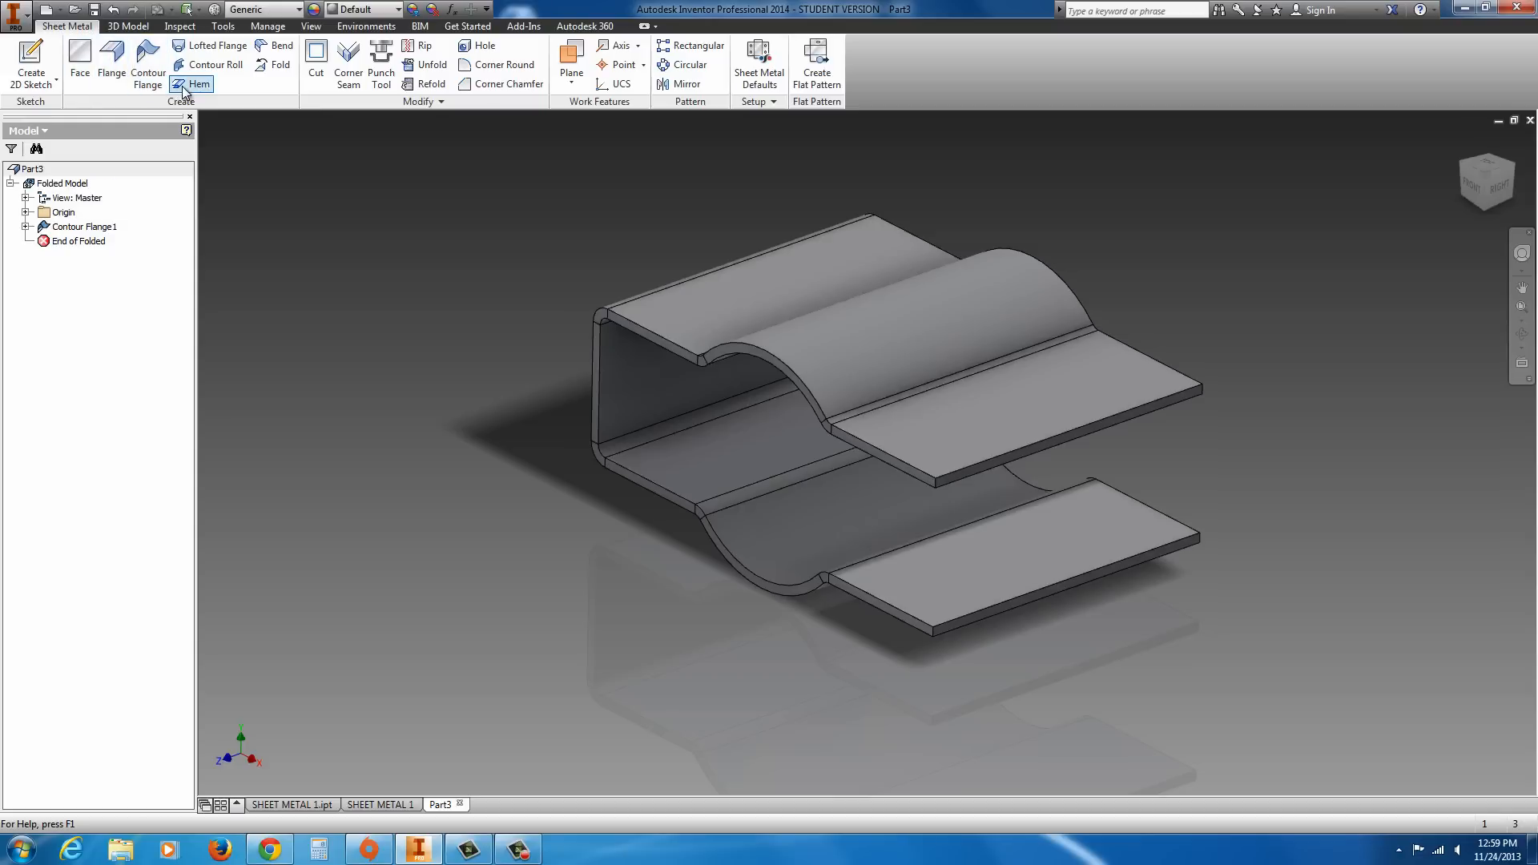
mouse_move(192, 84)
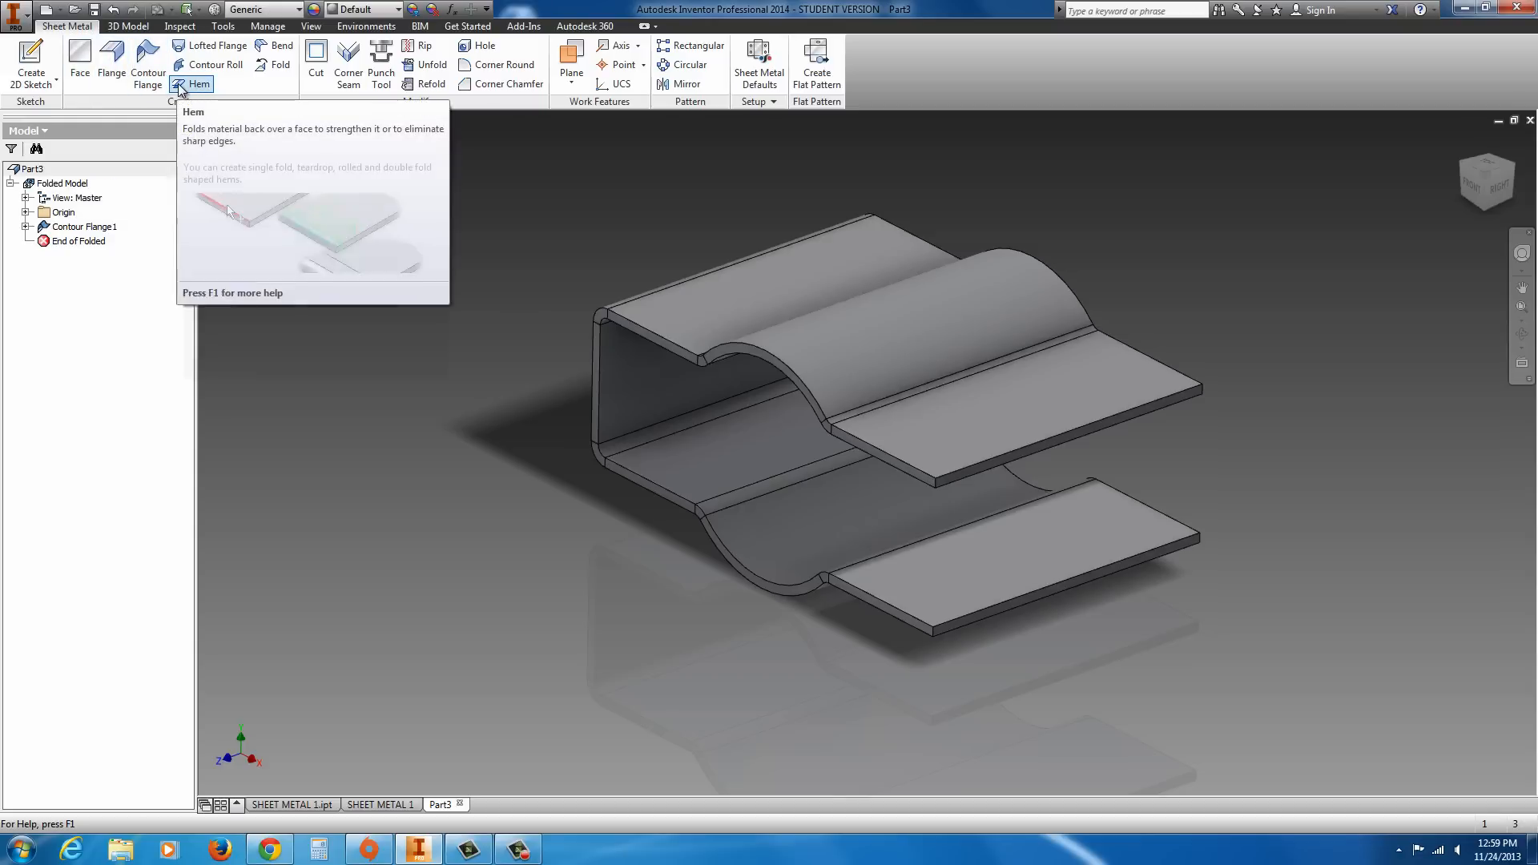
- Start a Hem, keep the Single type, and check its Unfold Options settings
click(200, 84)
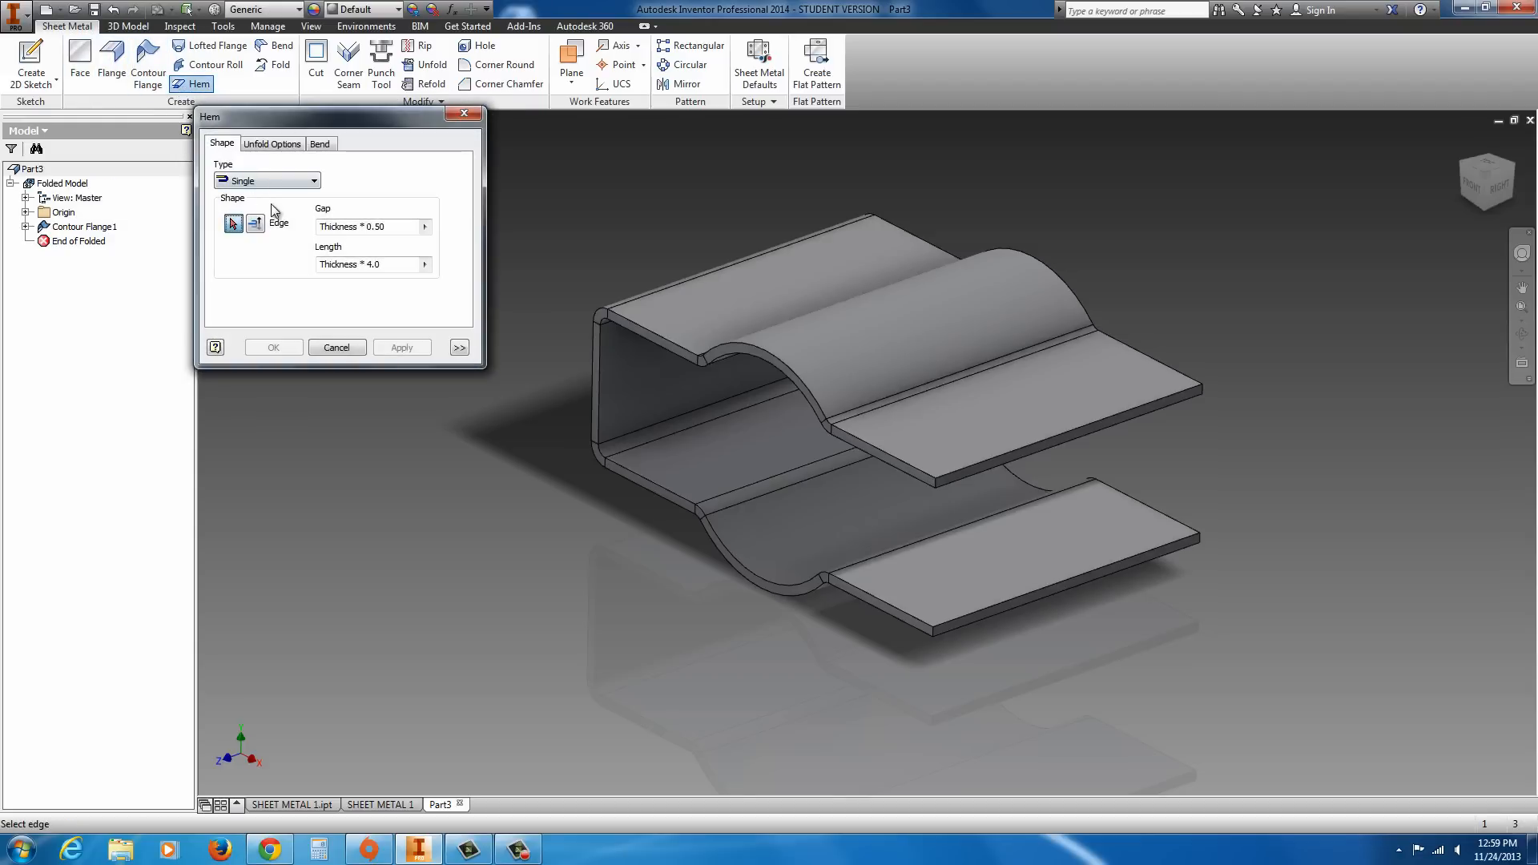
mouse_move(297, 193)
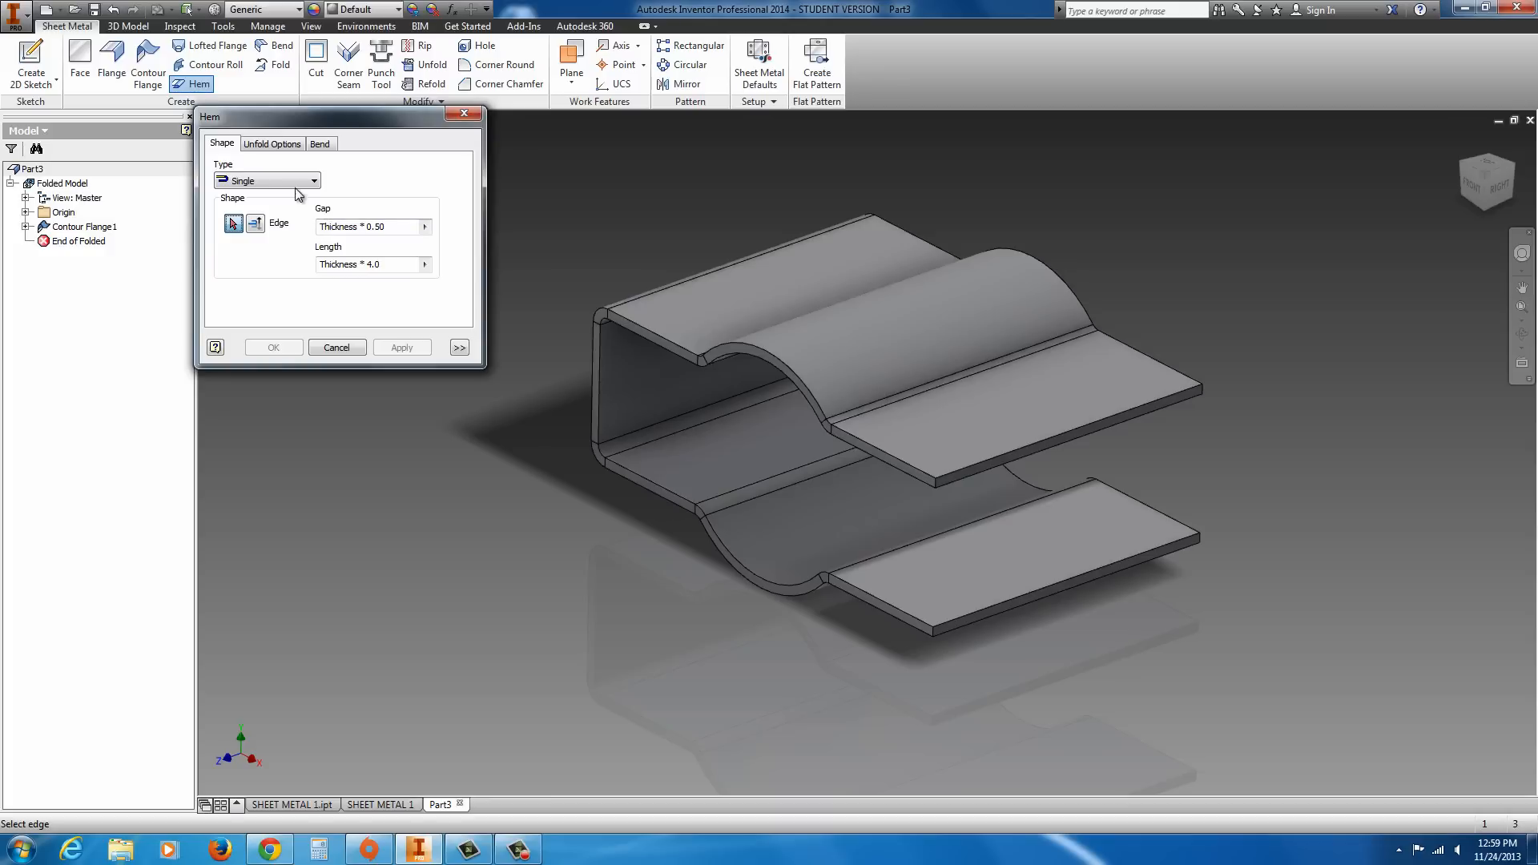
click(265, 180)
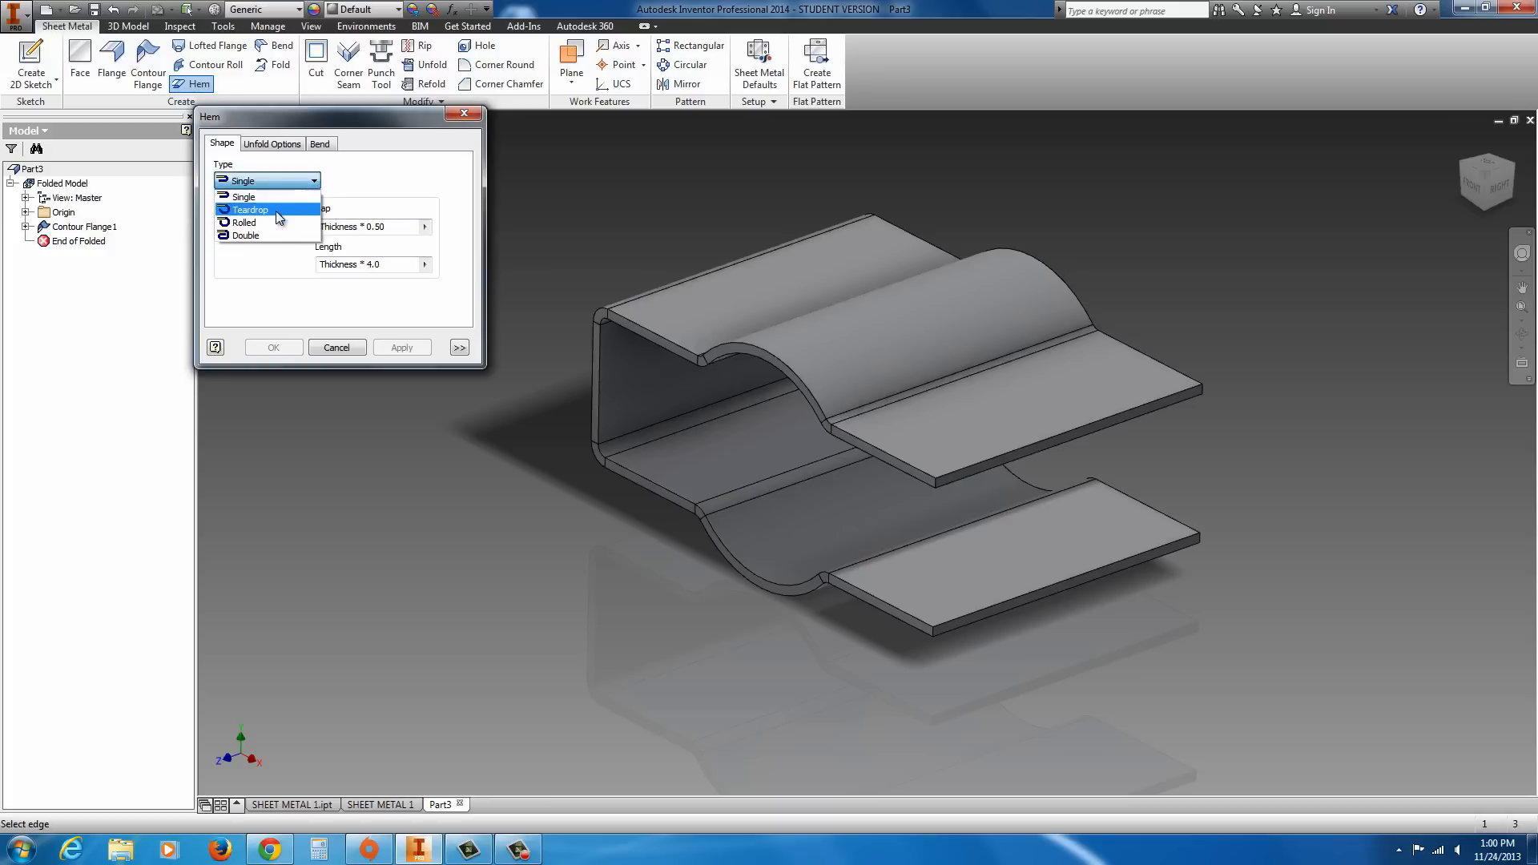
mouse_move(242, 196)
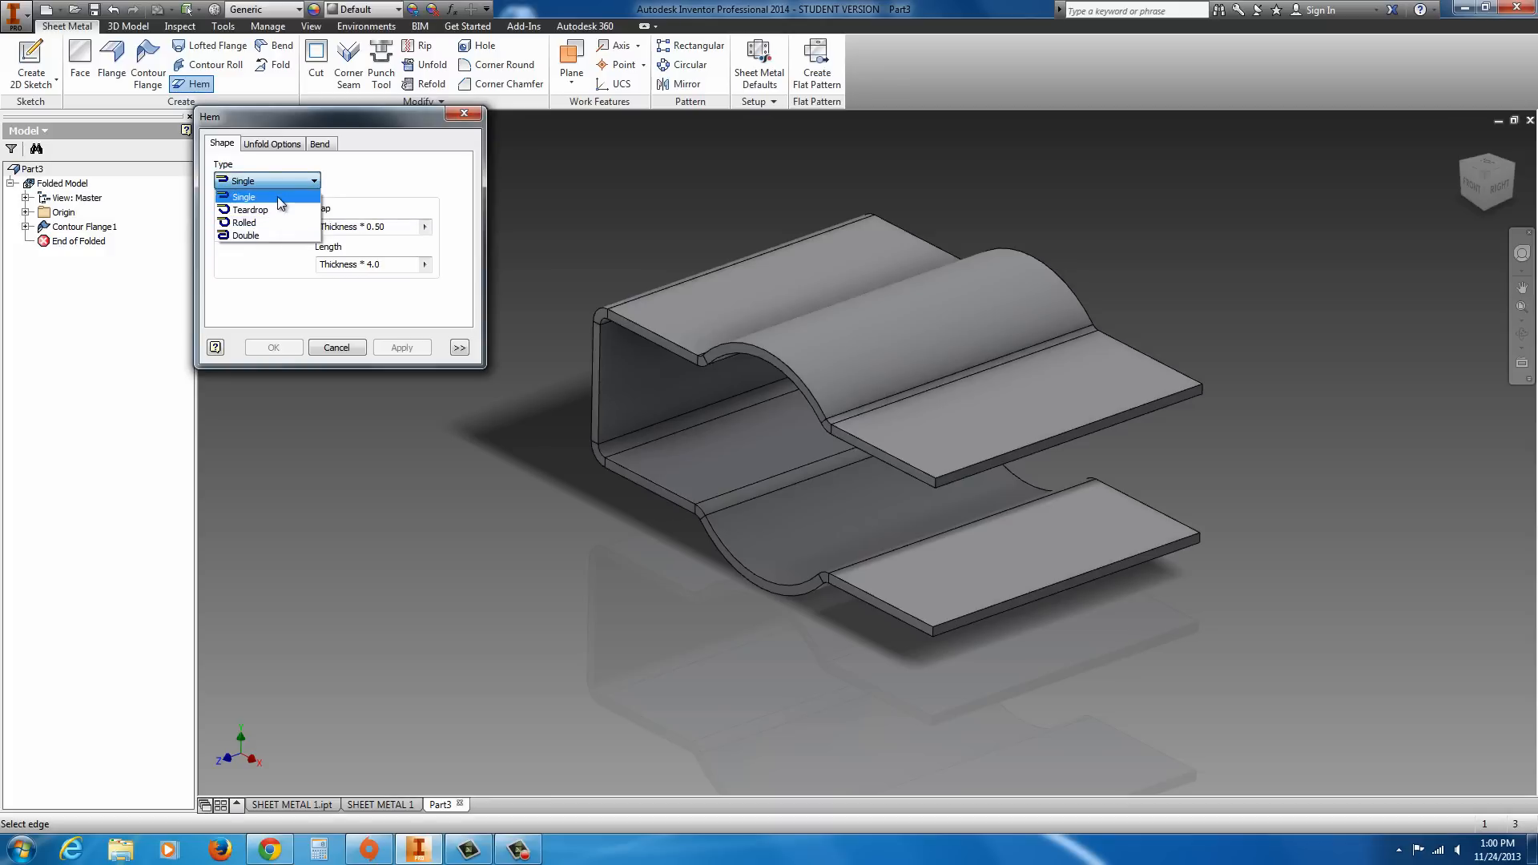
click(242, 196)
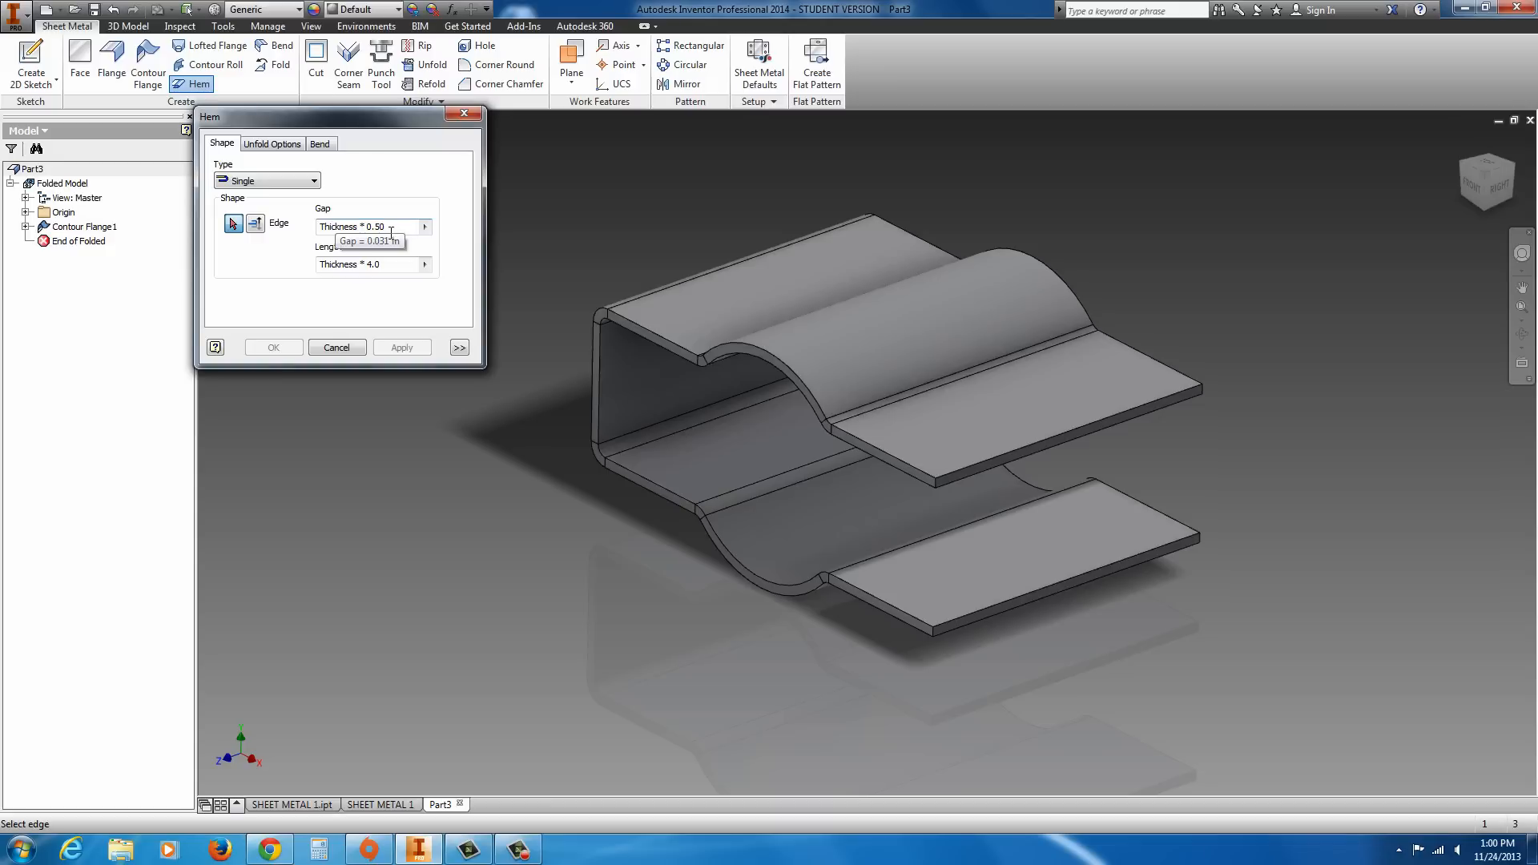
mouse_move(383, 265)
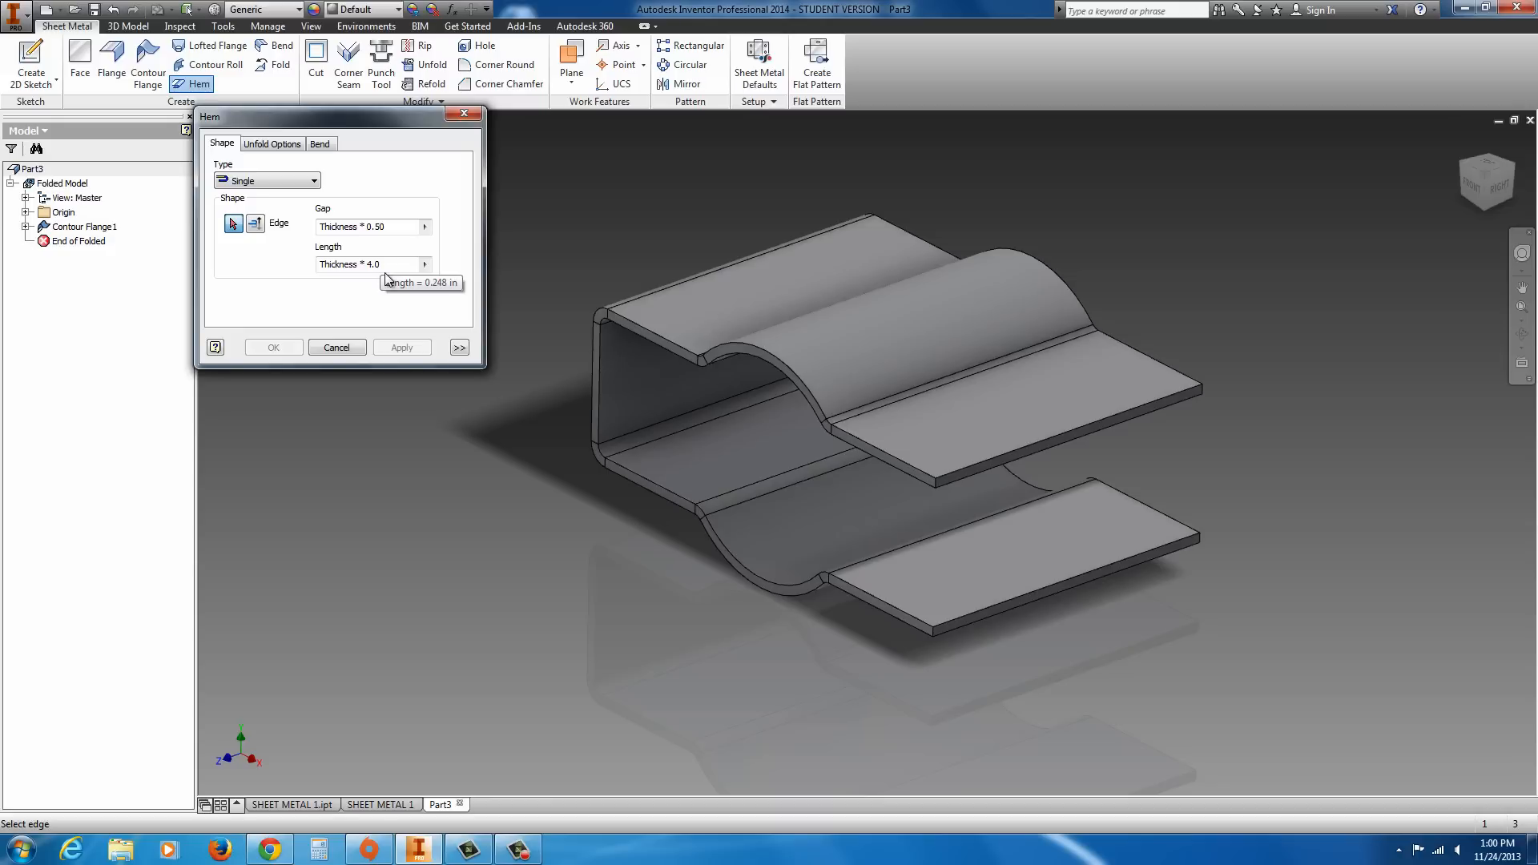
mouse_move(363, 265)
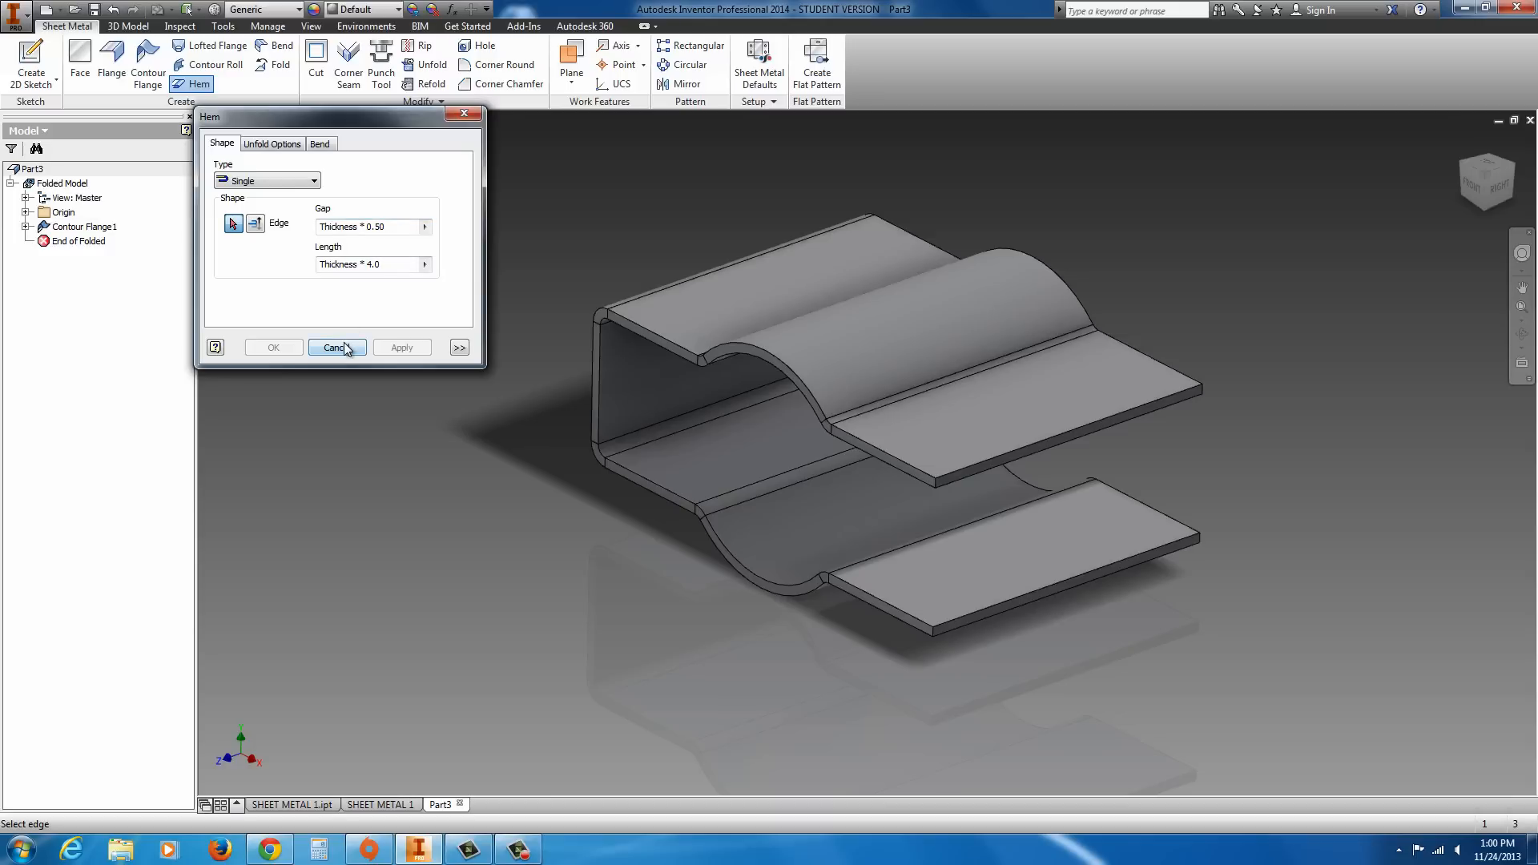
click(272, 143)
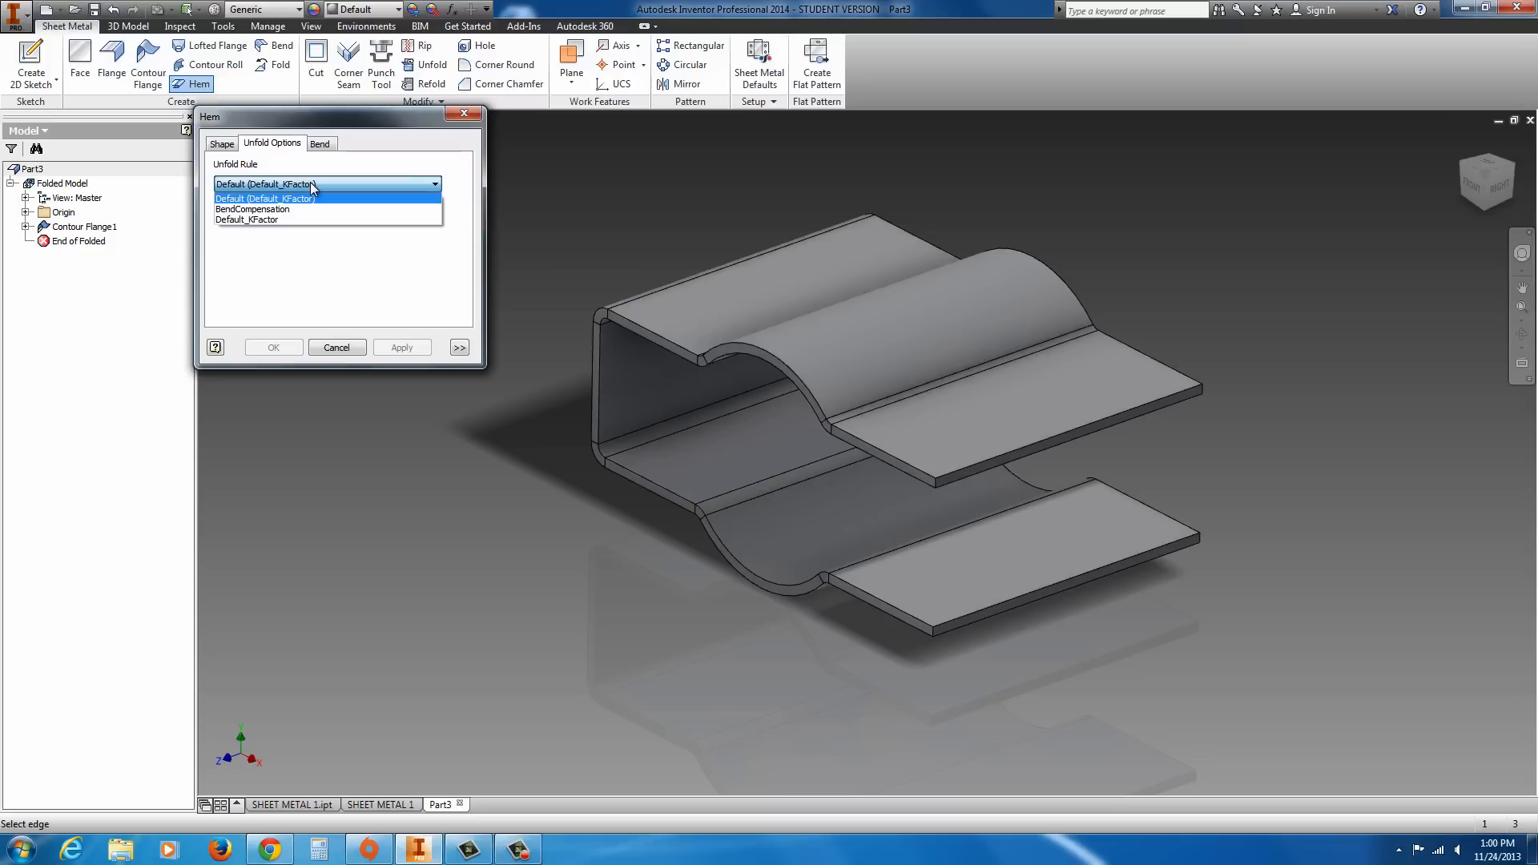
click(320, 143)
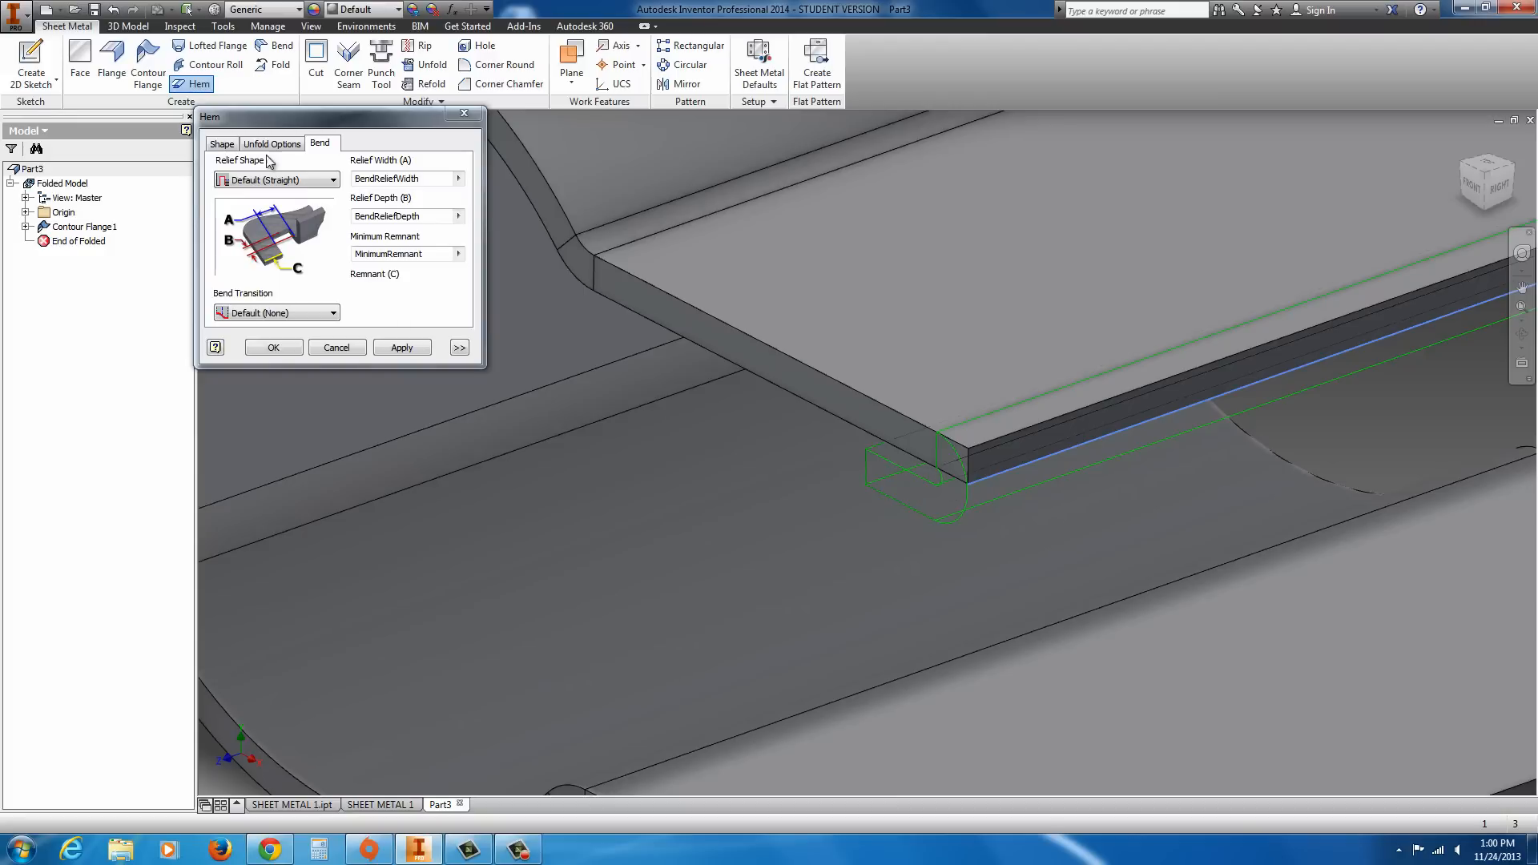
- Preview Teardrop, Rolled and Double hems, then apply a Single hem to the upper edge
click(222, 143)
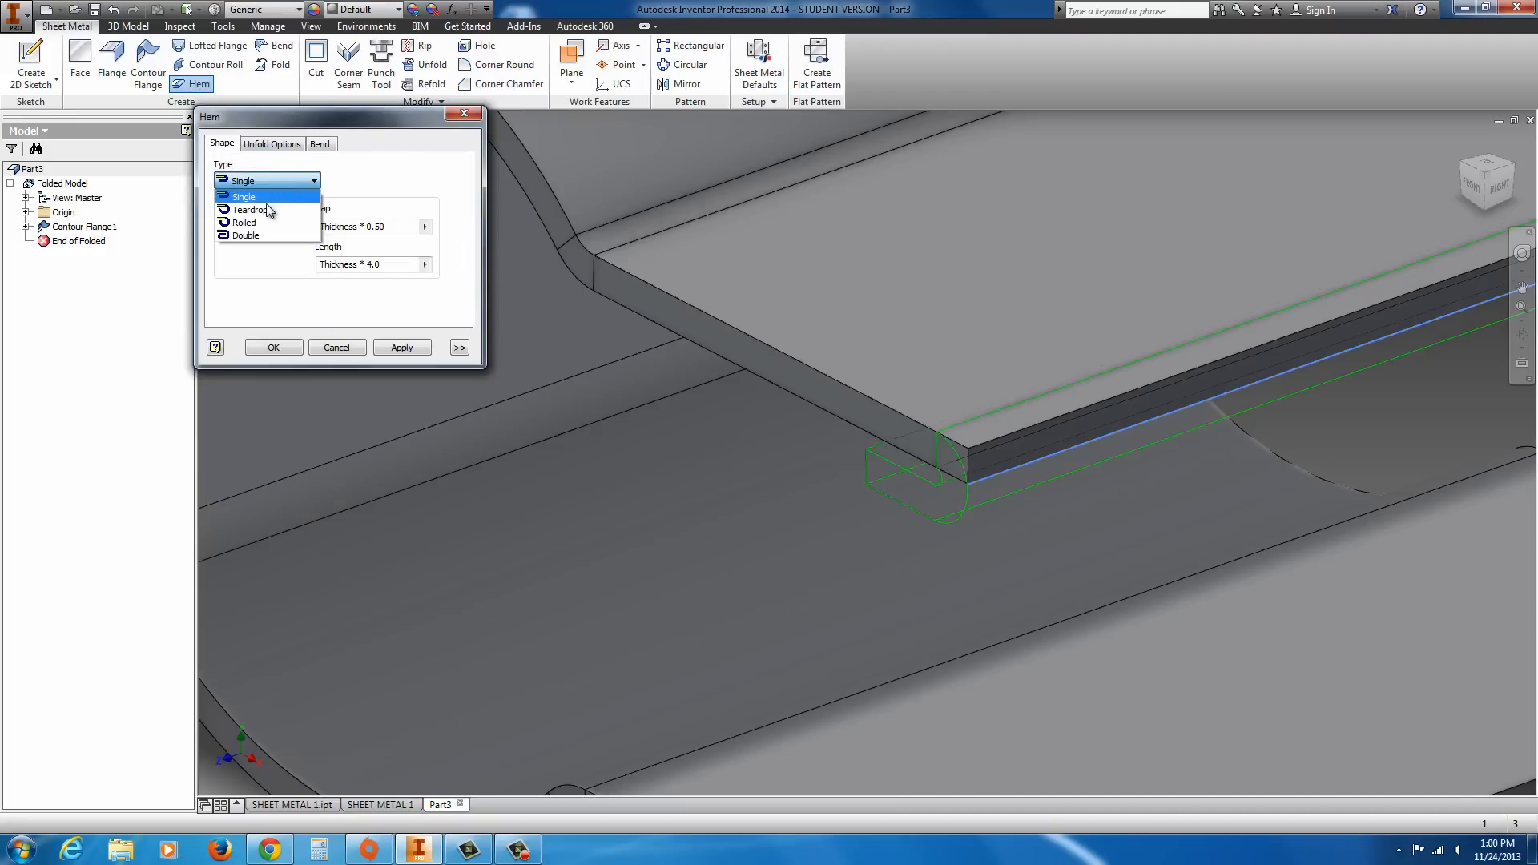
click(251, 209)
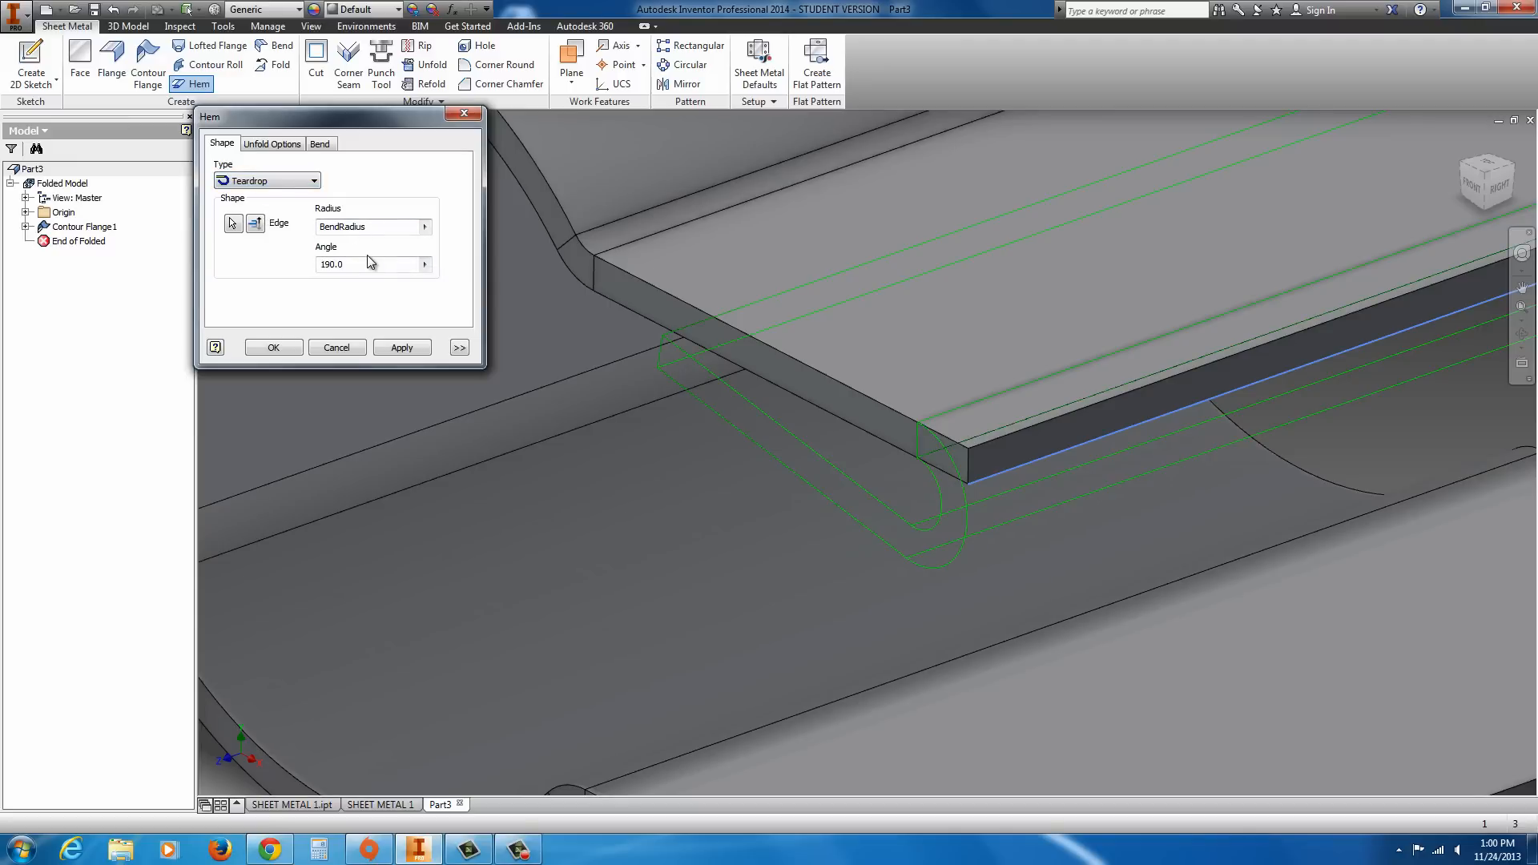
click(266, 180)
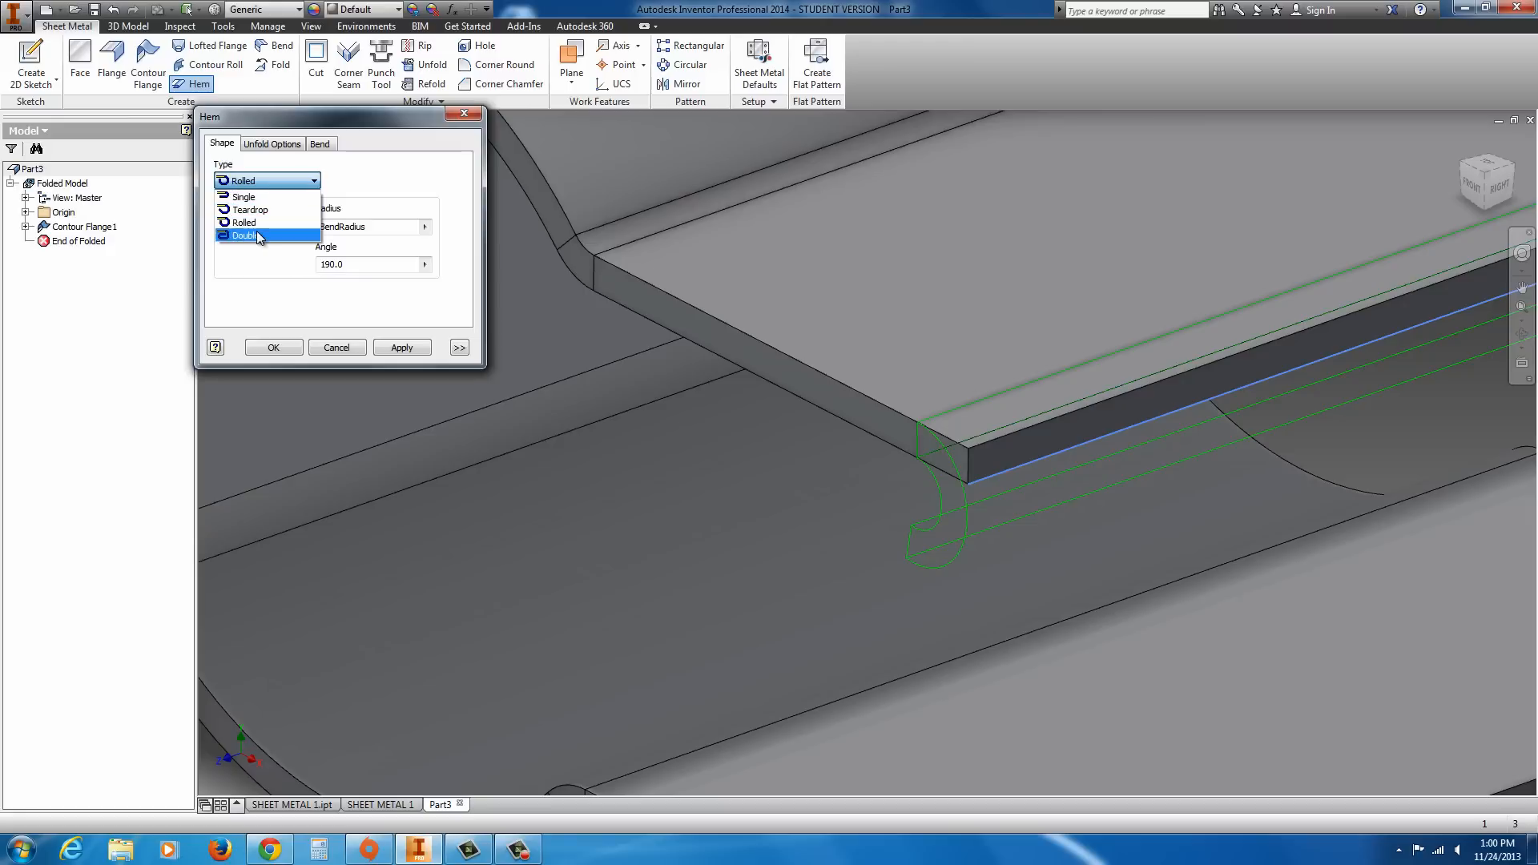
click(245, 235)
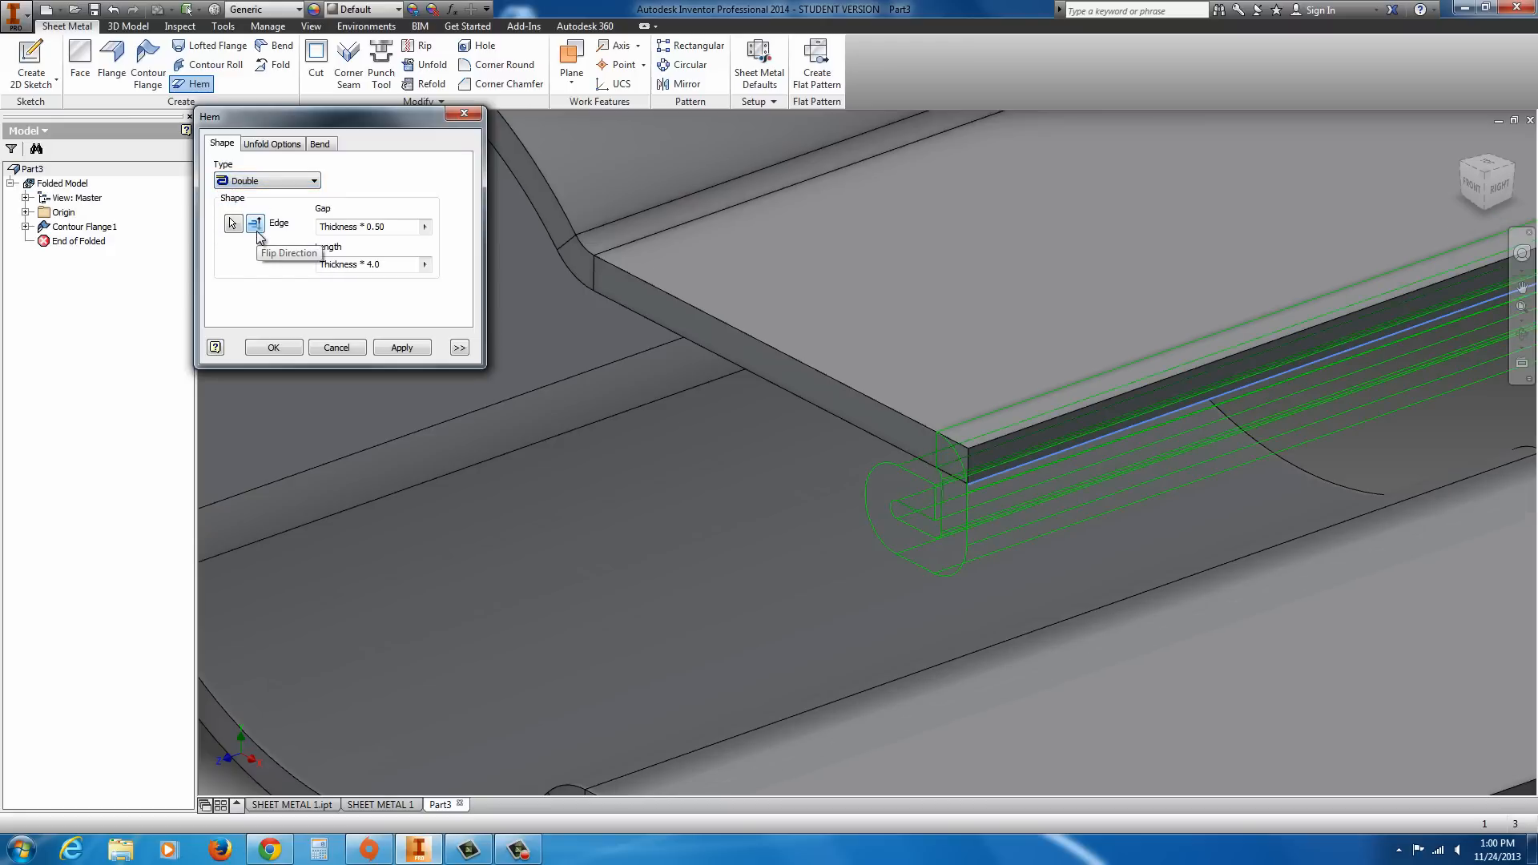
click(265, 180)
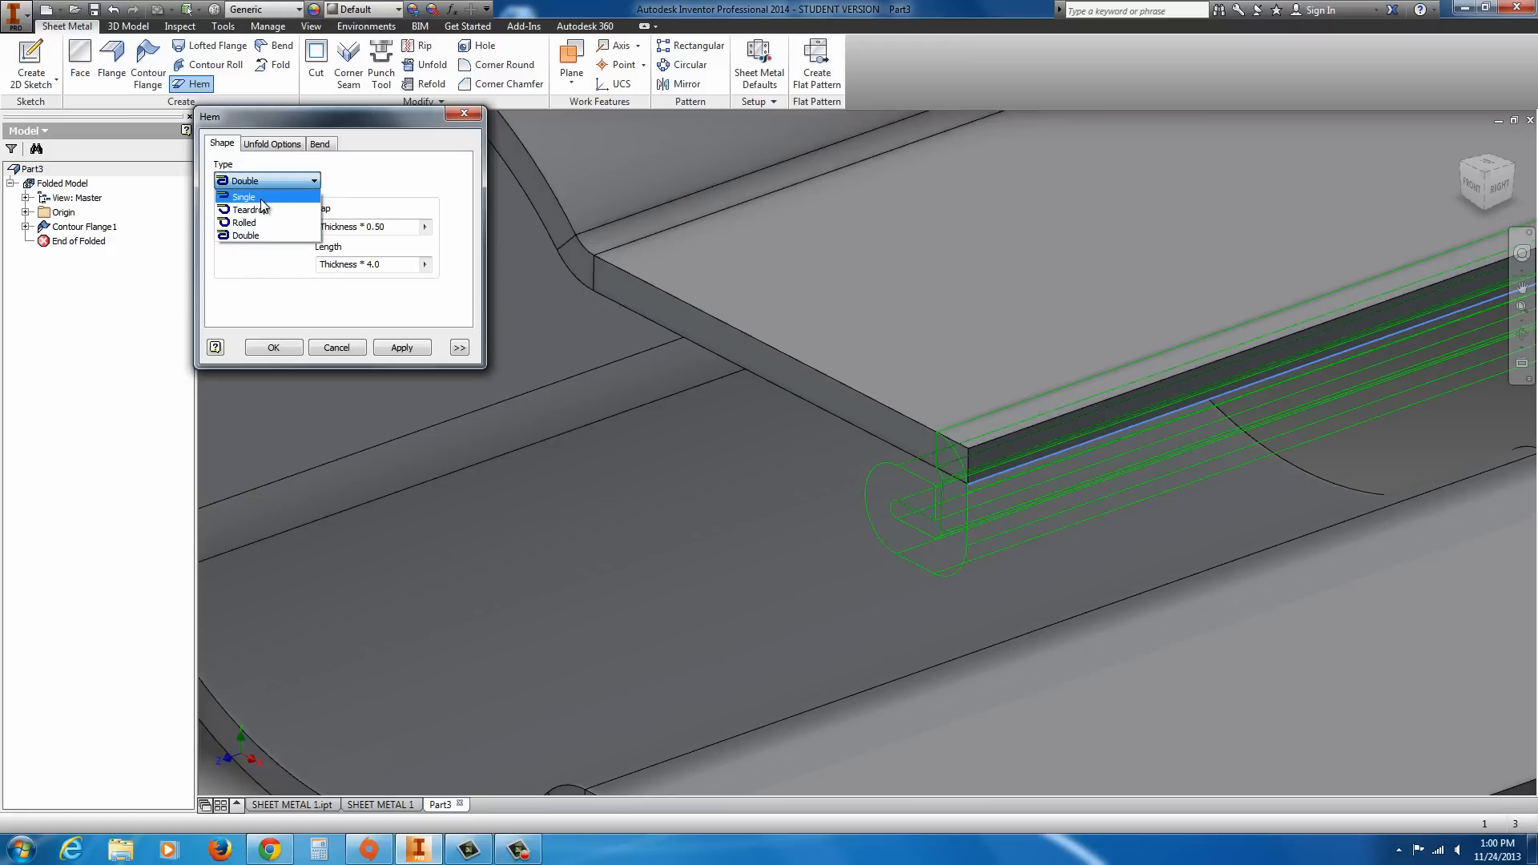
click(242, 196)
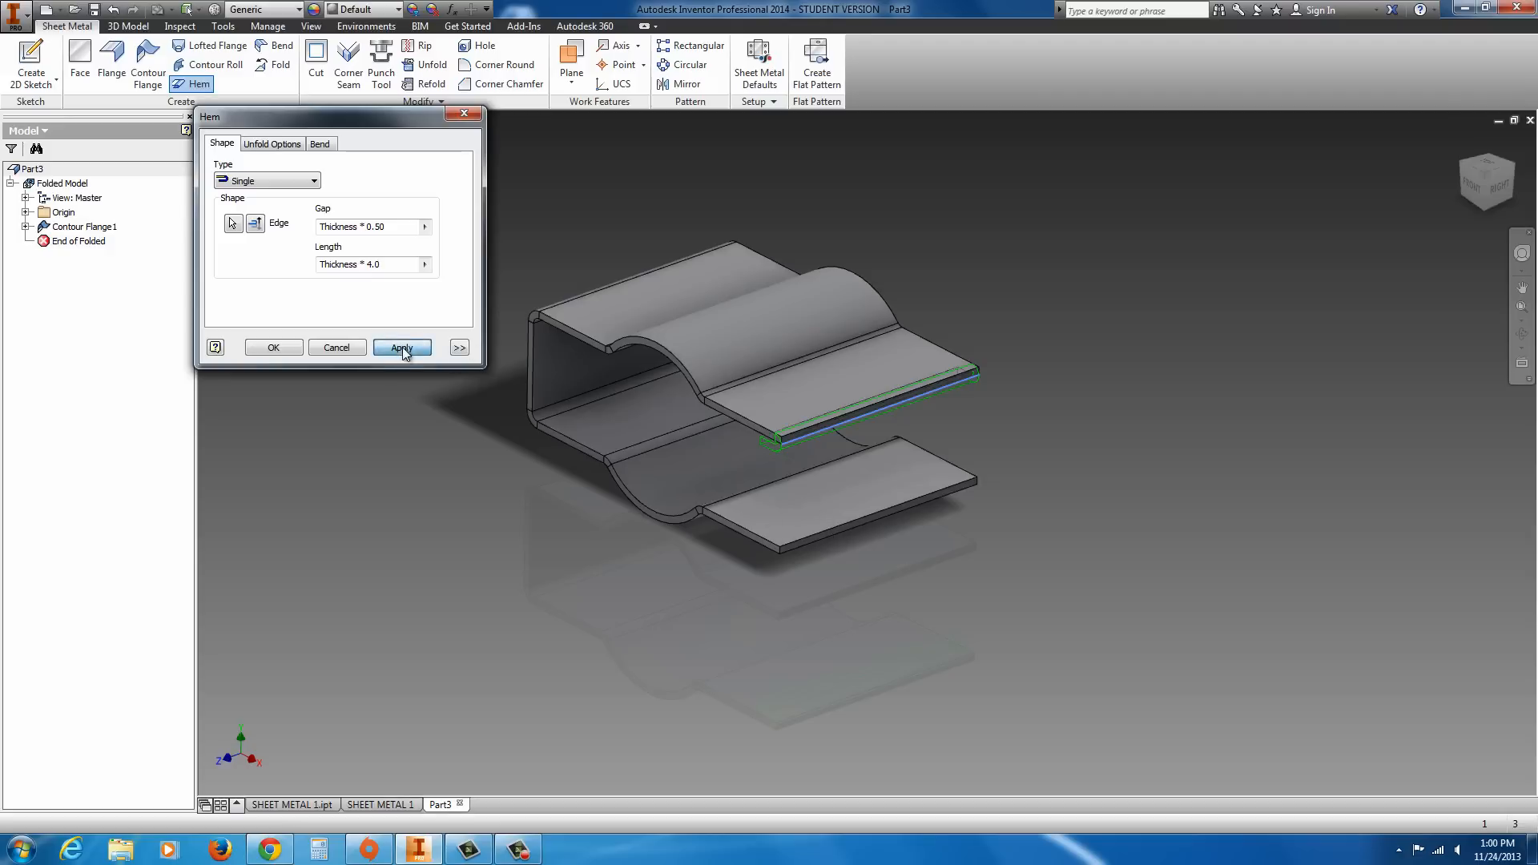
click(401, 347)
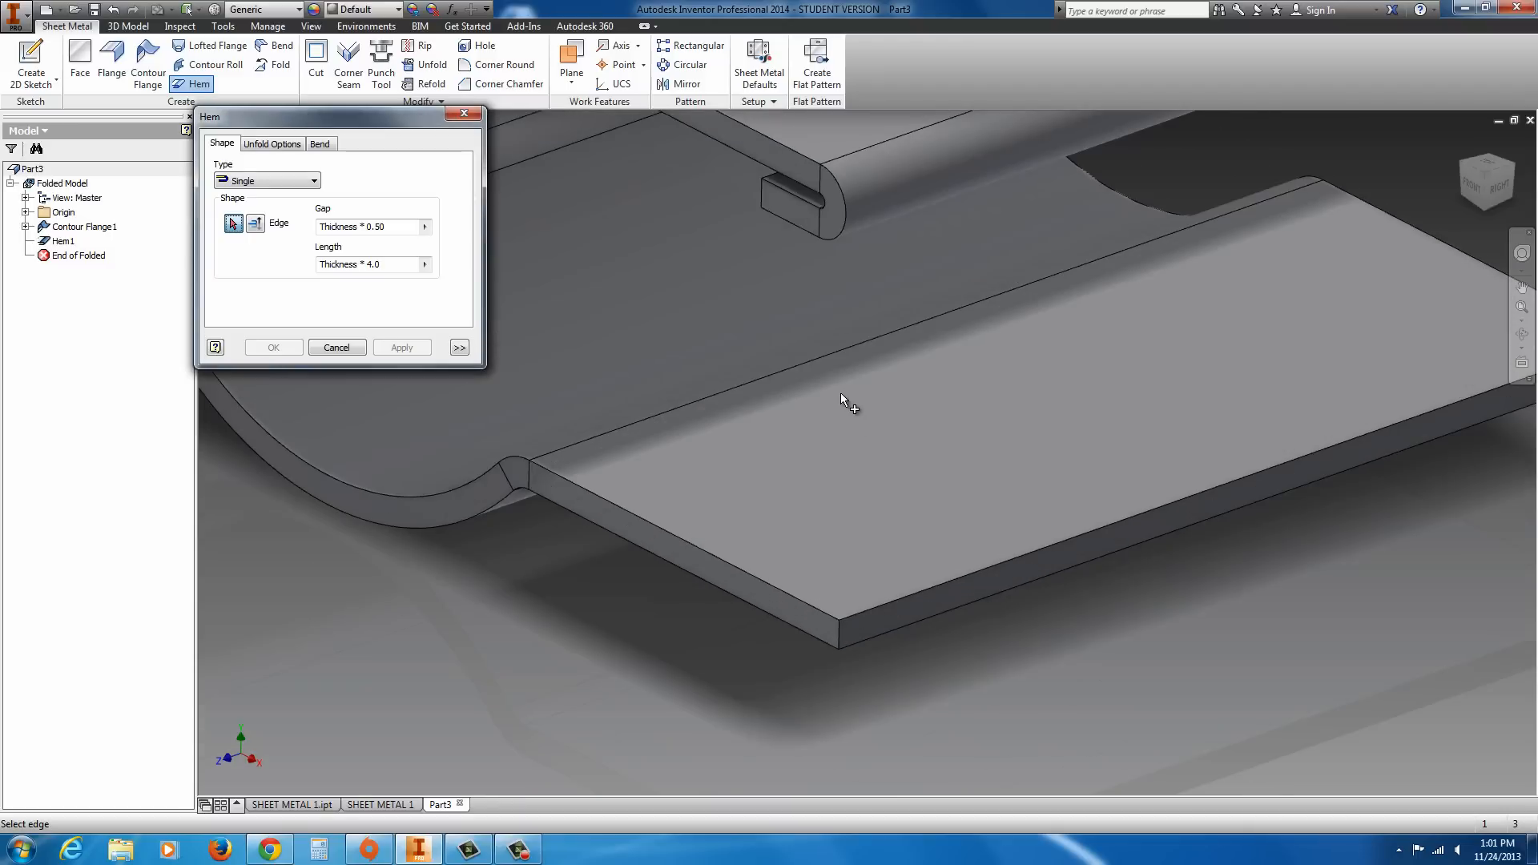
mouse_move(887, 571)
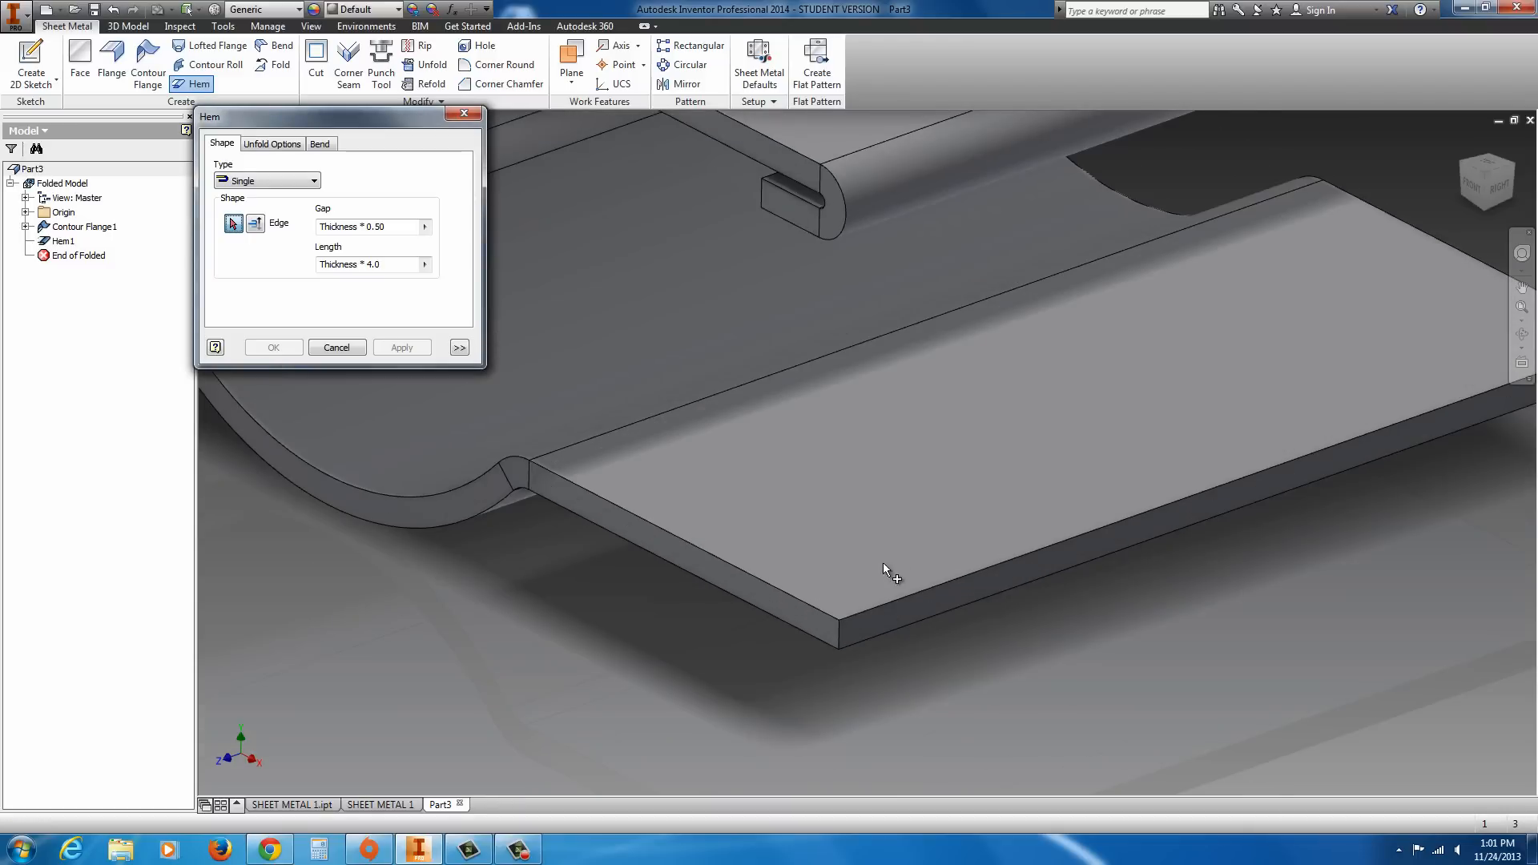
mouse_move(879, 625)
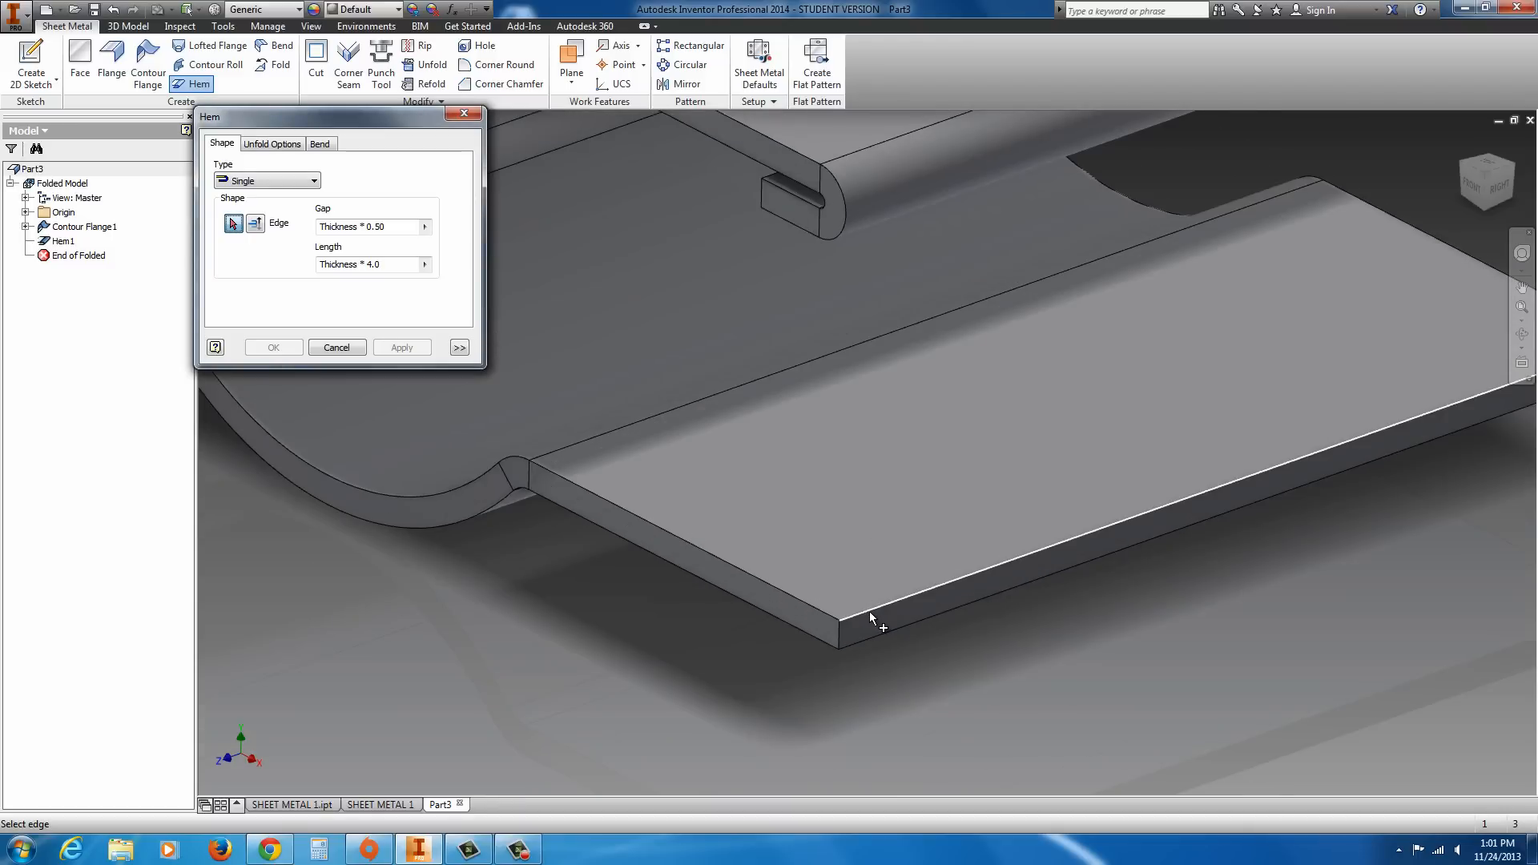
- Fold the lower flange's outer edge with a second single hem, Hem2
click(853, 623)
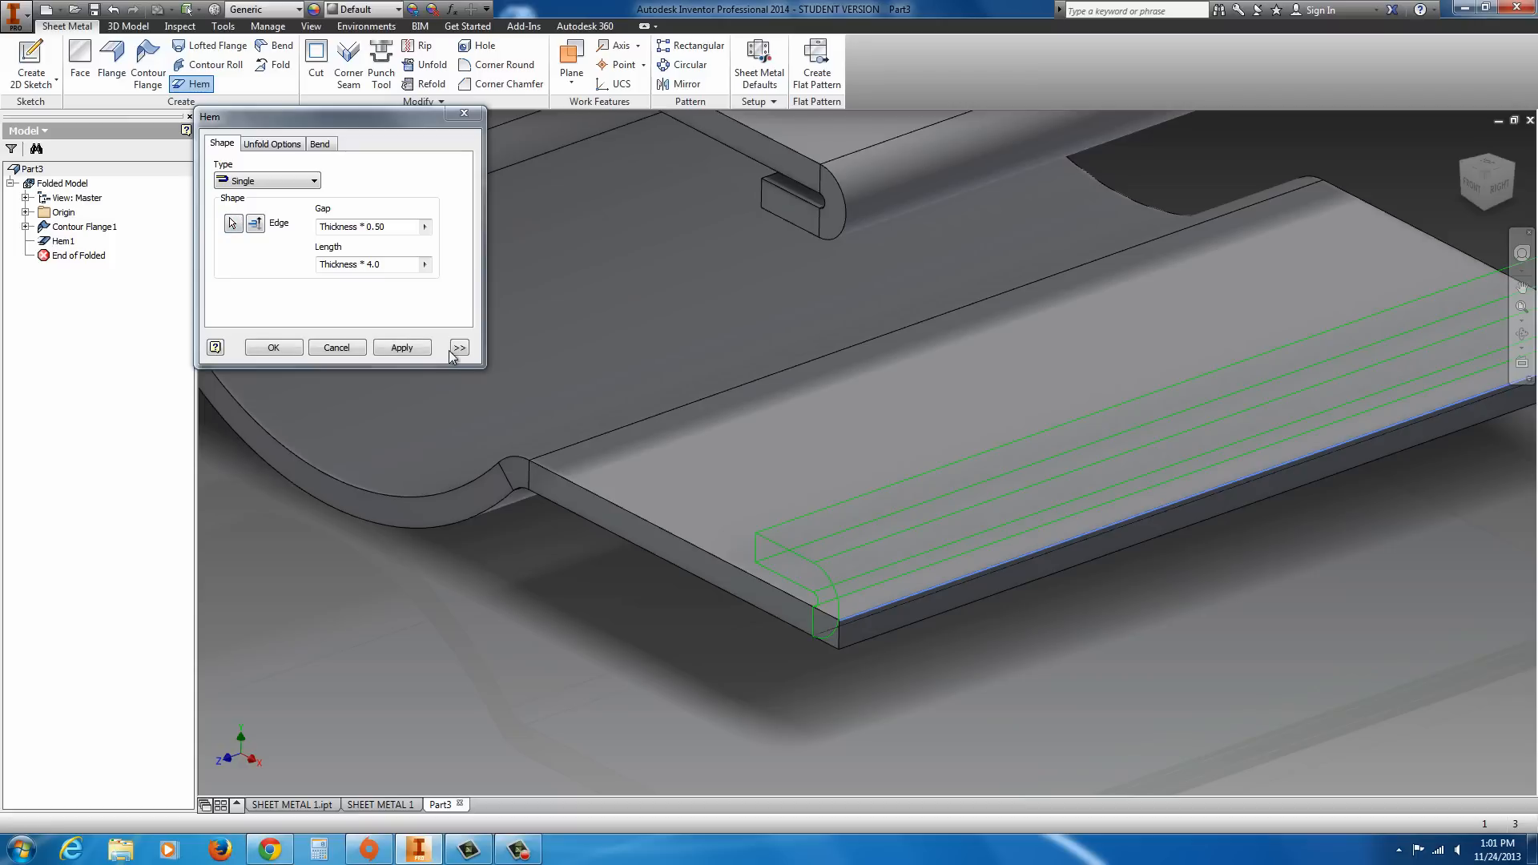
click(273, 347)
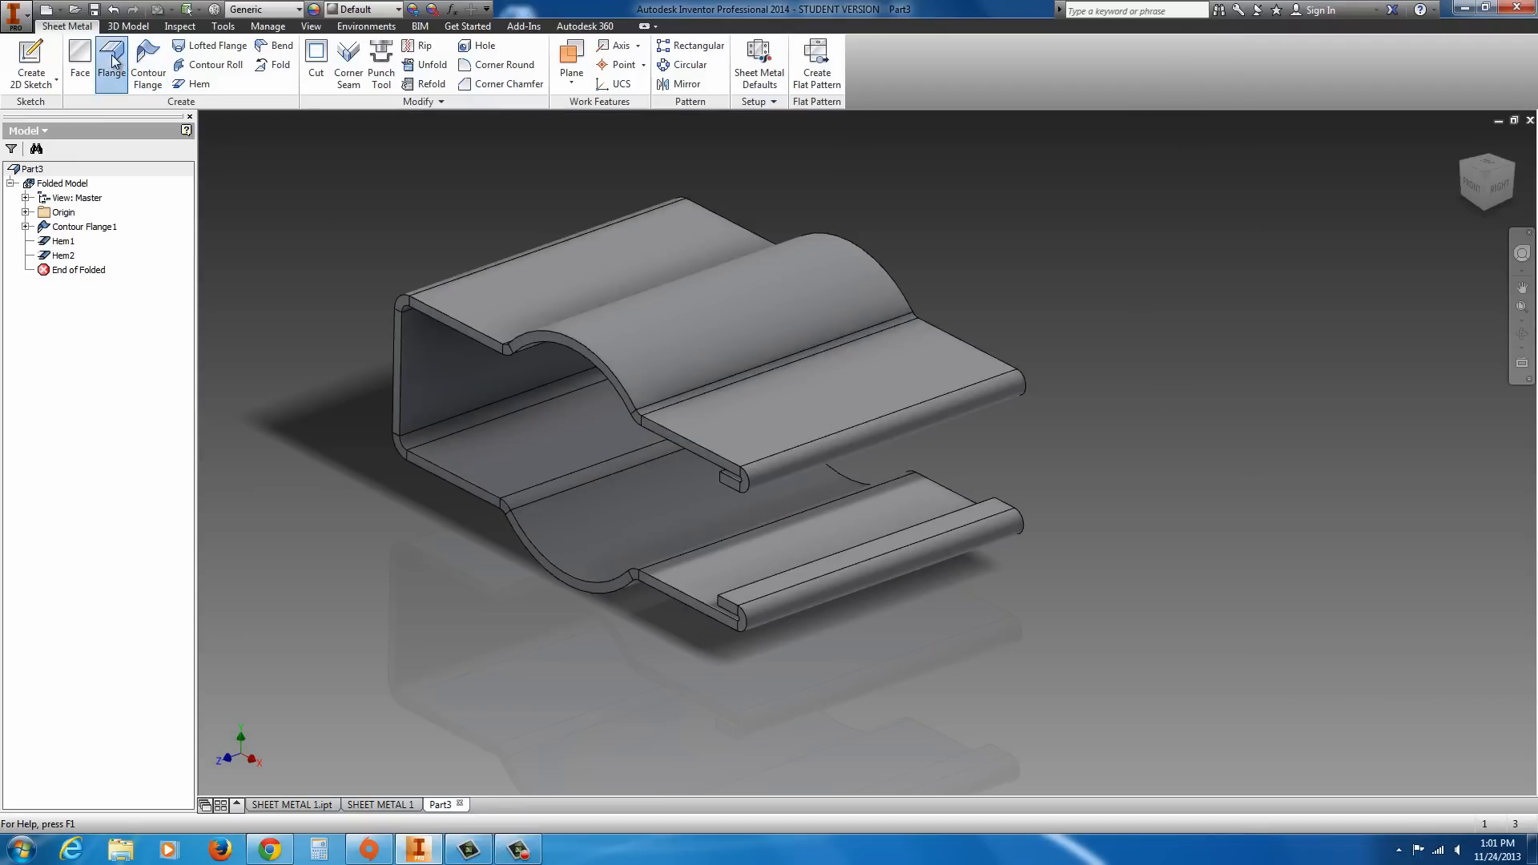
- Start a flange on the end edge, with Width Extents set to Offset at 0.1 in per end
click(111, 58)
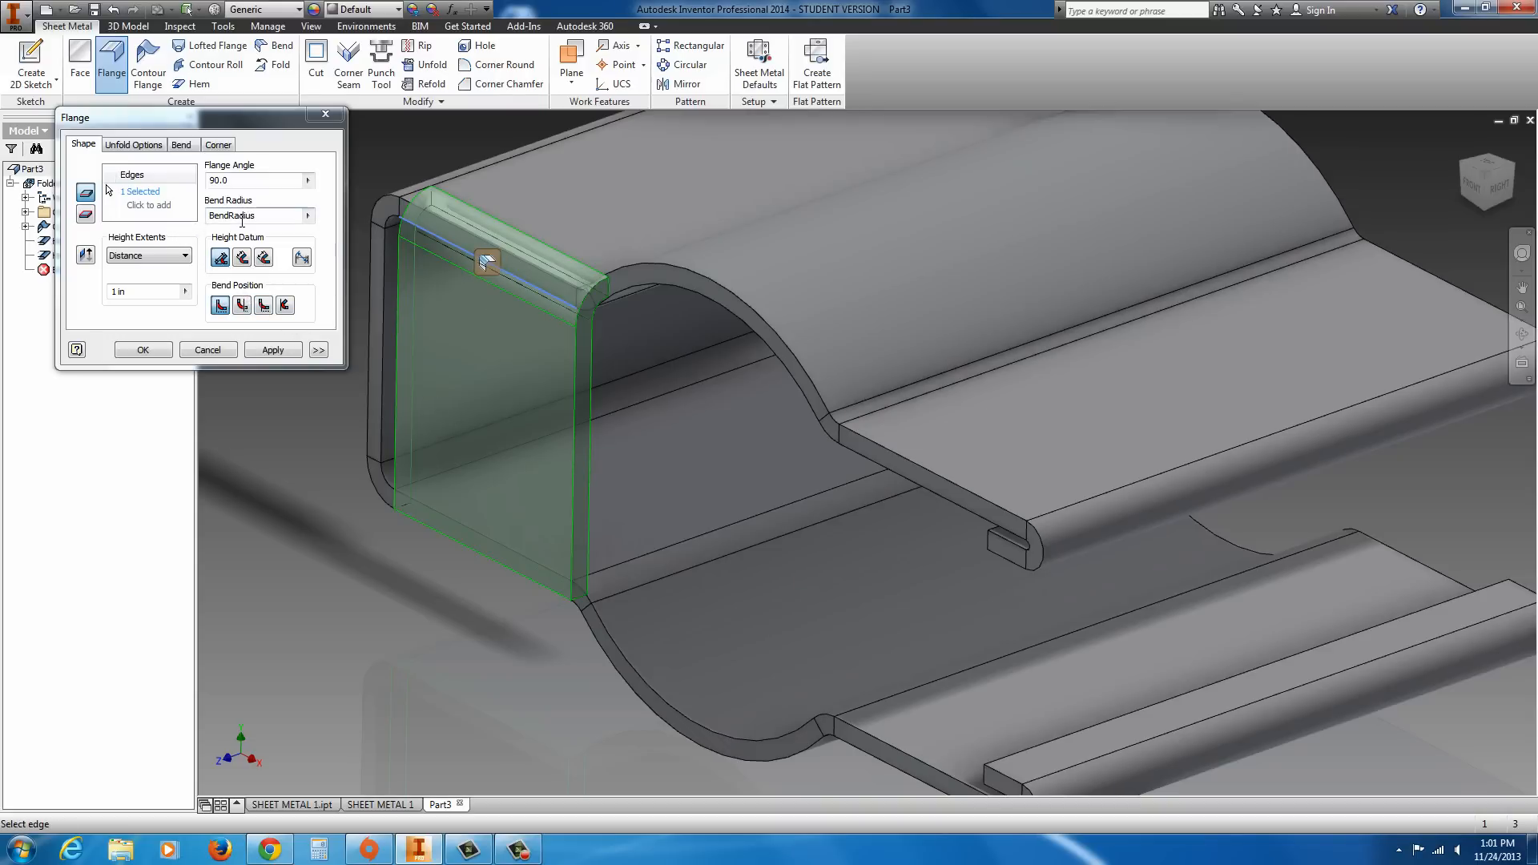
click(183, 255)
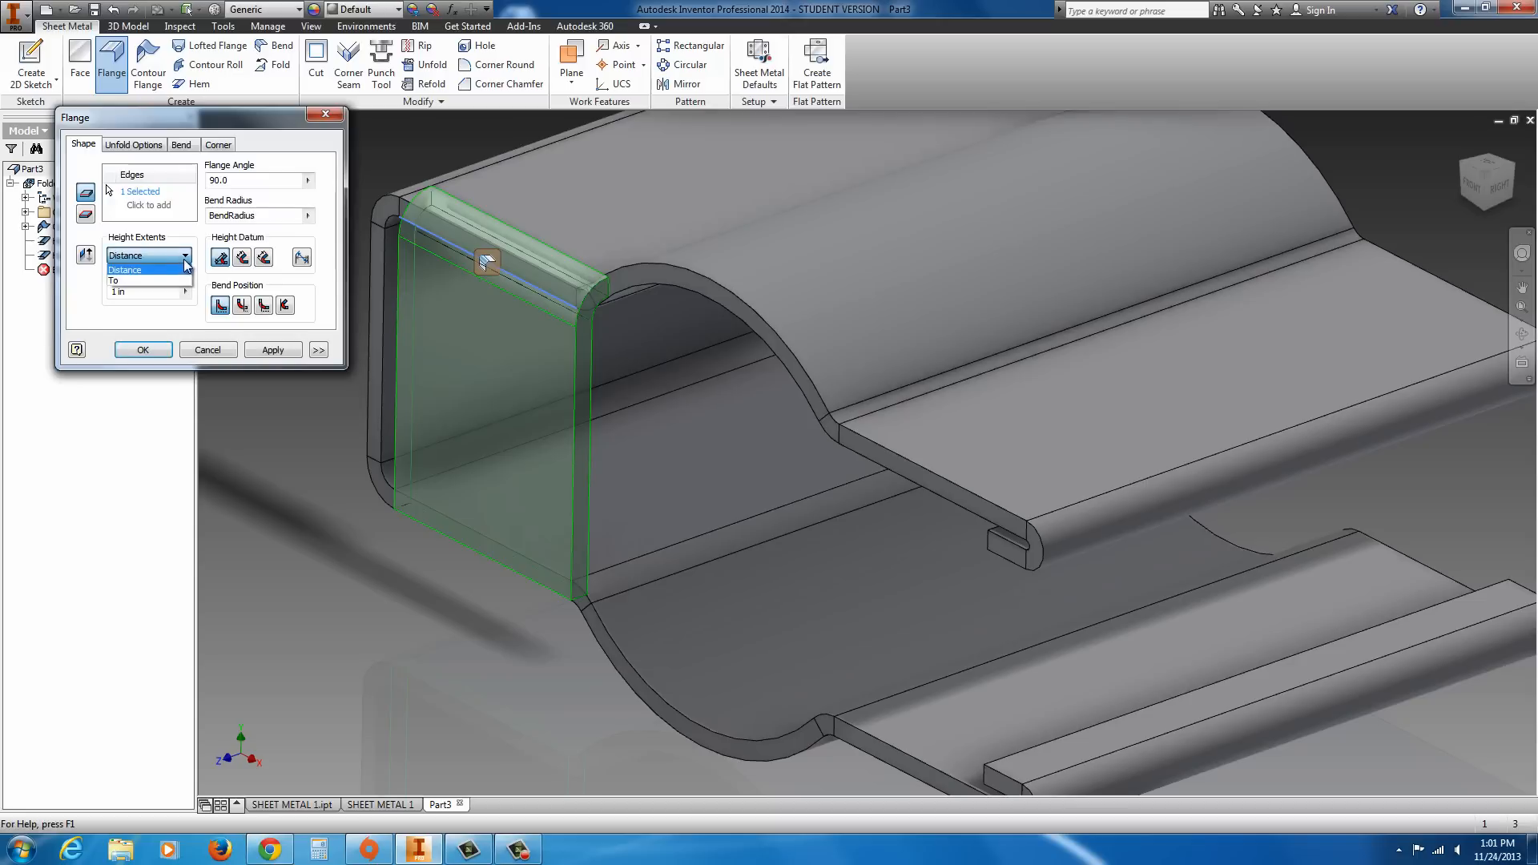
click(134, 145)
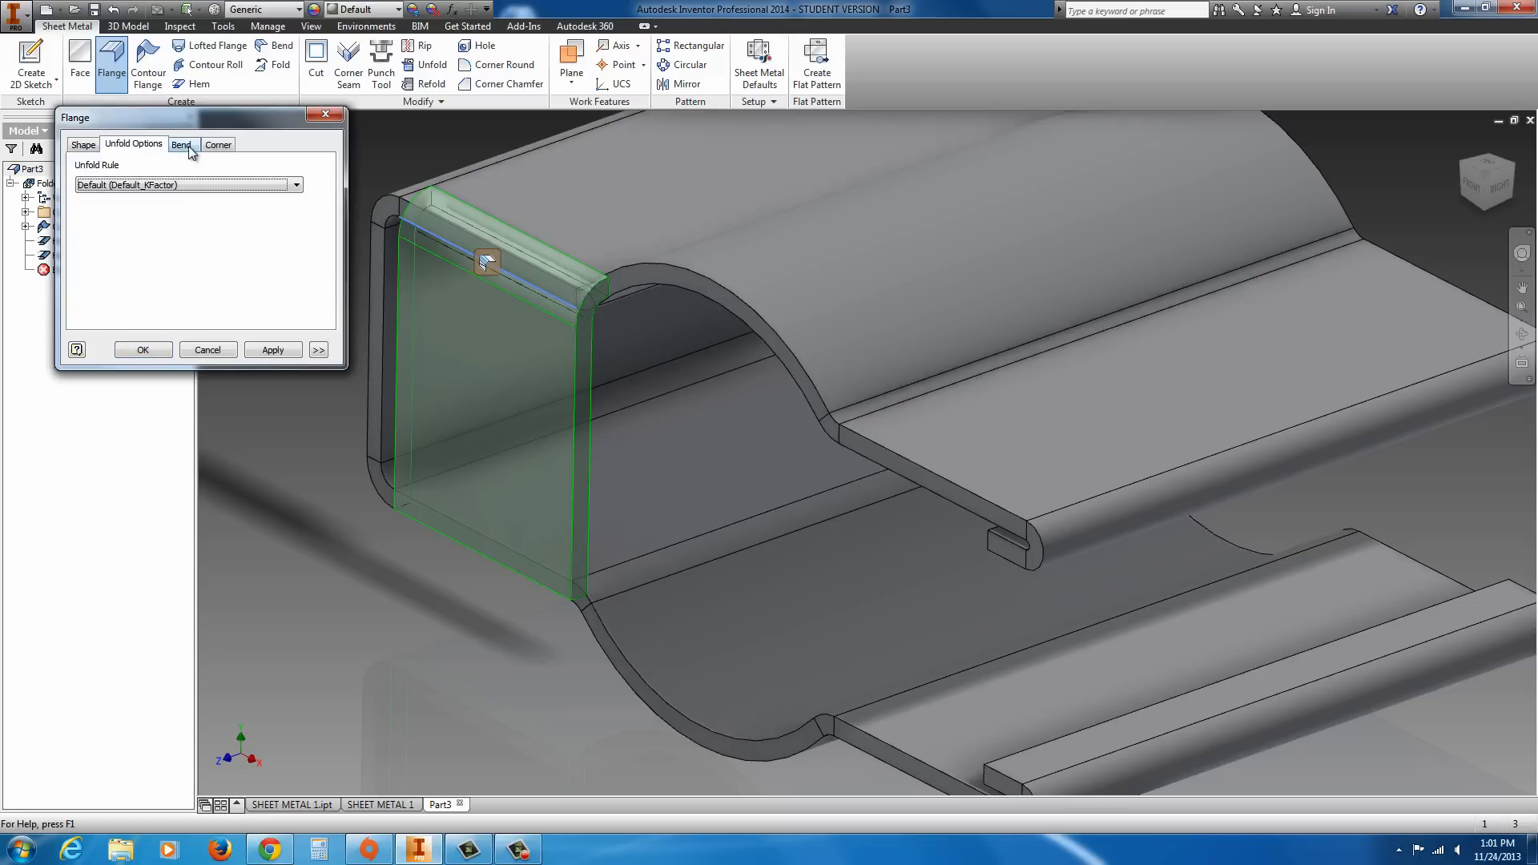
click(181, 144)
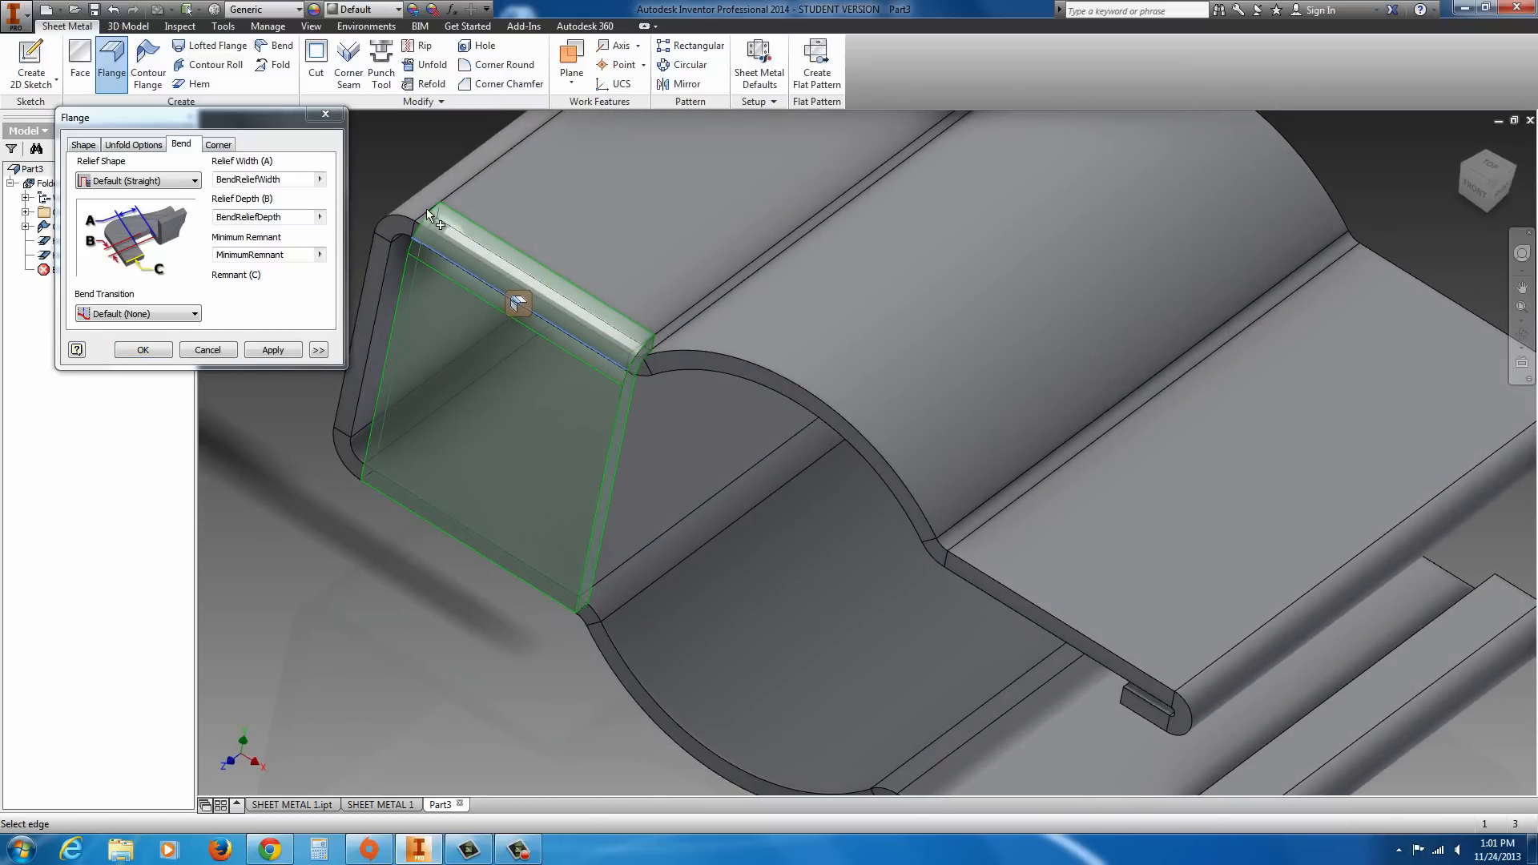
mouse_move(152, 248)
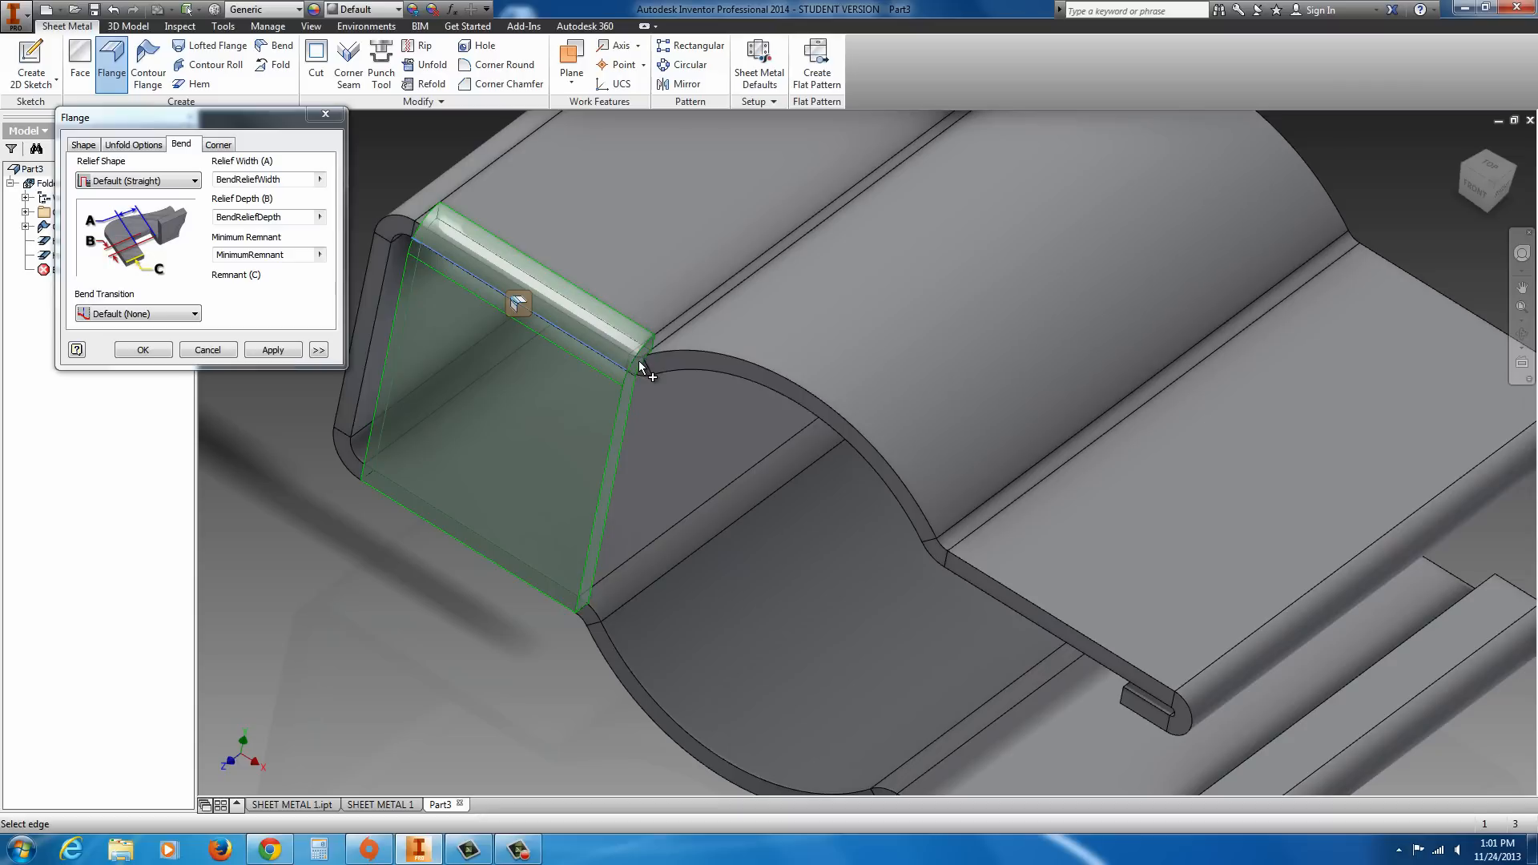
mouse_move(519, 307)
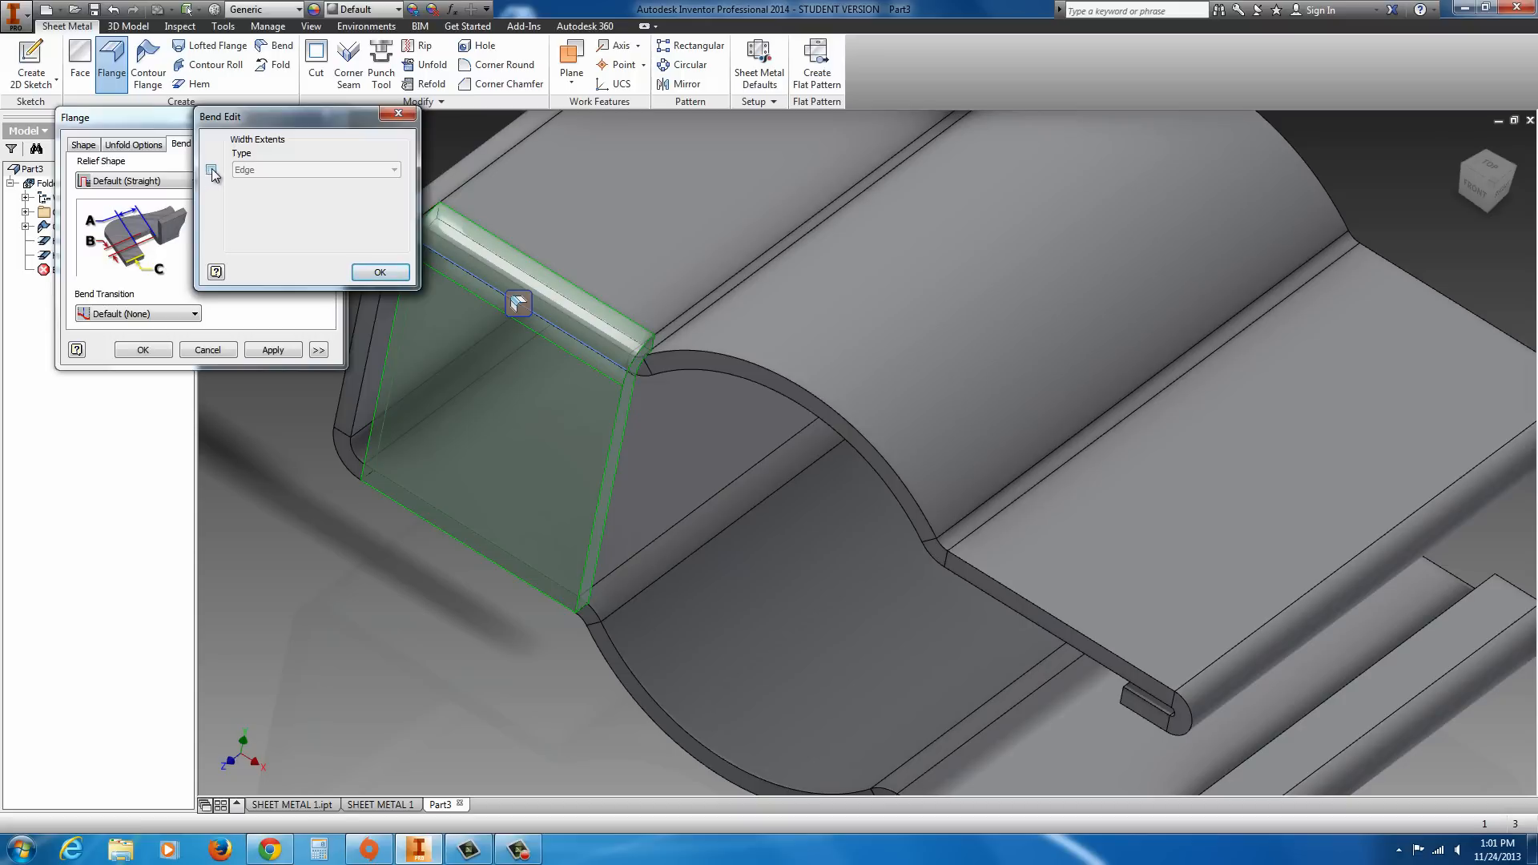
click(394, 169)
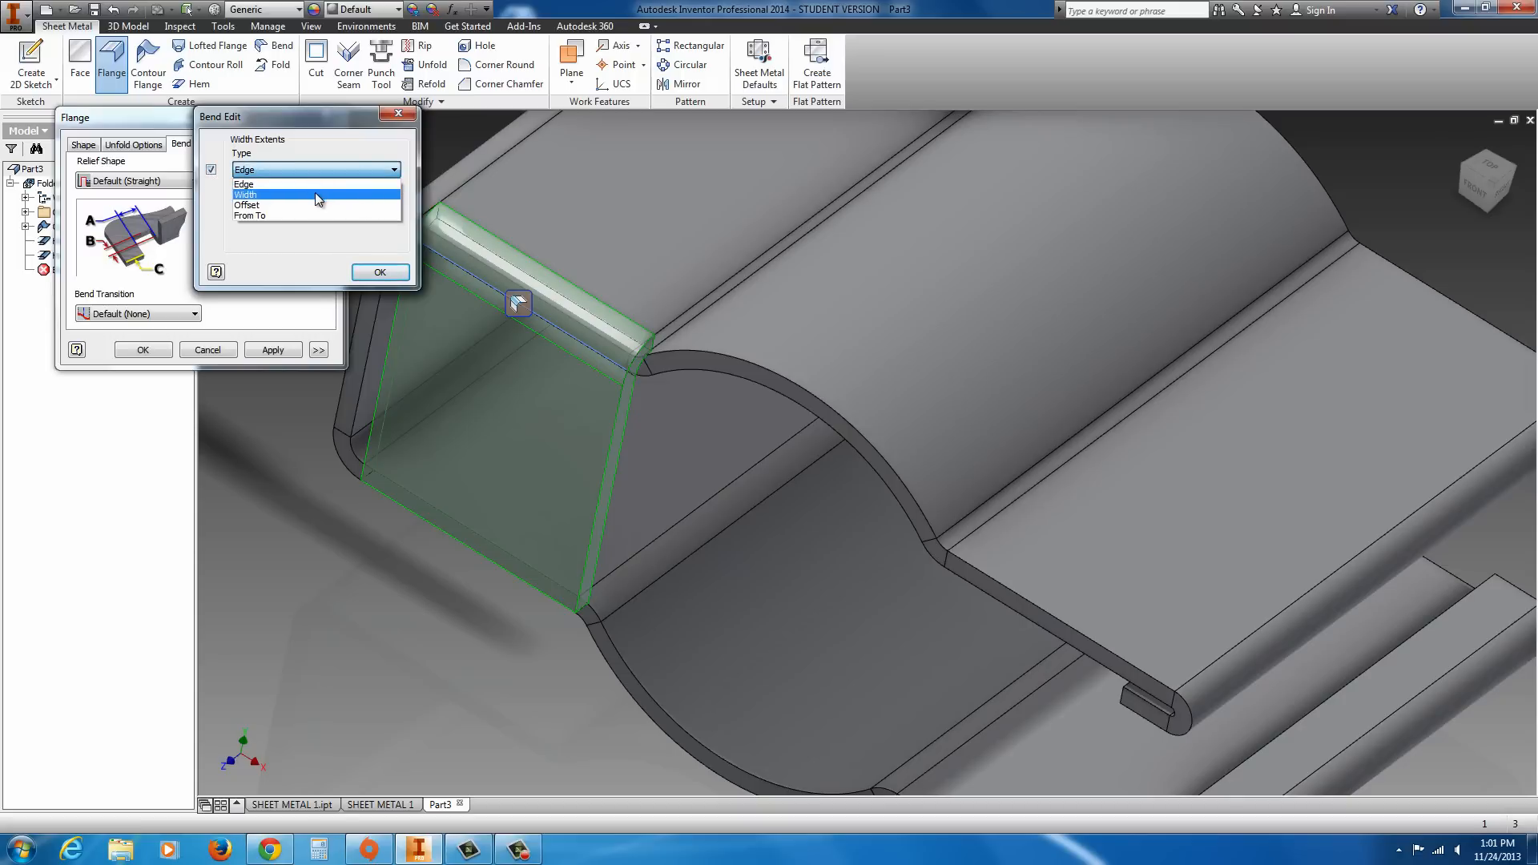
mouse_move(274, 210)
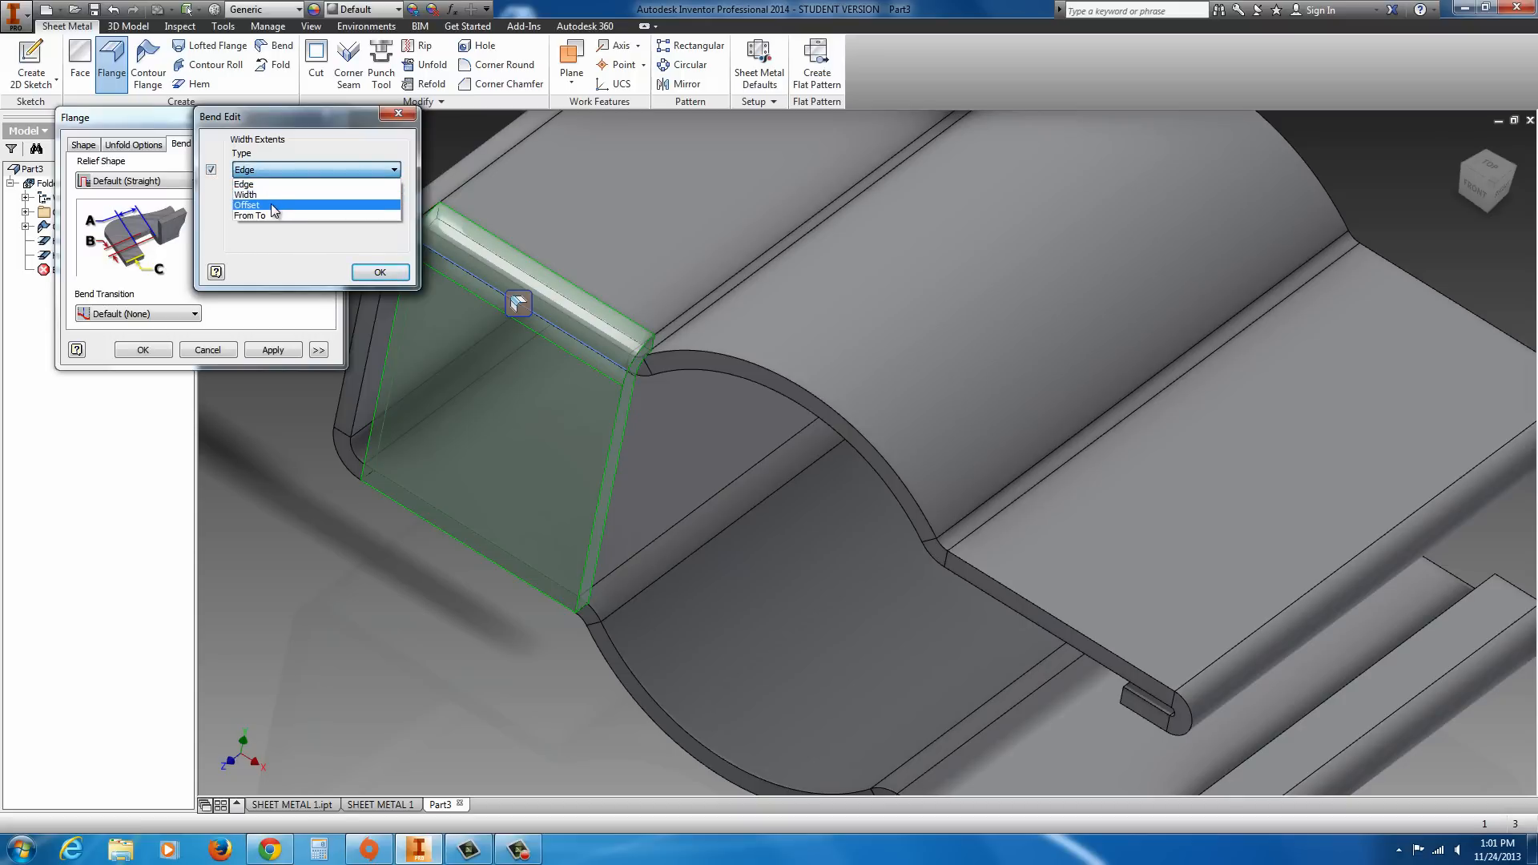
click(248, 206)
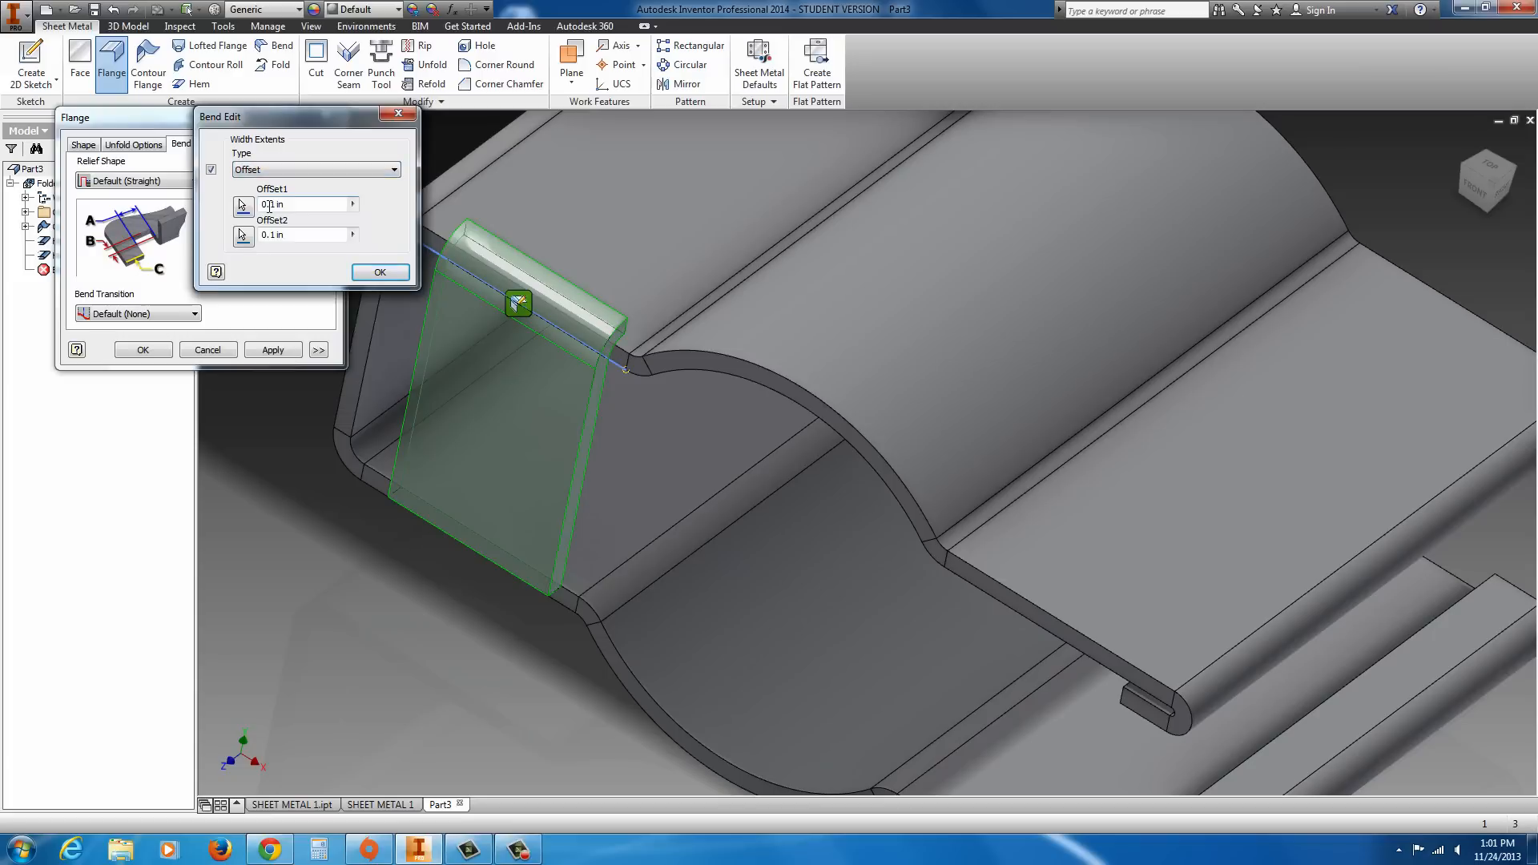
click(299, 204)
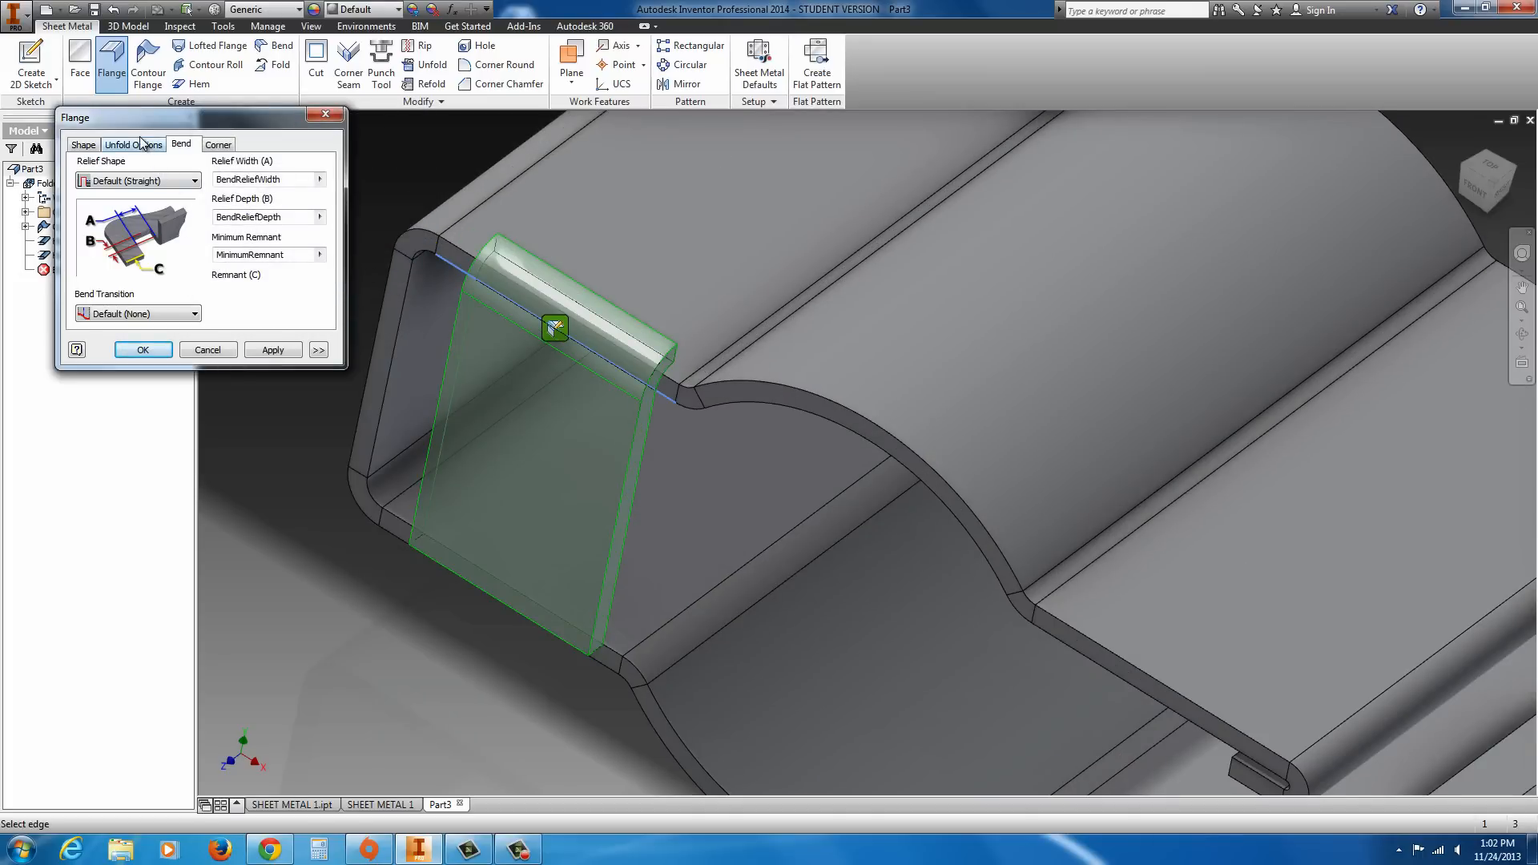
- Review the Unfold and Corner options, then build Flange1 at 0.5 in height
click(133, 144)
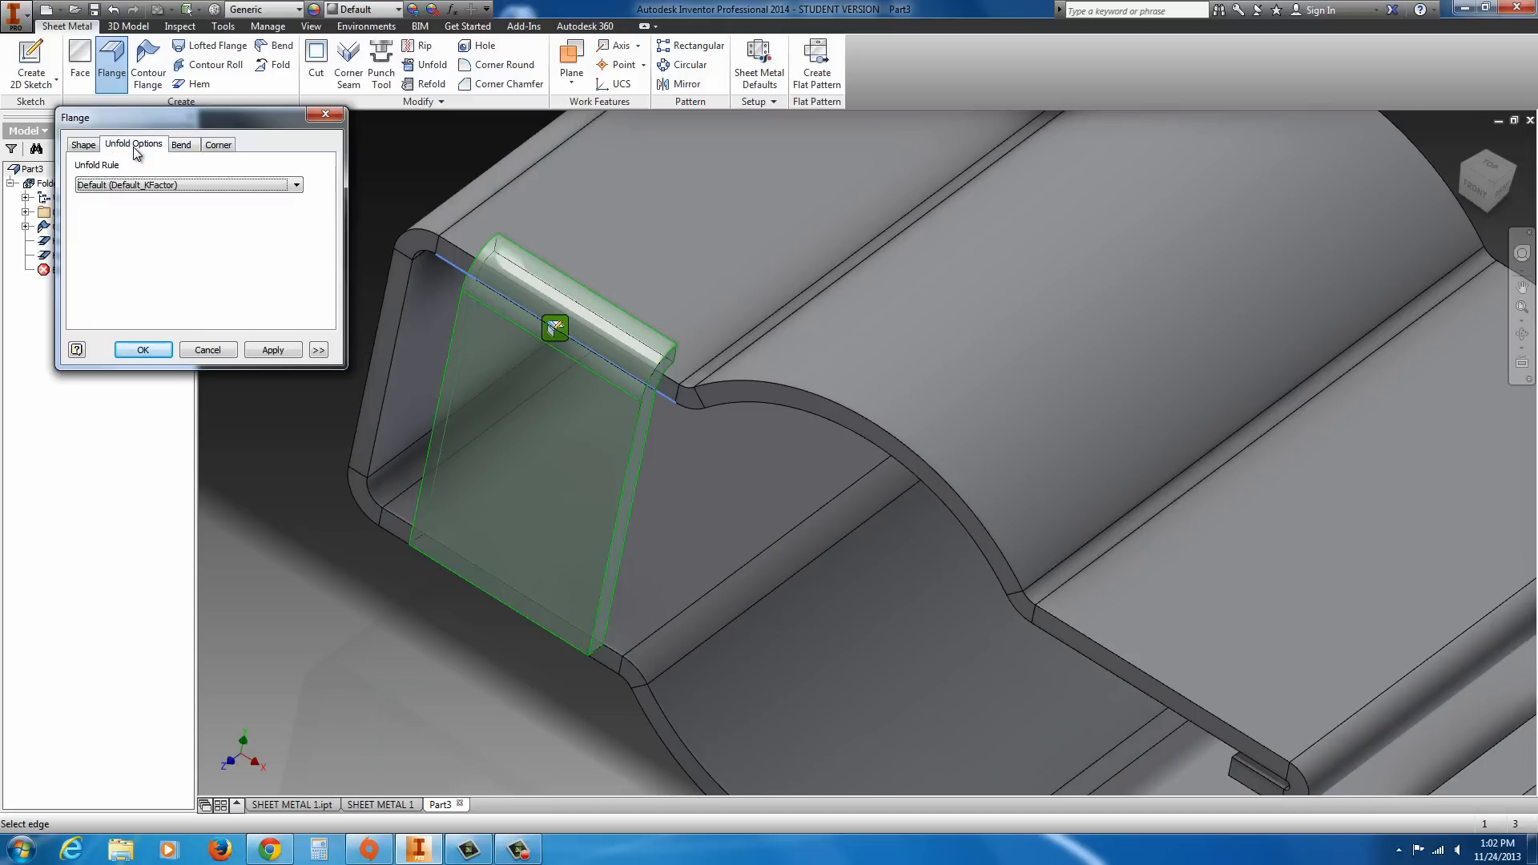
click(218, 144)
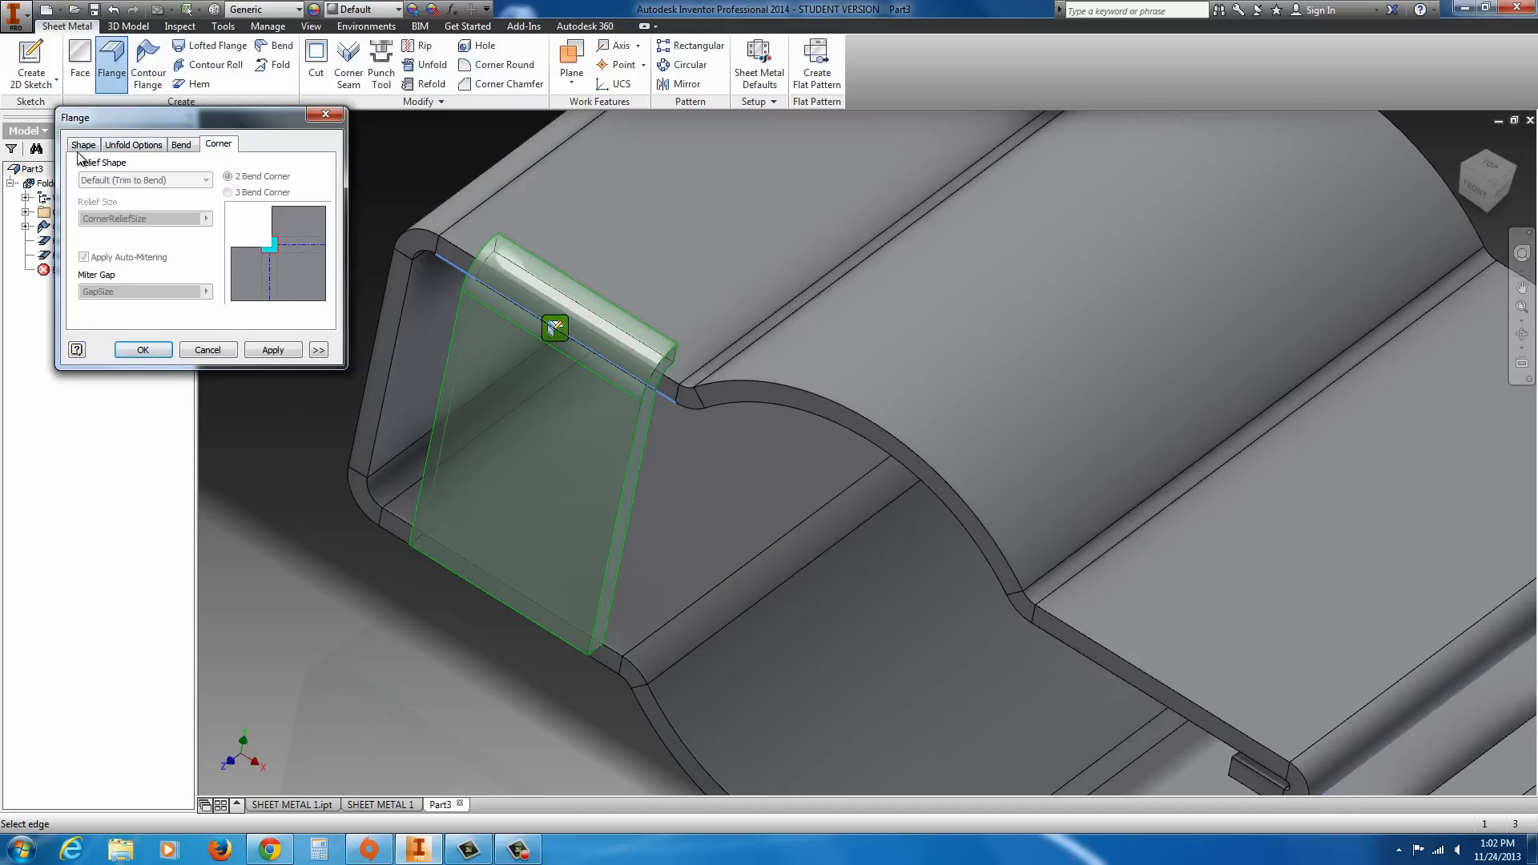
click(83, 144)
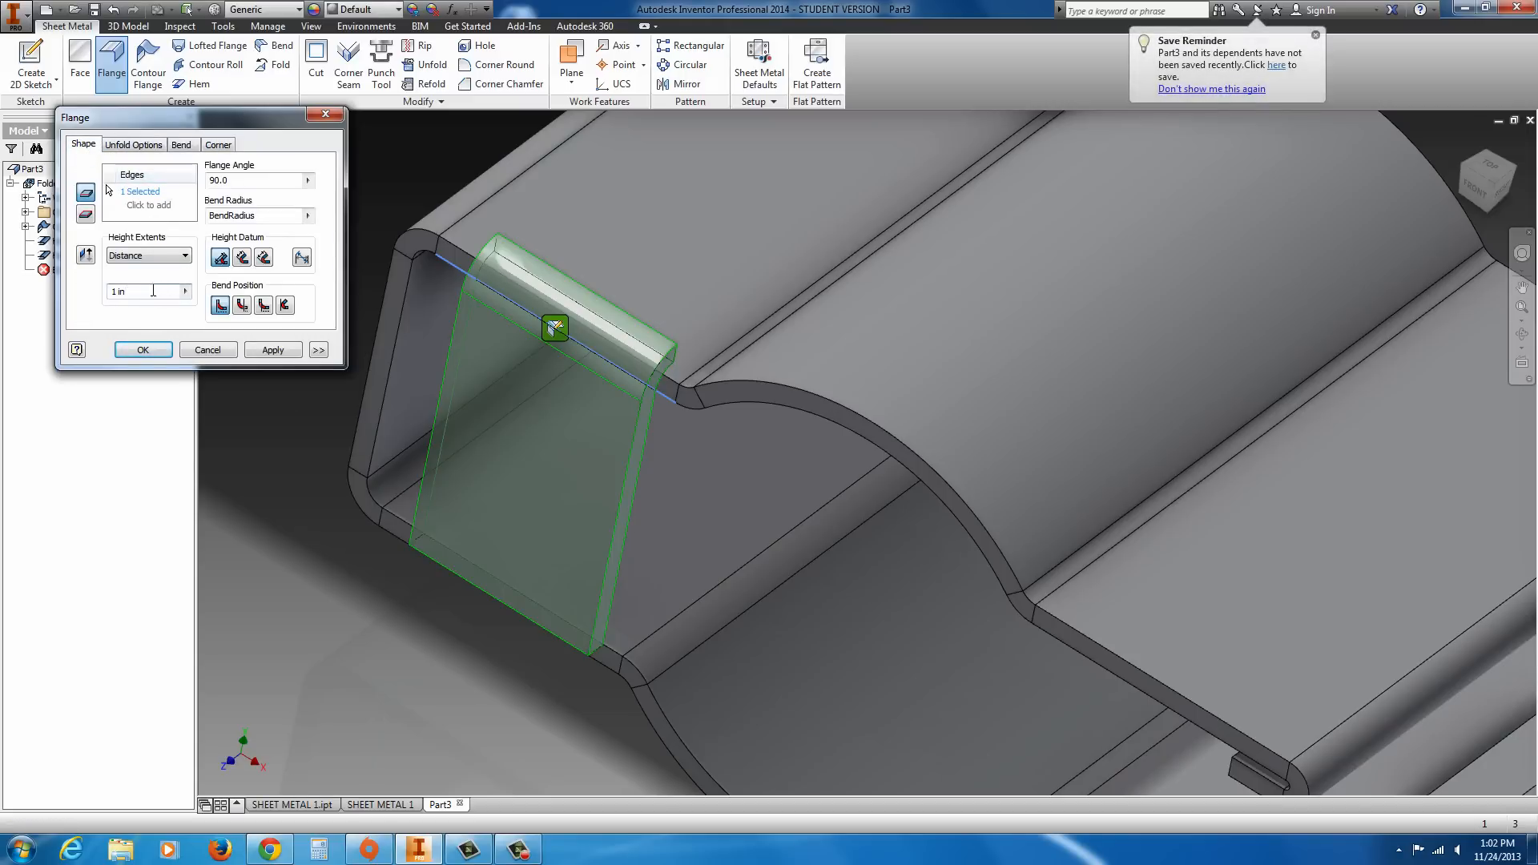
text(.5)
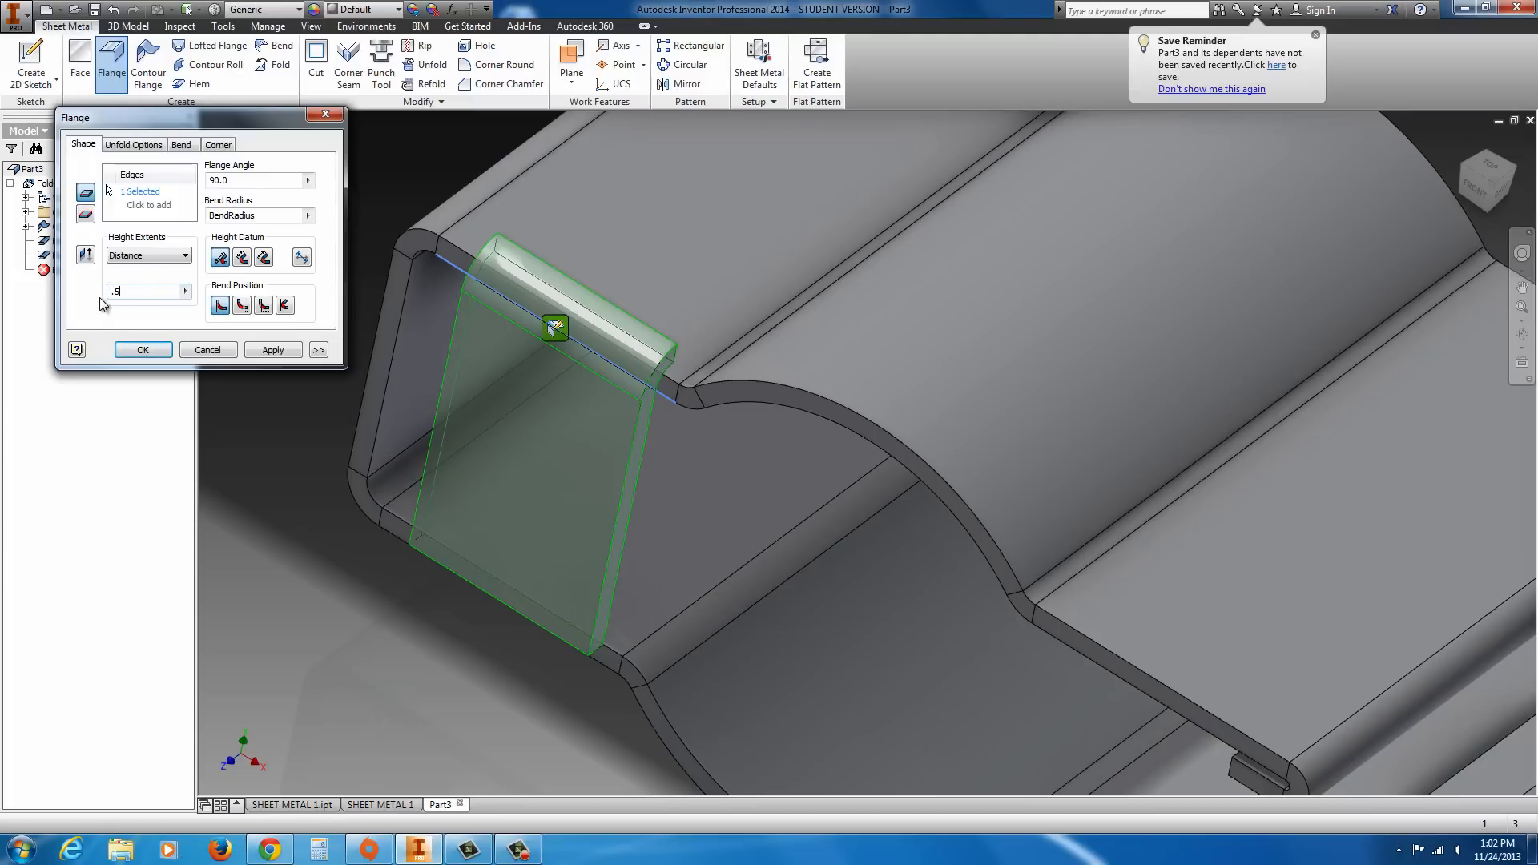
click(272, 350)
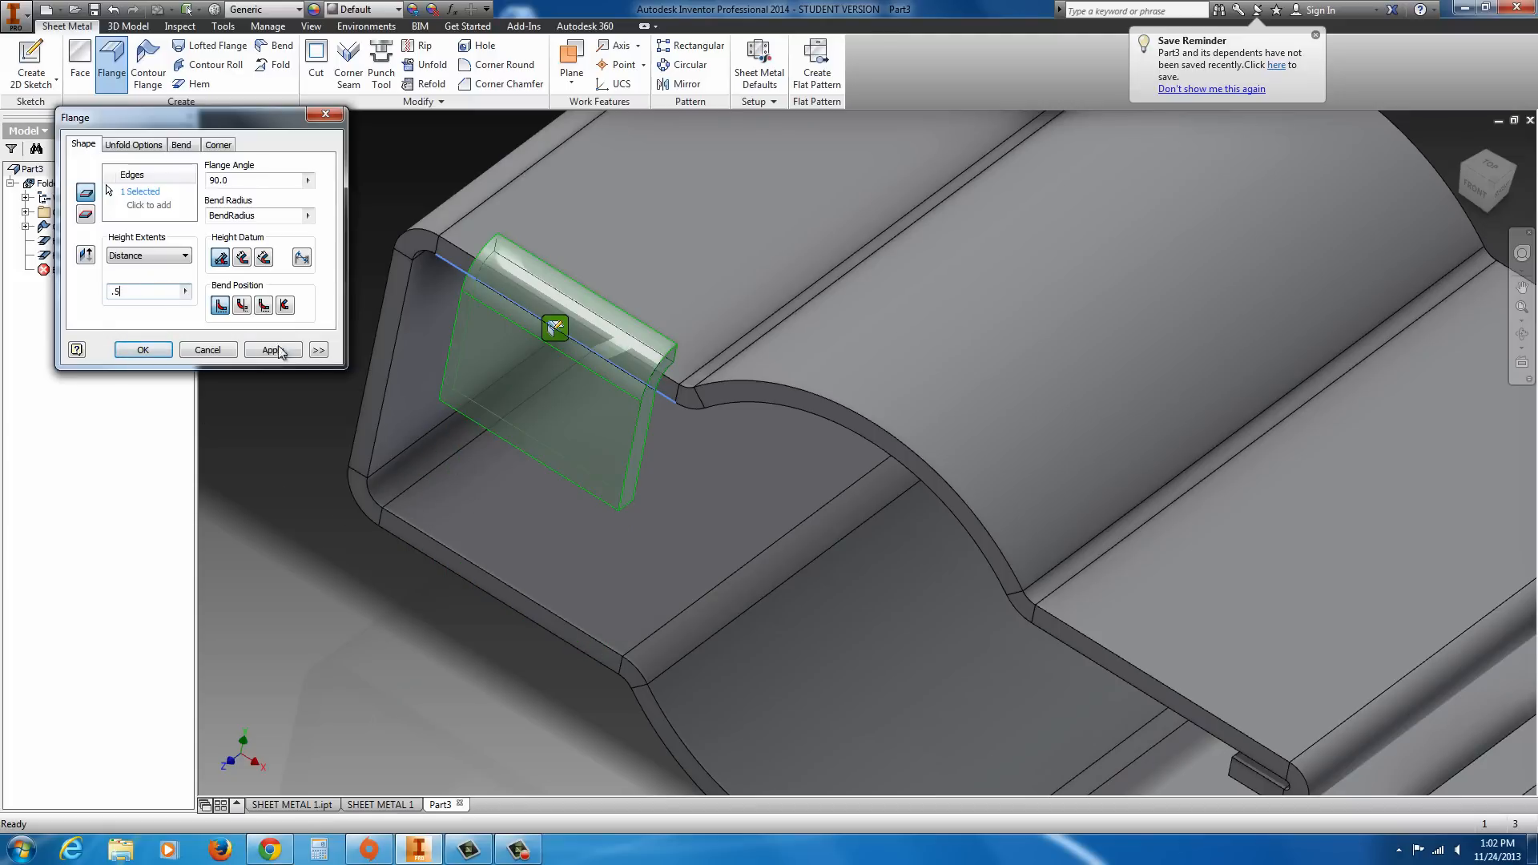
click(143, 350)
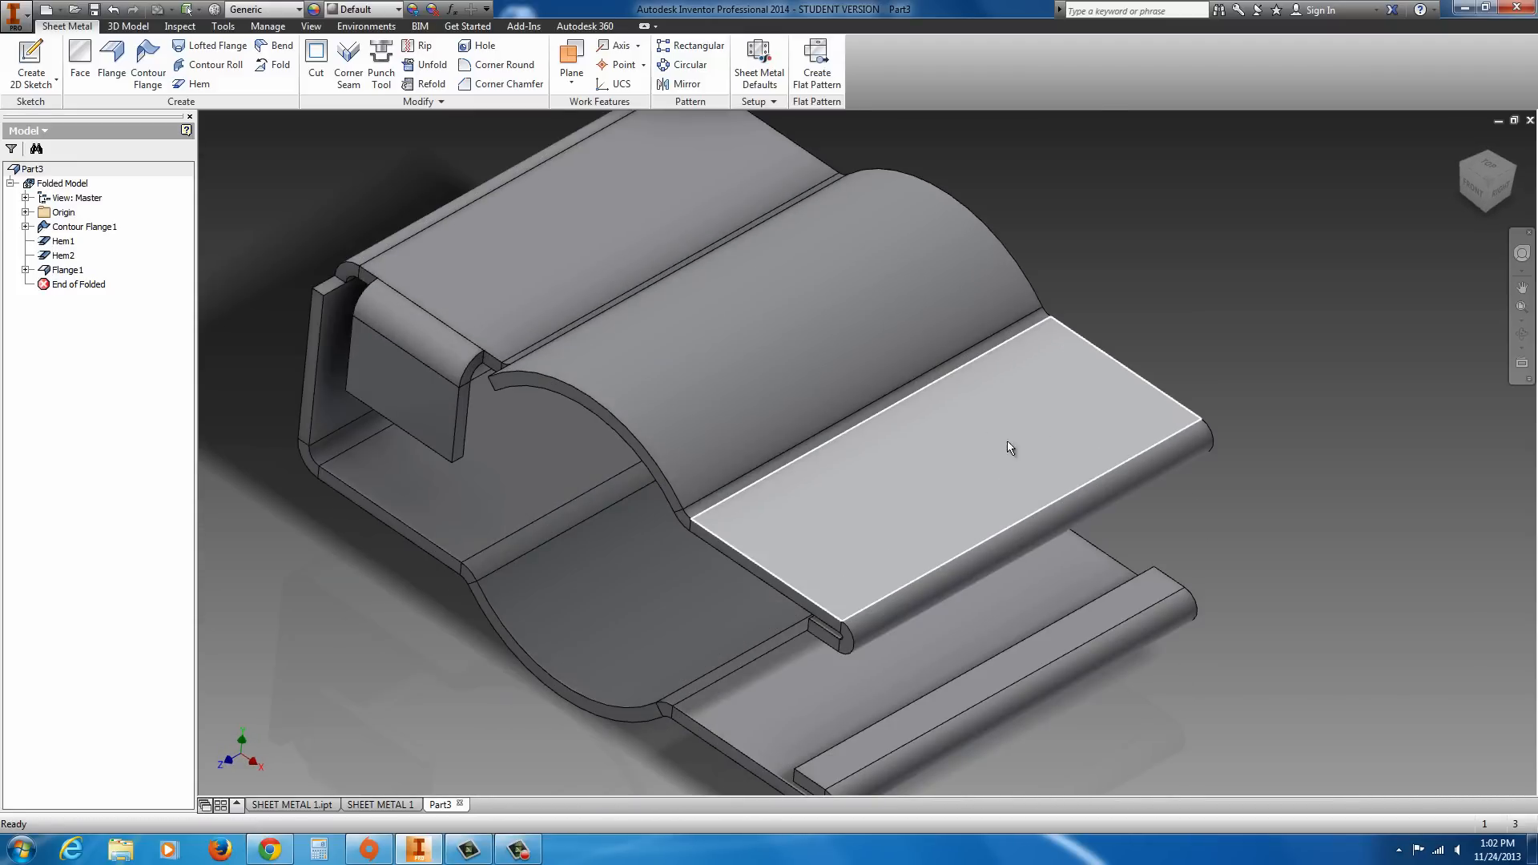
mouse_move(1037, 402)
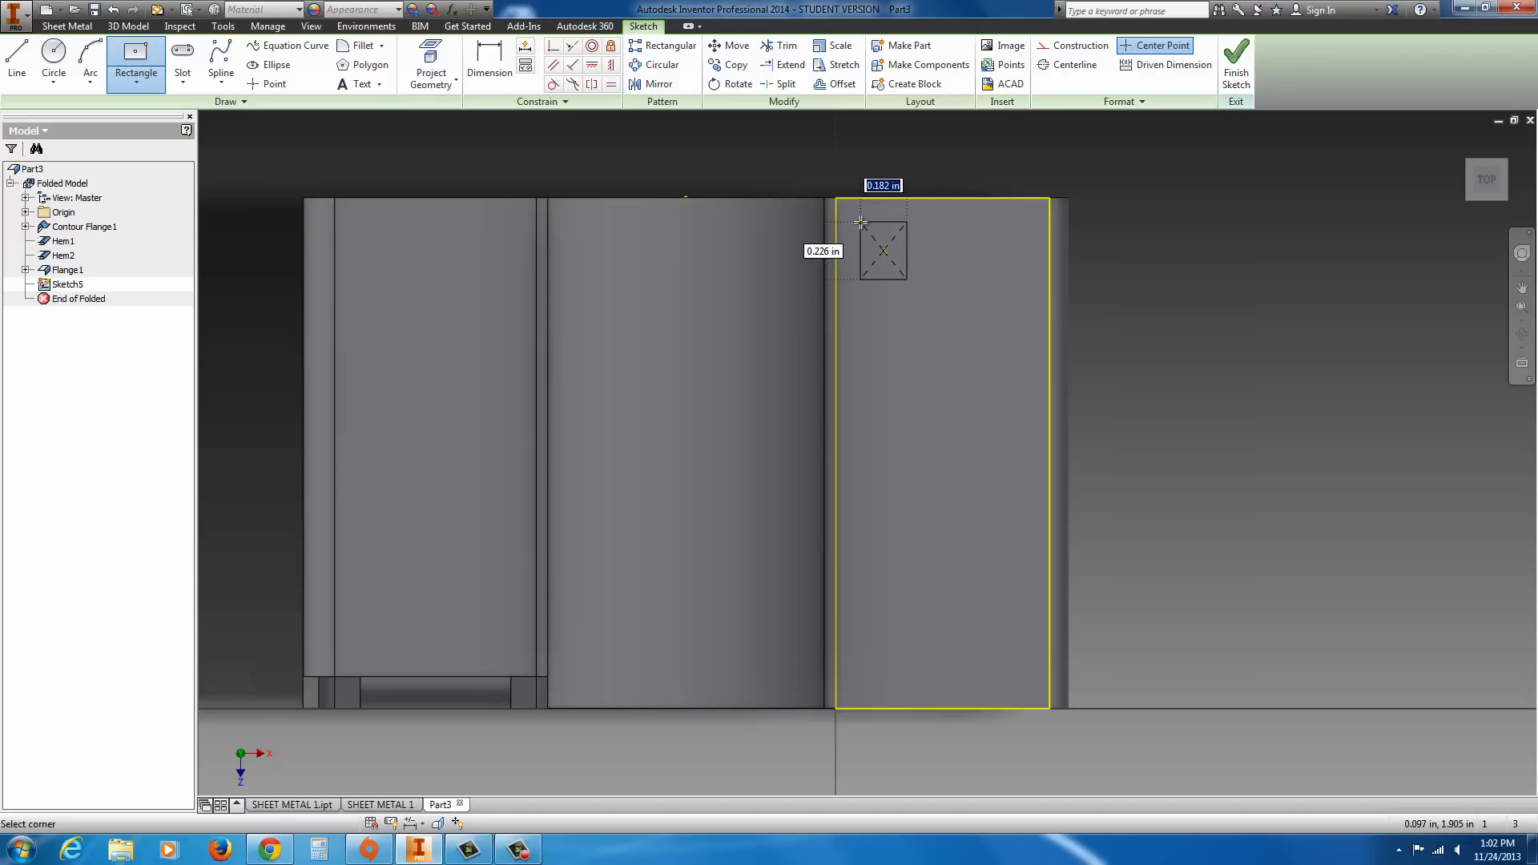
- Draw a 0.25 by 0.2 rectangle on the tab, dimensioned .062 and .100 from the edges
text(.250)
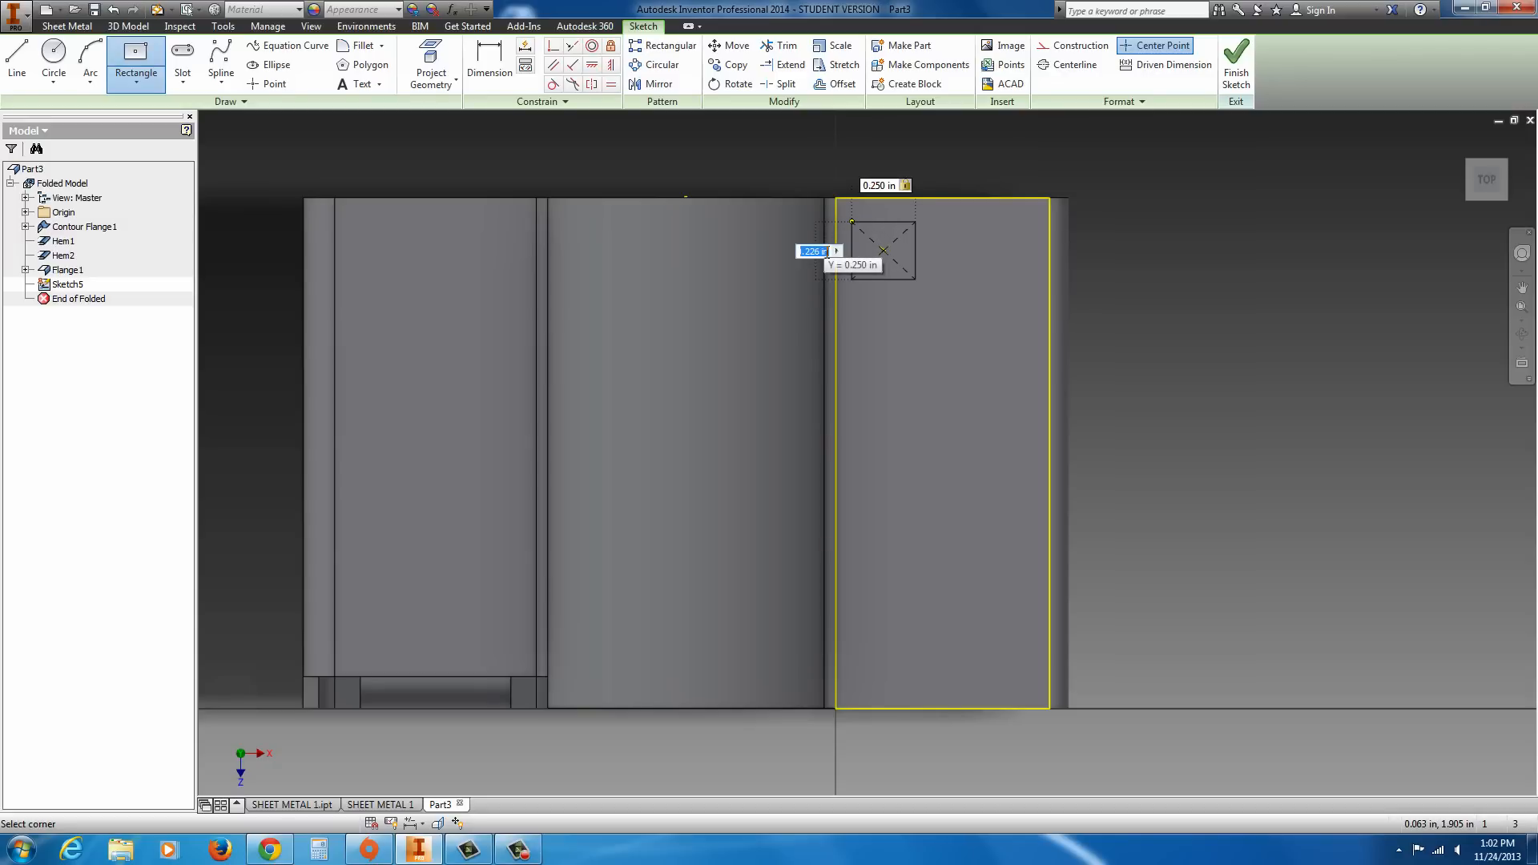
text(.2)
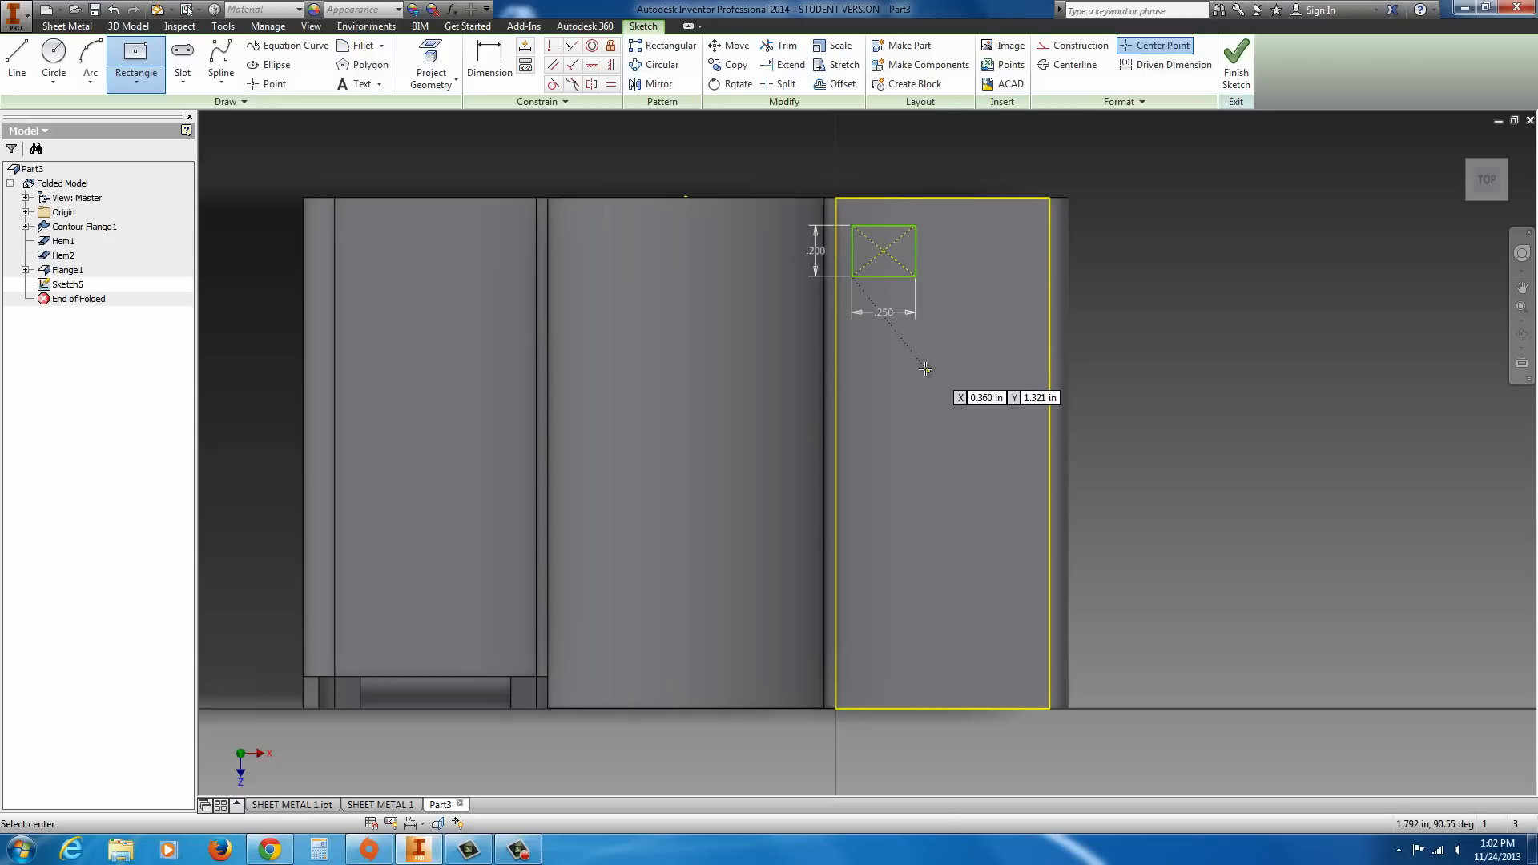
click(488, 65)
text(.062)
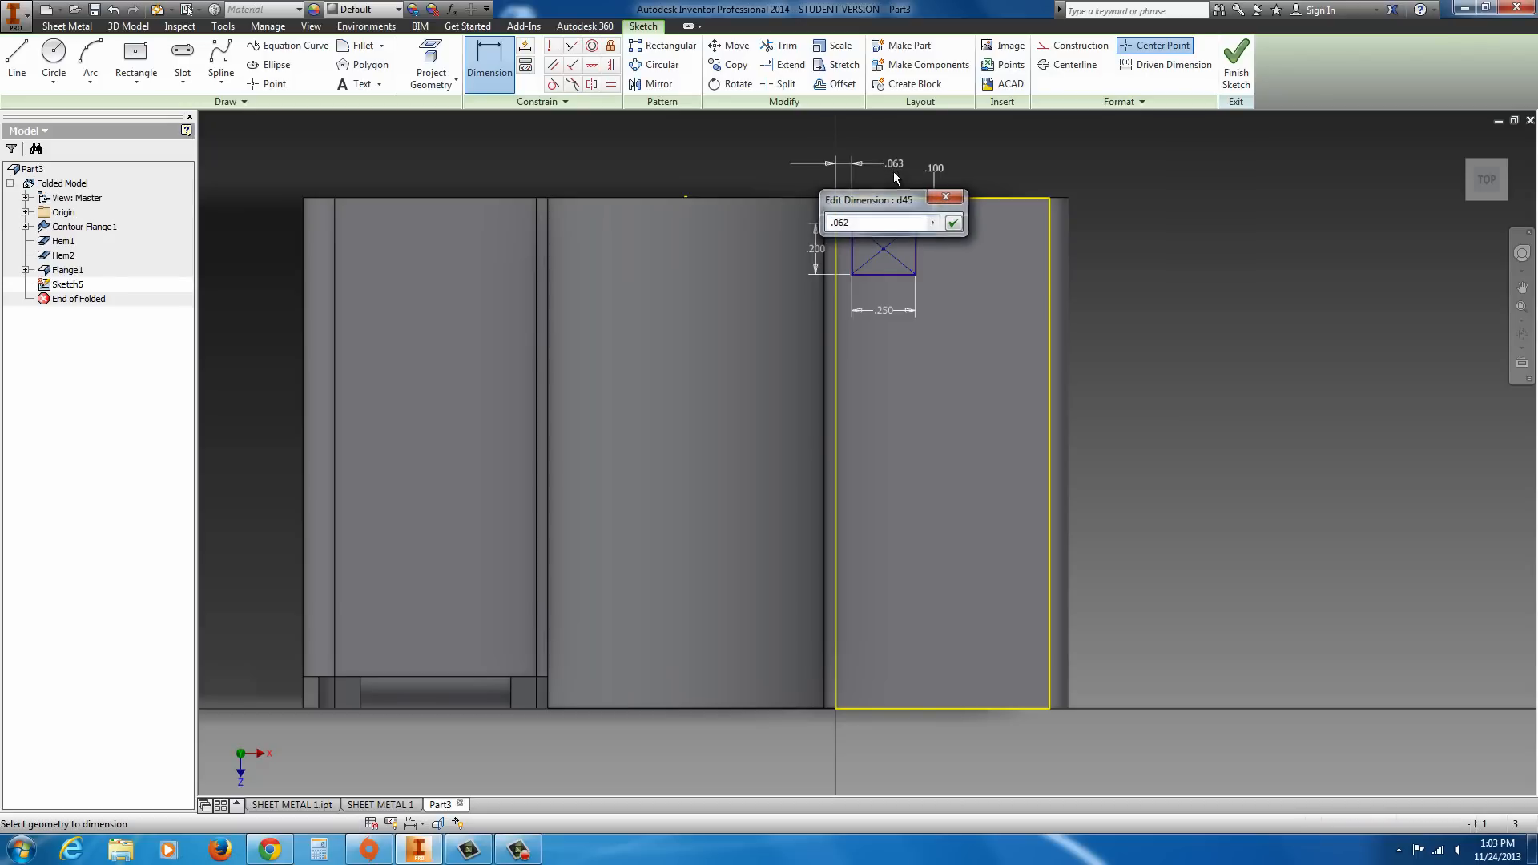
click(952, 222)
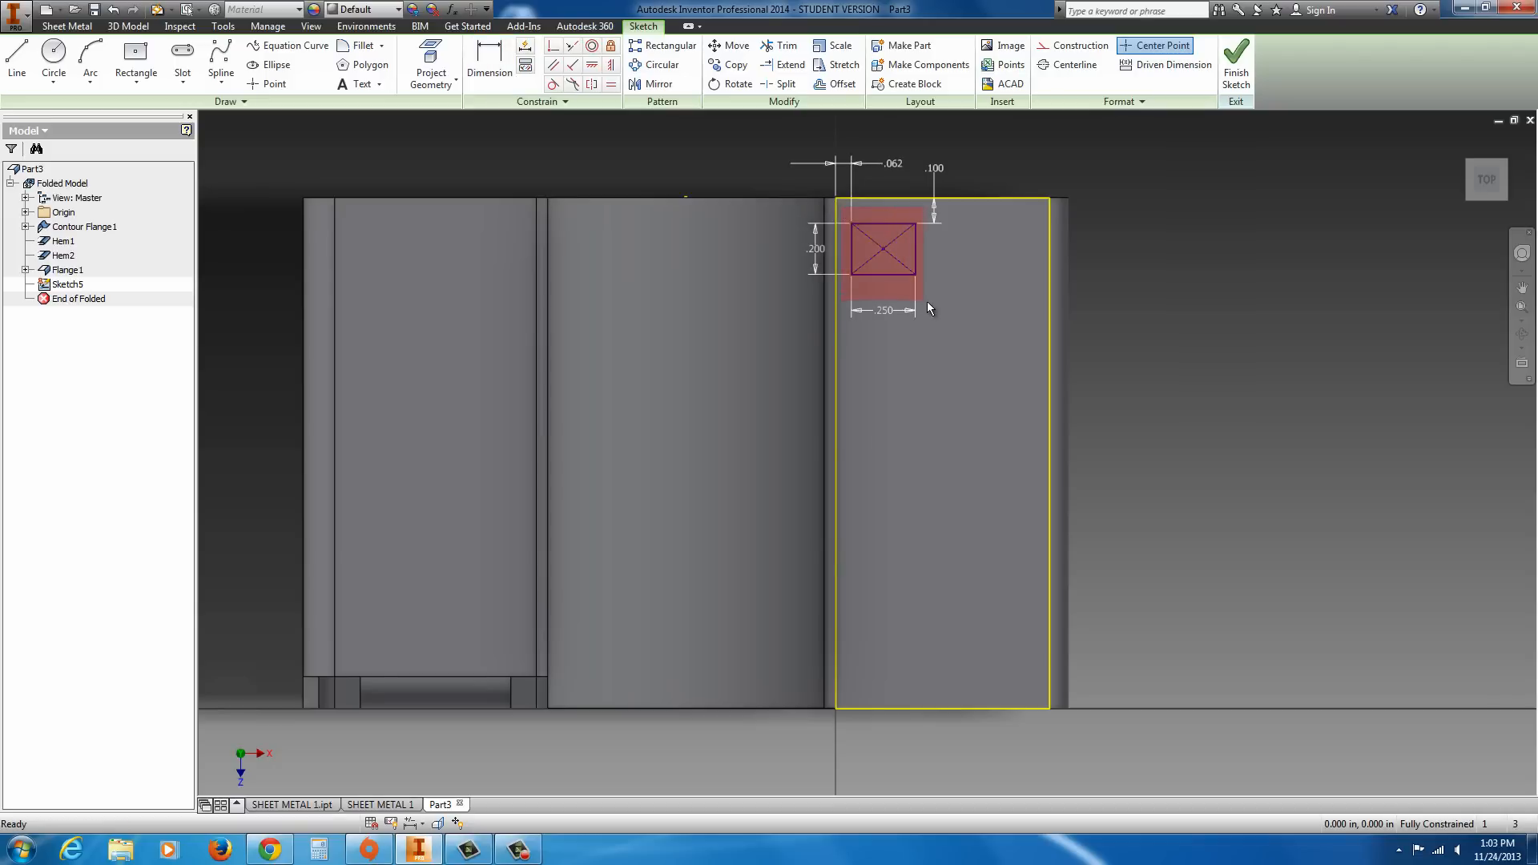
click(670, 45)
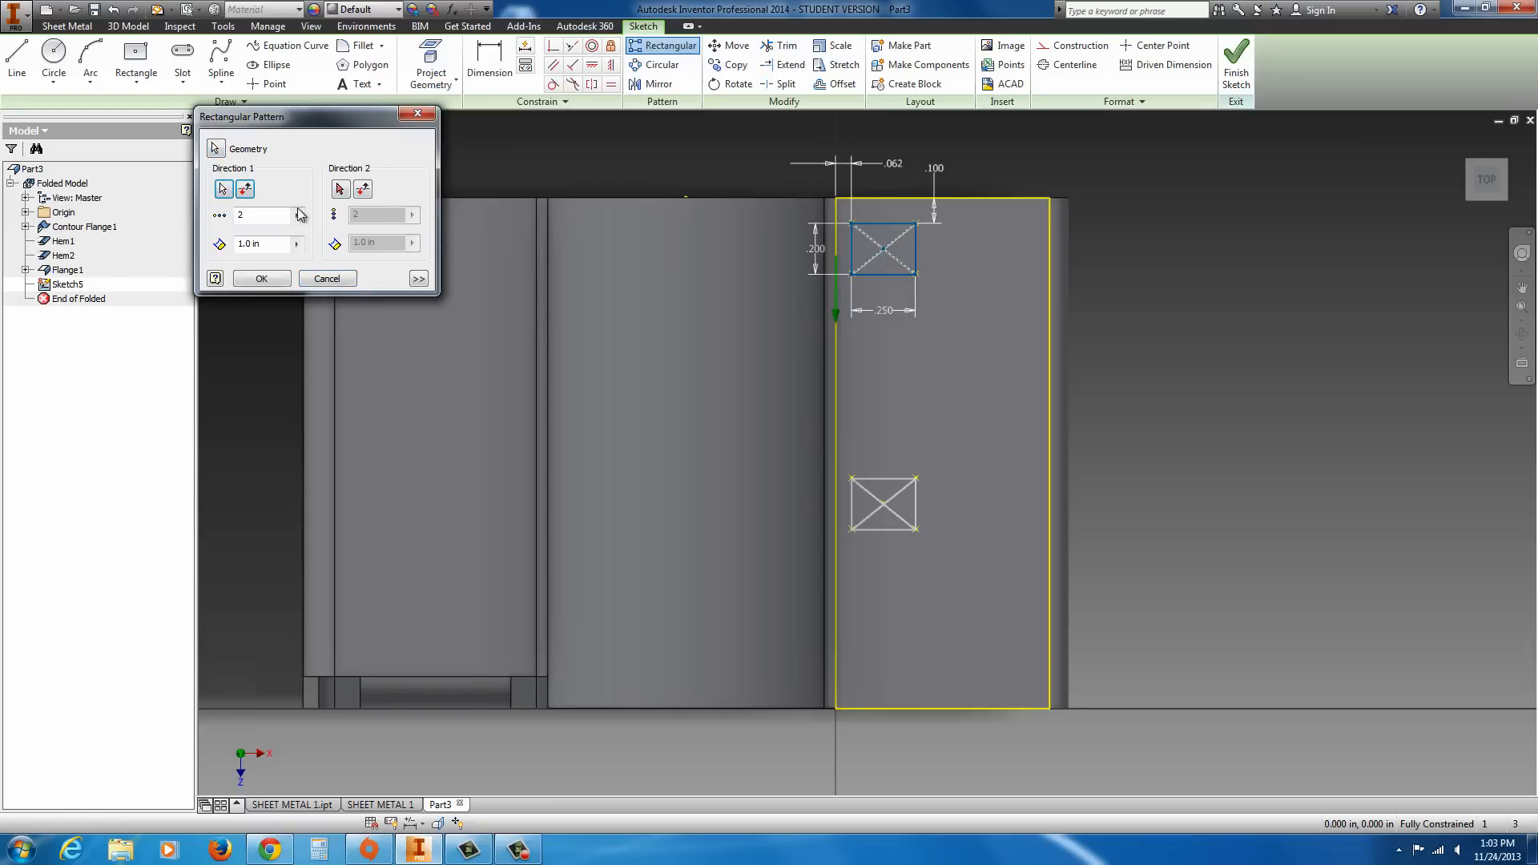
- Pattern the rectangle into three copies spaced 0.3 in down the tab
click(297, 215)
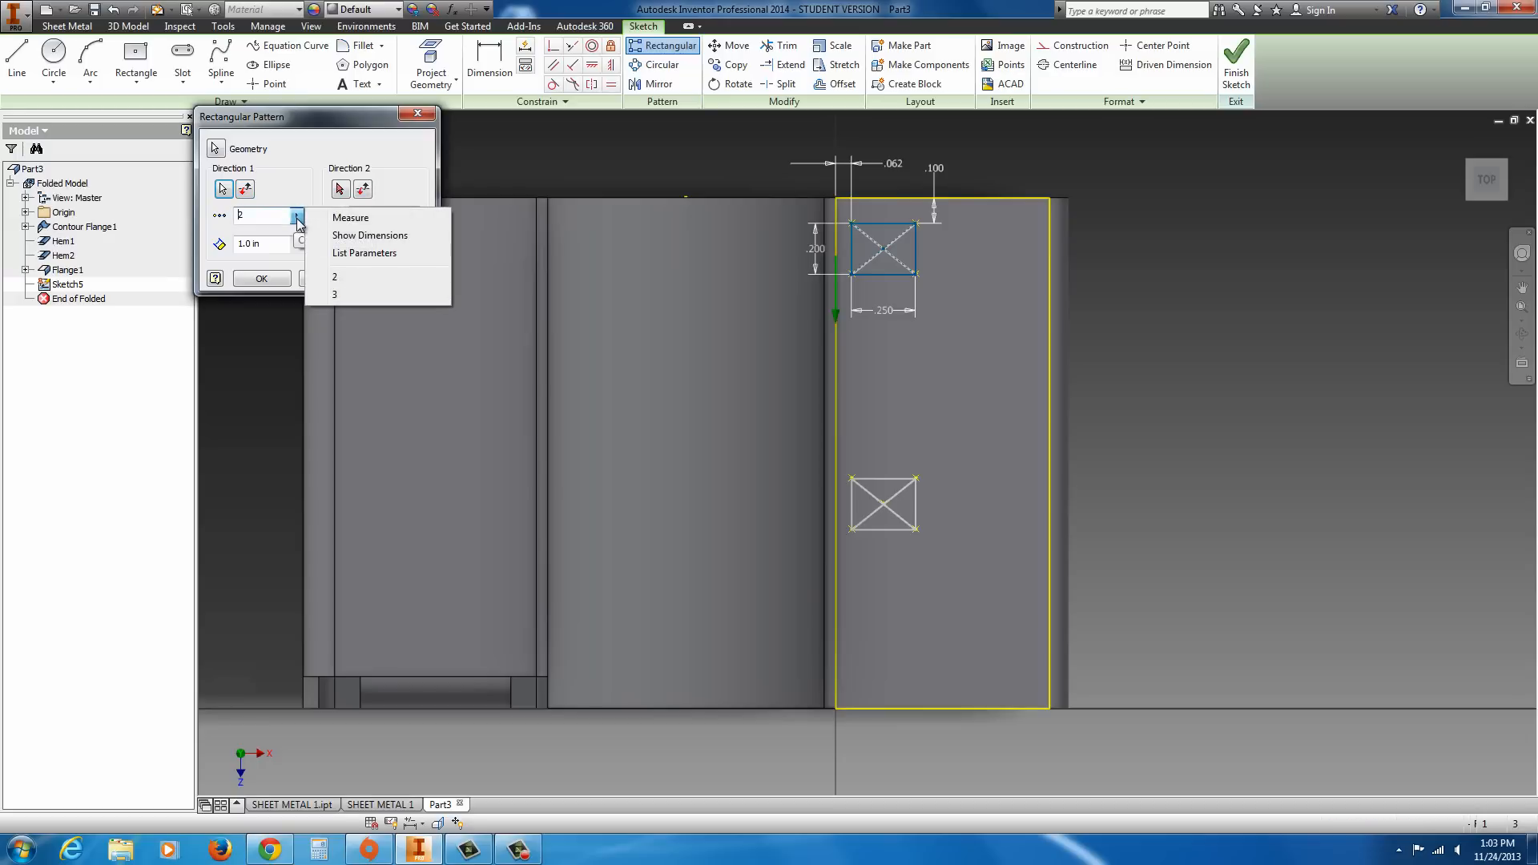
mouse_move(337, 295)
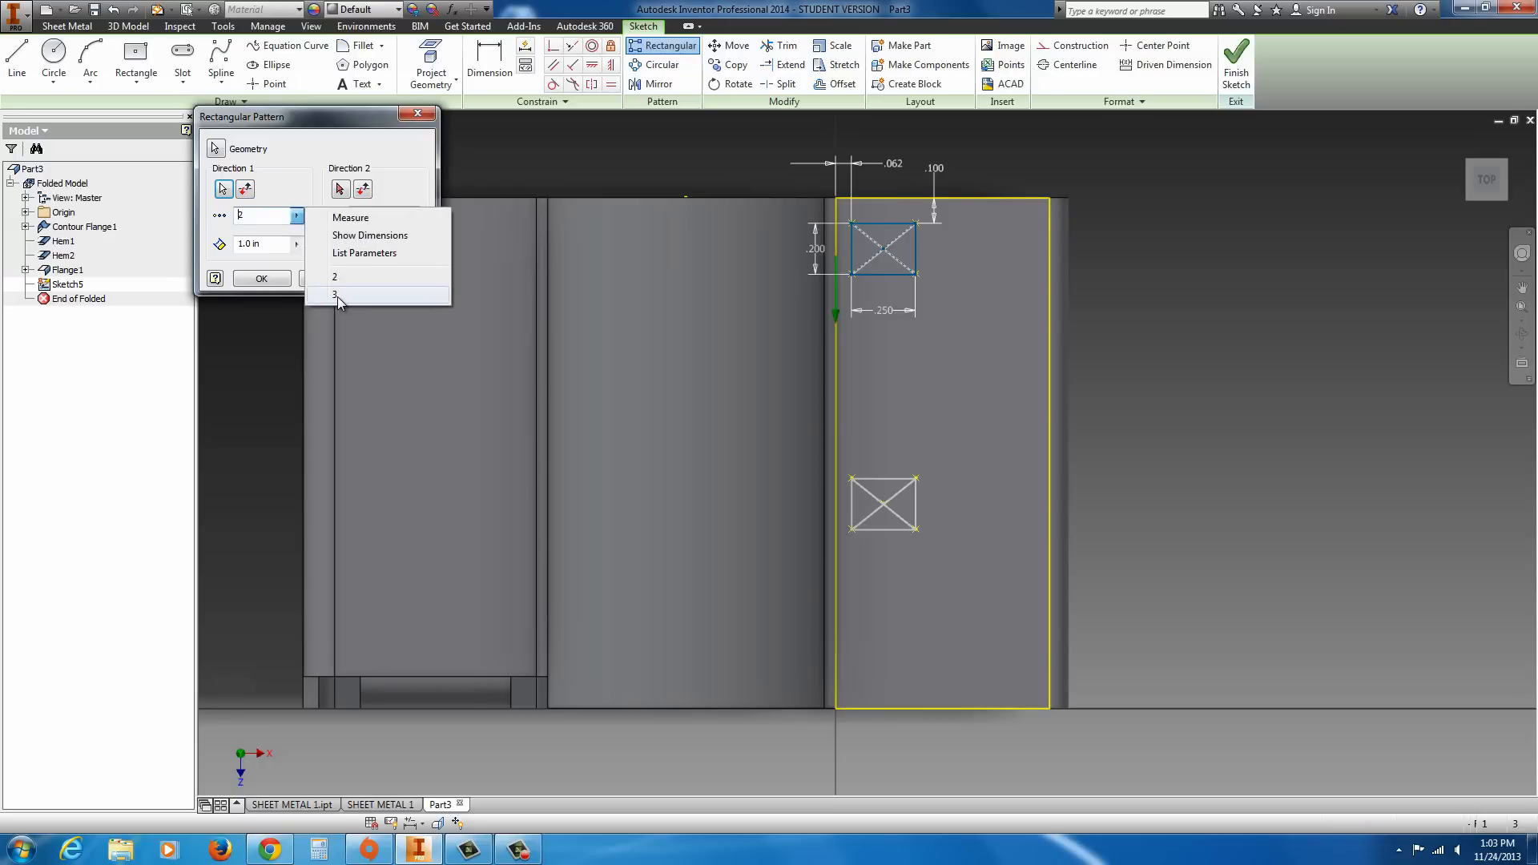
click(335, 294)
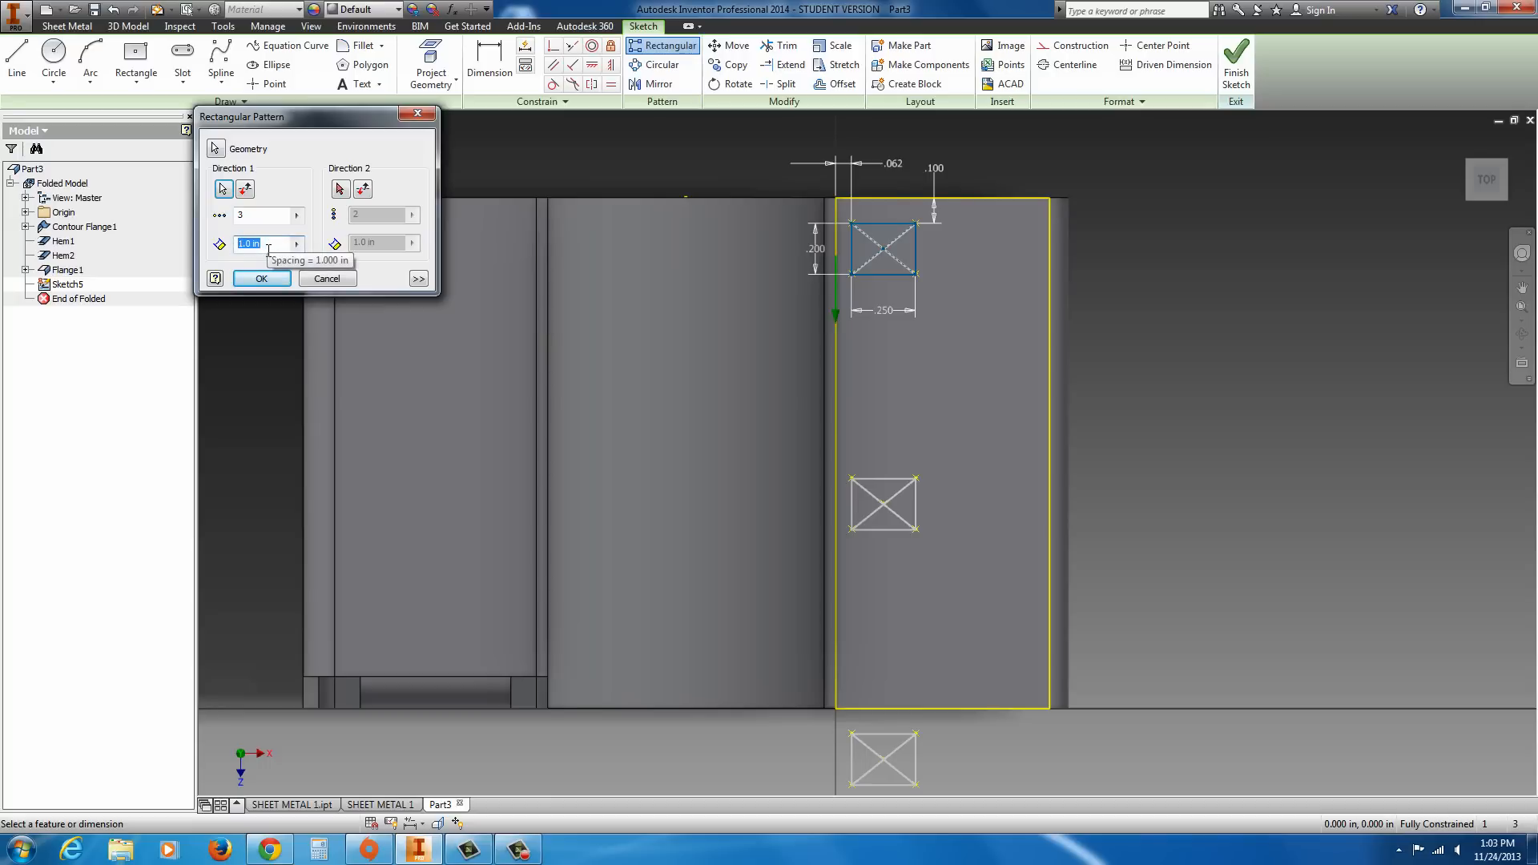
text(.3)
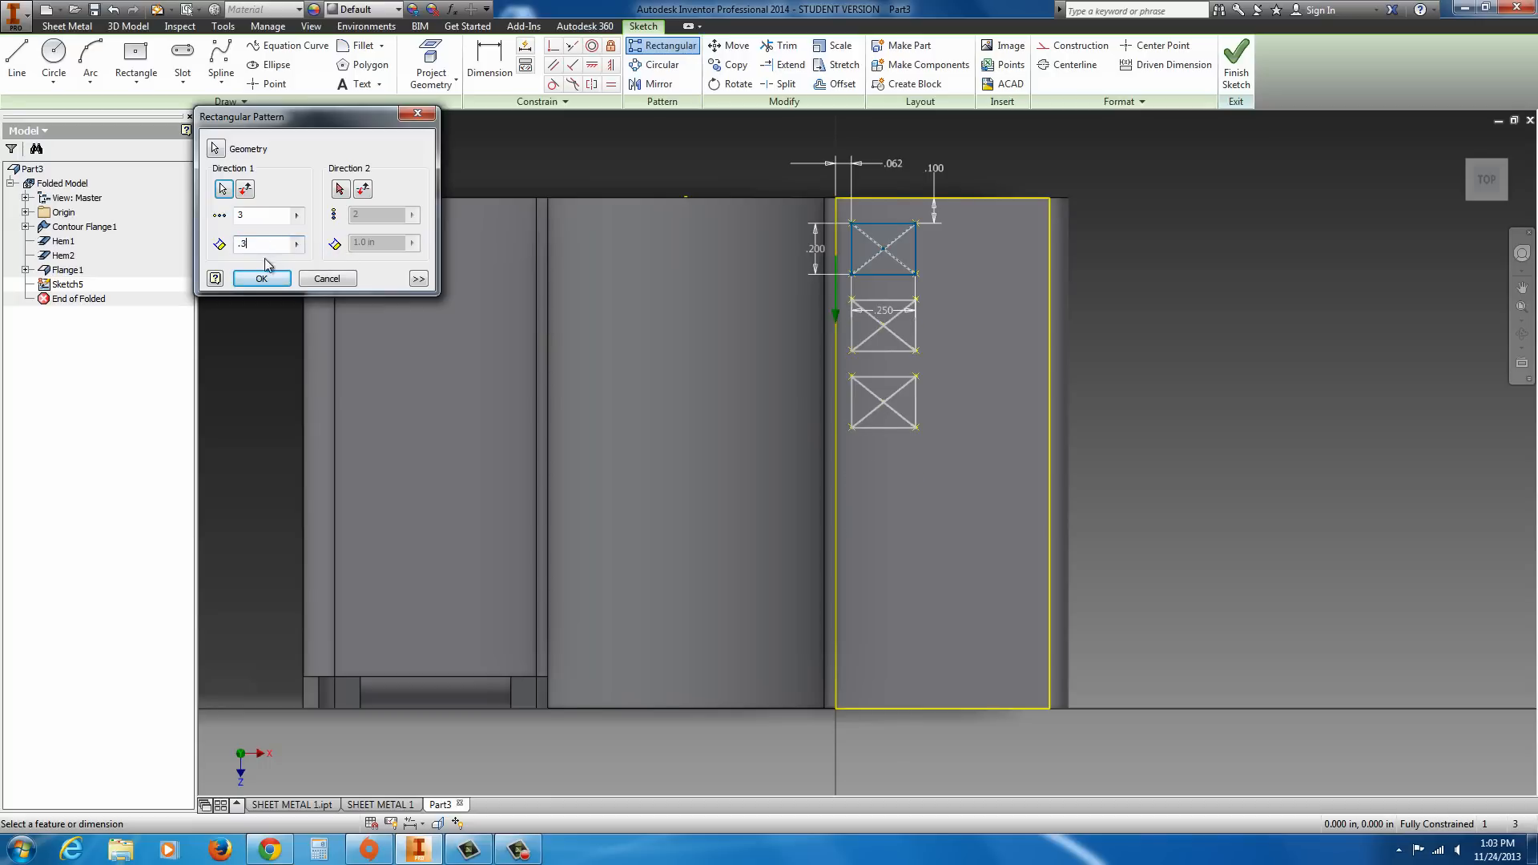
click(262, 278)
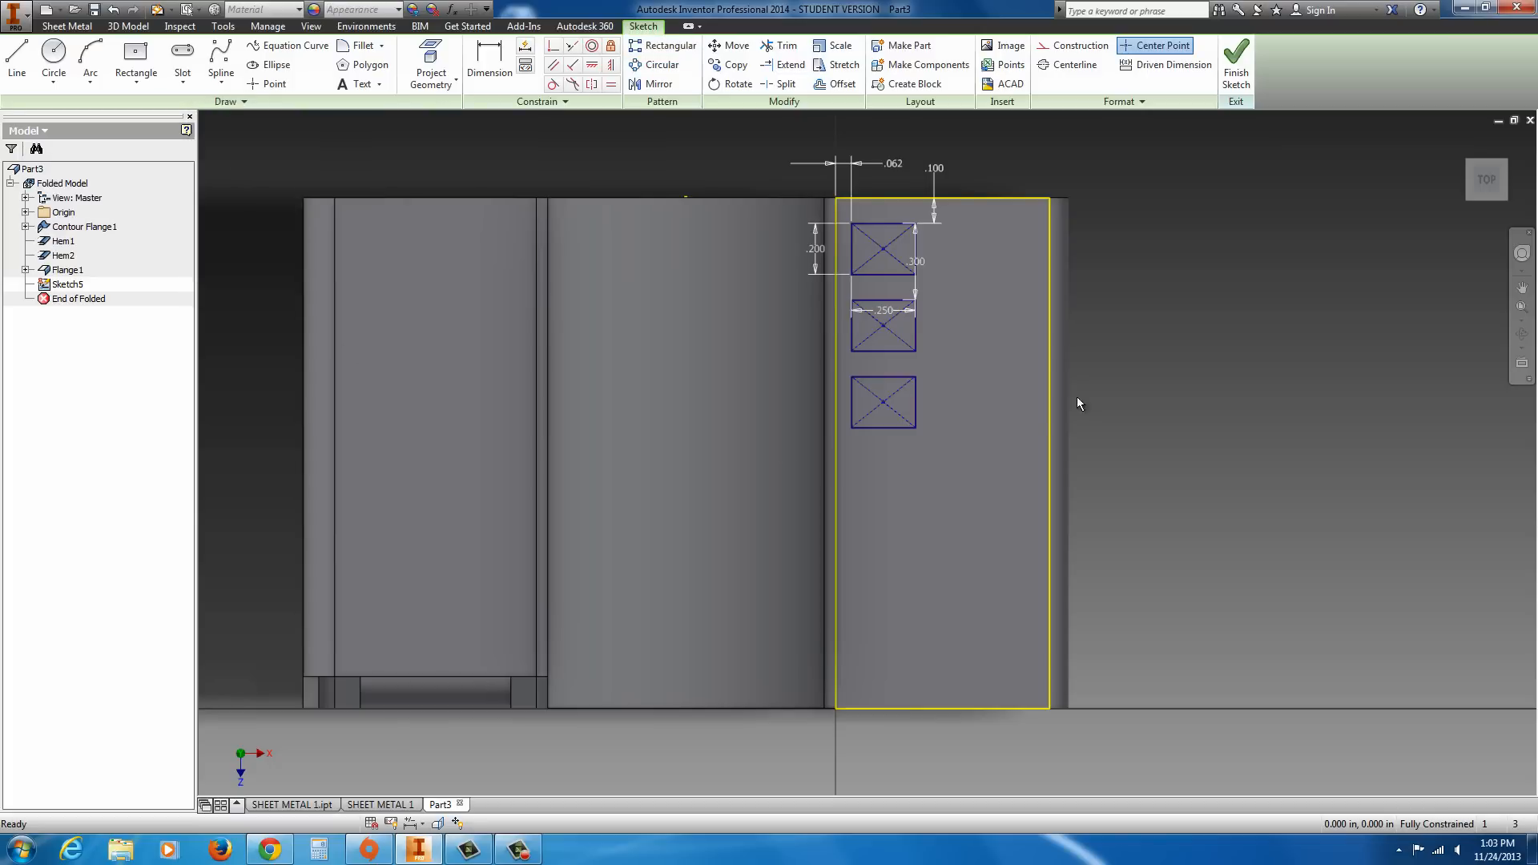
drag(1079, 403, 960, 356)
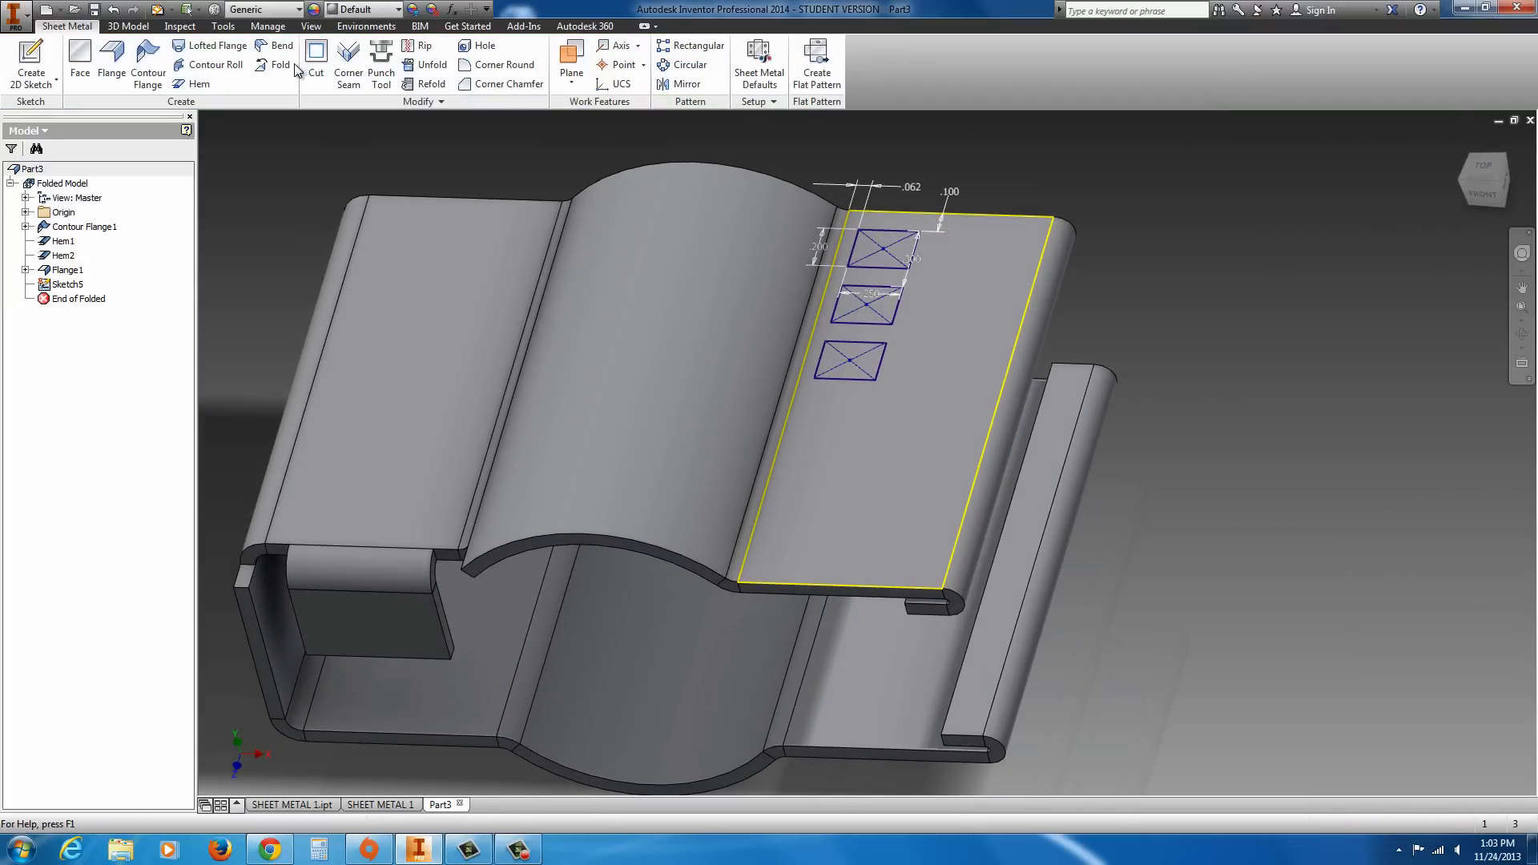
- Cut the three rectangle profiles through the tab thickness and orbit to inspect the slots
click(315, 54)
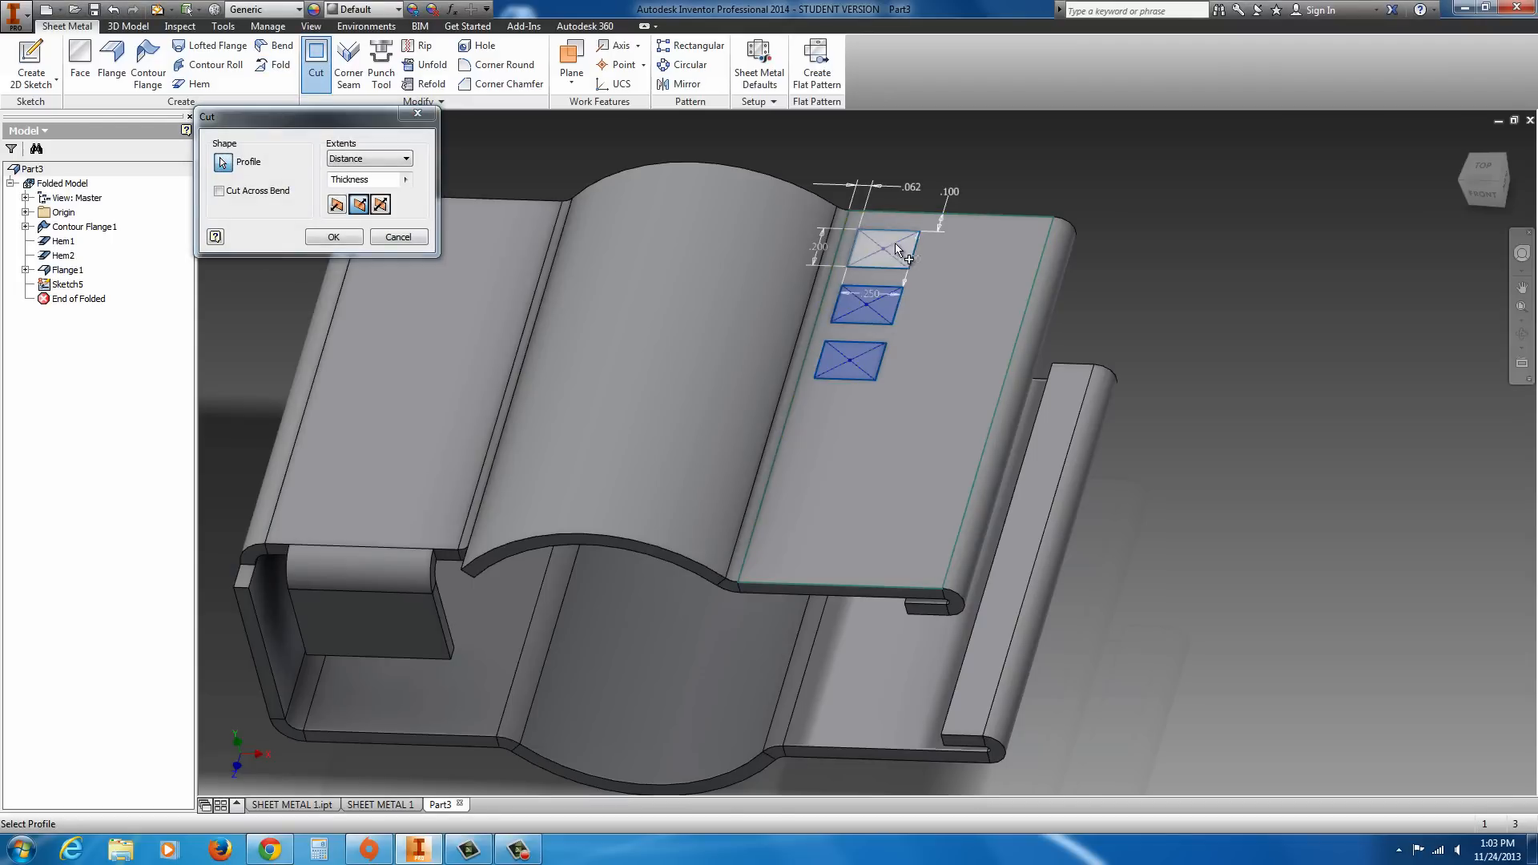
click(878, 246)
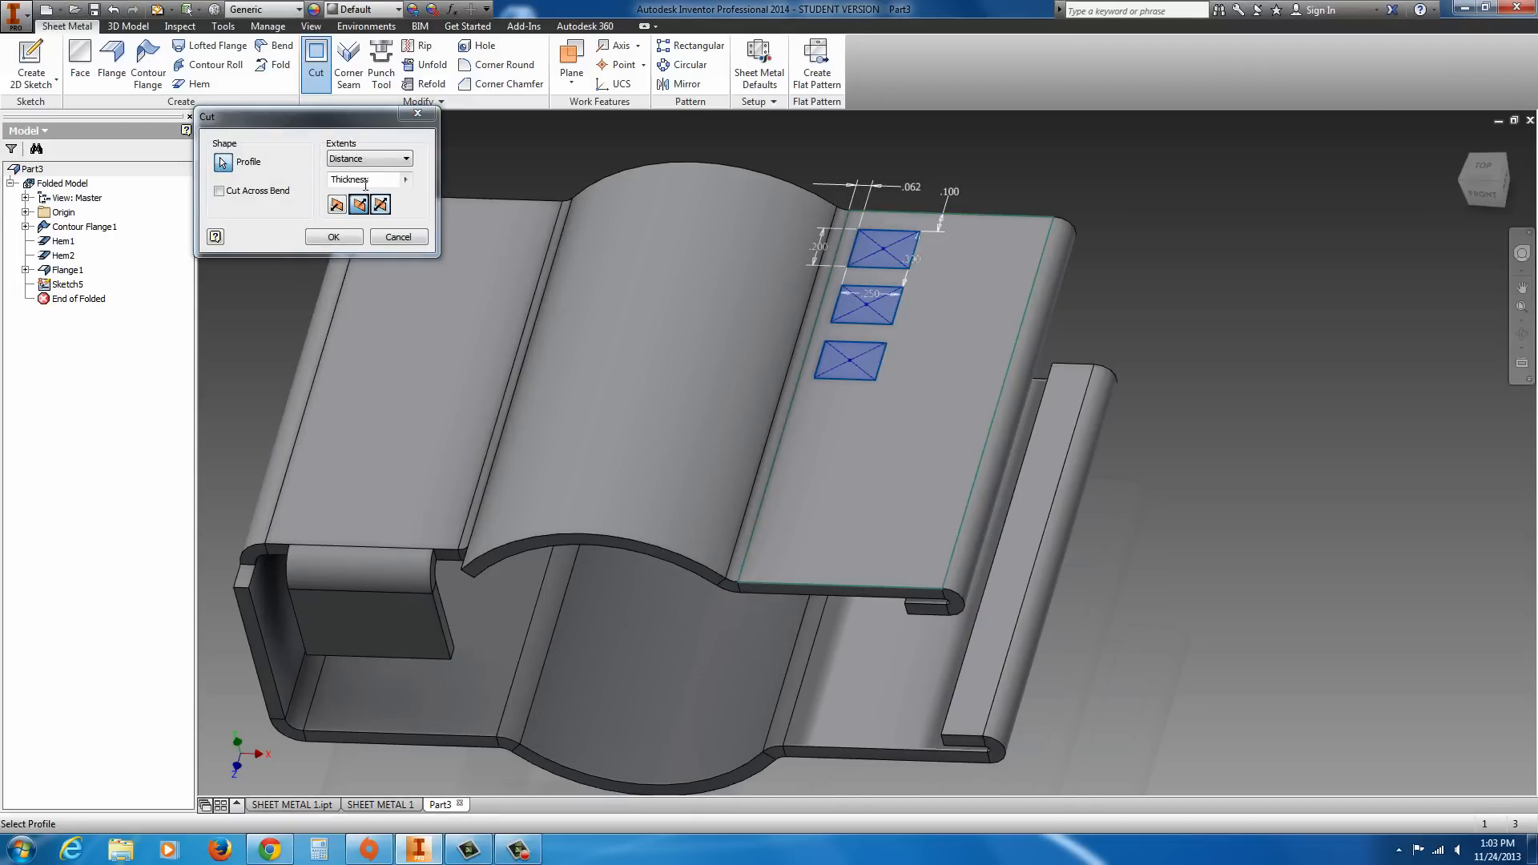
click(404, 159)
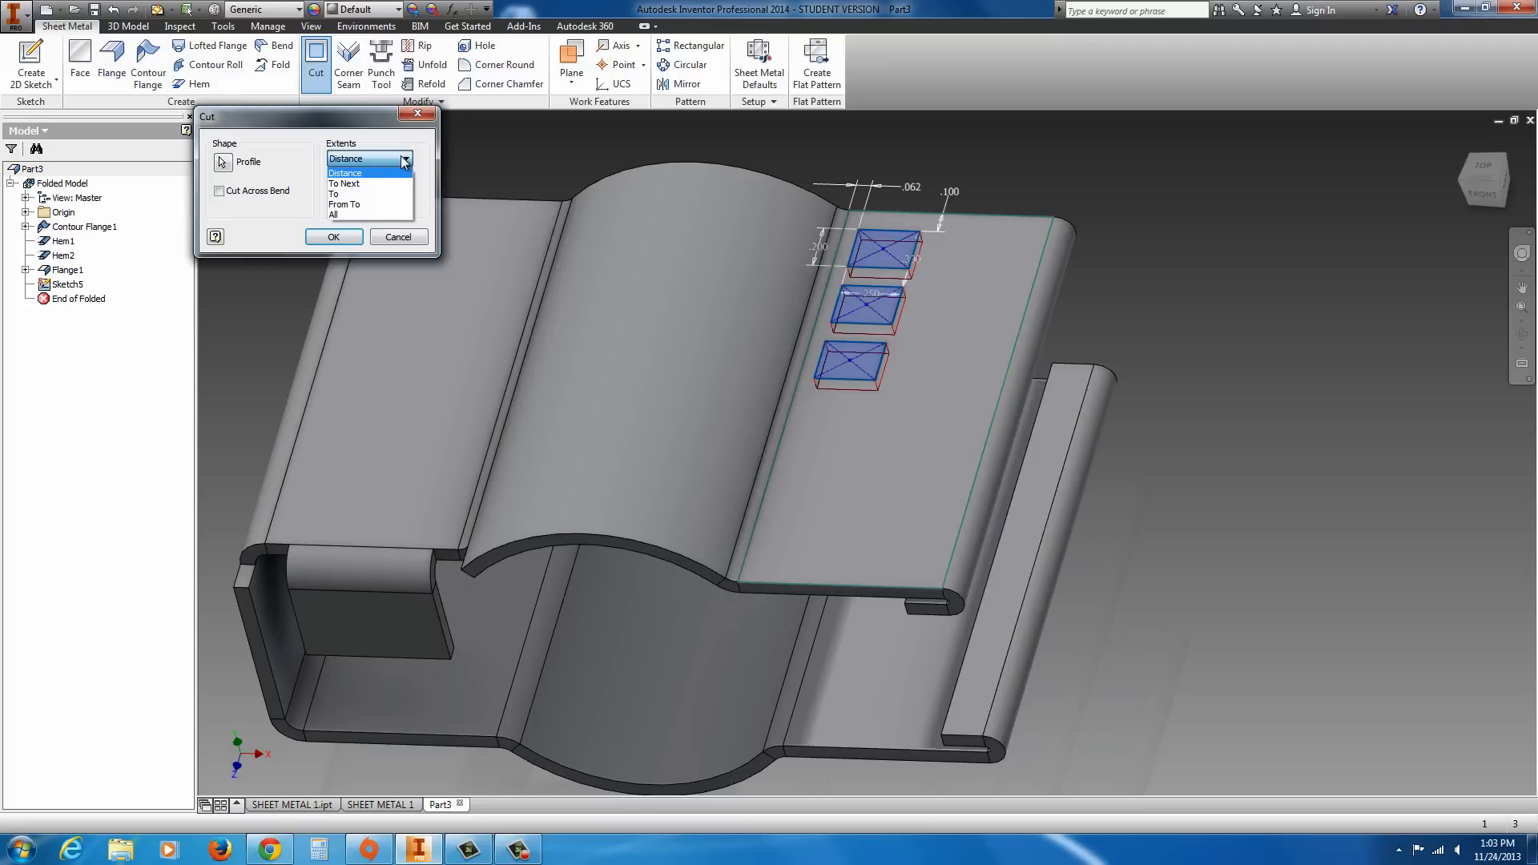
click(344, 158)
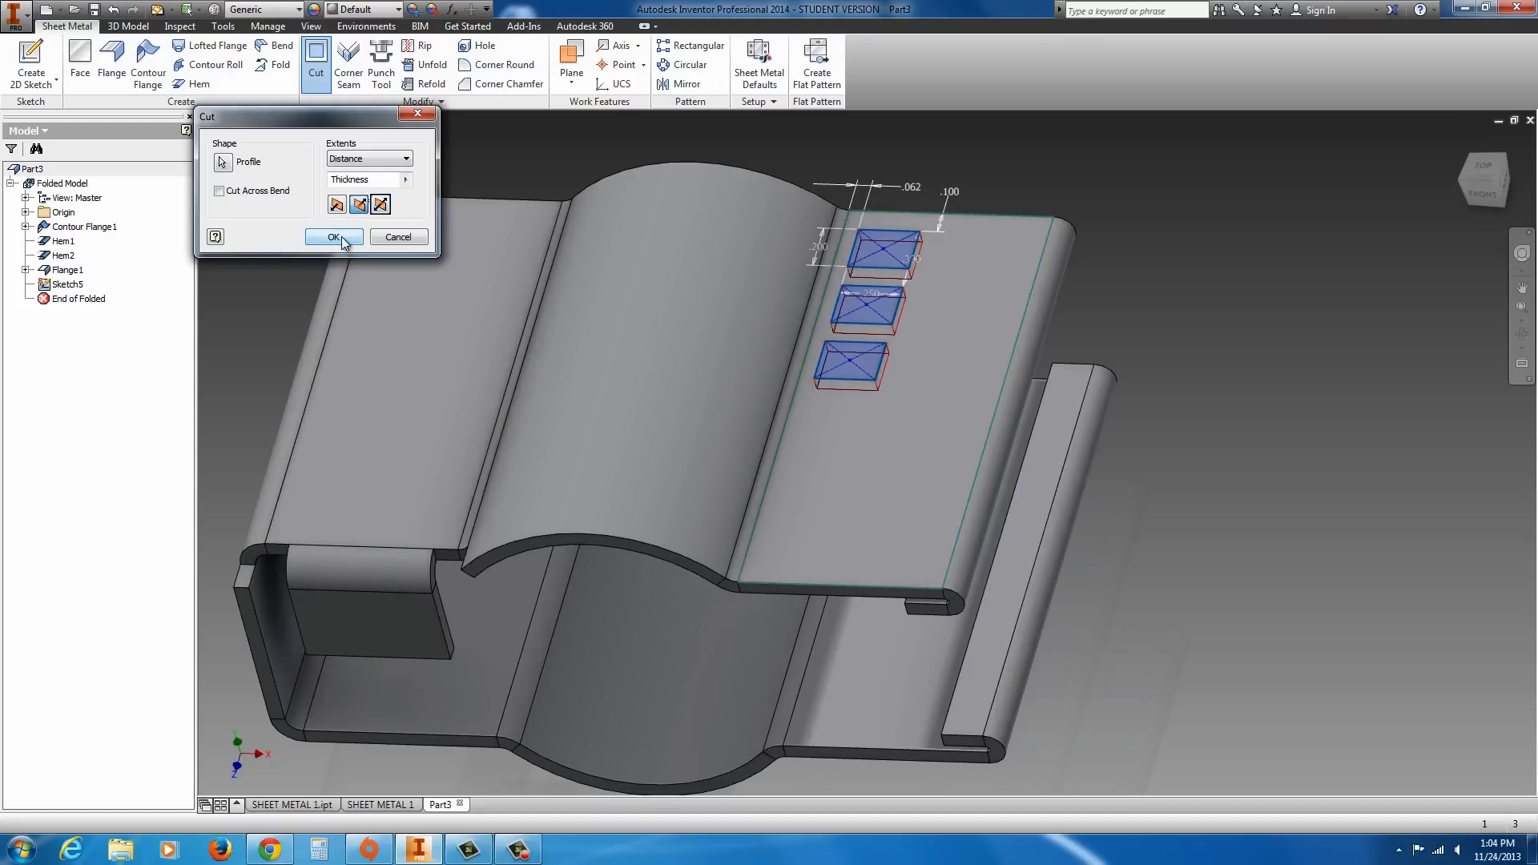
click(333, 236)
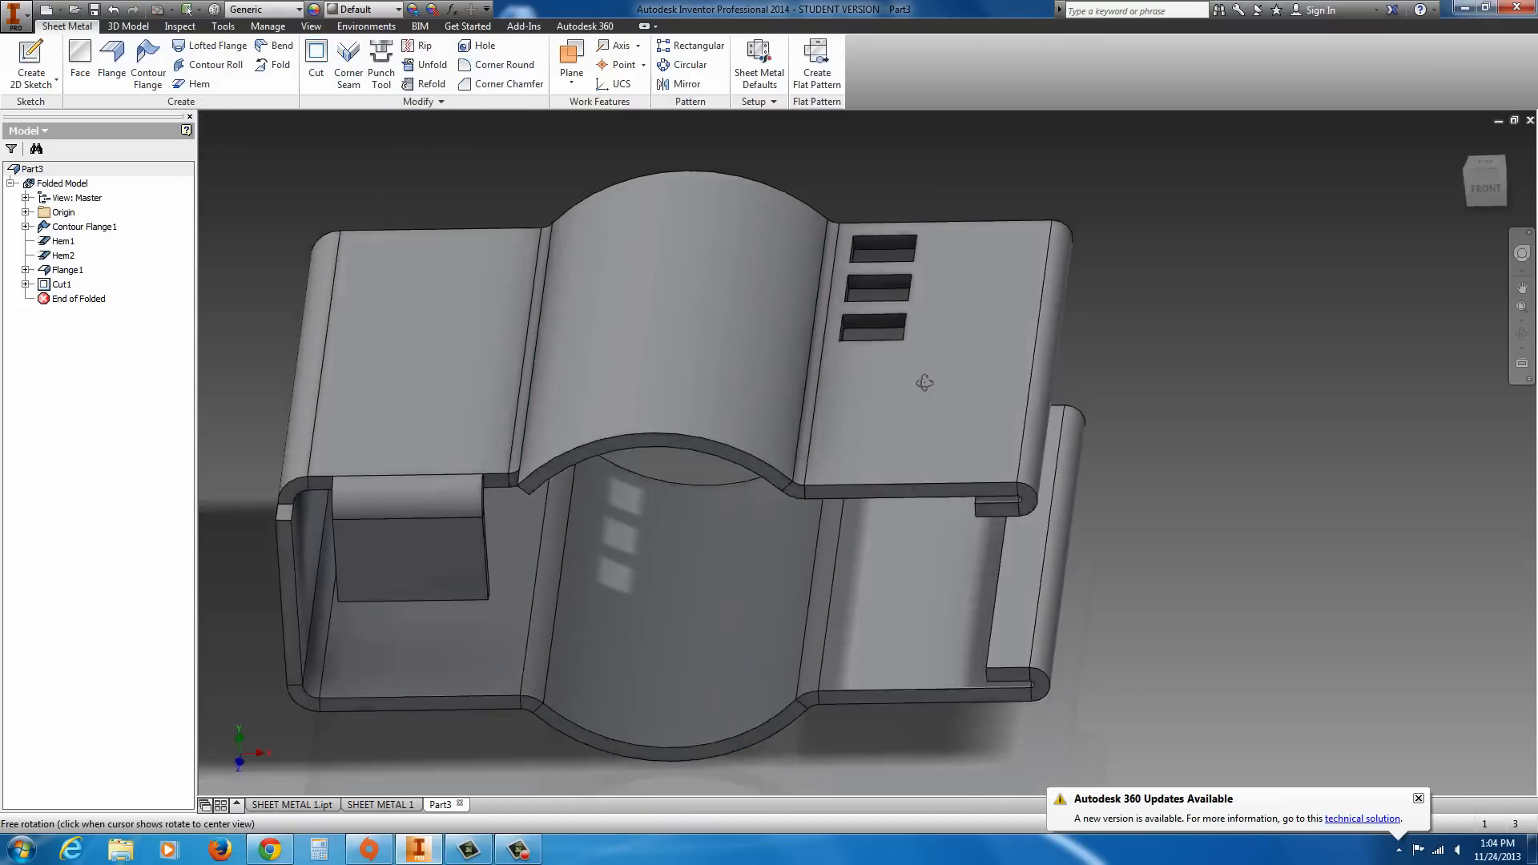
drag(922, 383, 791, 452)
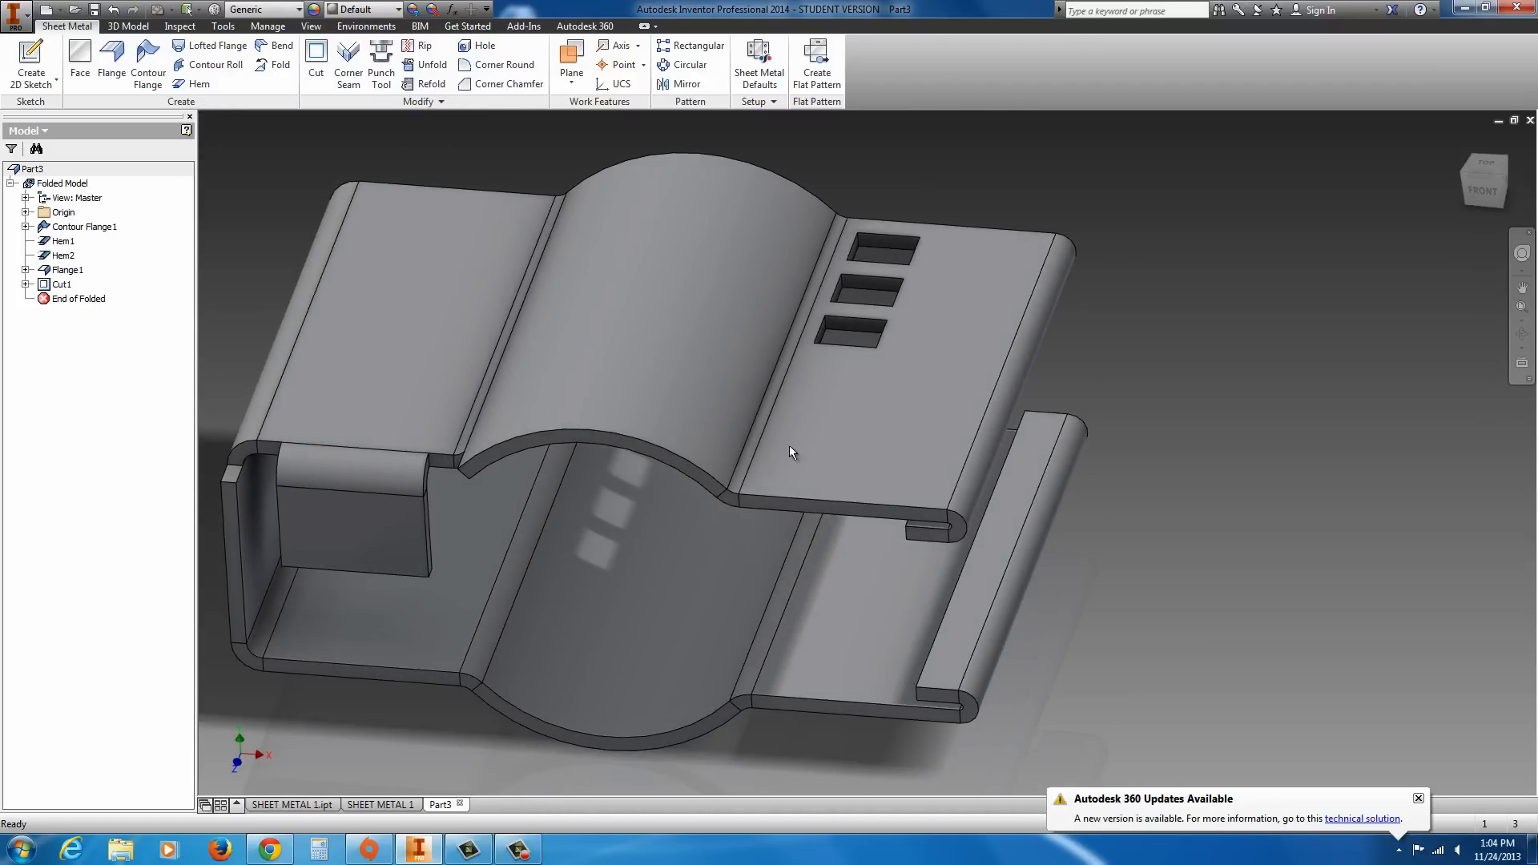
click(353, 539)
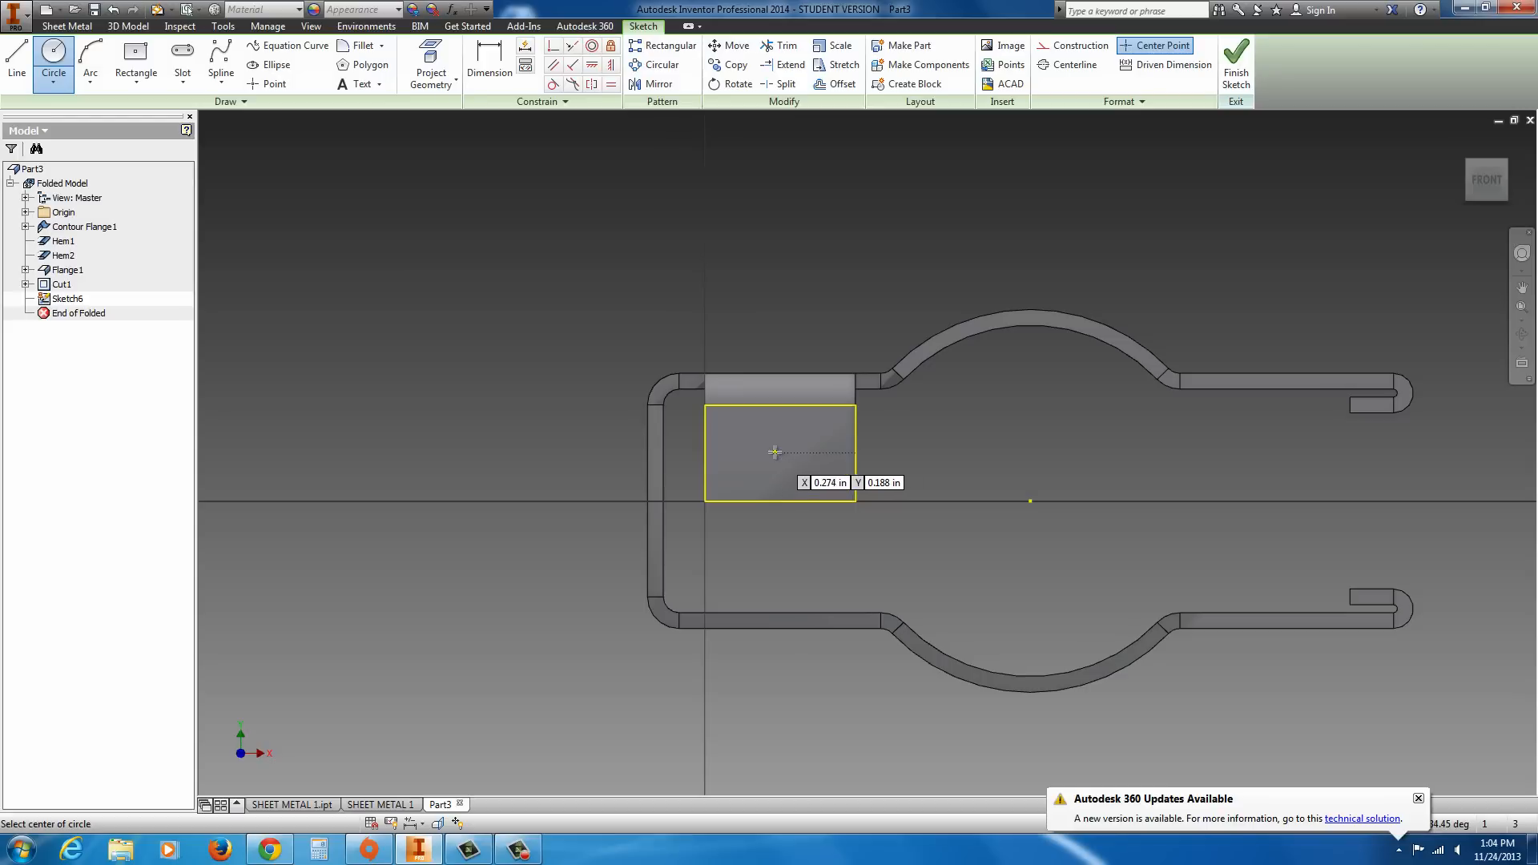
- Place a .250 circle on the tab, its centre dimensioned .188 and .300 from the edges
click(775, 451)
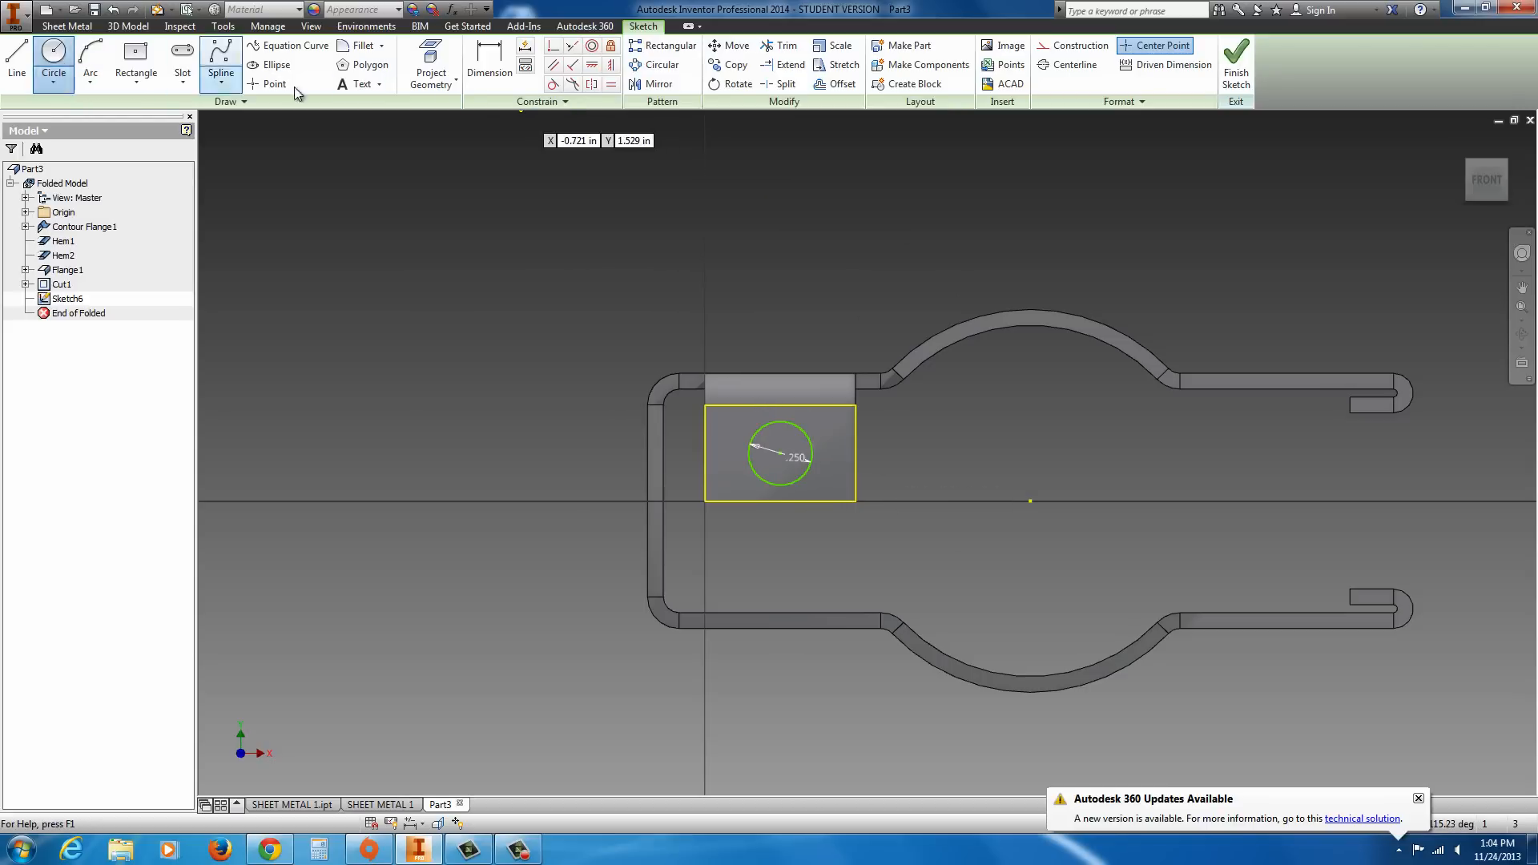
click(489, 64)
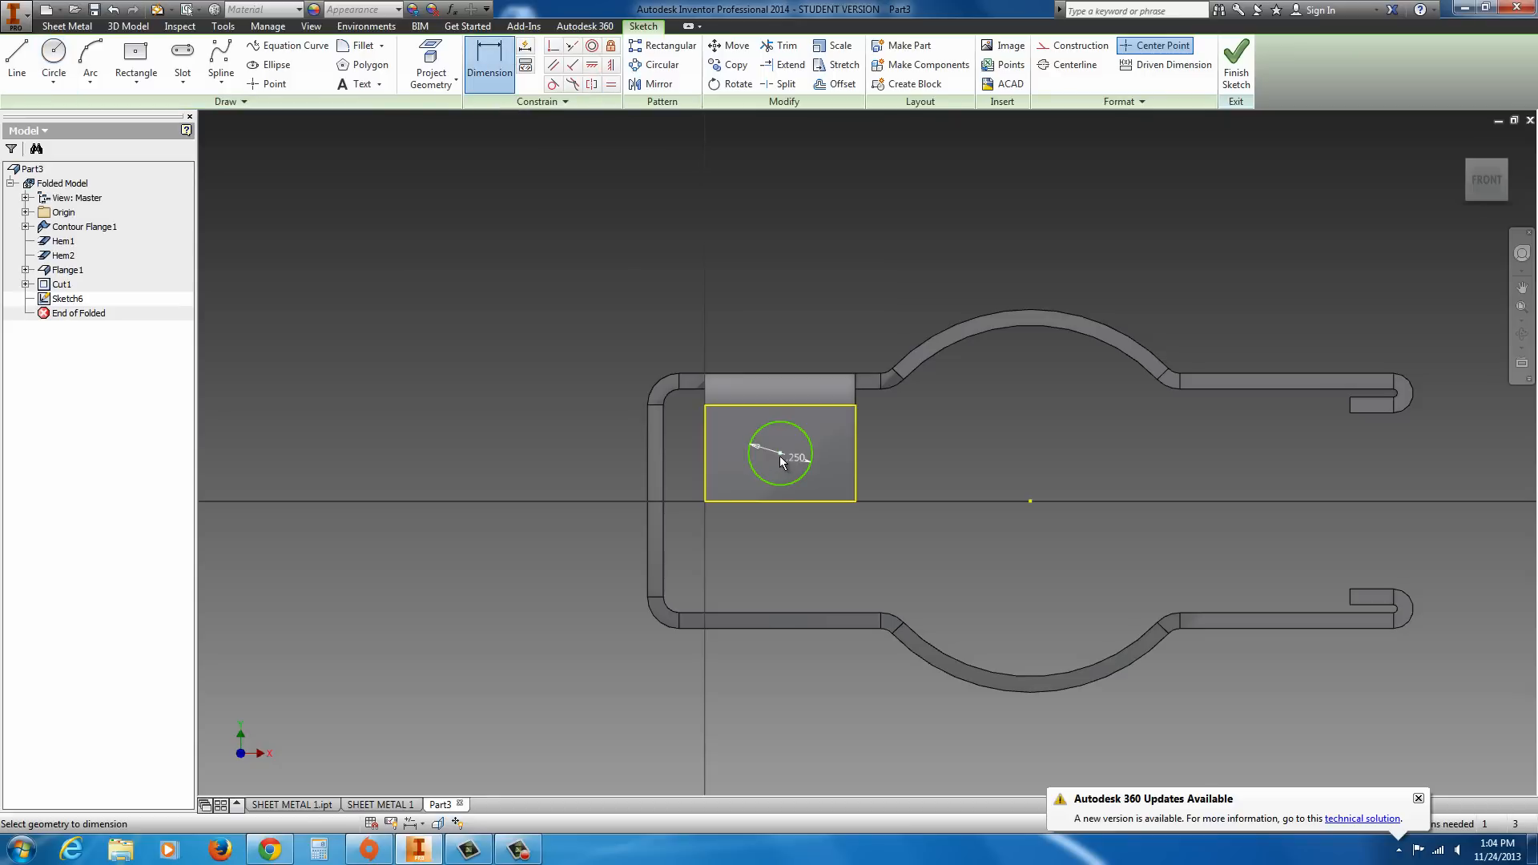
click(895, 474)
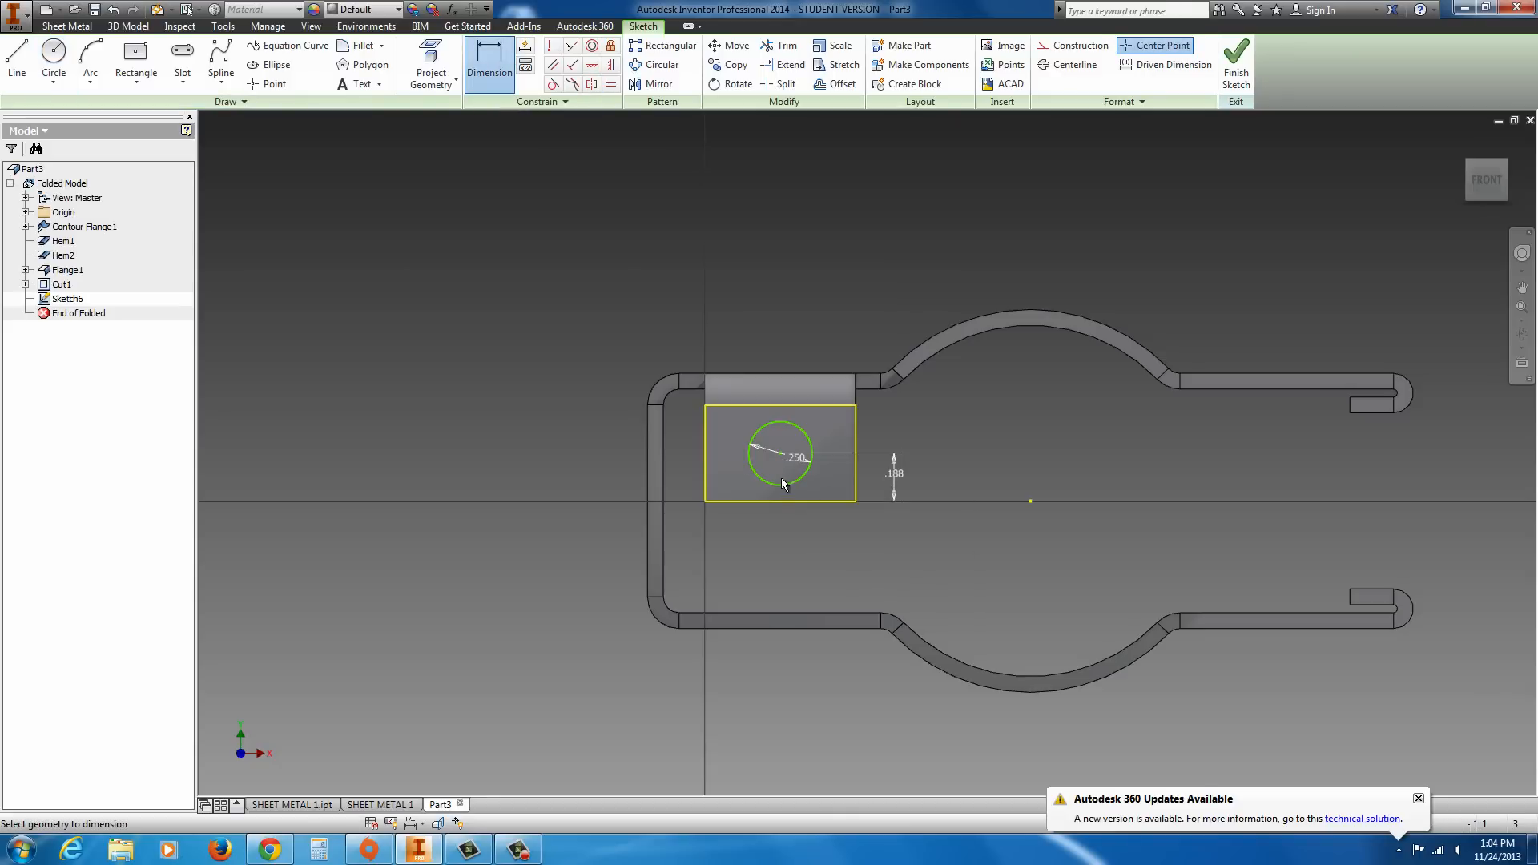
click(819, 520)
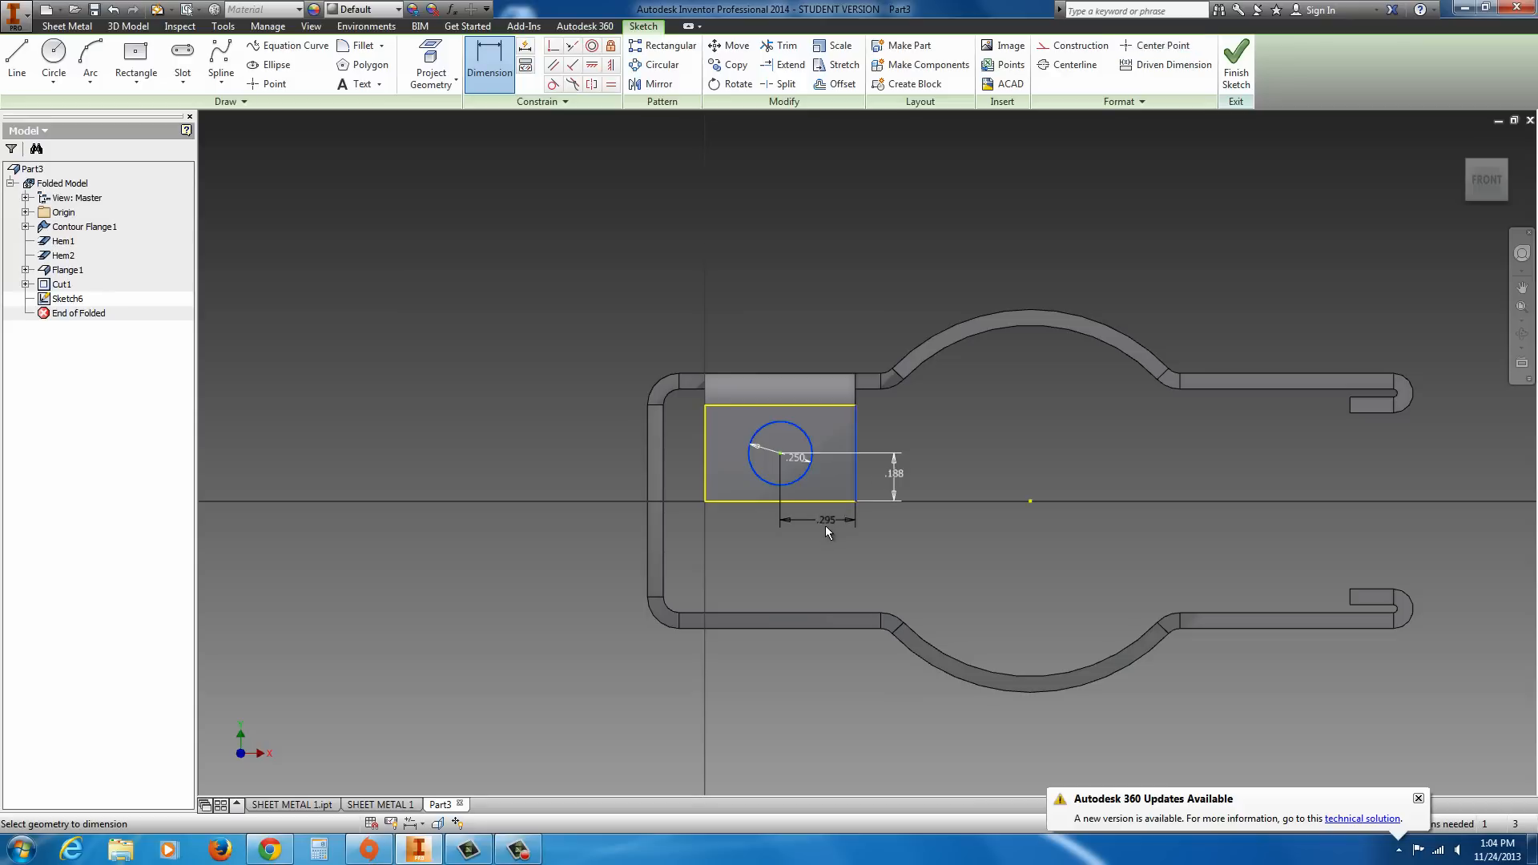
double_click(827, 520)
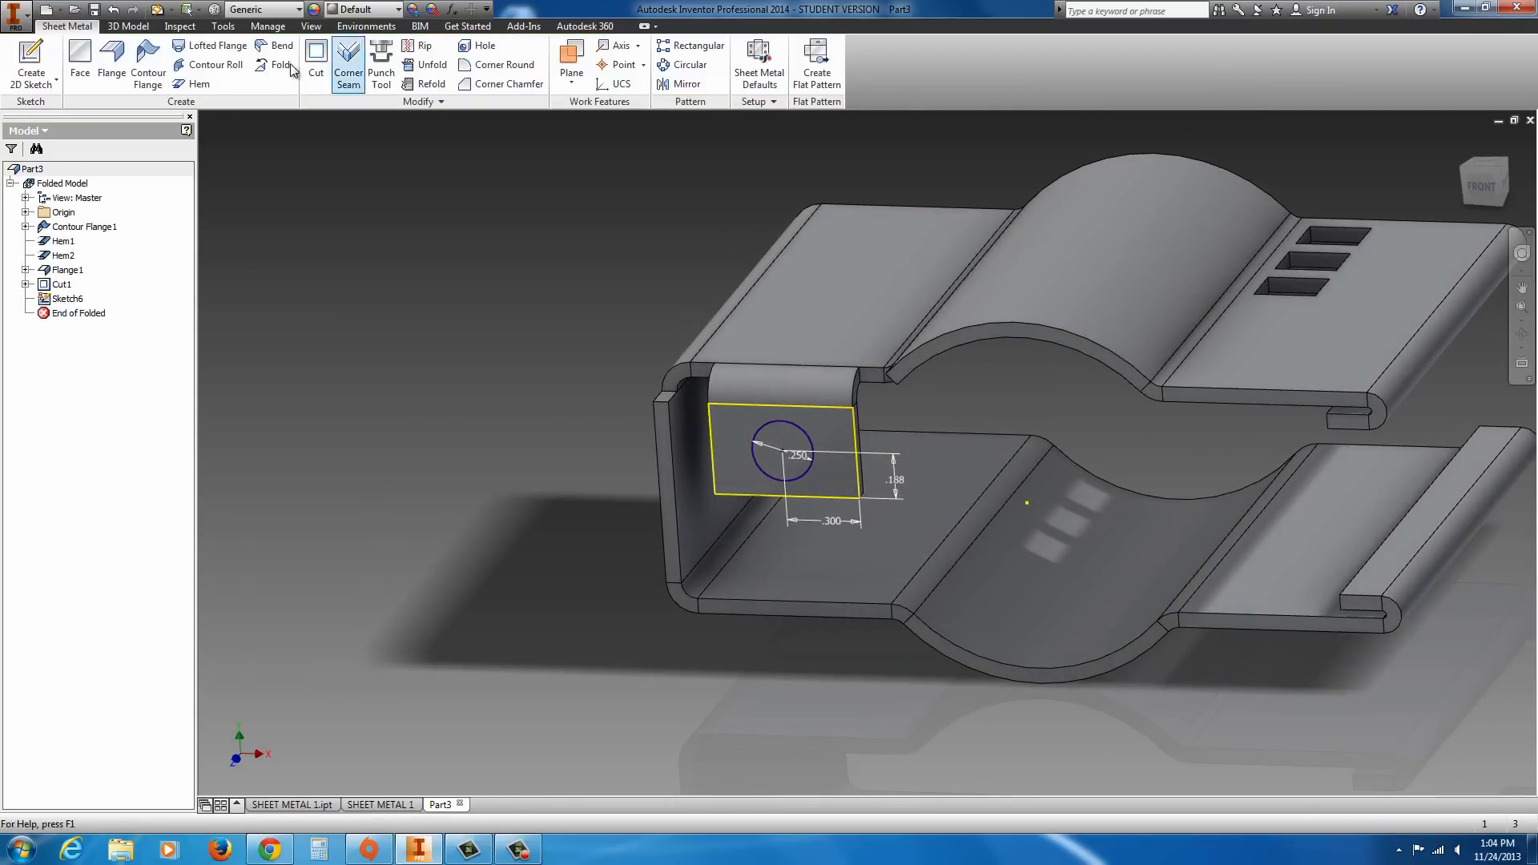
- Cut the .250 circle through the end flange to create Cut2
click(315, 51)
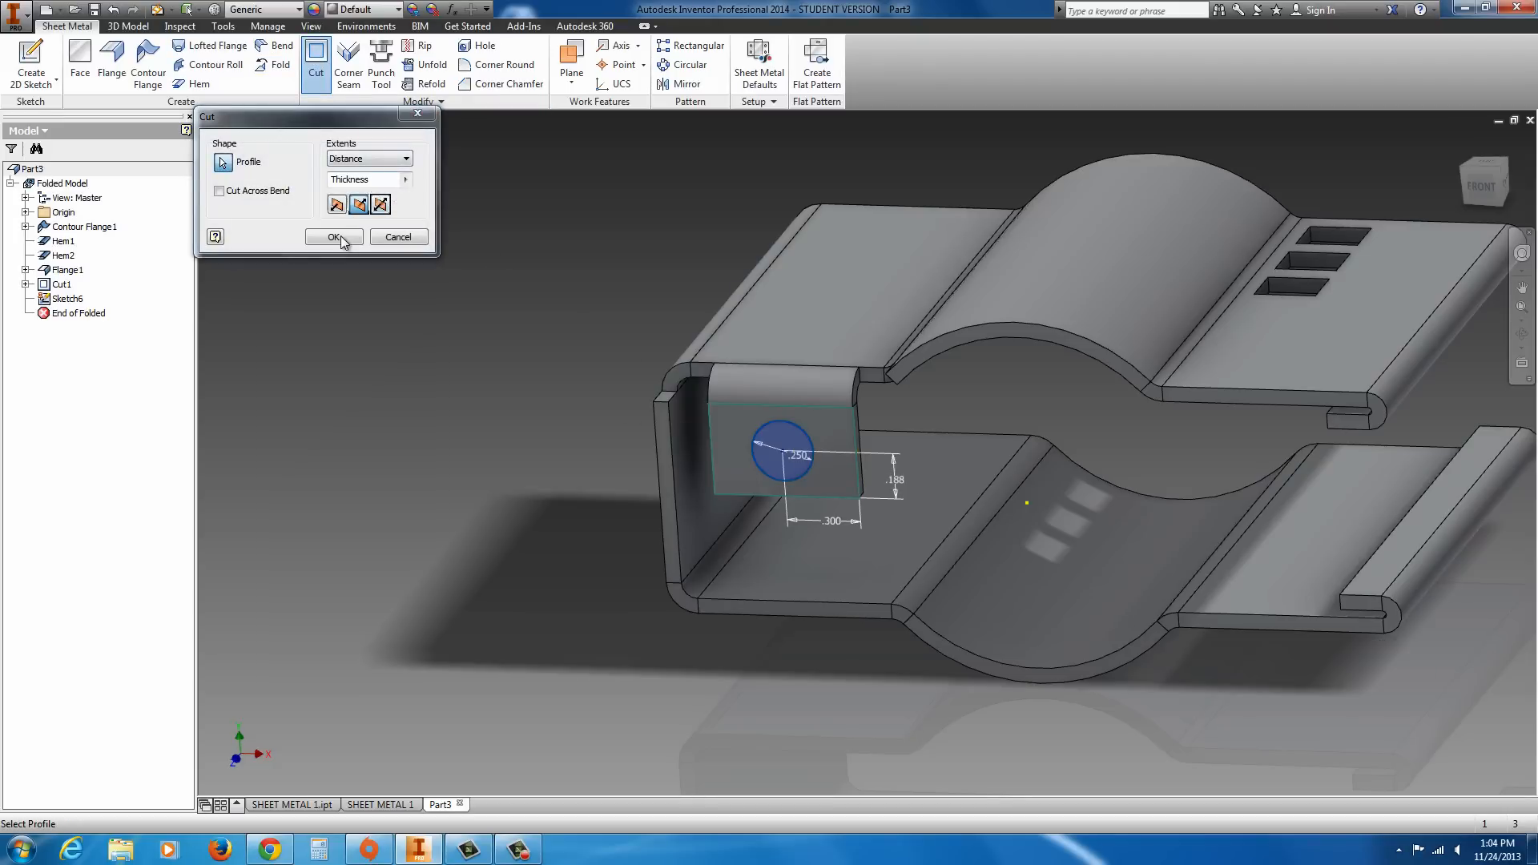
mouse_move(420, 173)
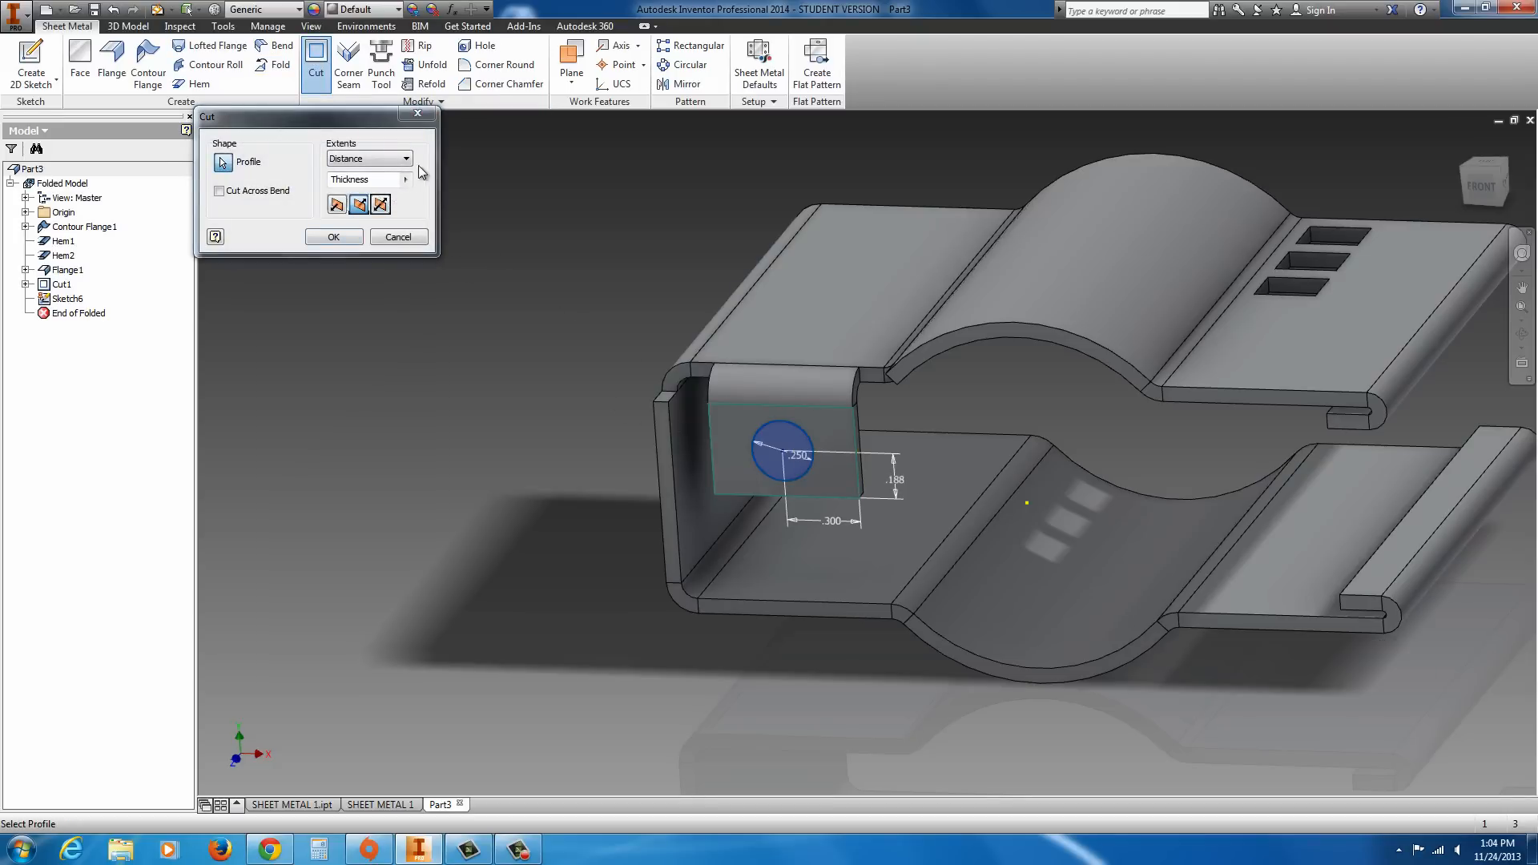
click(332, 236)
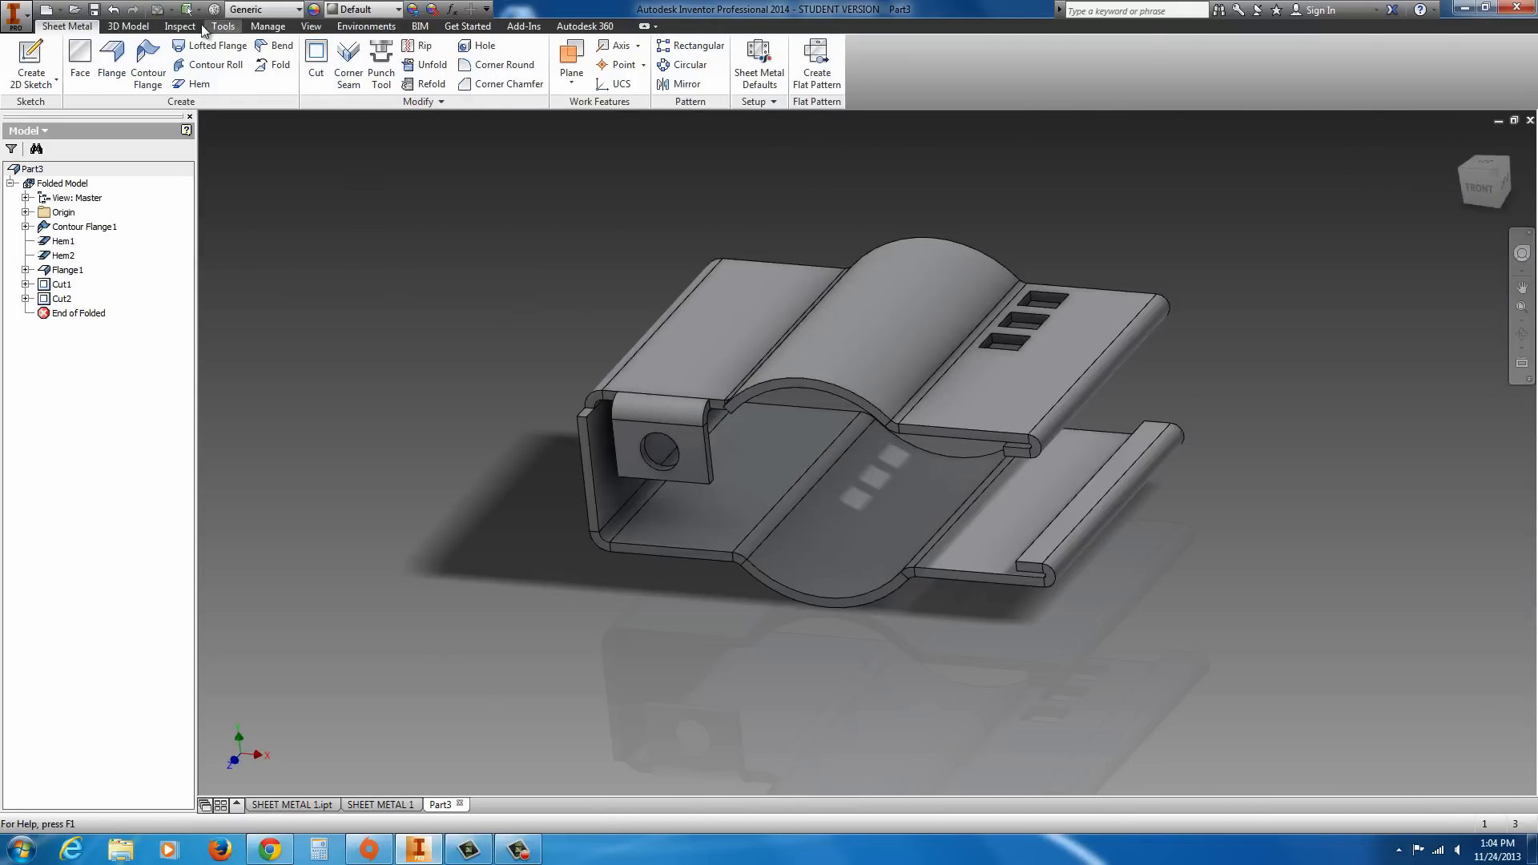
mouse_move(147, 64)
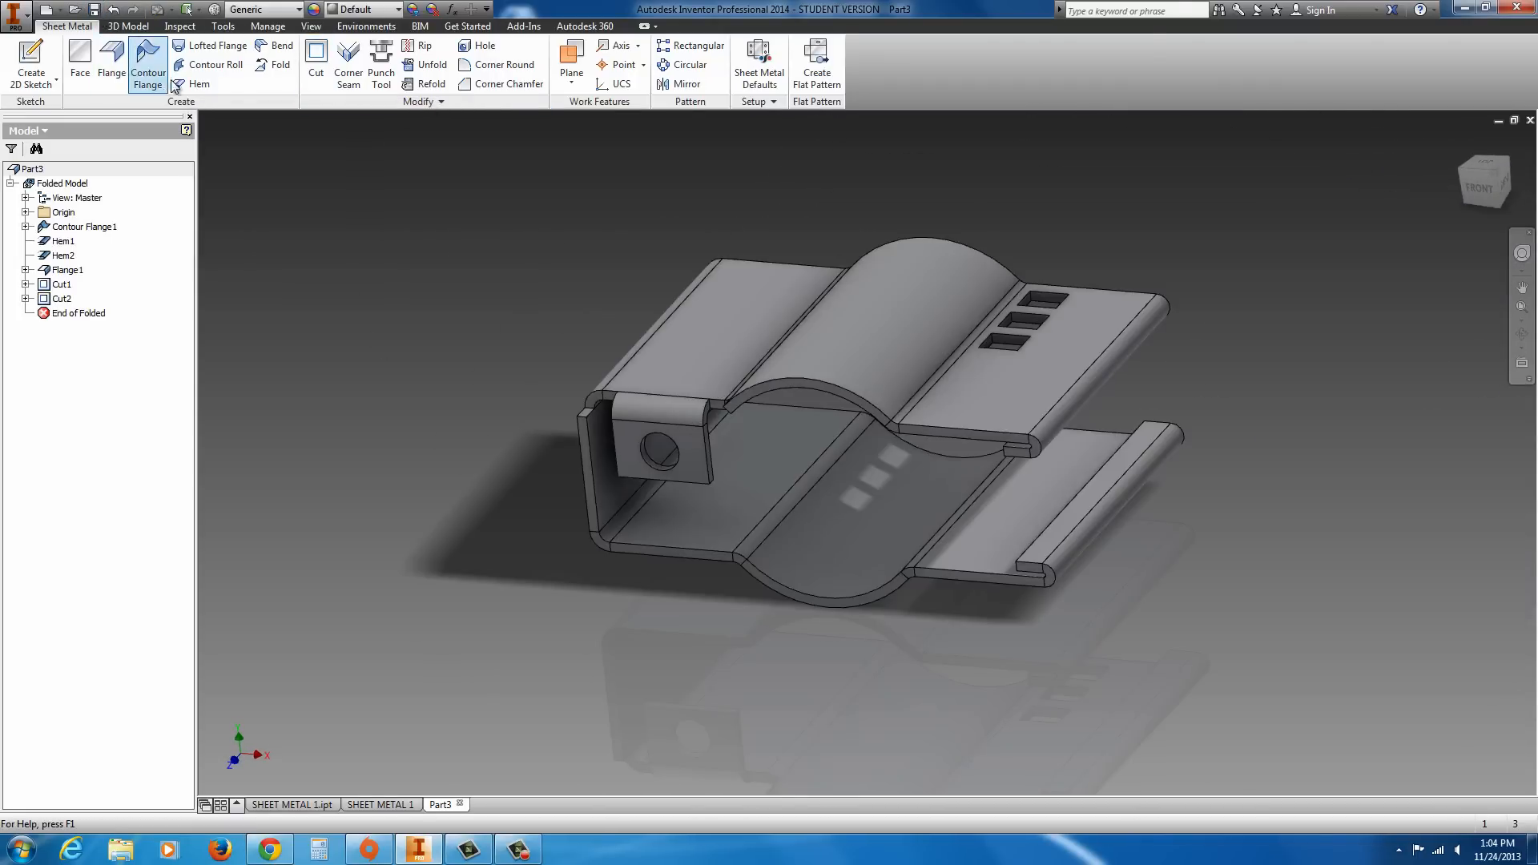
mouse_move(209, 65)
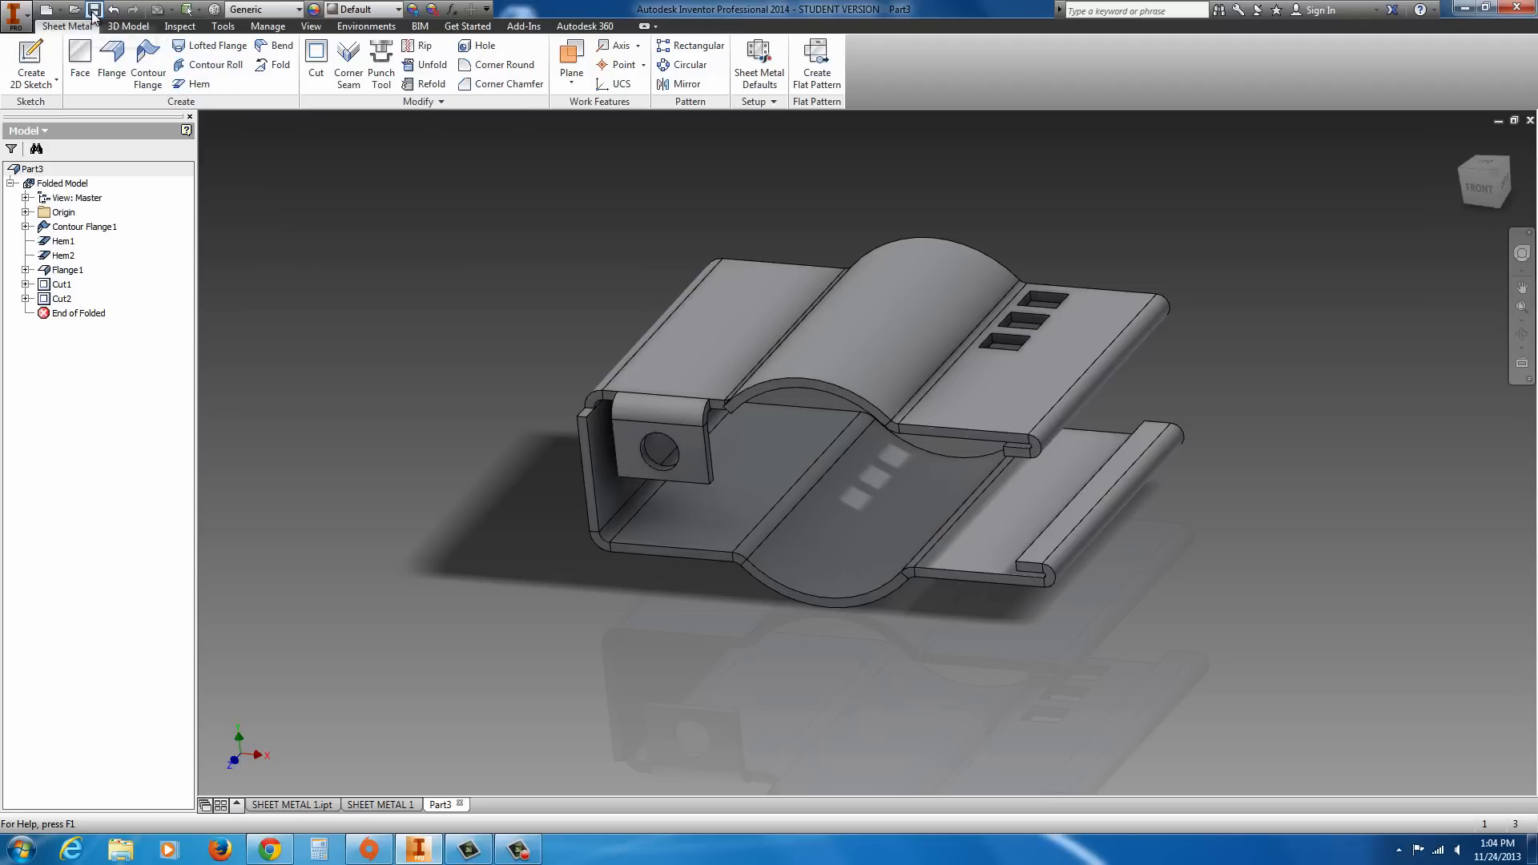
- Save the part to the Desktop as SM2.ipt
click(93, 9)
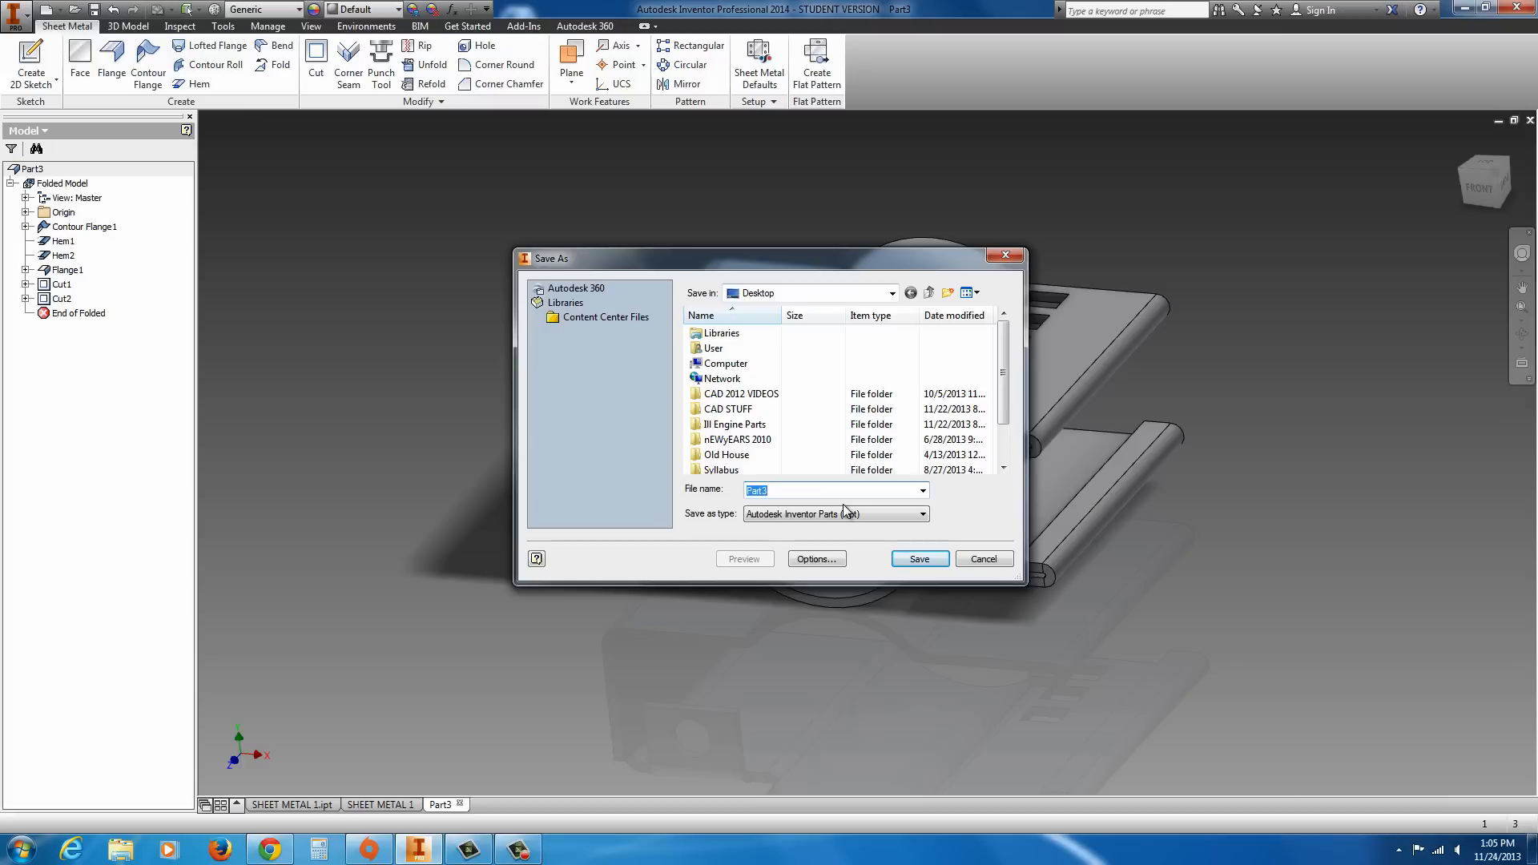
text(SM2)
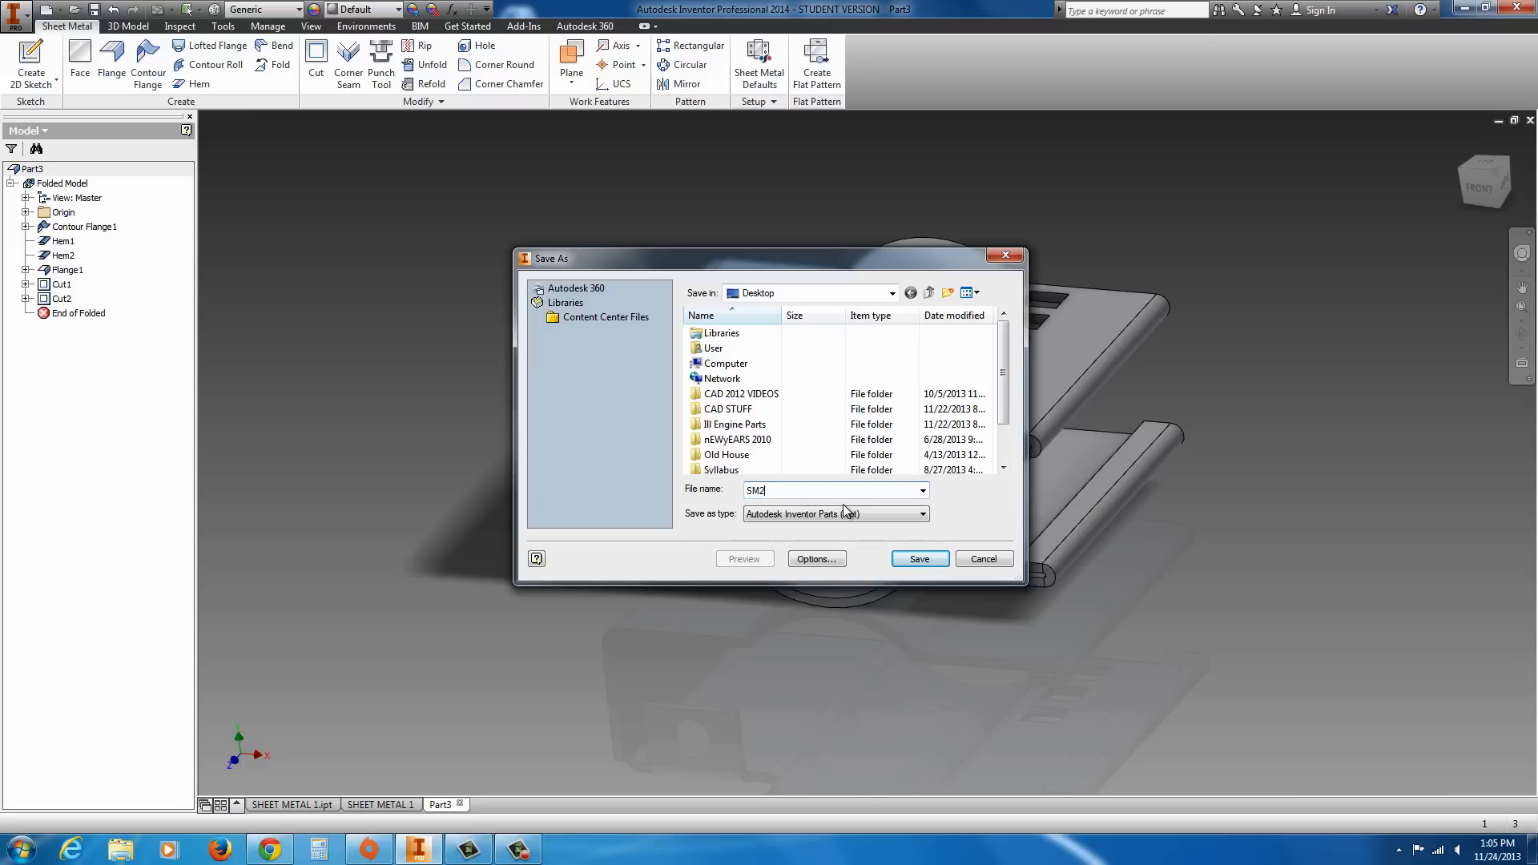
click(918, 559)
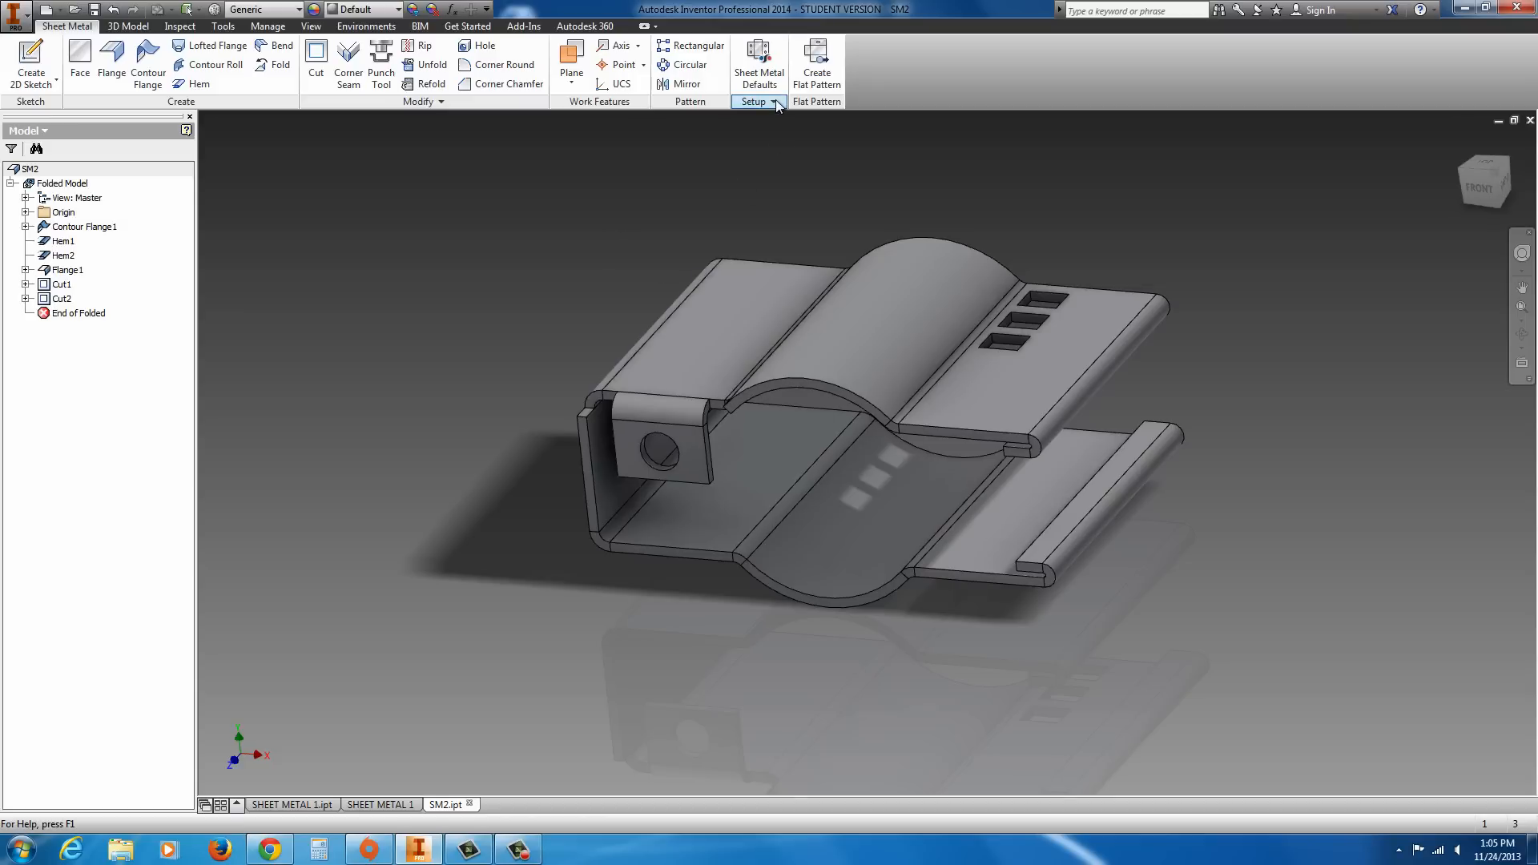
- Create SM2's flat pattern showing the bend lines, three slots and holed tab
click(816, 59)
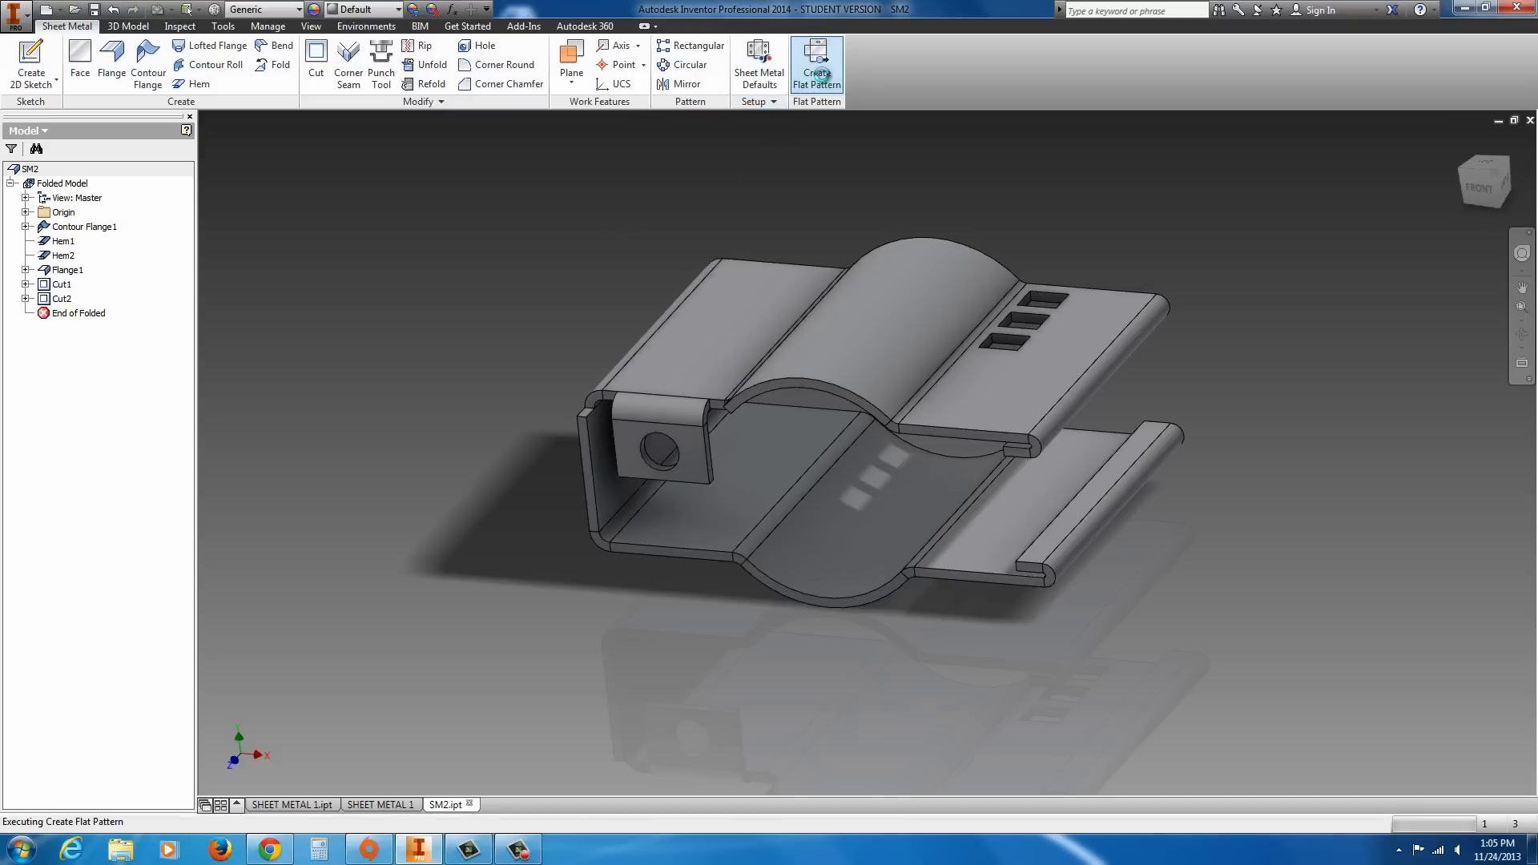
click(816, 58)
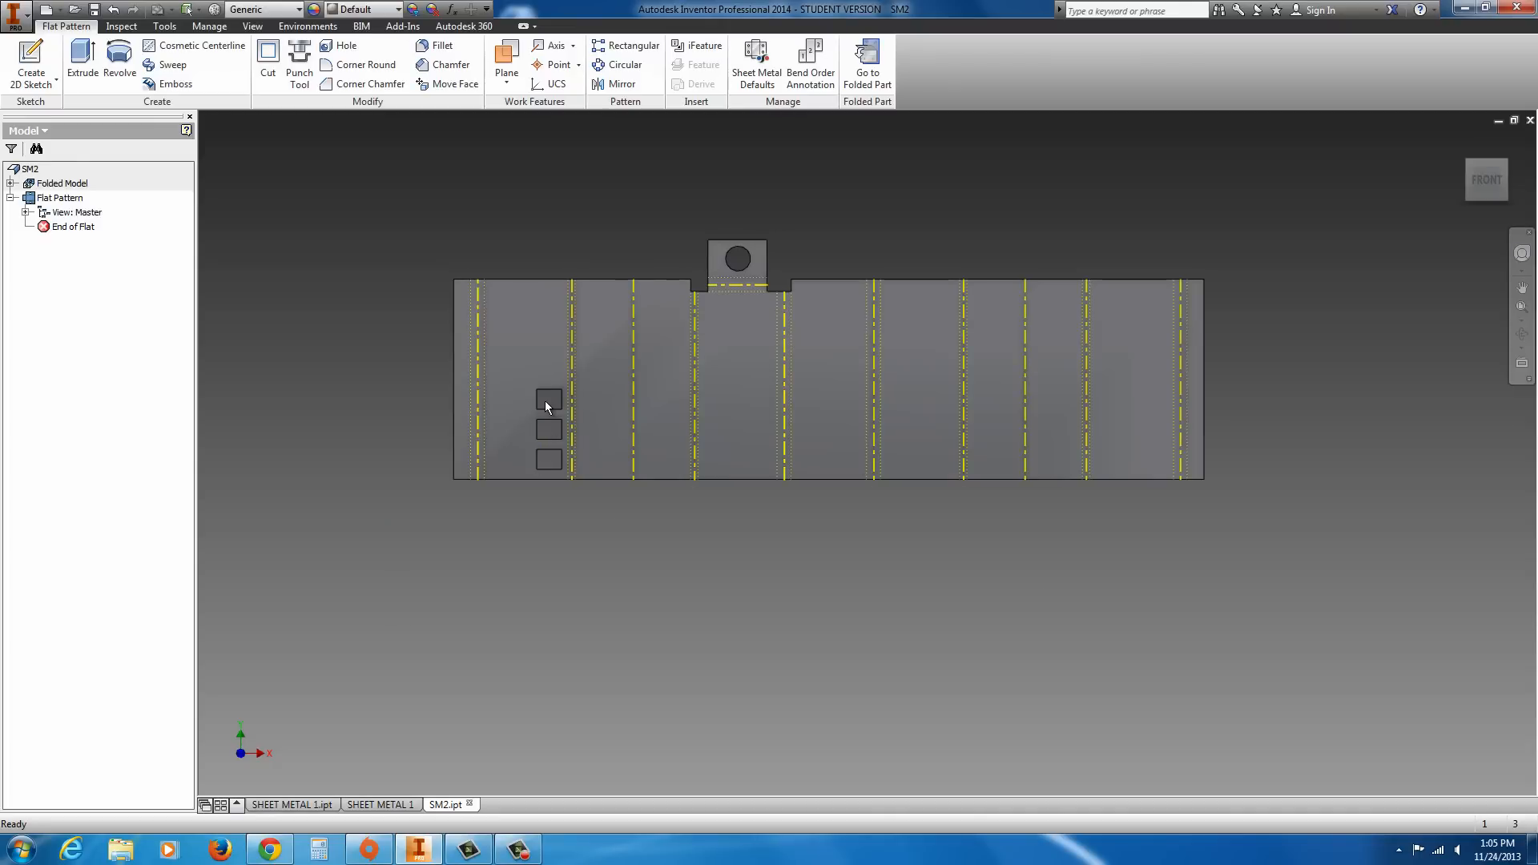
mouse_move(775, 271)
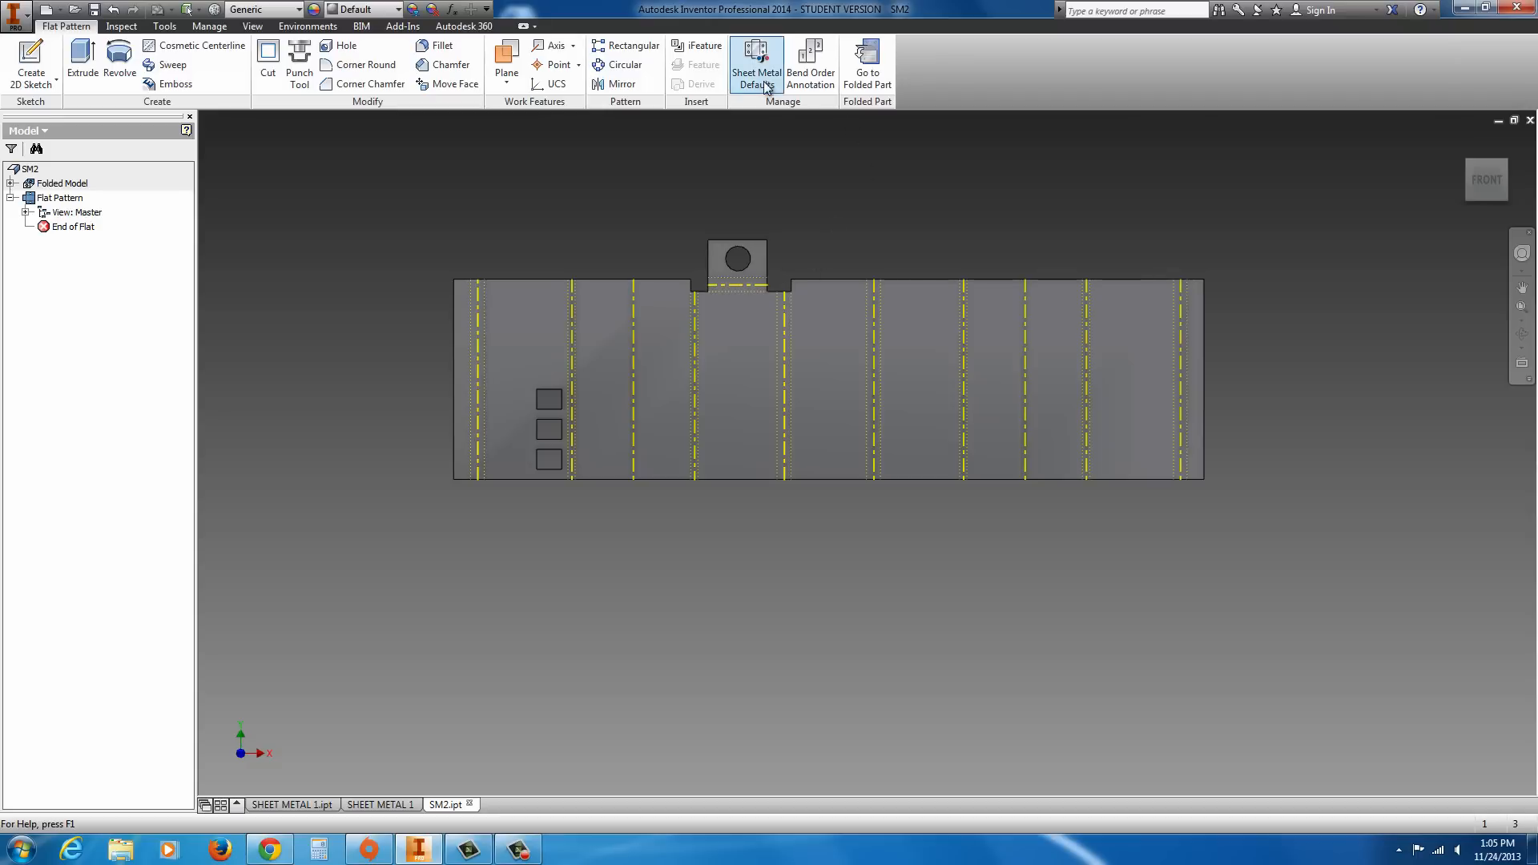
mouse_move(810, 59)
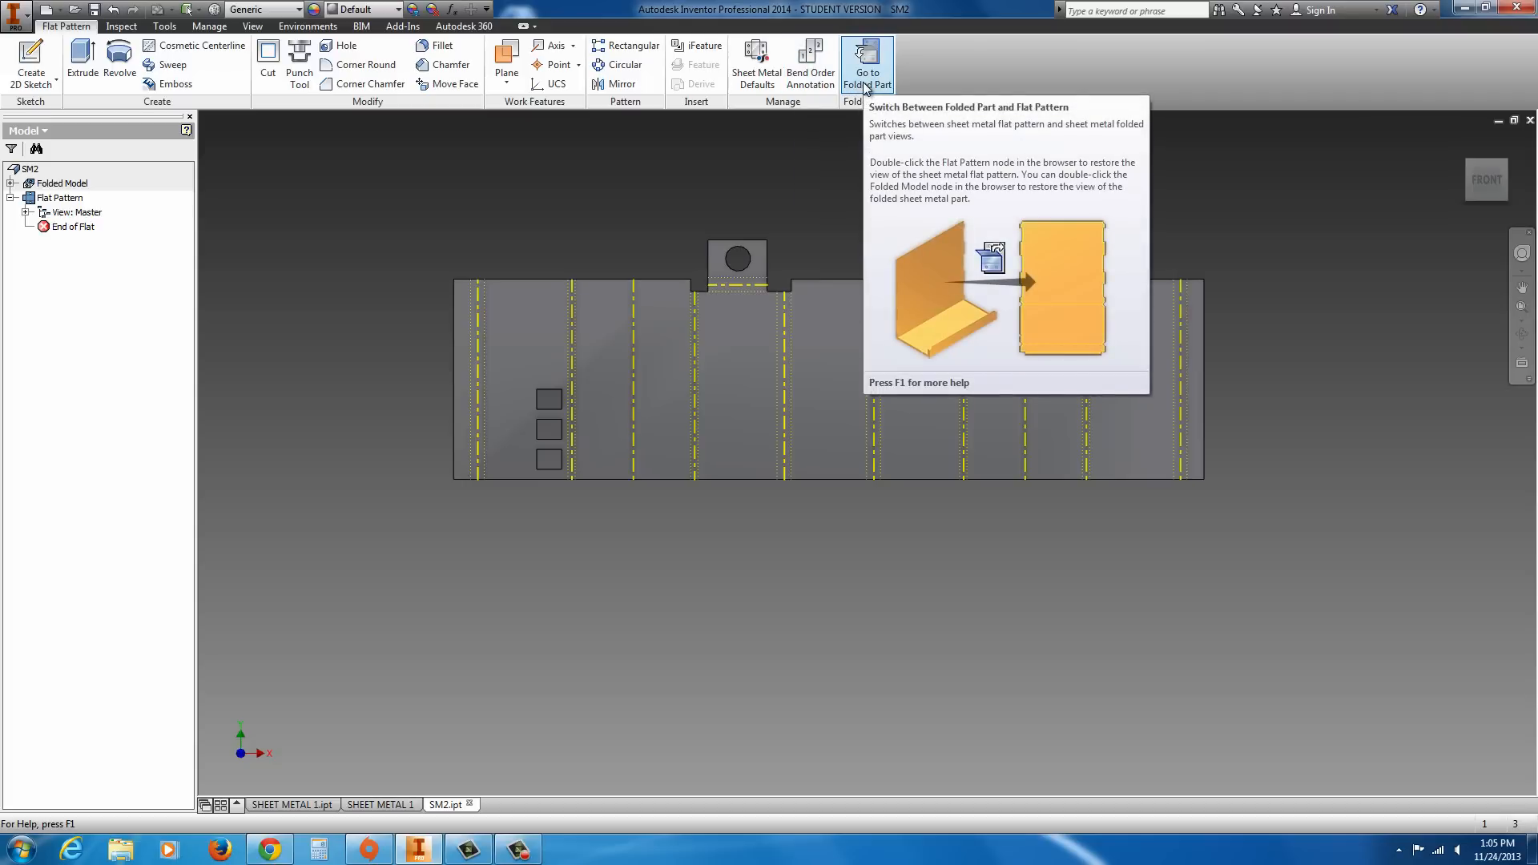
mouse_move(861, 97)
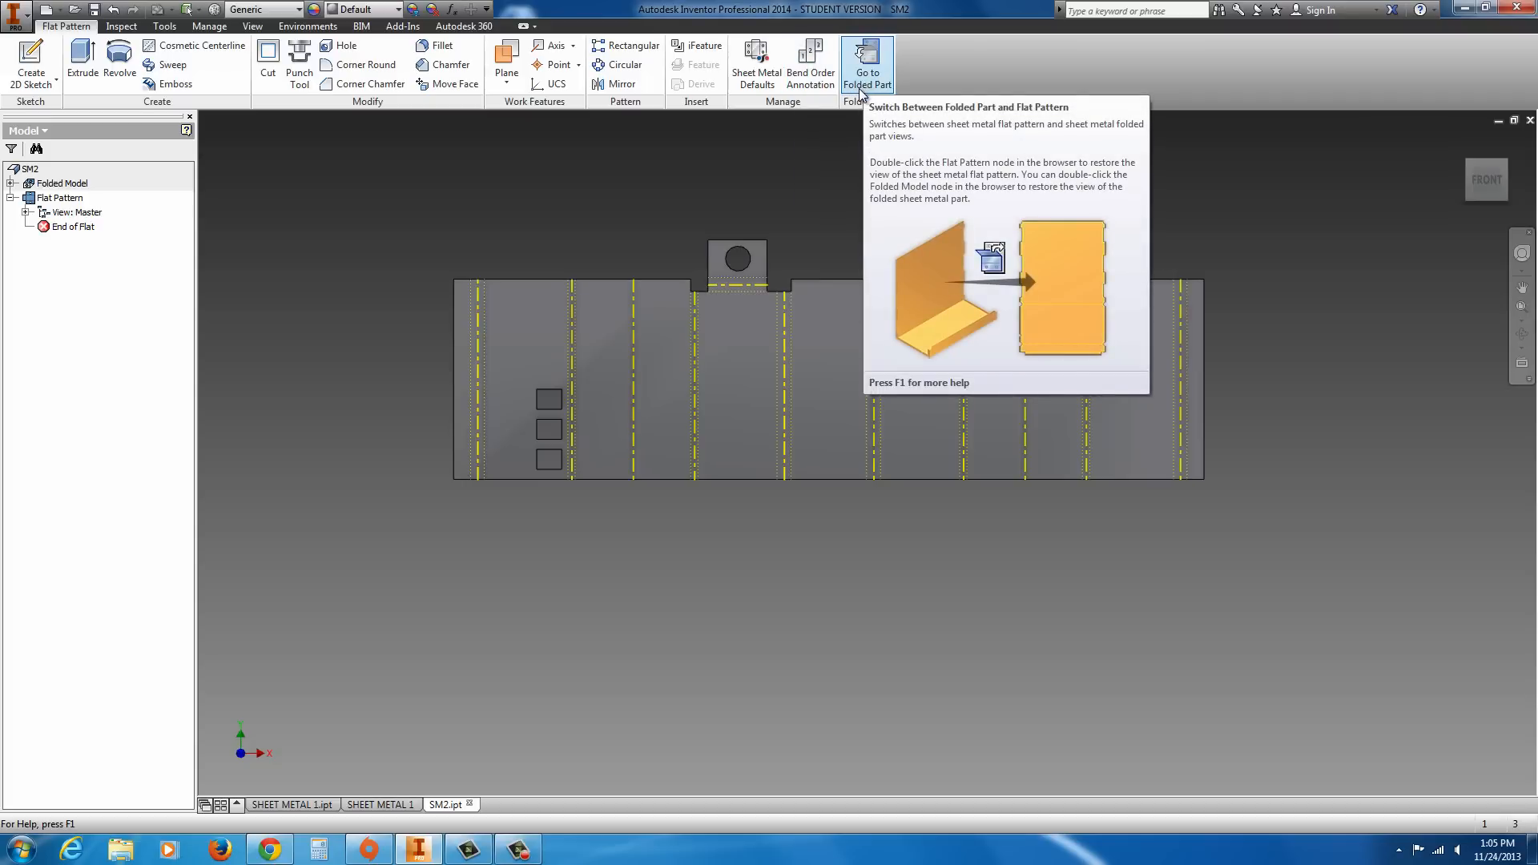
- Return SM2 from its flat pattern to the folded part
click(867, 64)
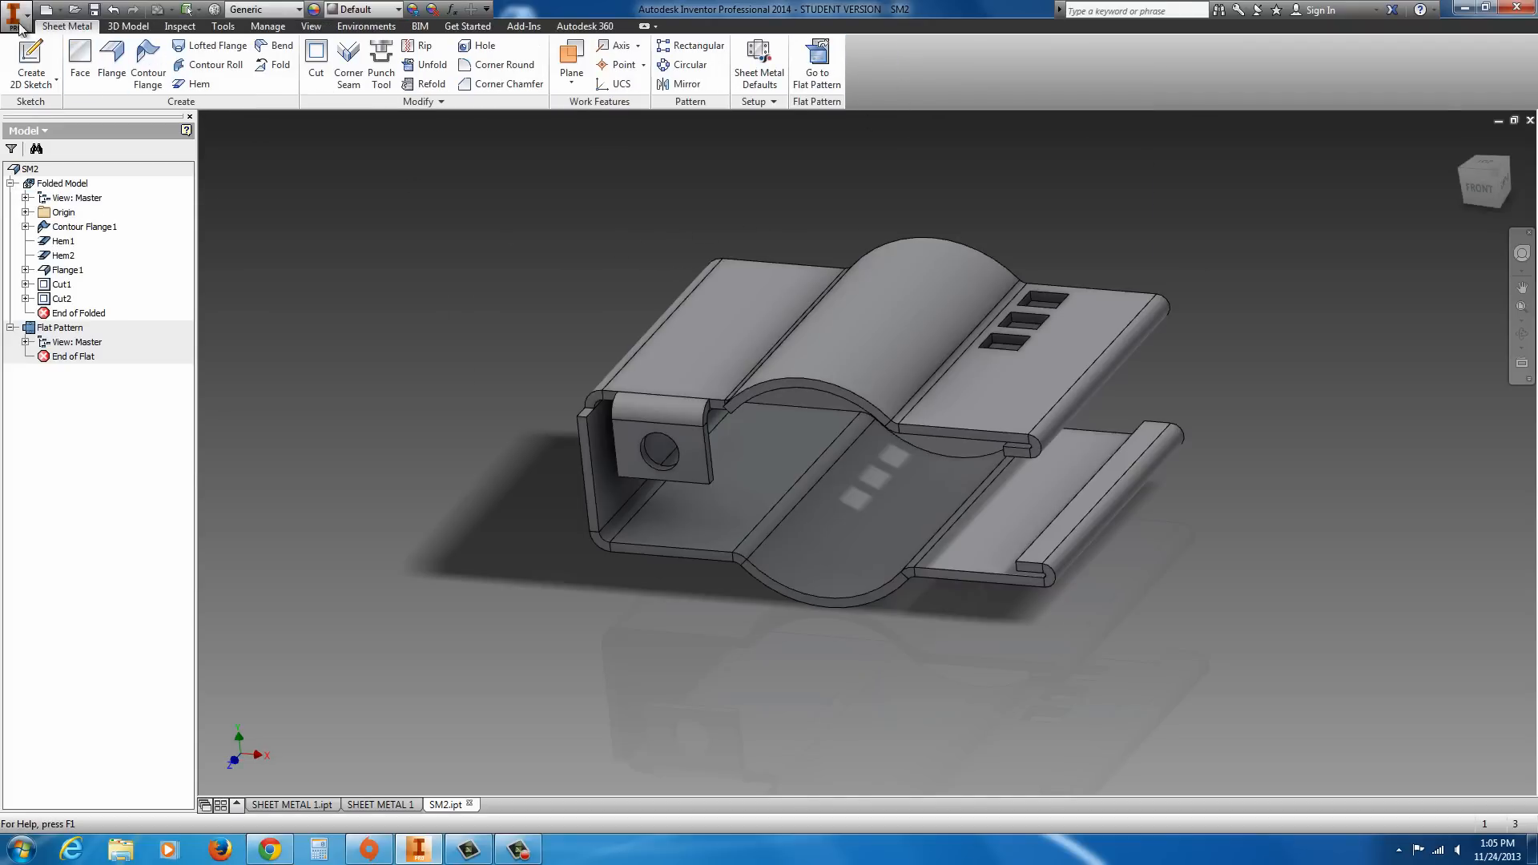
mouse_move(44, 106)
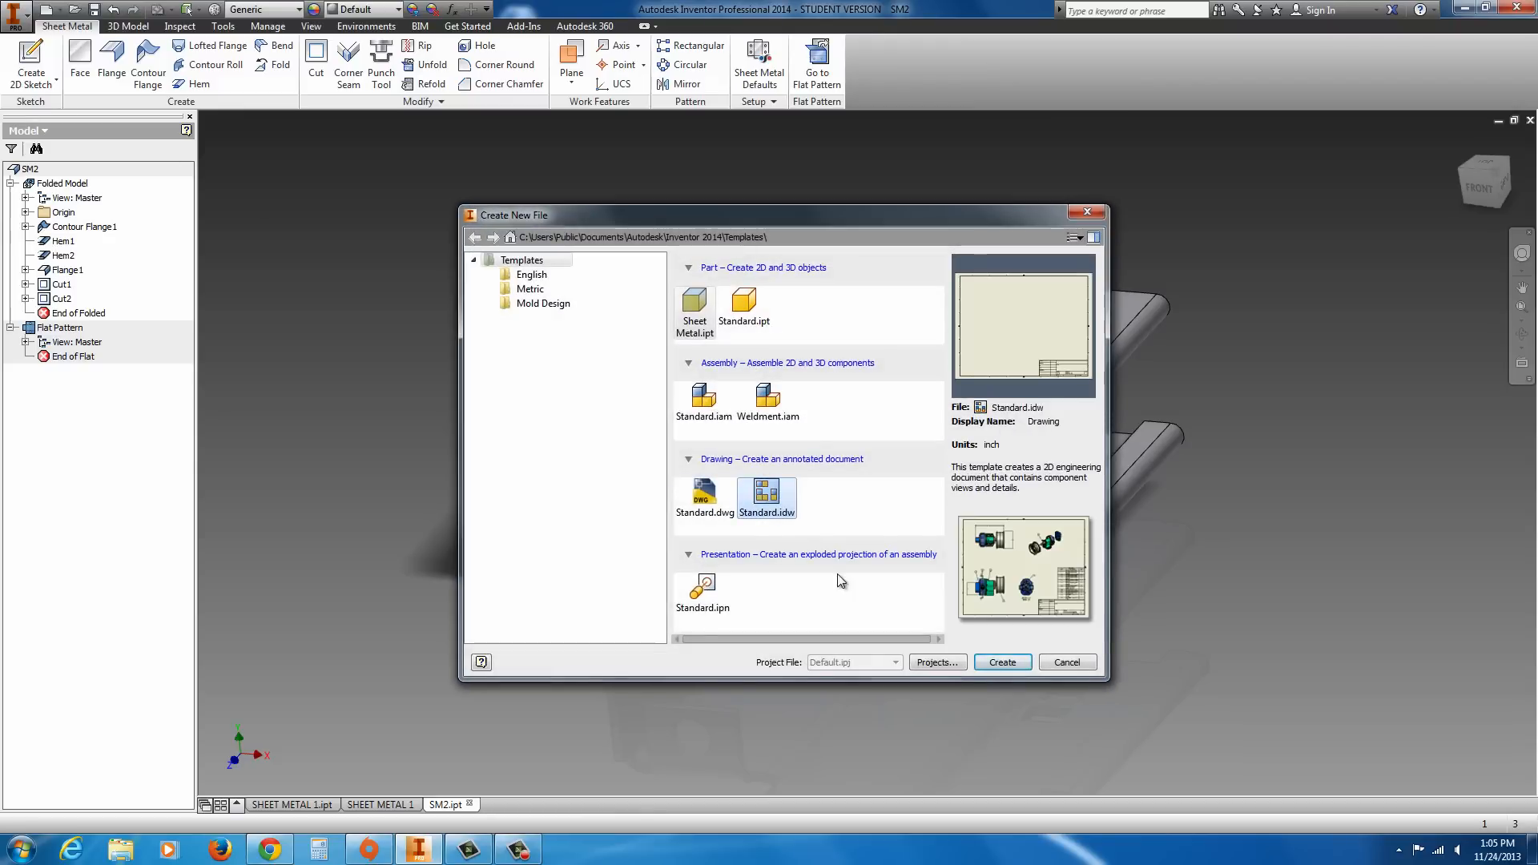
- Create Drawing2 from the Standard.idw template, showing a bordered sheet with title block
click(1002, 661)
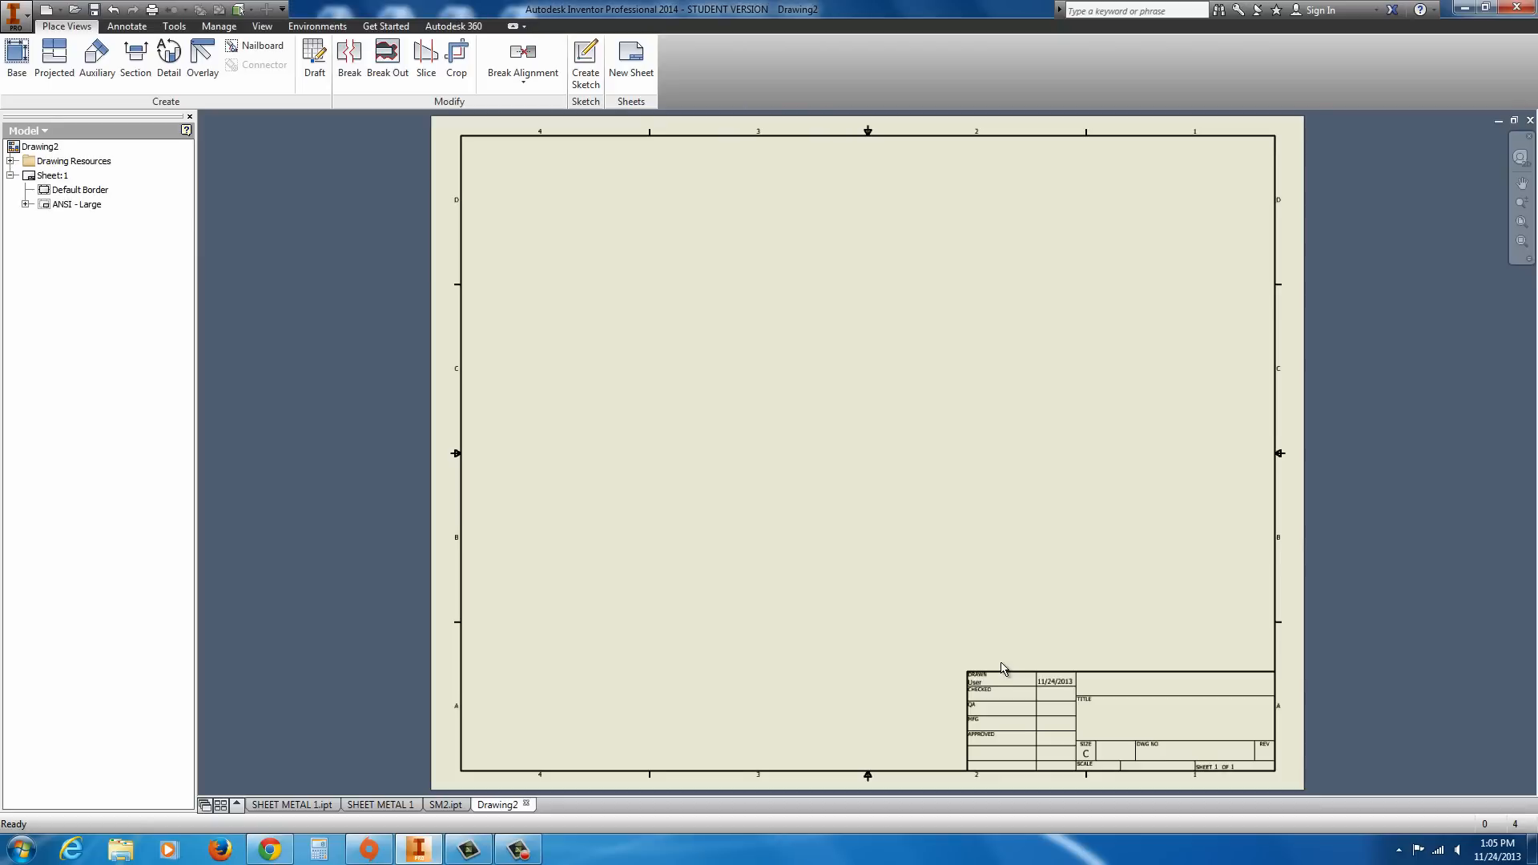
mouse_move(988, 668)
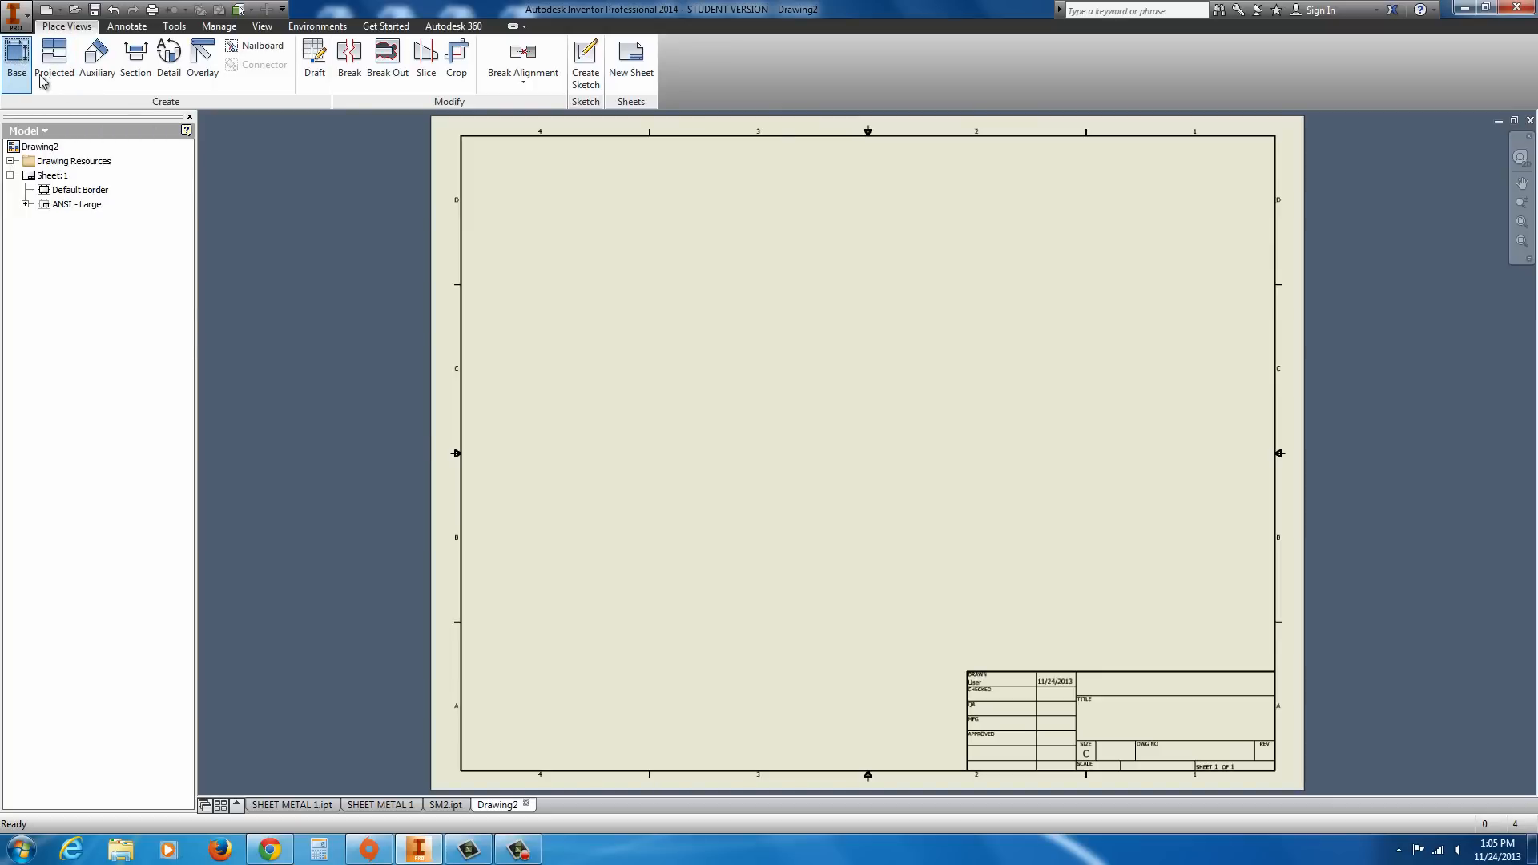
- Place SM2's flat pattern as a base view right of the sheet centre
click(16, 58)
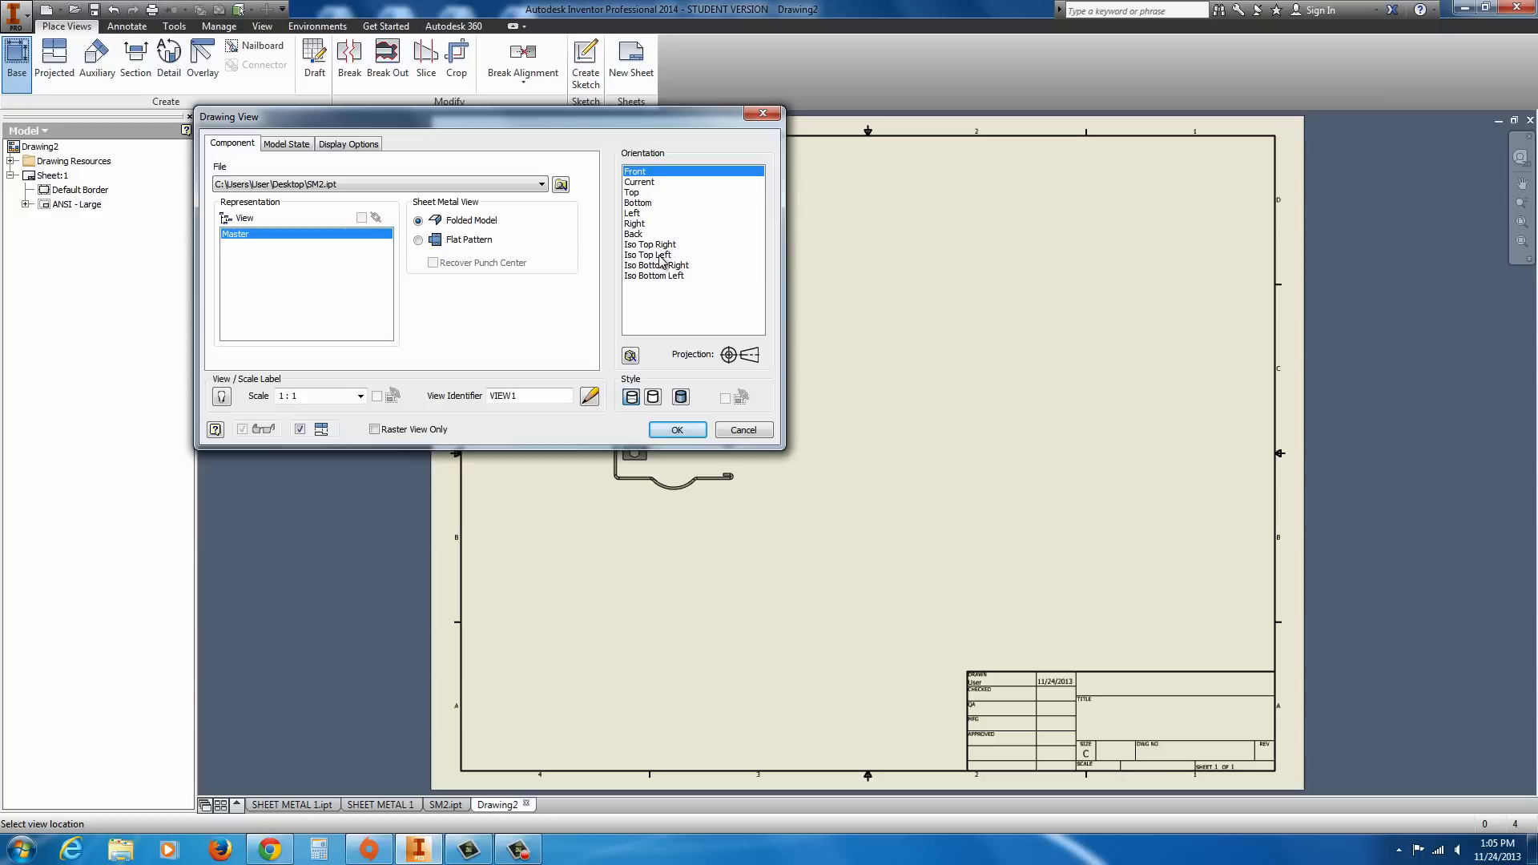
click(418, 241)
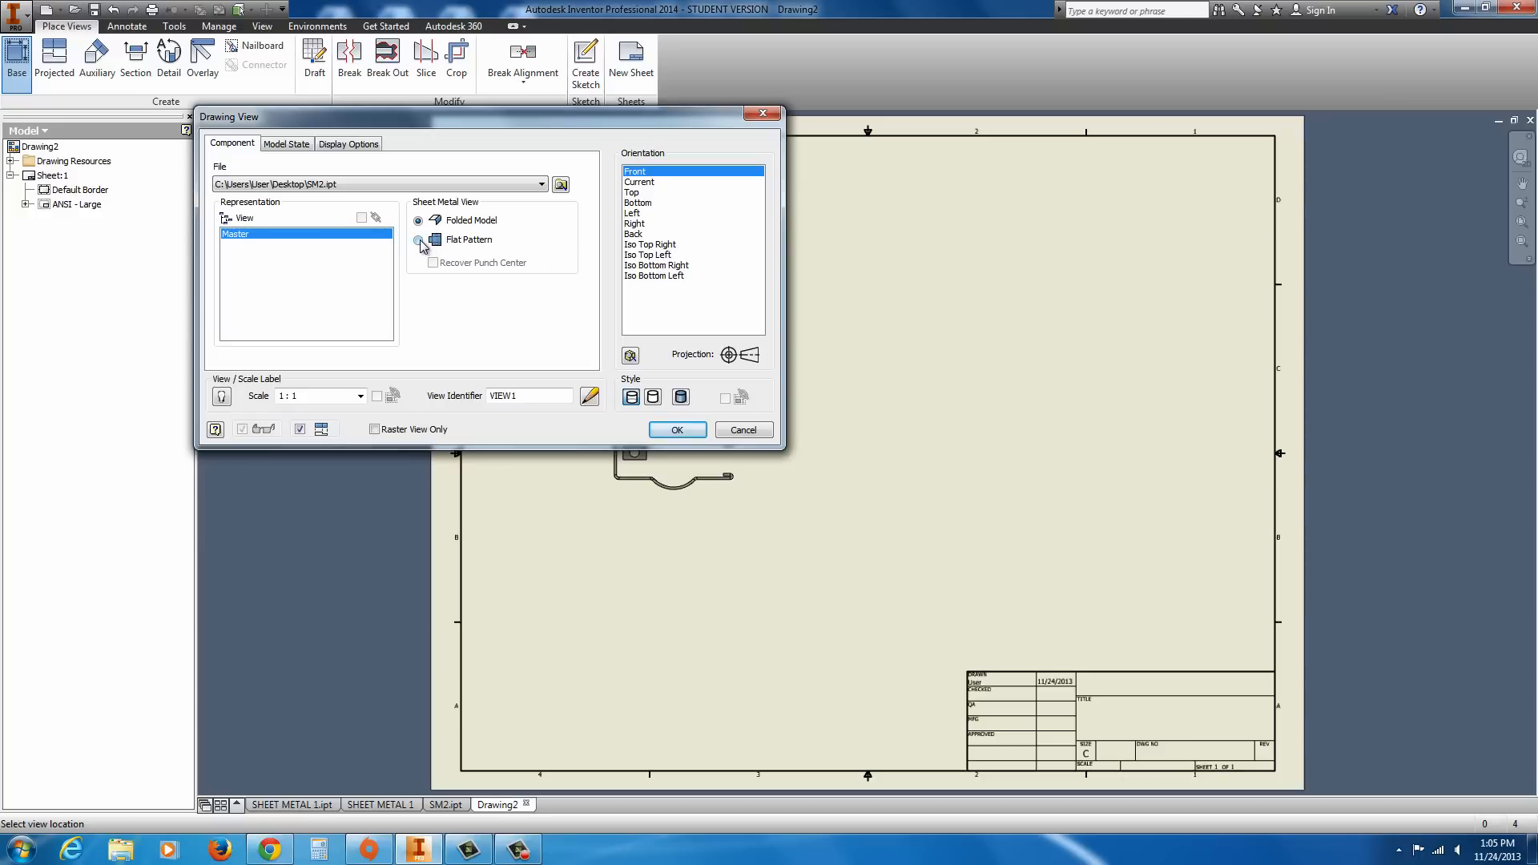
click(419, 241)
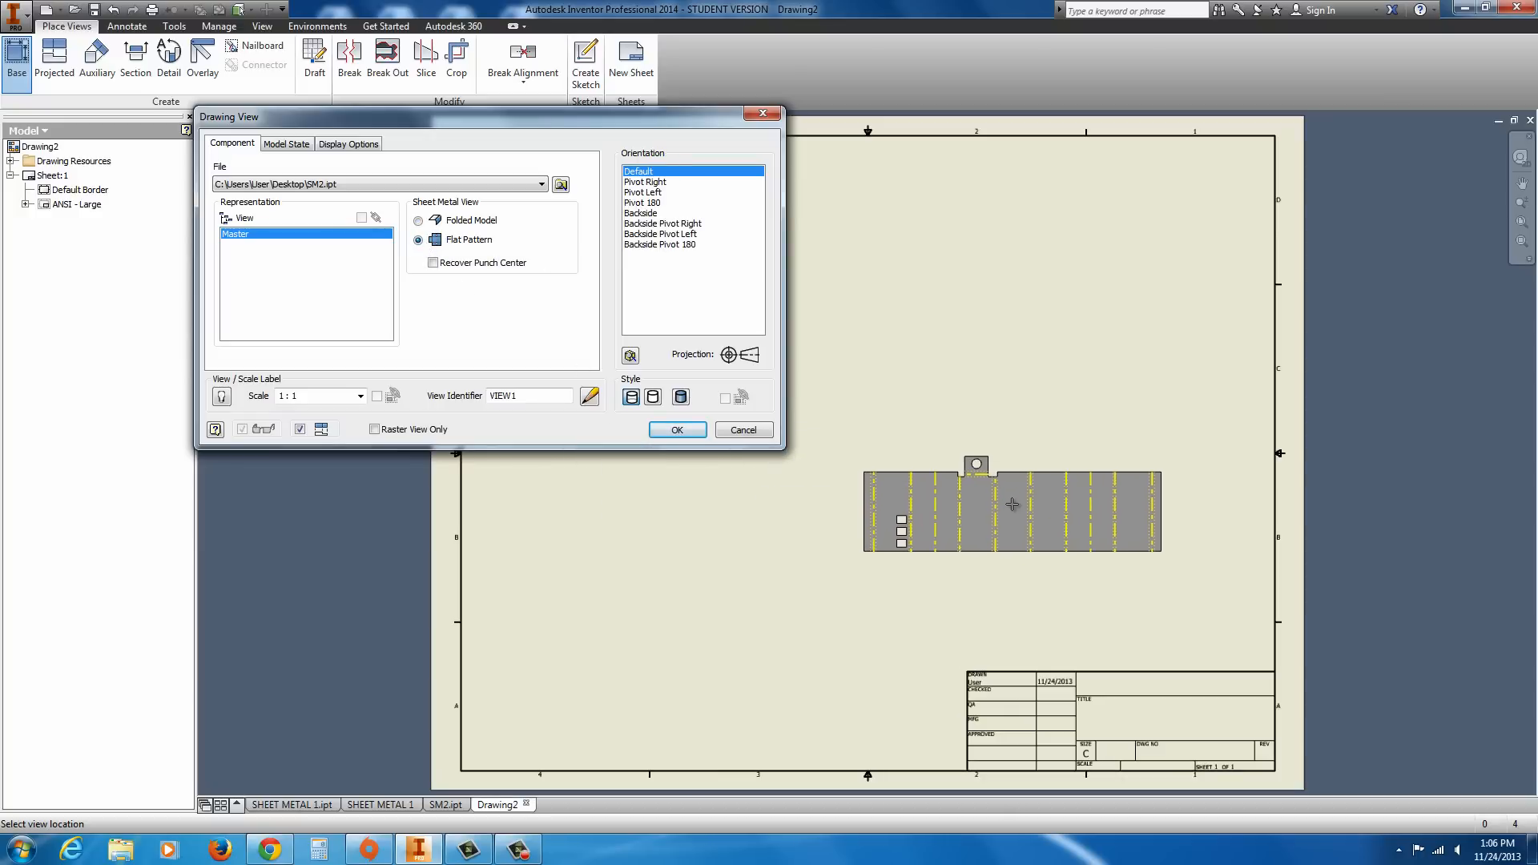
click(676, 430)
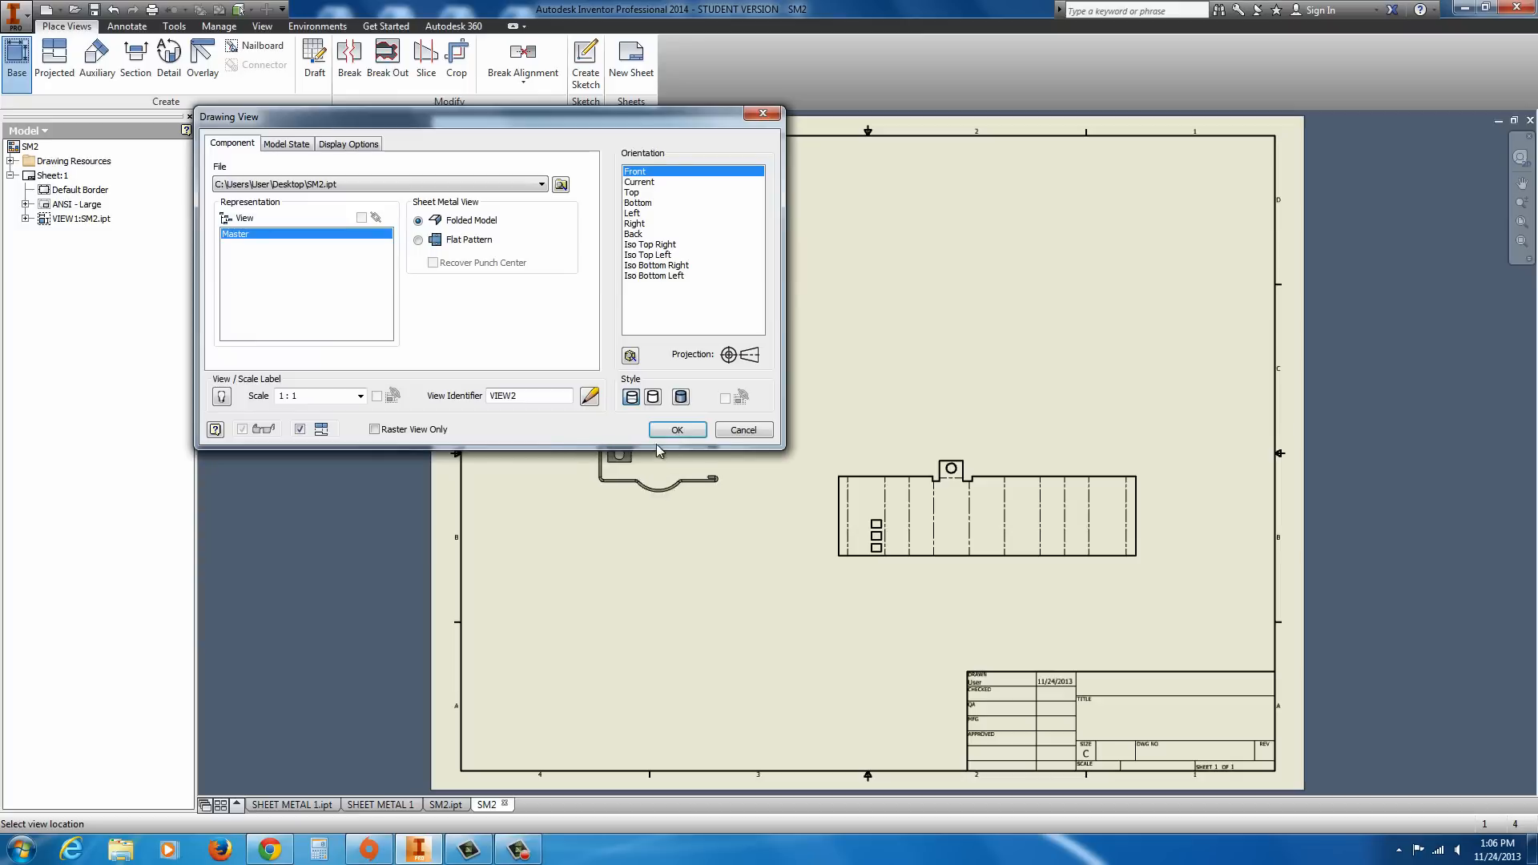
- Add a top-right isometric view and a front view of SM2
click(650, 244)
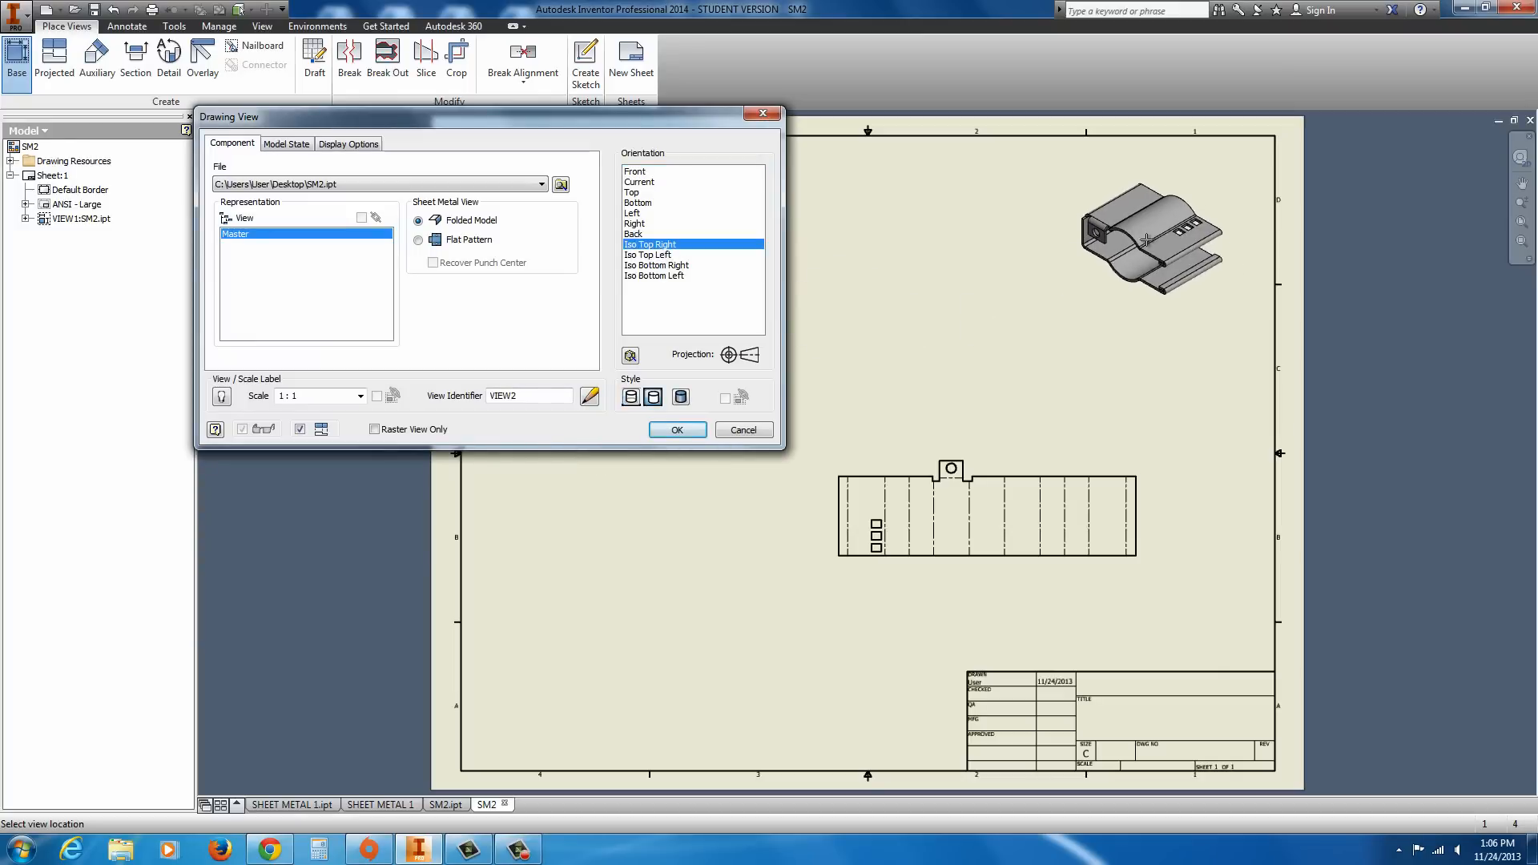
click(677, 430)
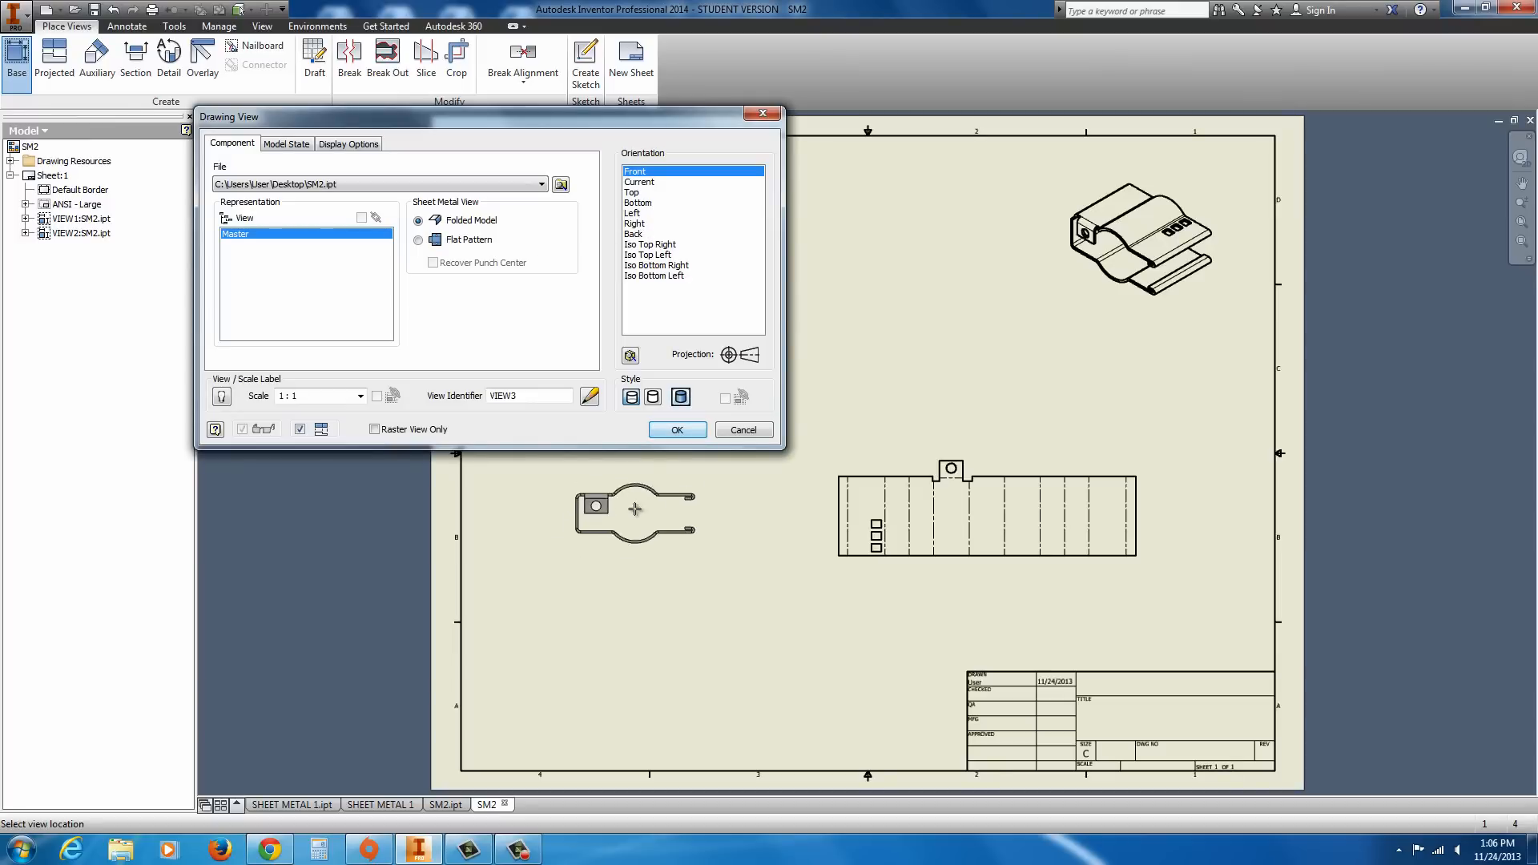
click(676, 429)
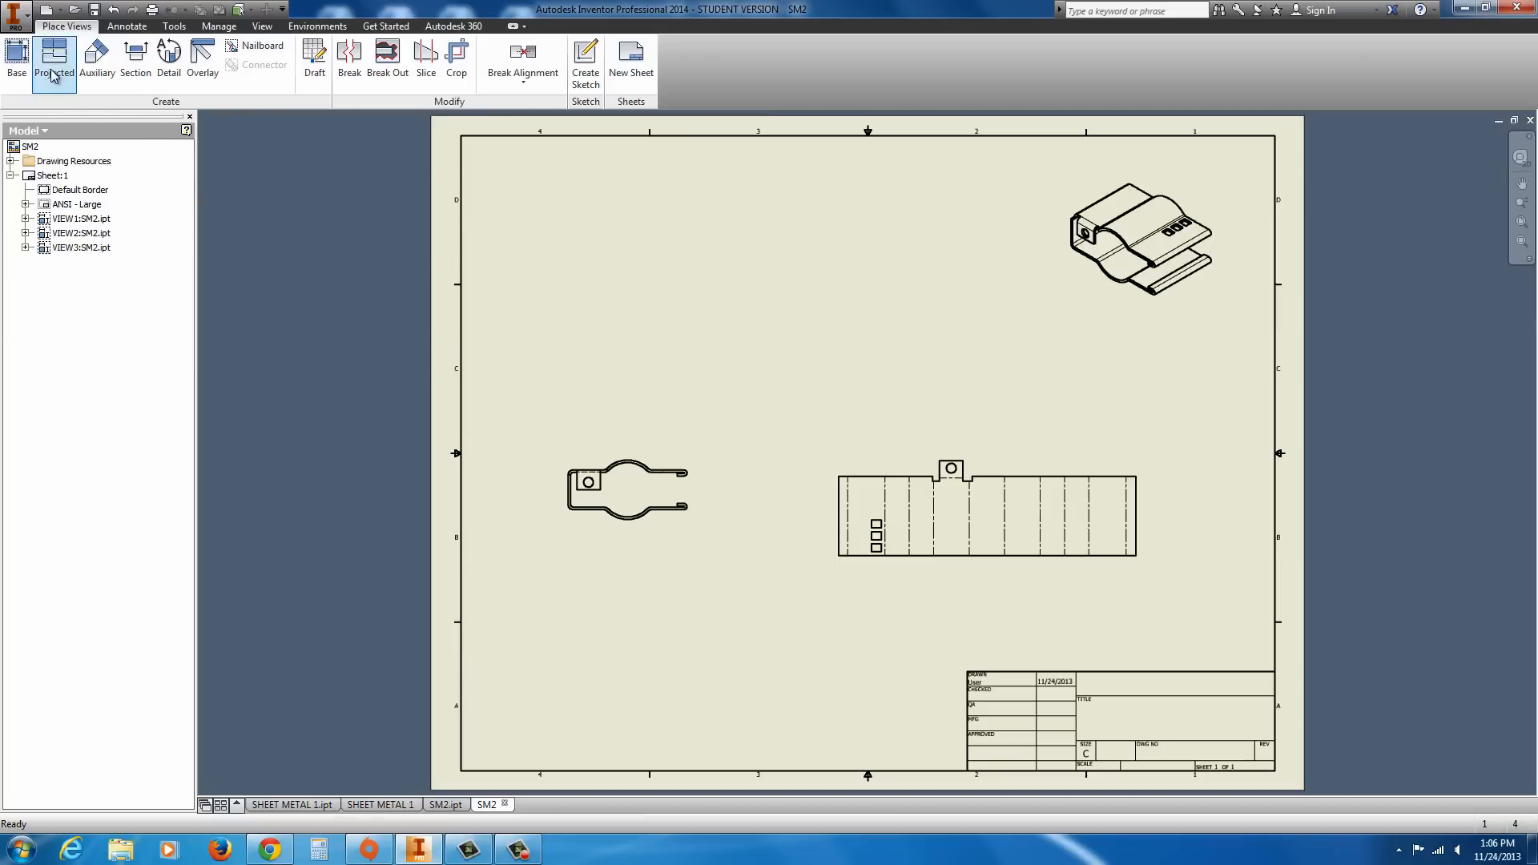
- Zoom in on the flat pattern and the side view beside it
click(54, 59)
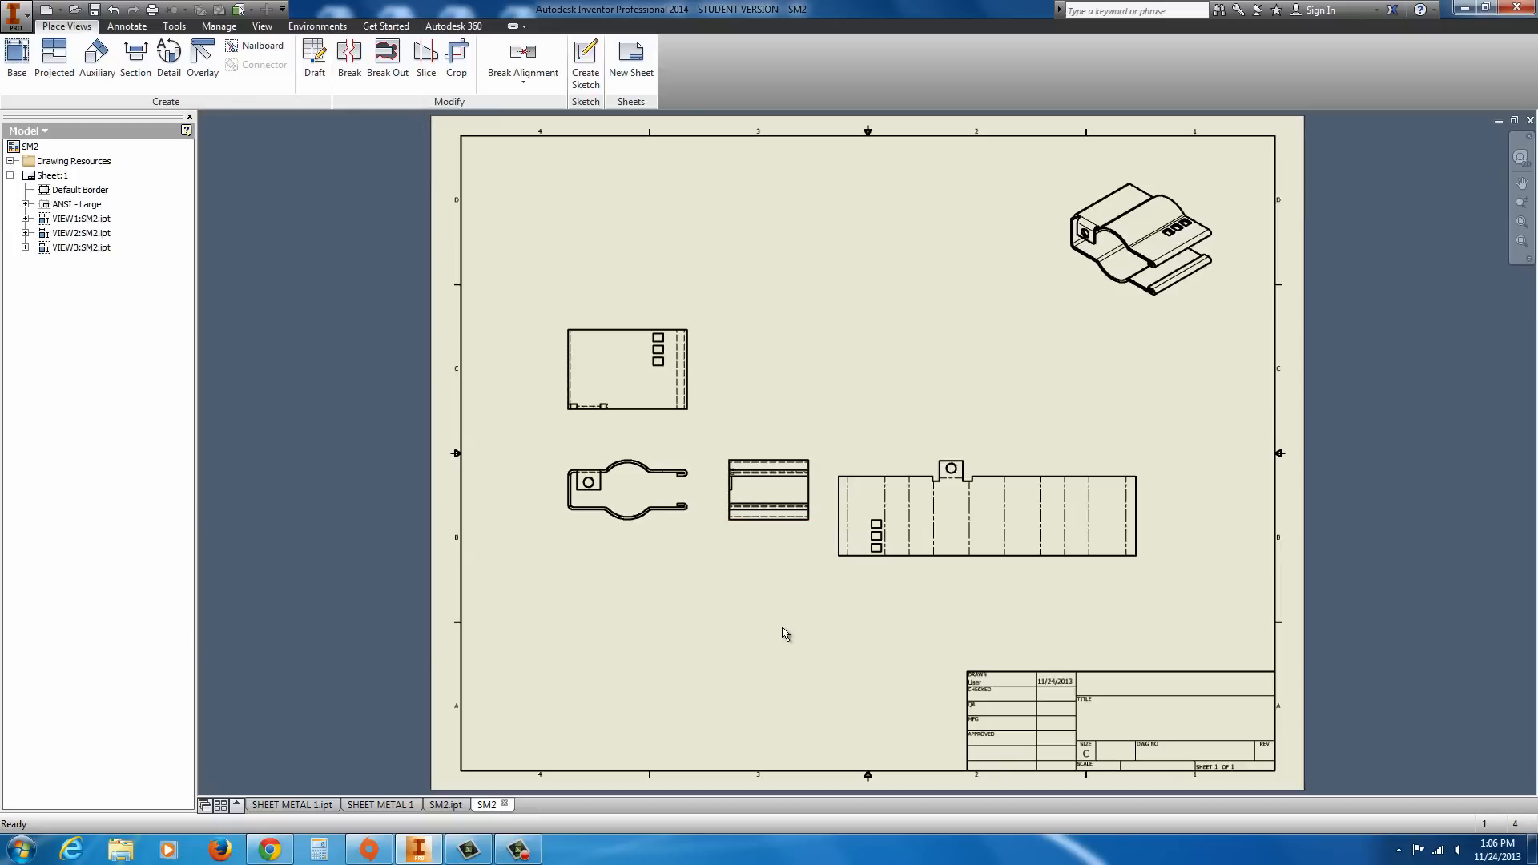
click(986, 508)
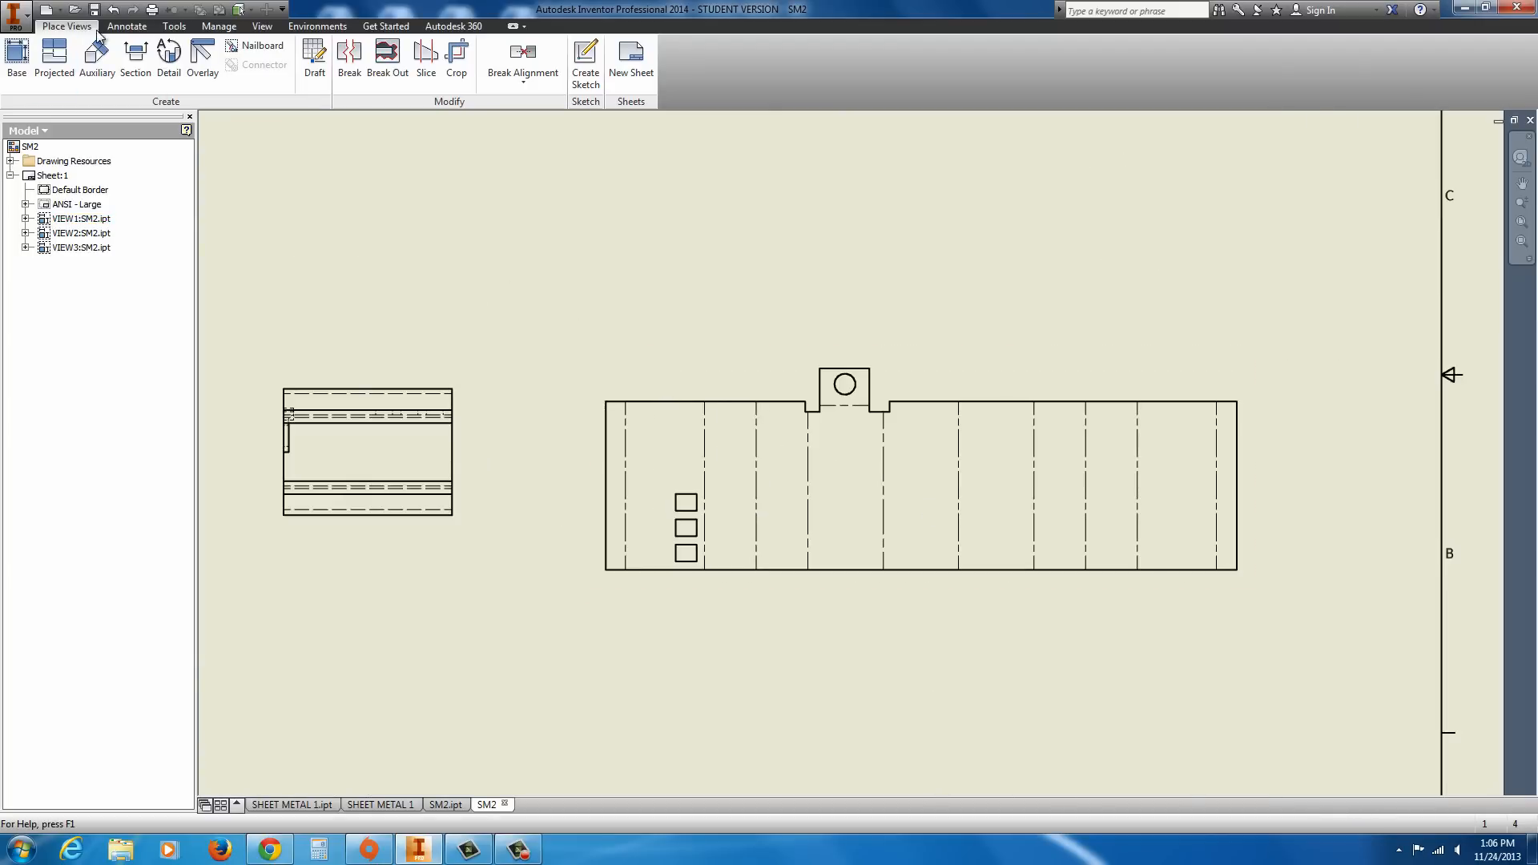
- Start an ordinate dimension set on the flat pattern and continue past geometry selection
click(125, 25)
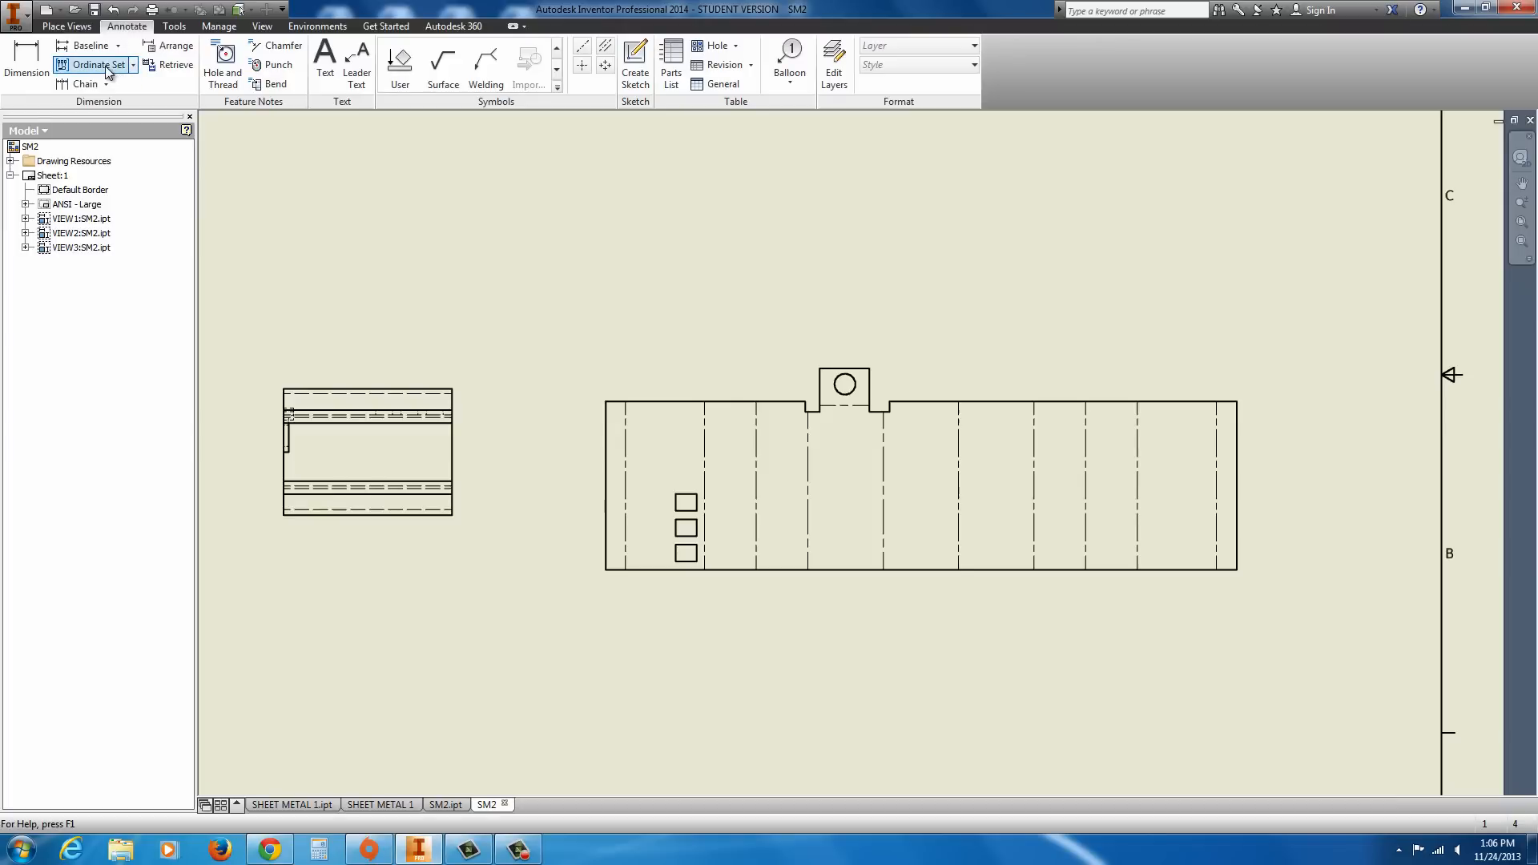
click(96, 64)
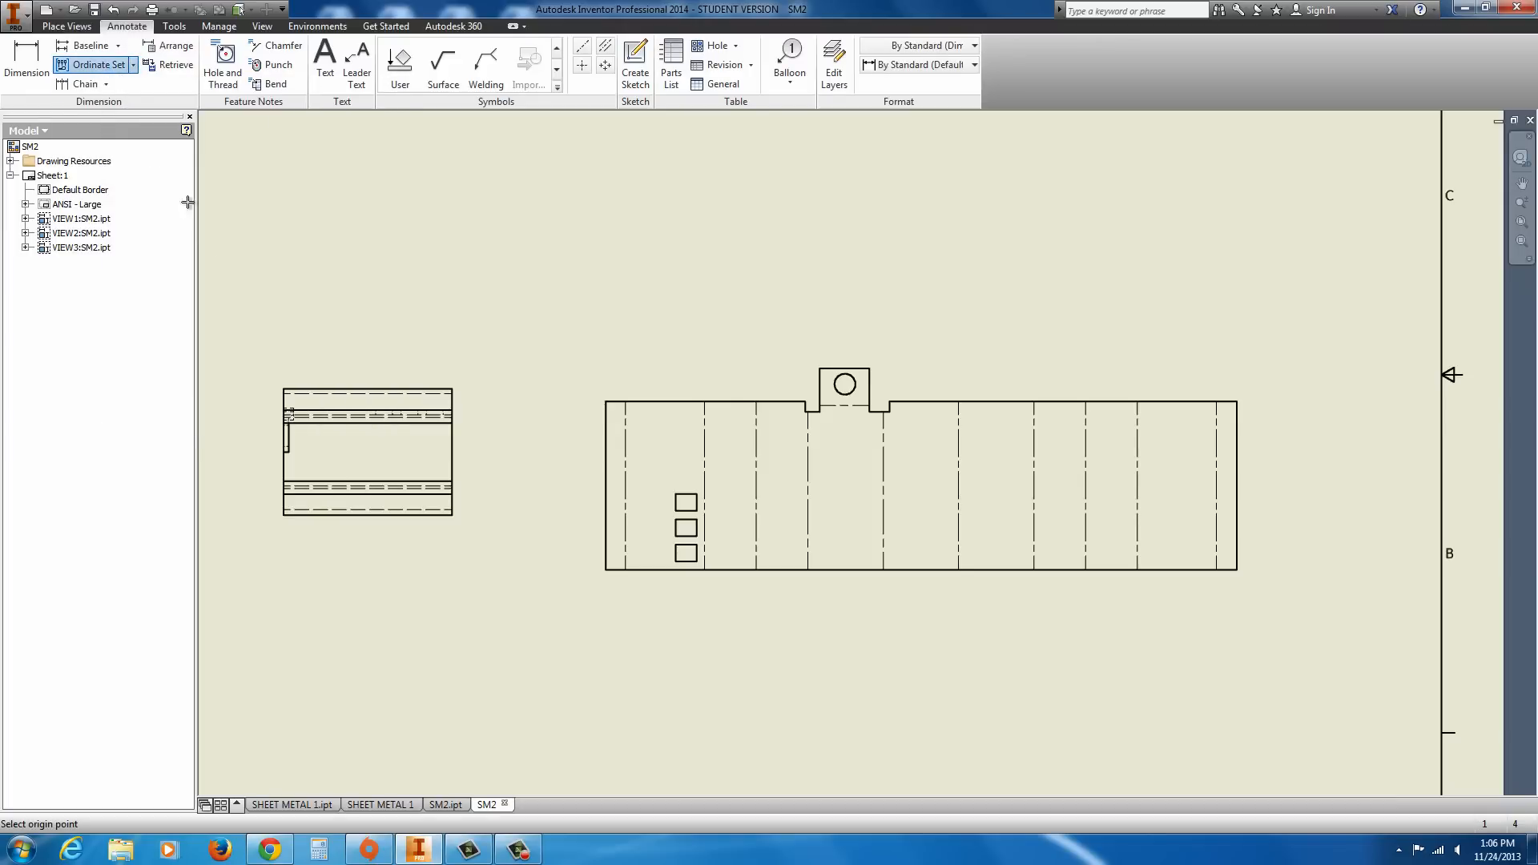
mouse_move(607, 495)
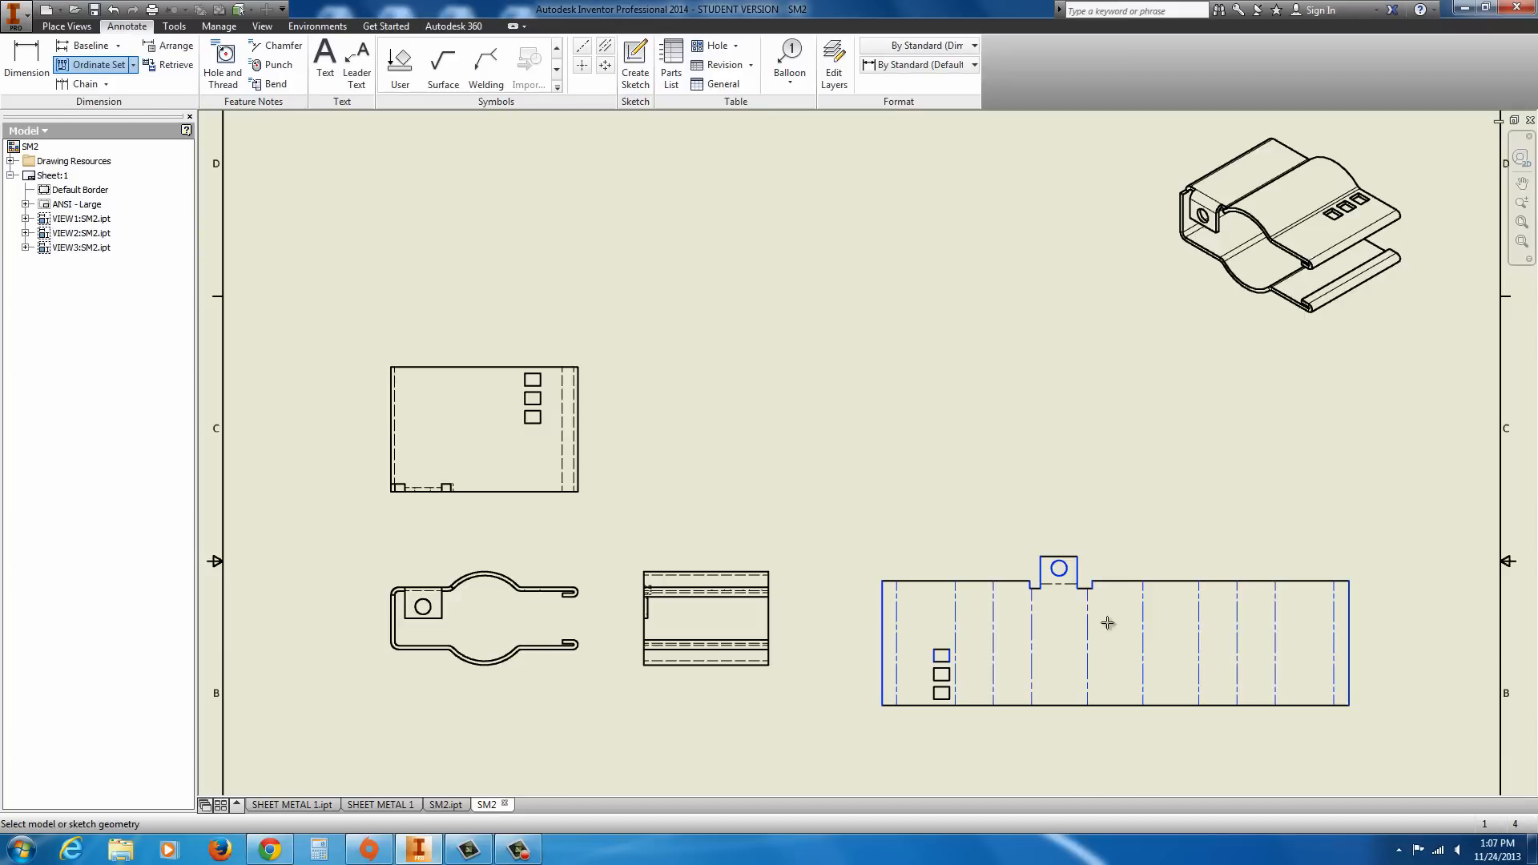
right_click(1107, 623)
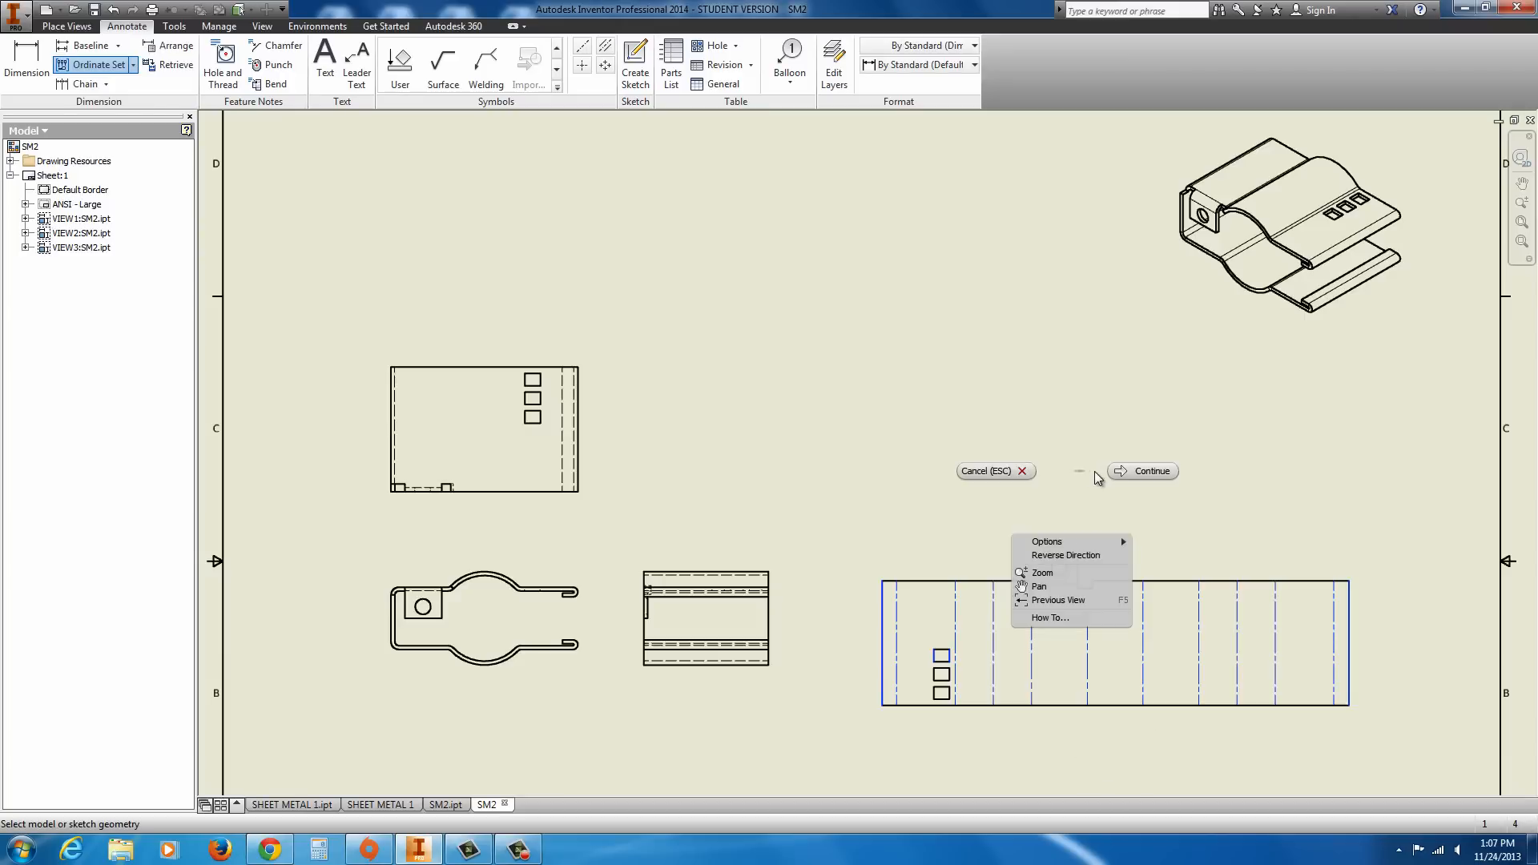
mouse_move(1133, 480)
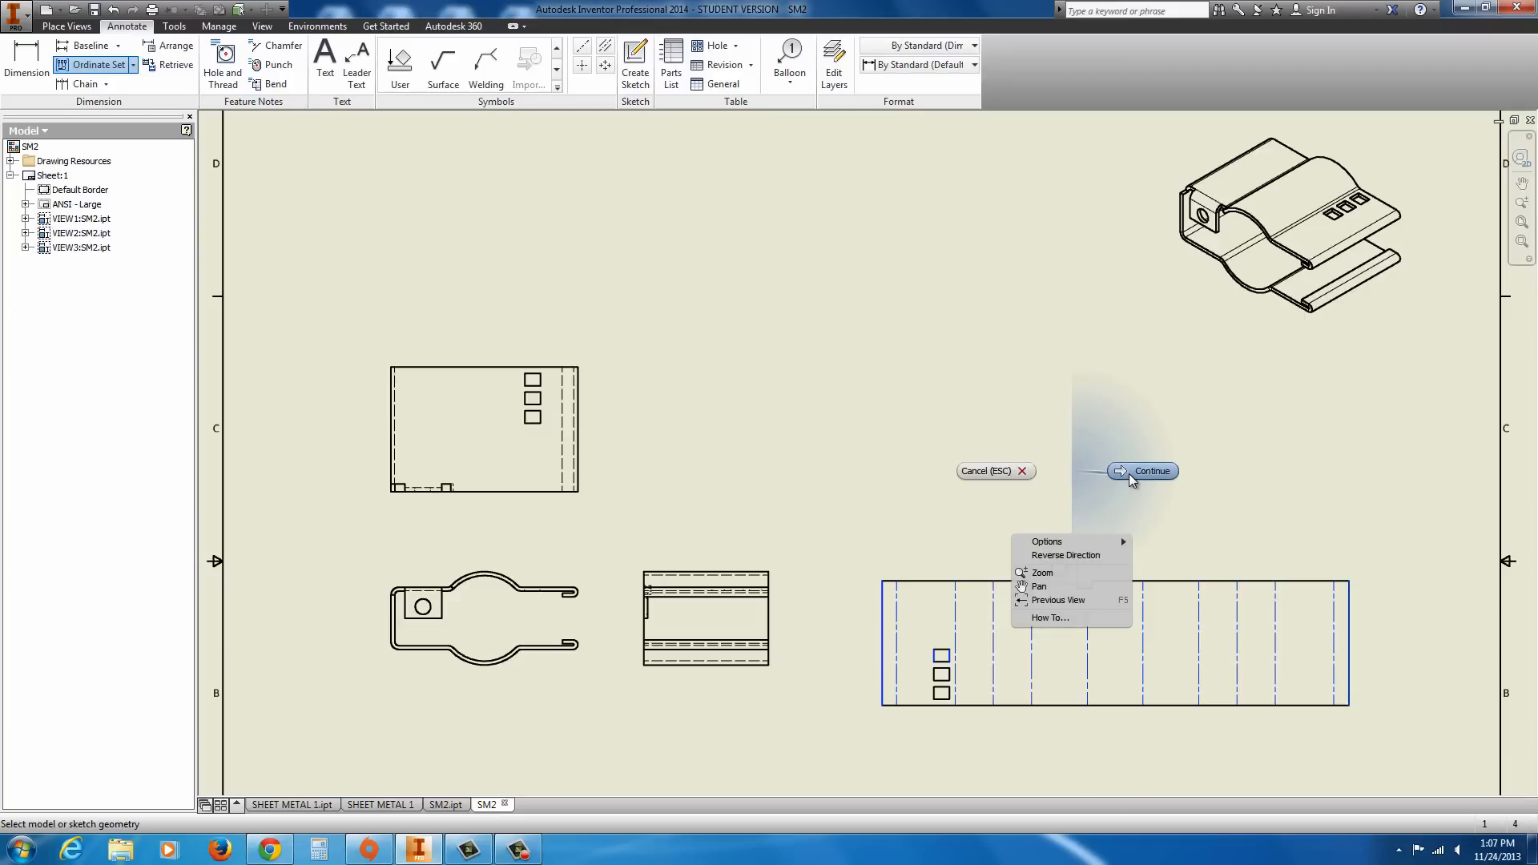
click(1149, 471)
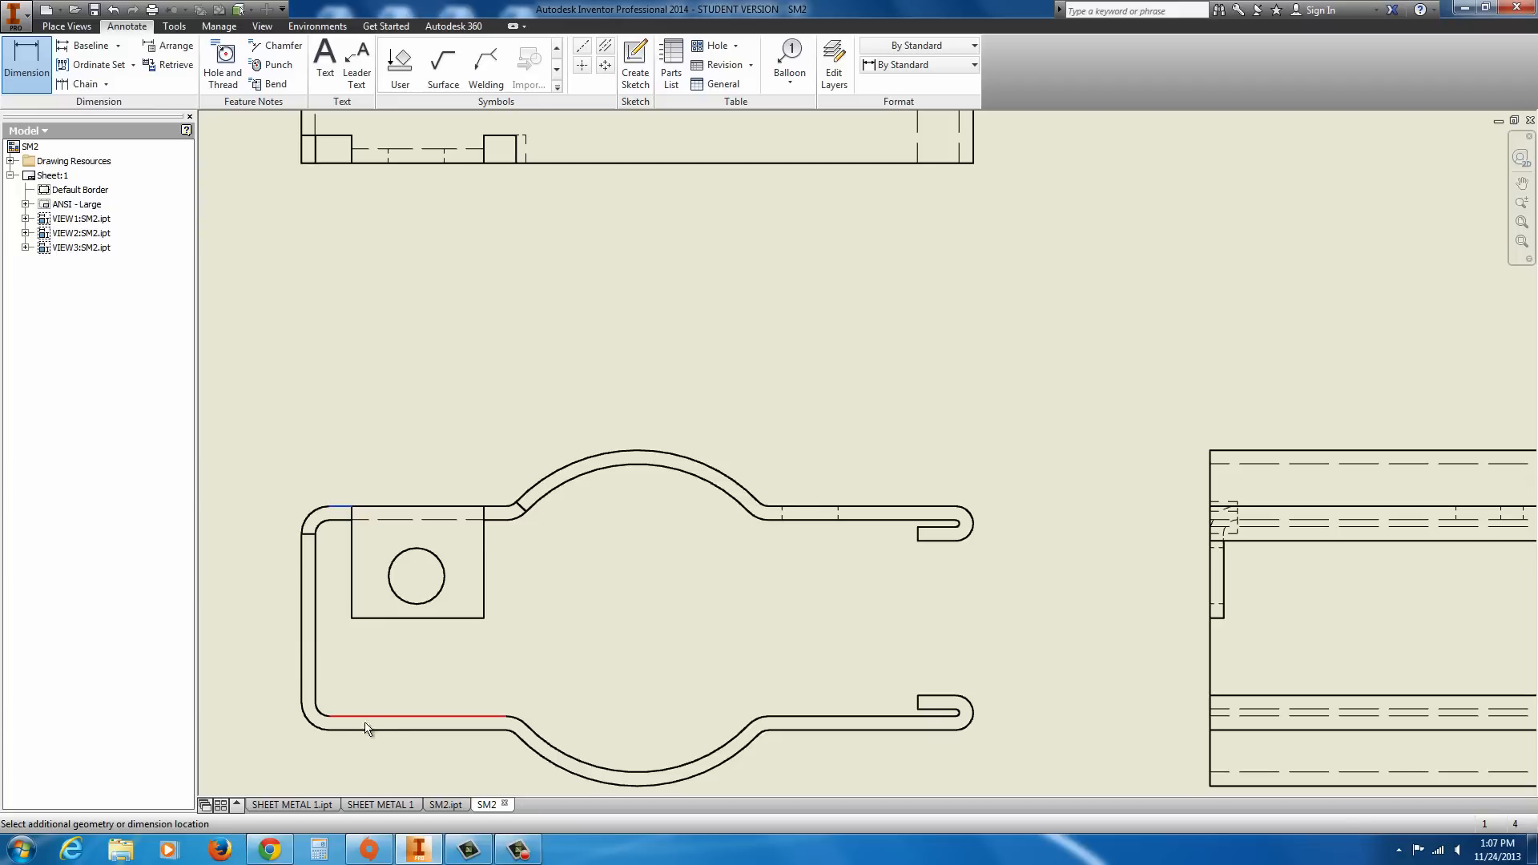
- Add a 1.00 height and a 3.00 rounded-frame inspection width to the profile view
click(366, 729)
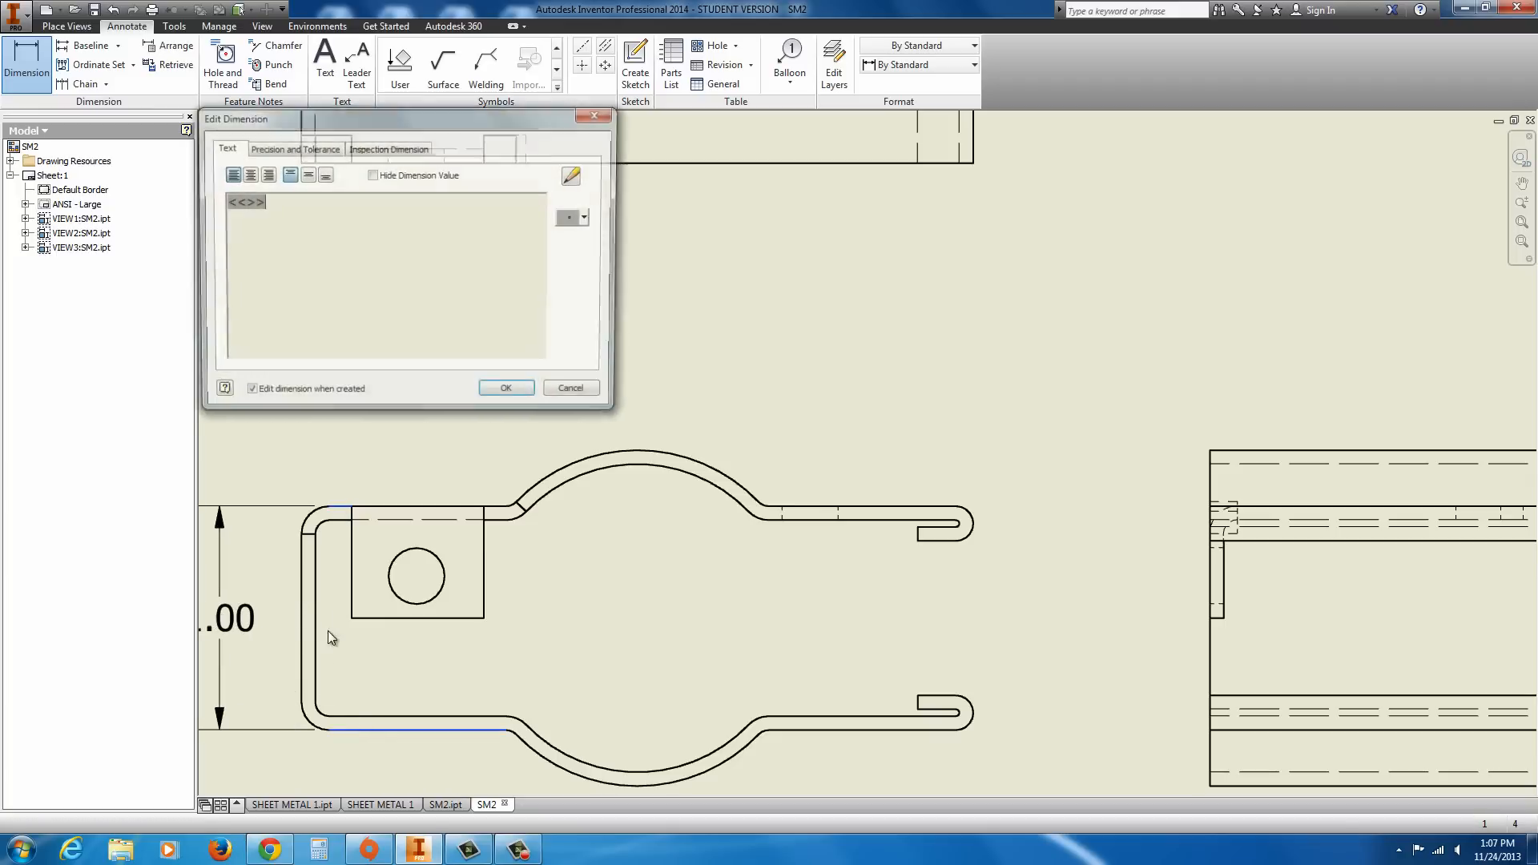
click(505, 387)
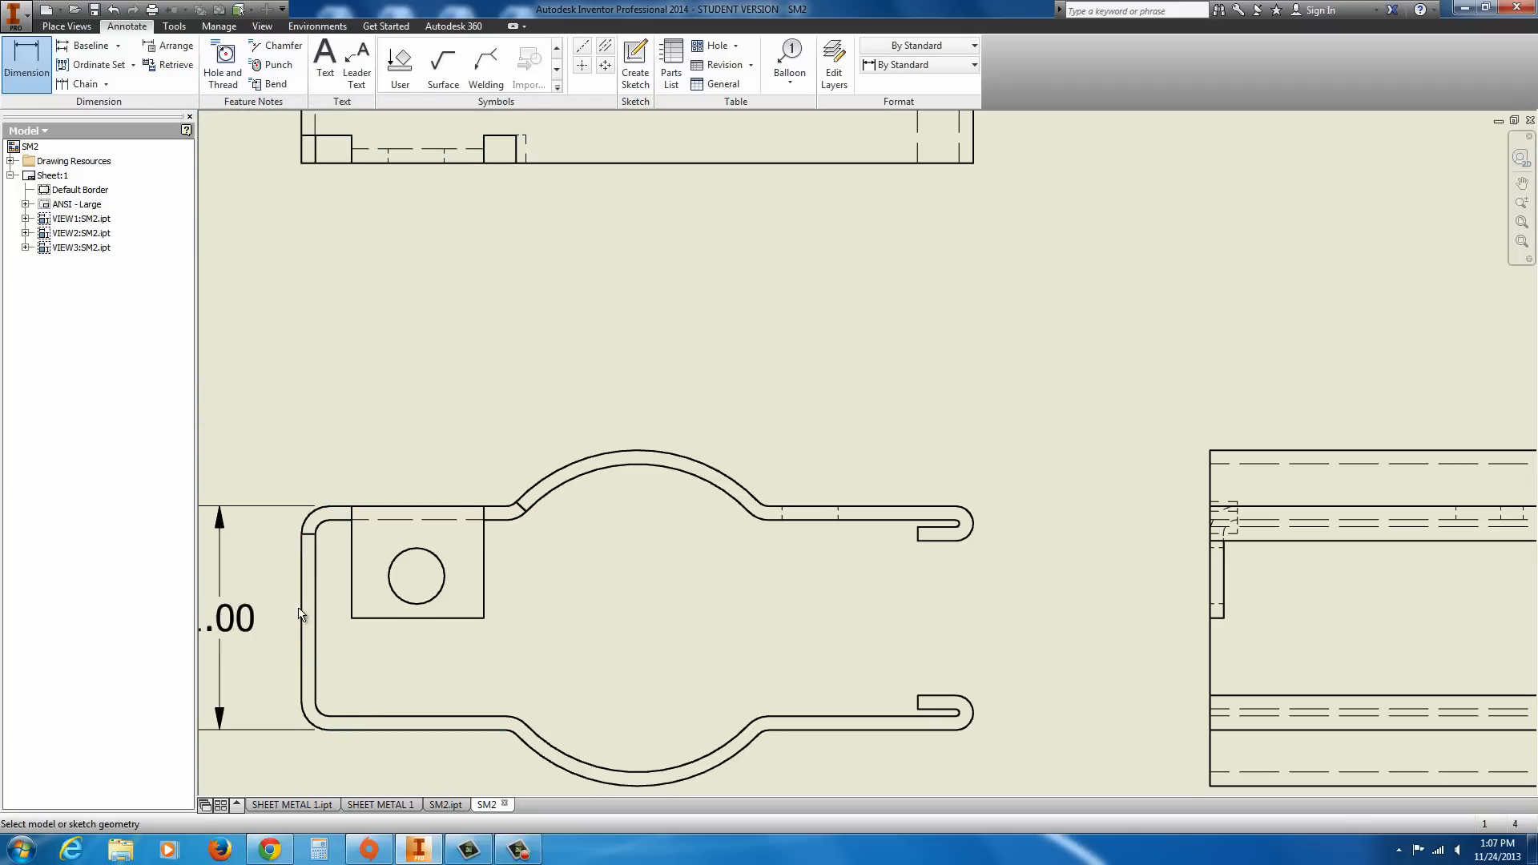
click(299, 609)
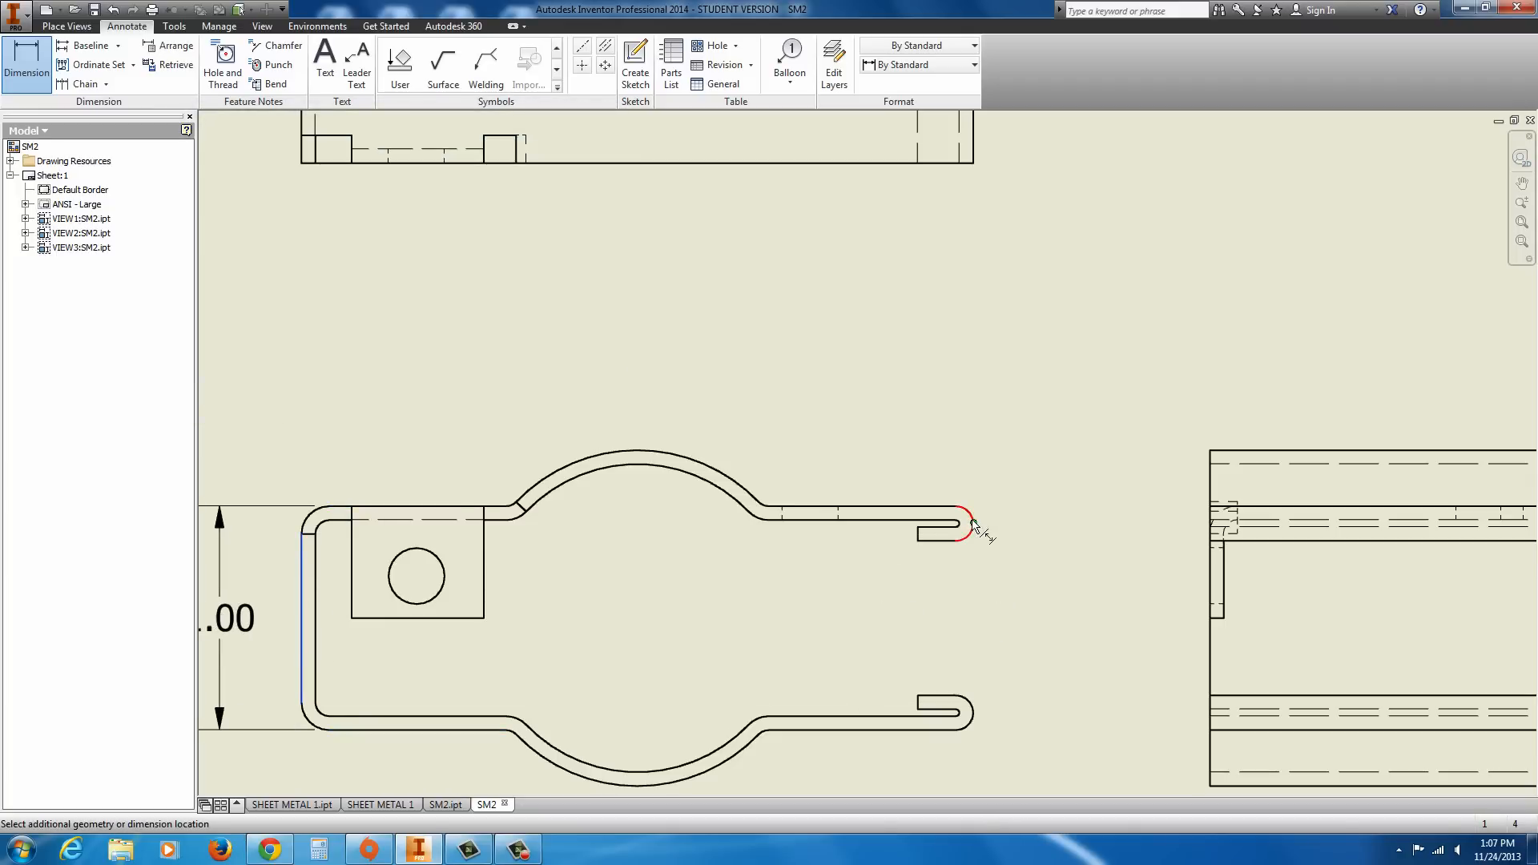
click(966, 525)
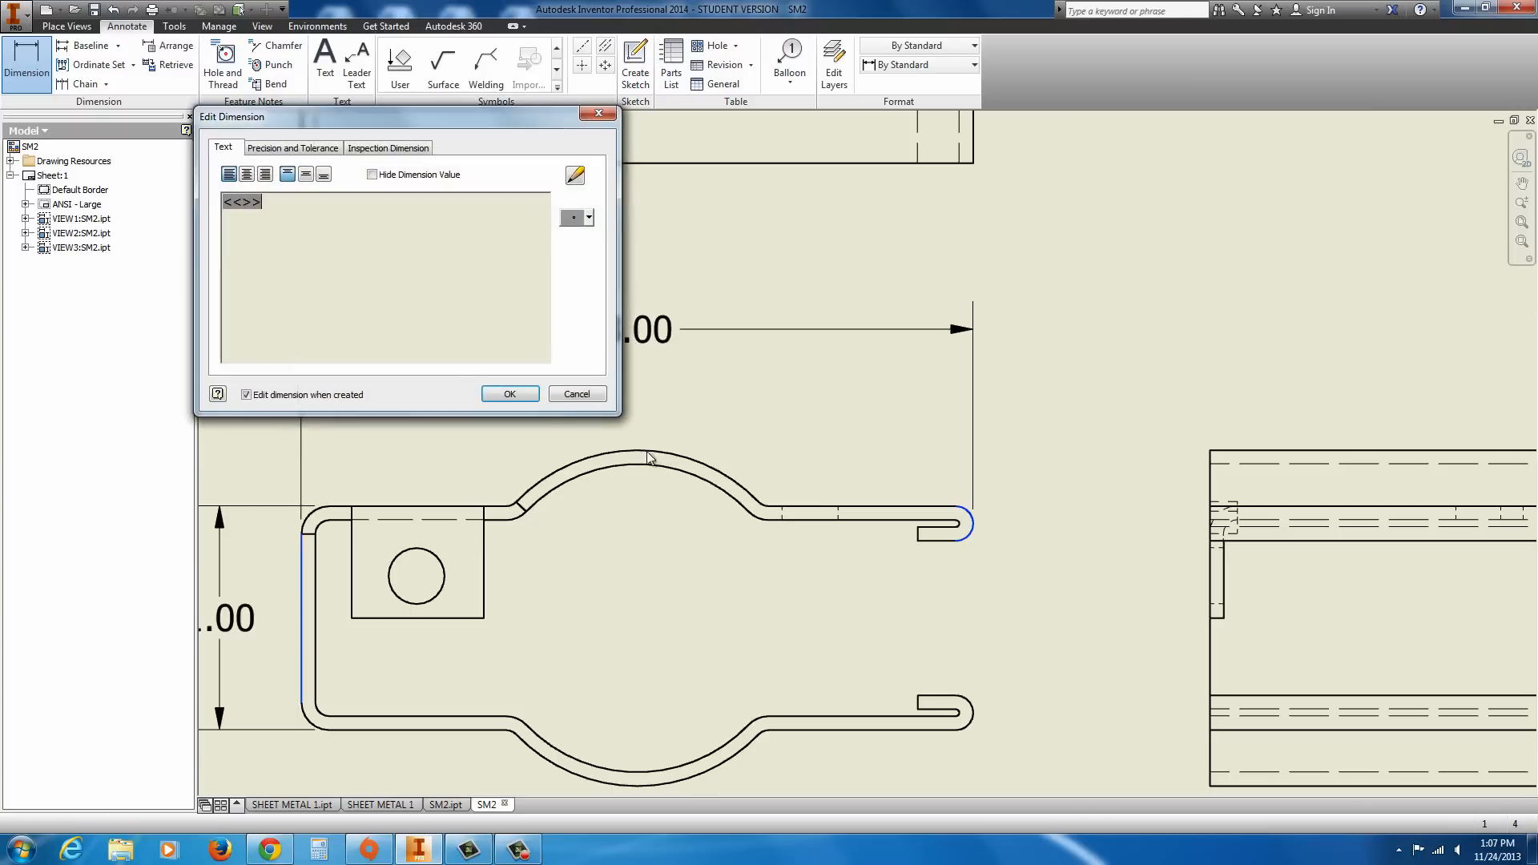
click(292, 147)
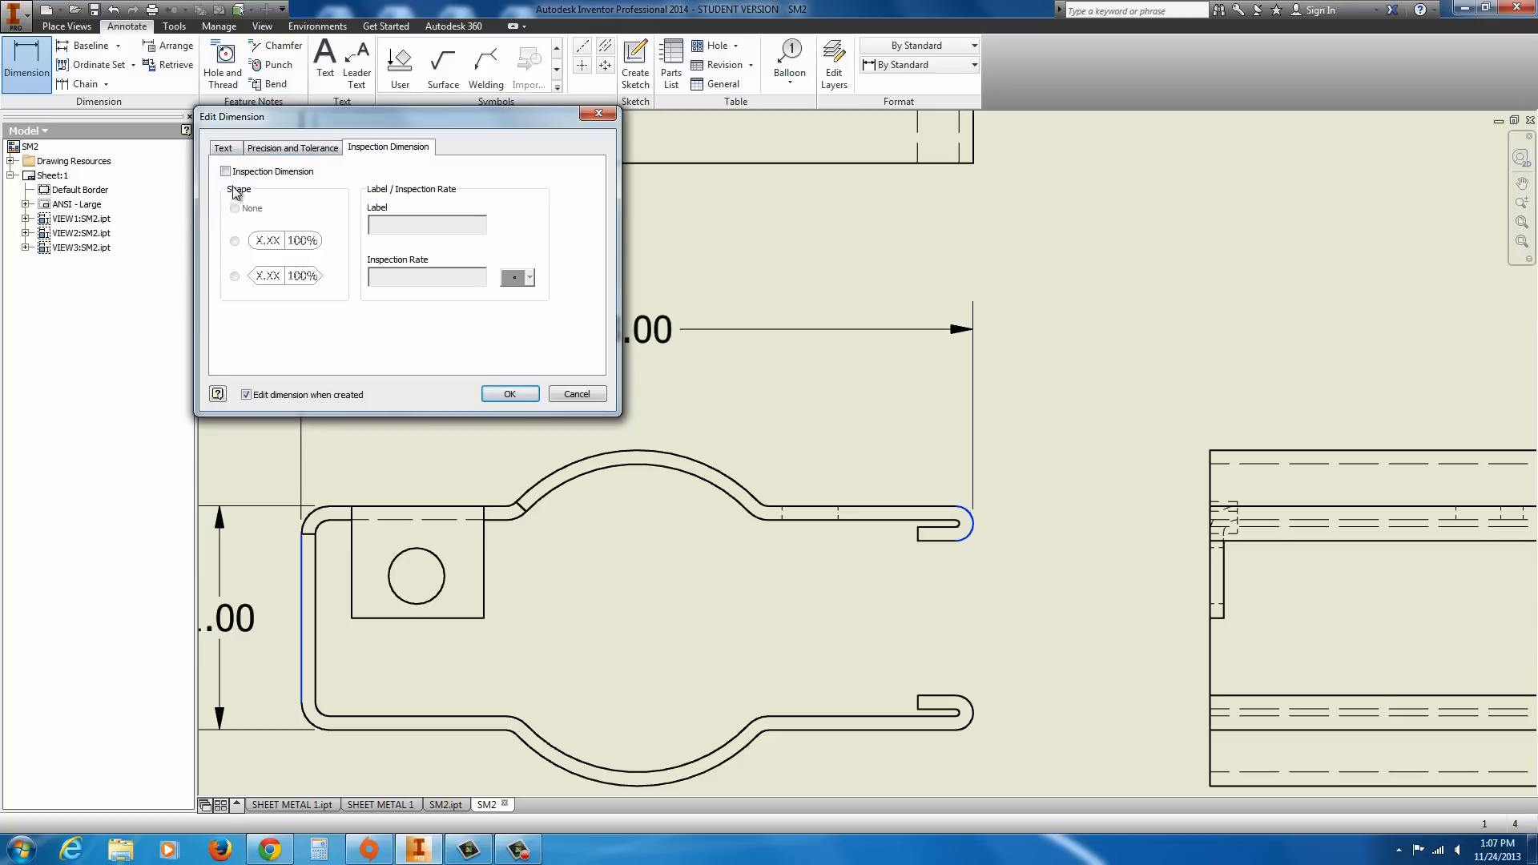
click(226, 171)
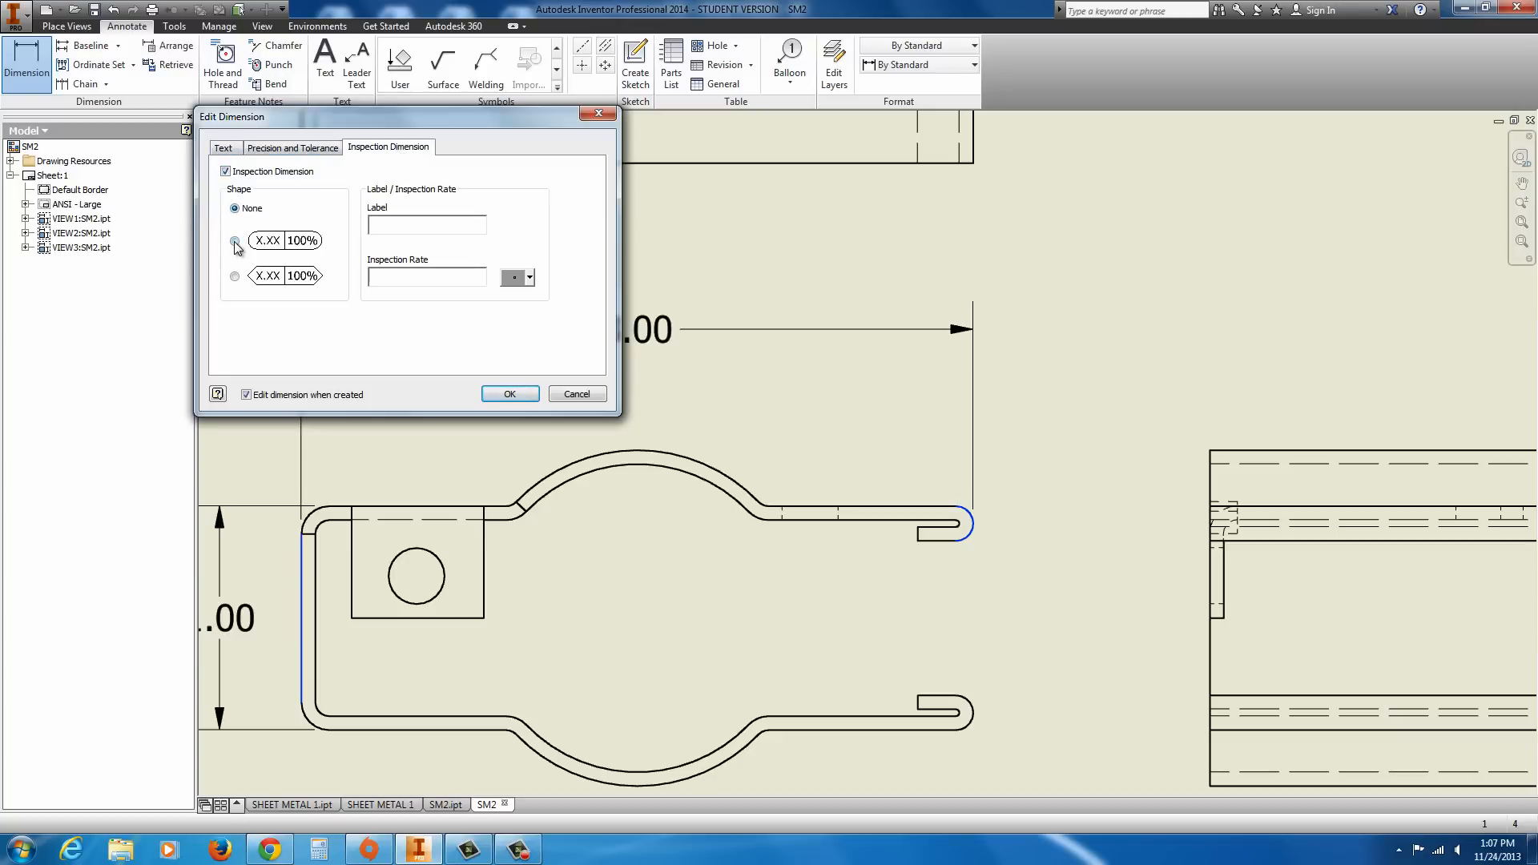
click(510, 393)
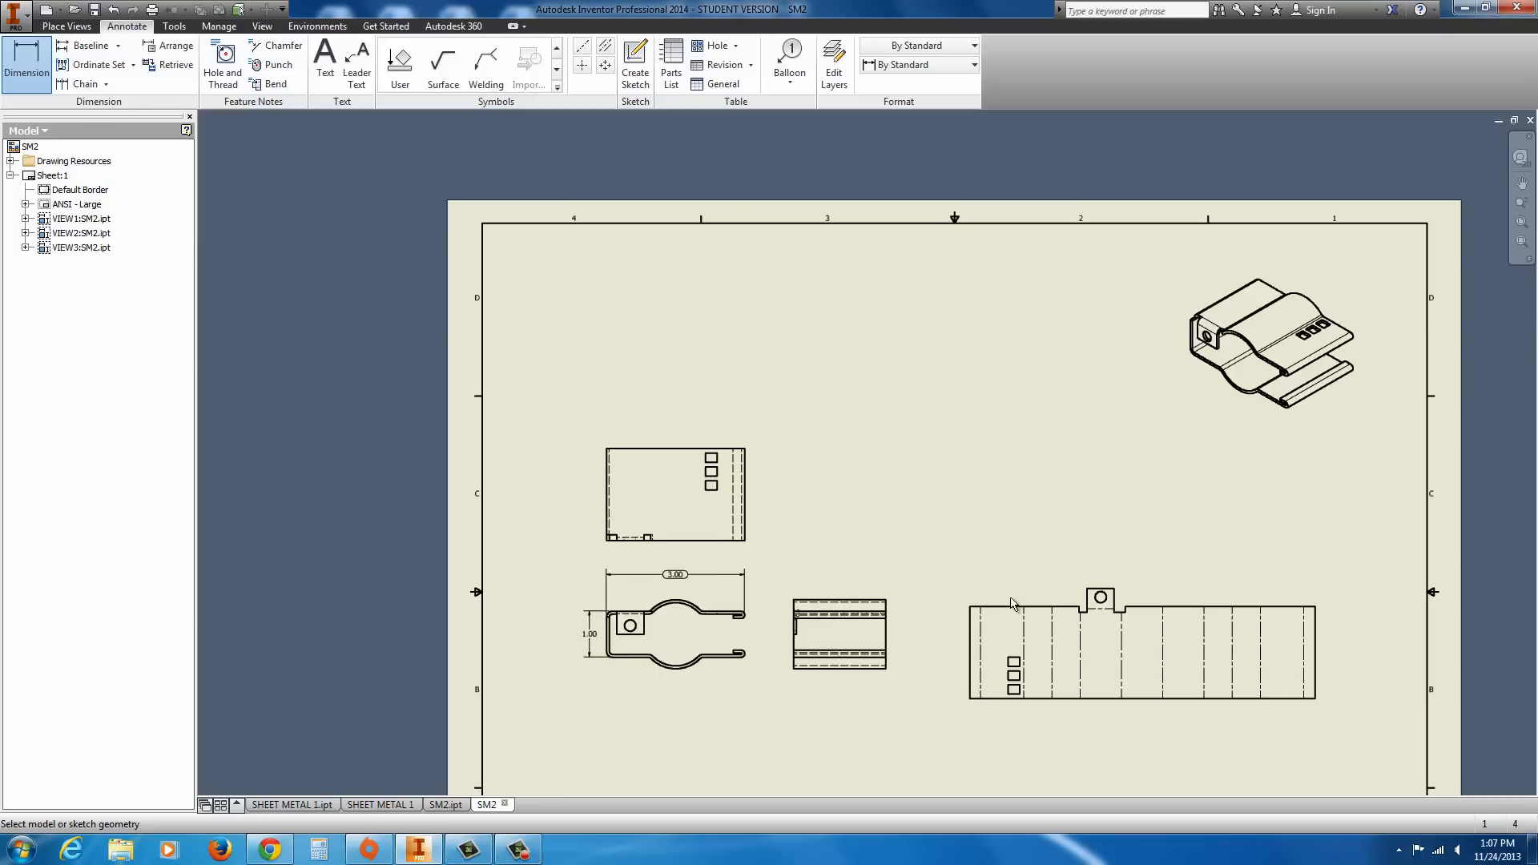
mouse_move(805, 519)
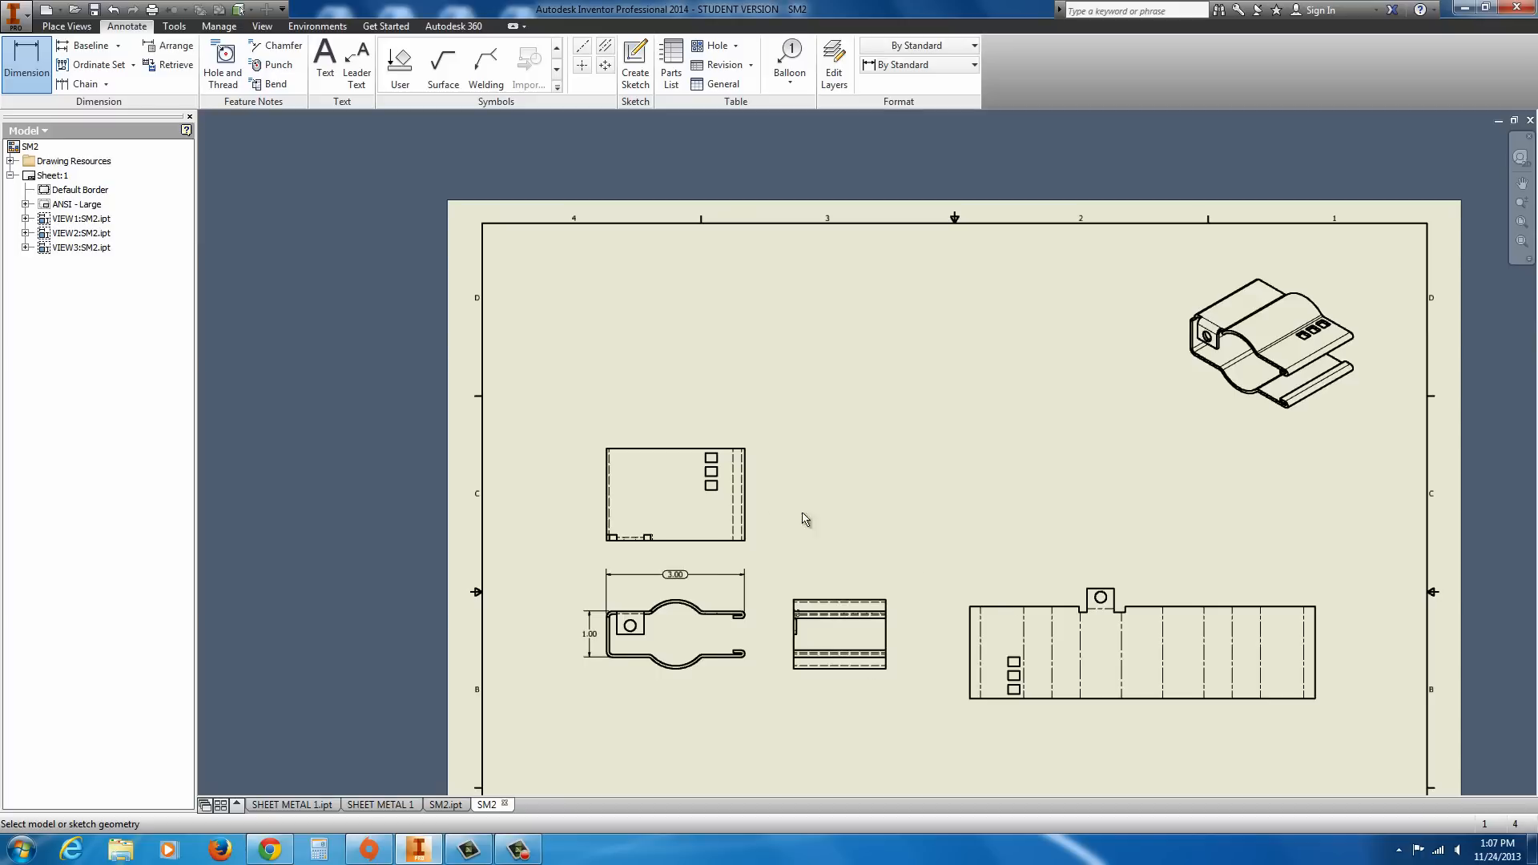
mouse_move(960, 621)
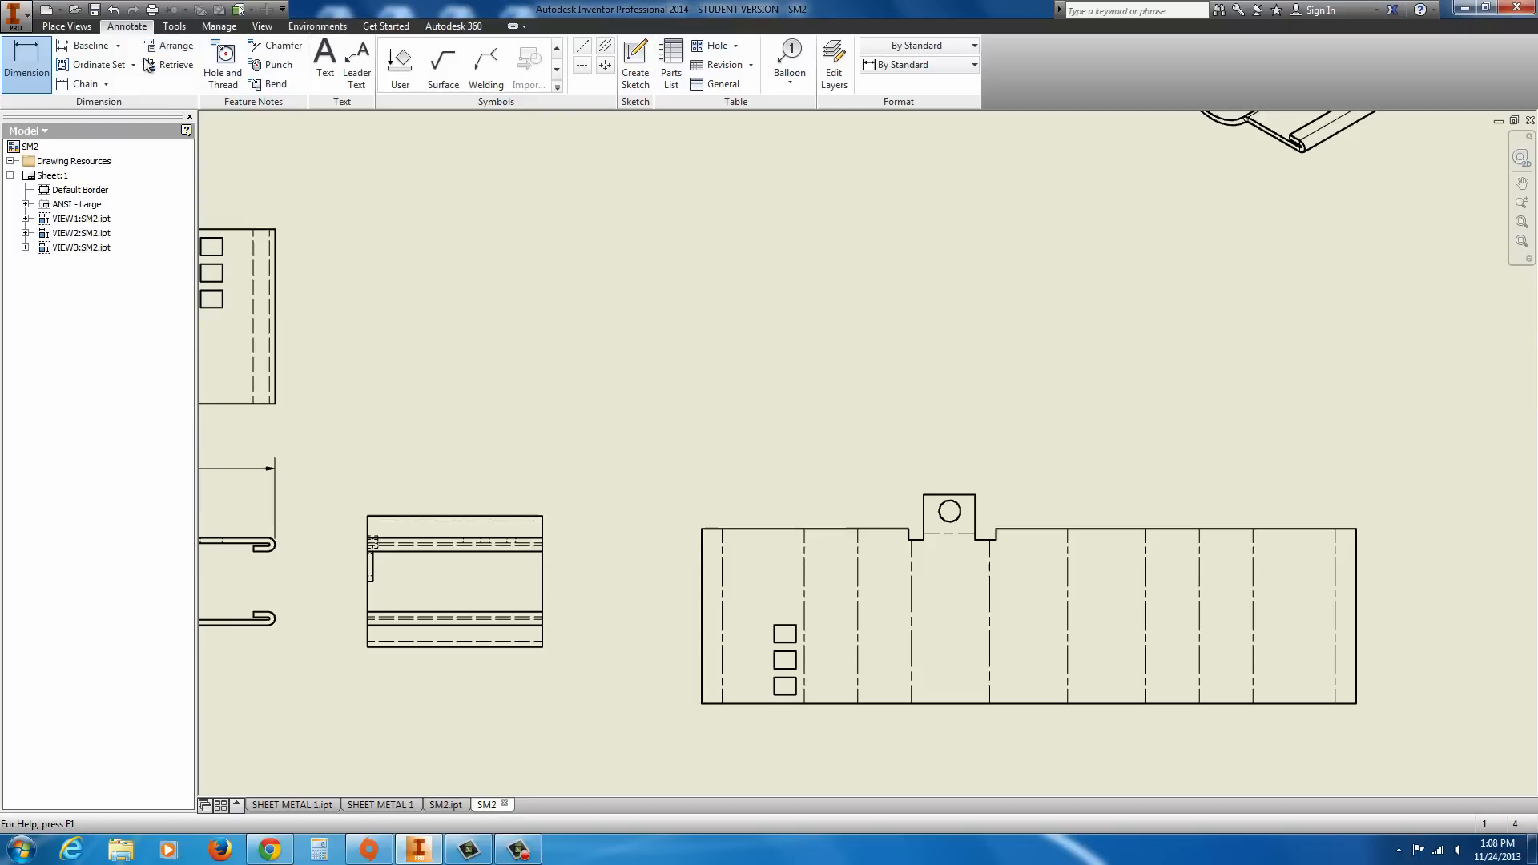
- Place ordinate dimensions from .00 to 7.49 across the flat pattern's bend lines
click(96, 65)
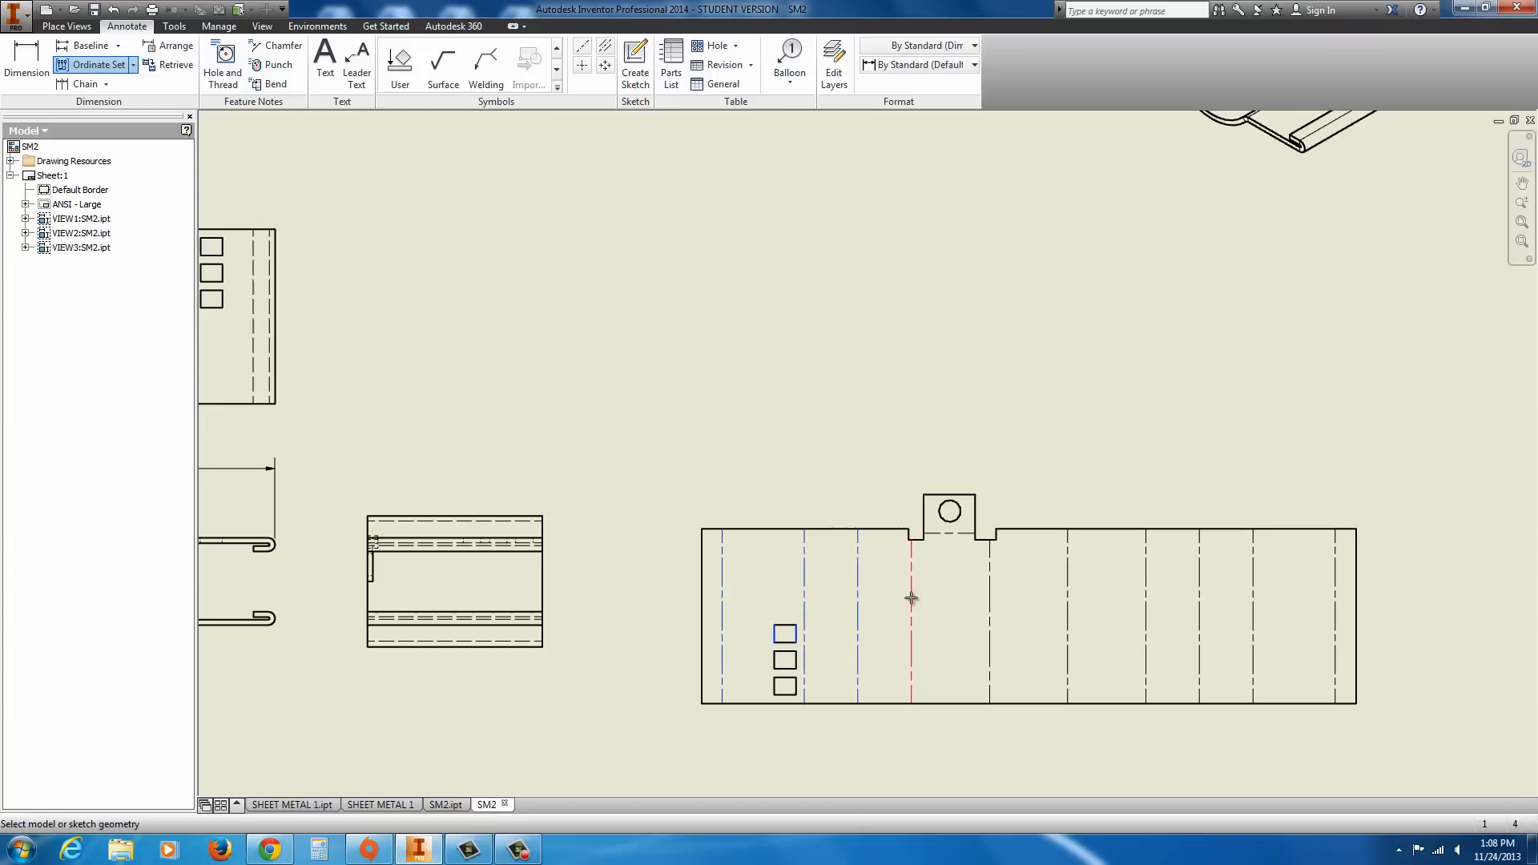
click(949, 511)
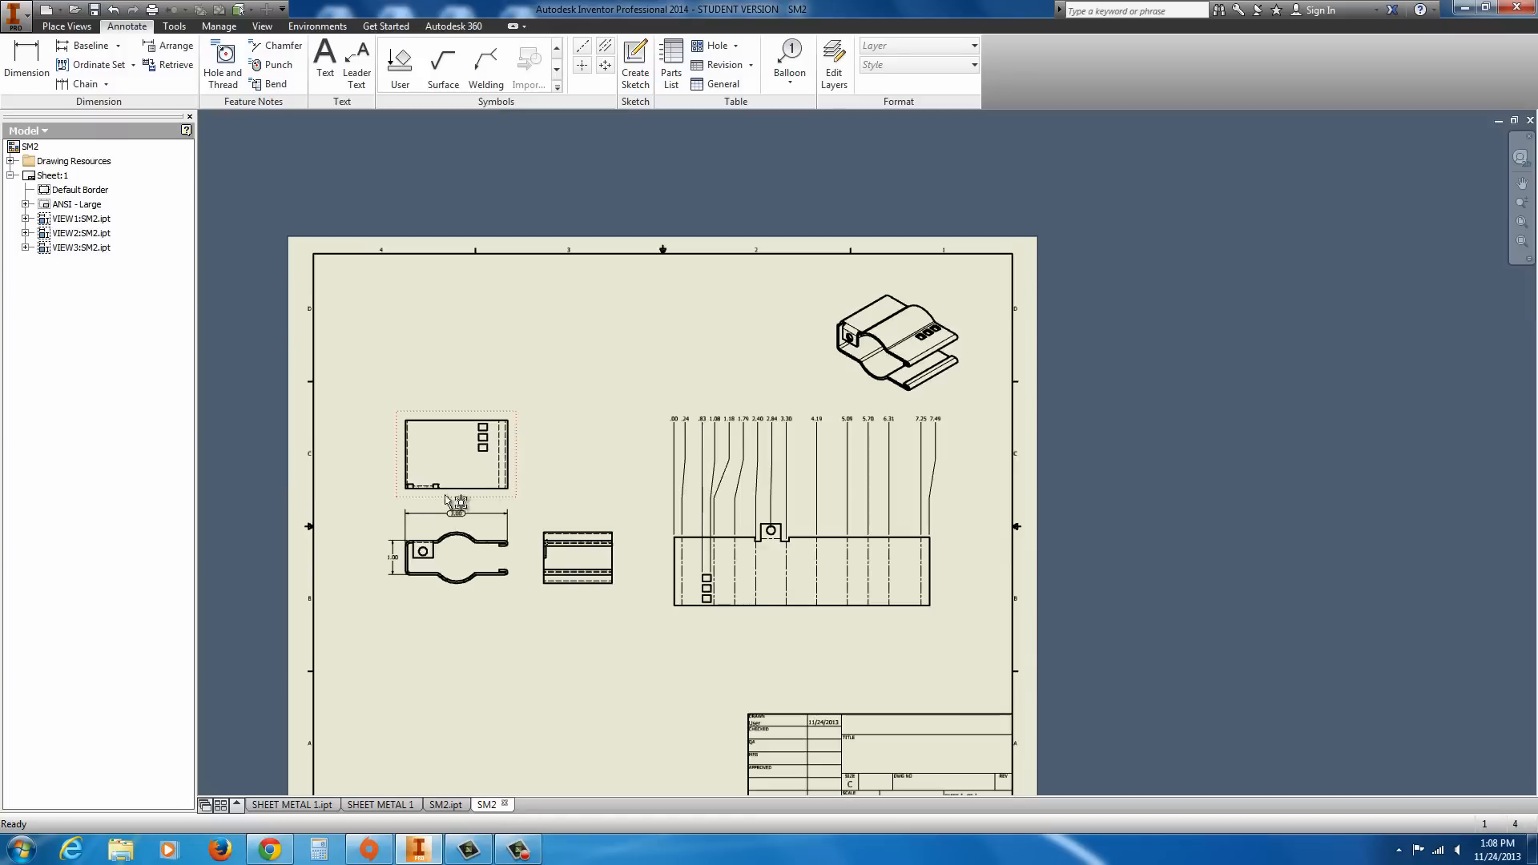
- Switch the isometric view's display style to Shaded
double_click(455, 453)
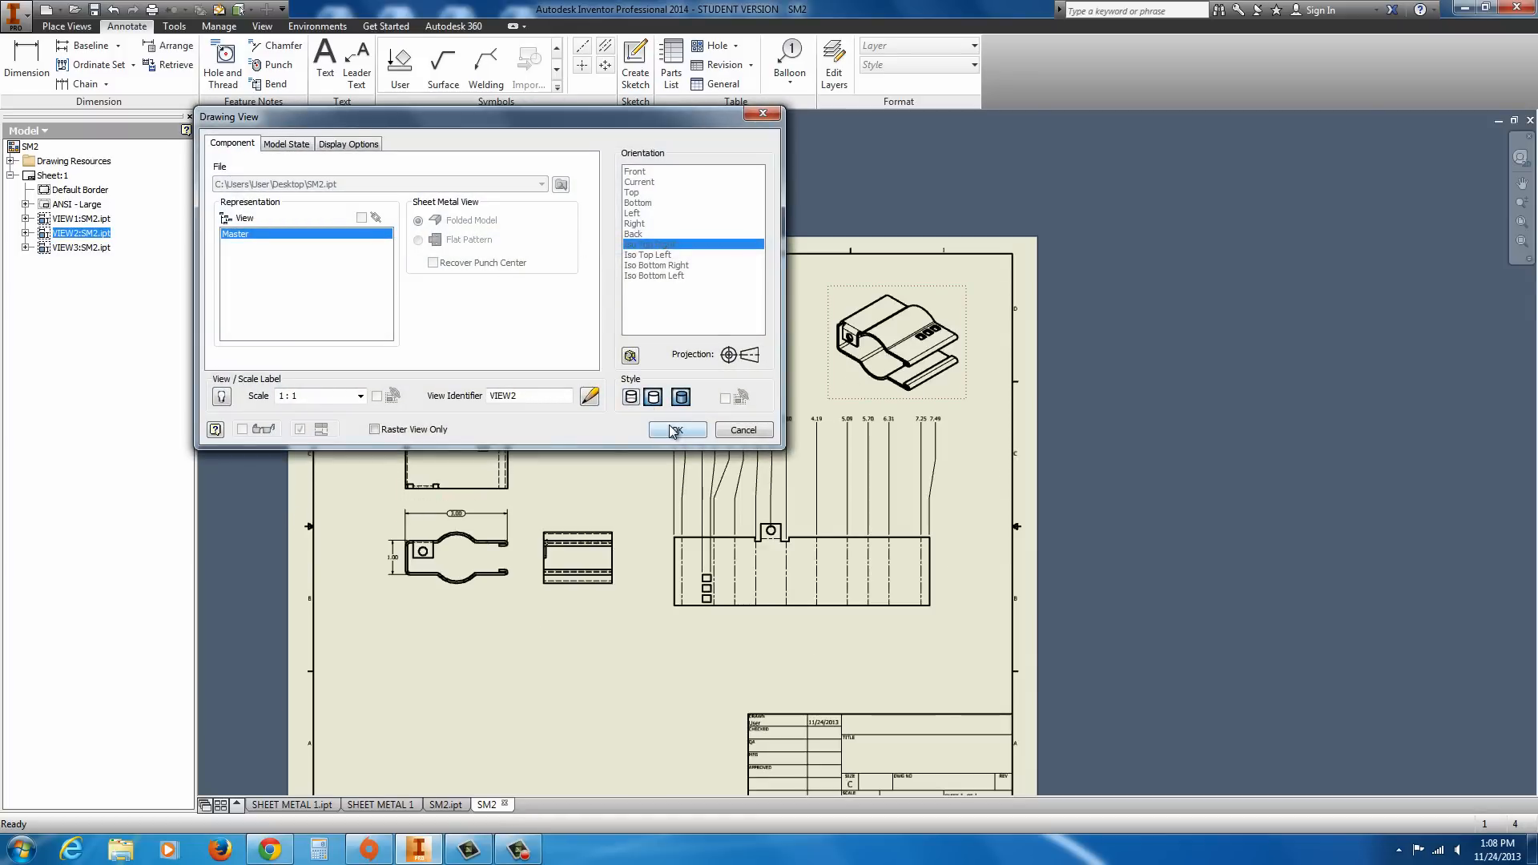
click(672, 429)
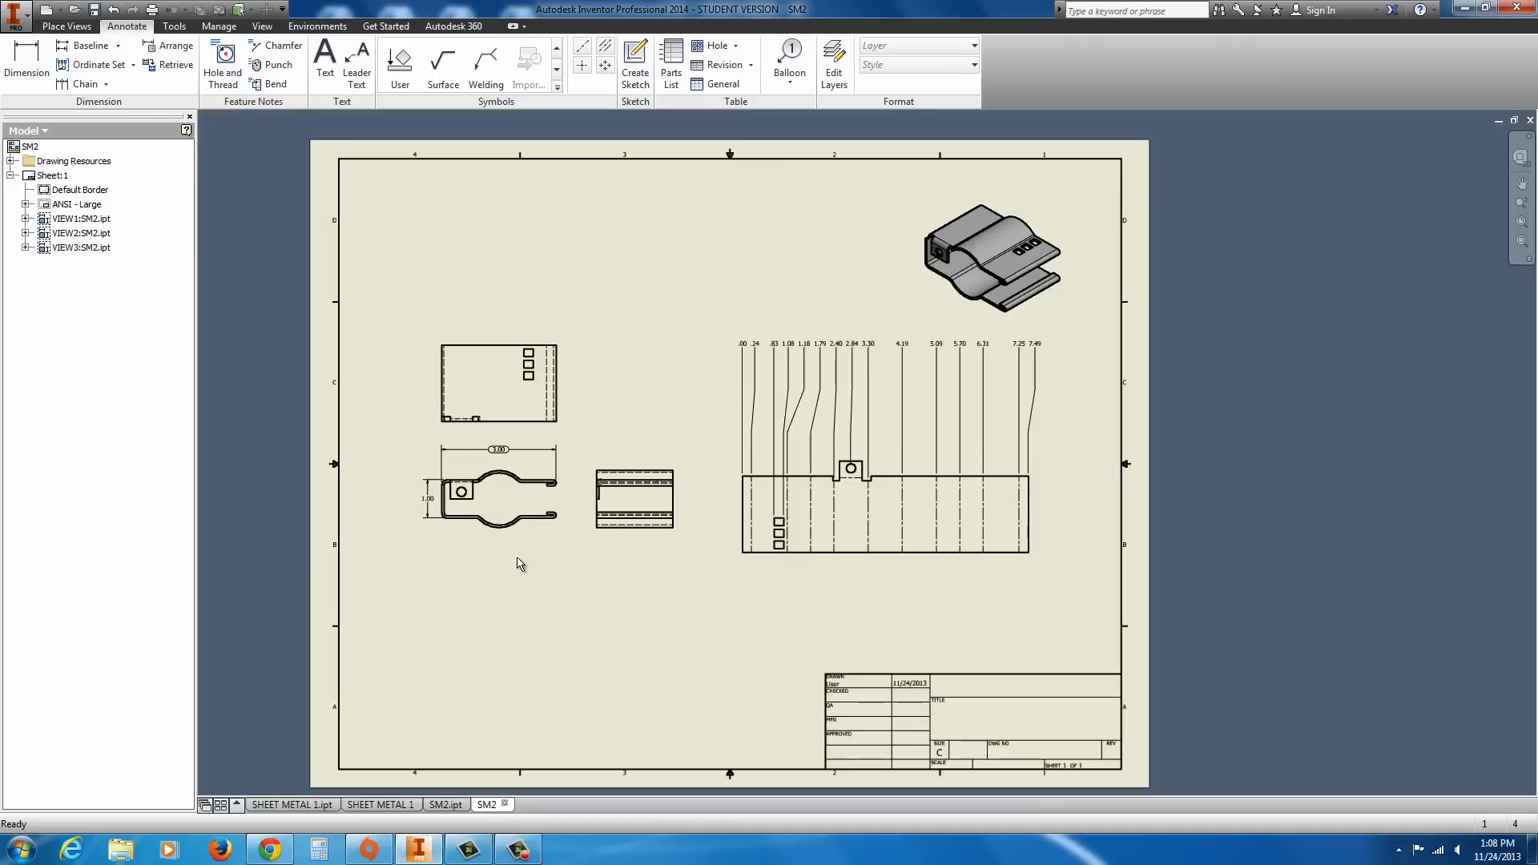
- Add the text note 'EXERCISE 11' in the title block's title area
click(325, 61)
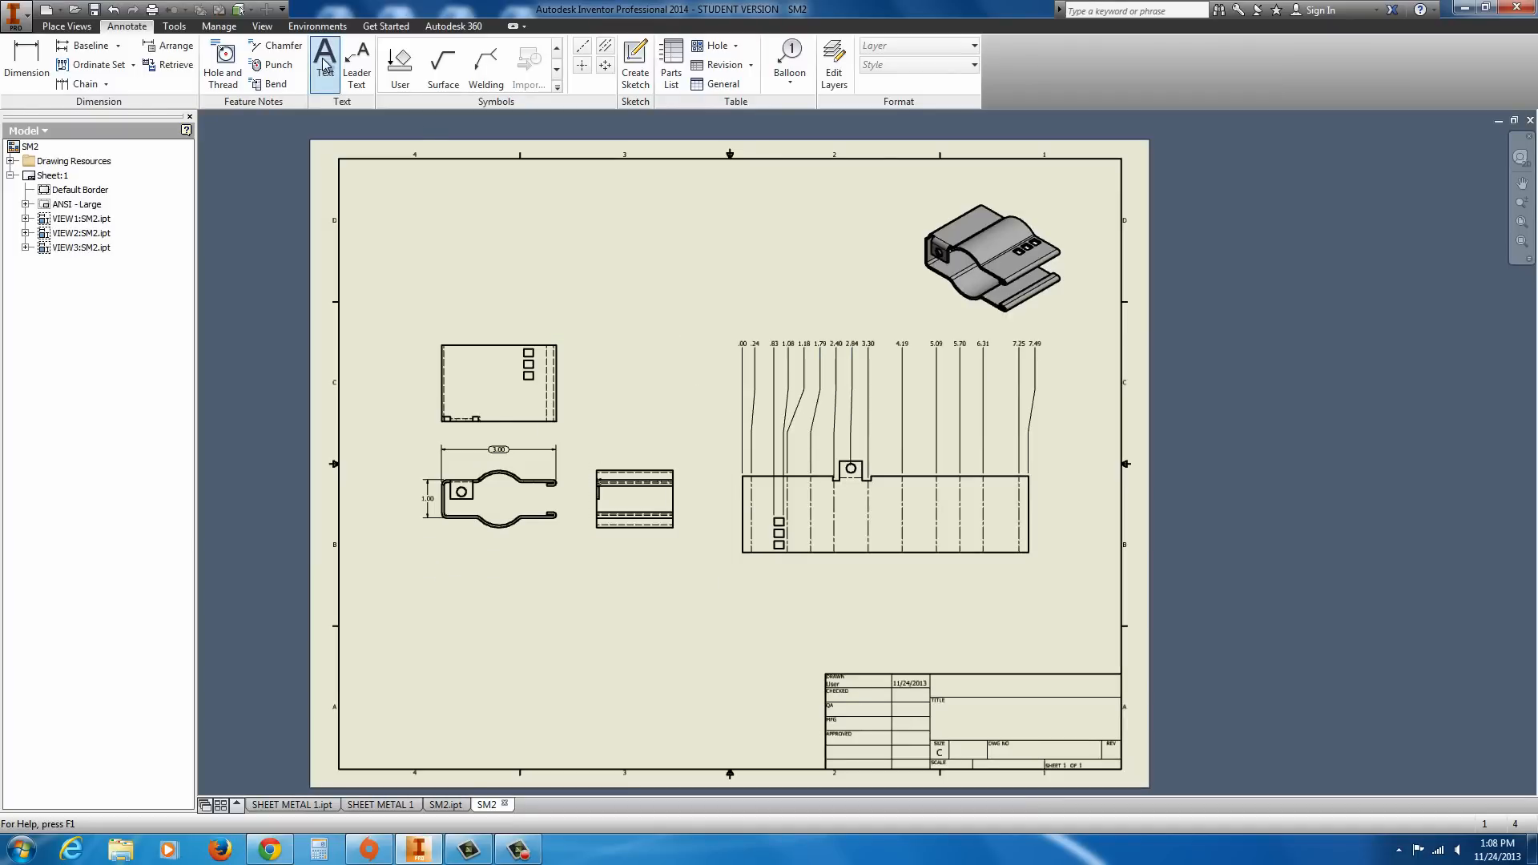
click(324, 61)
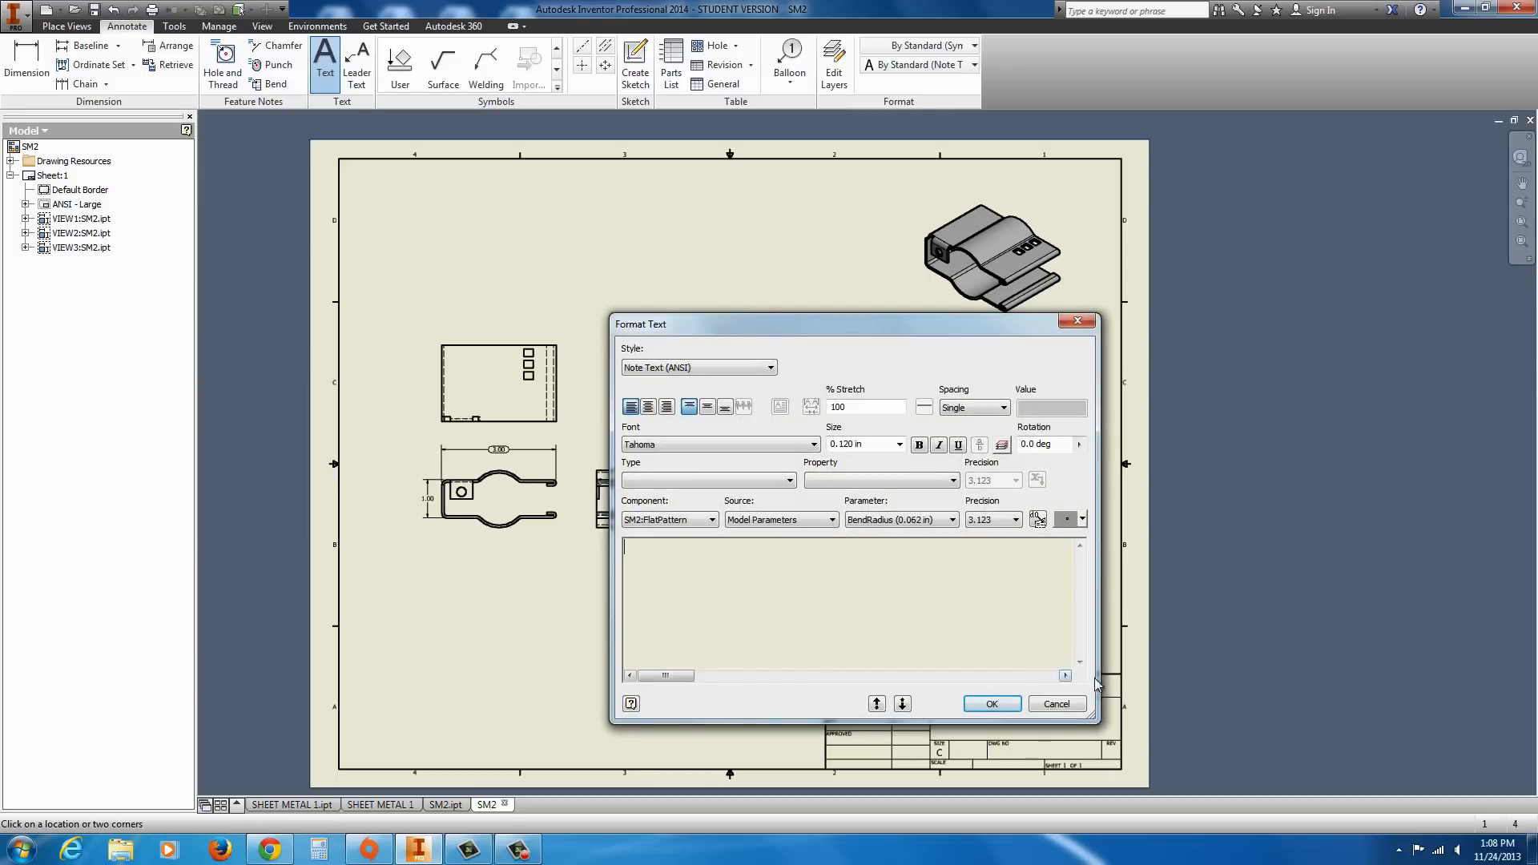
text(E)
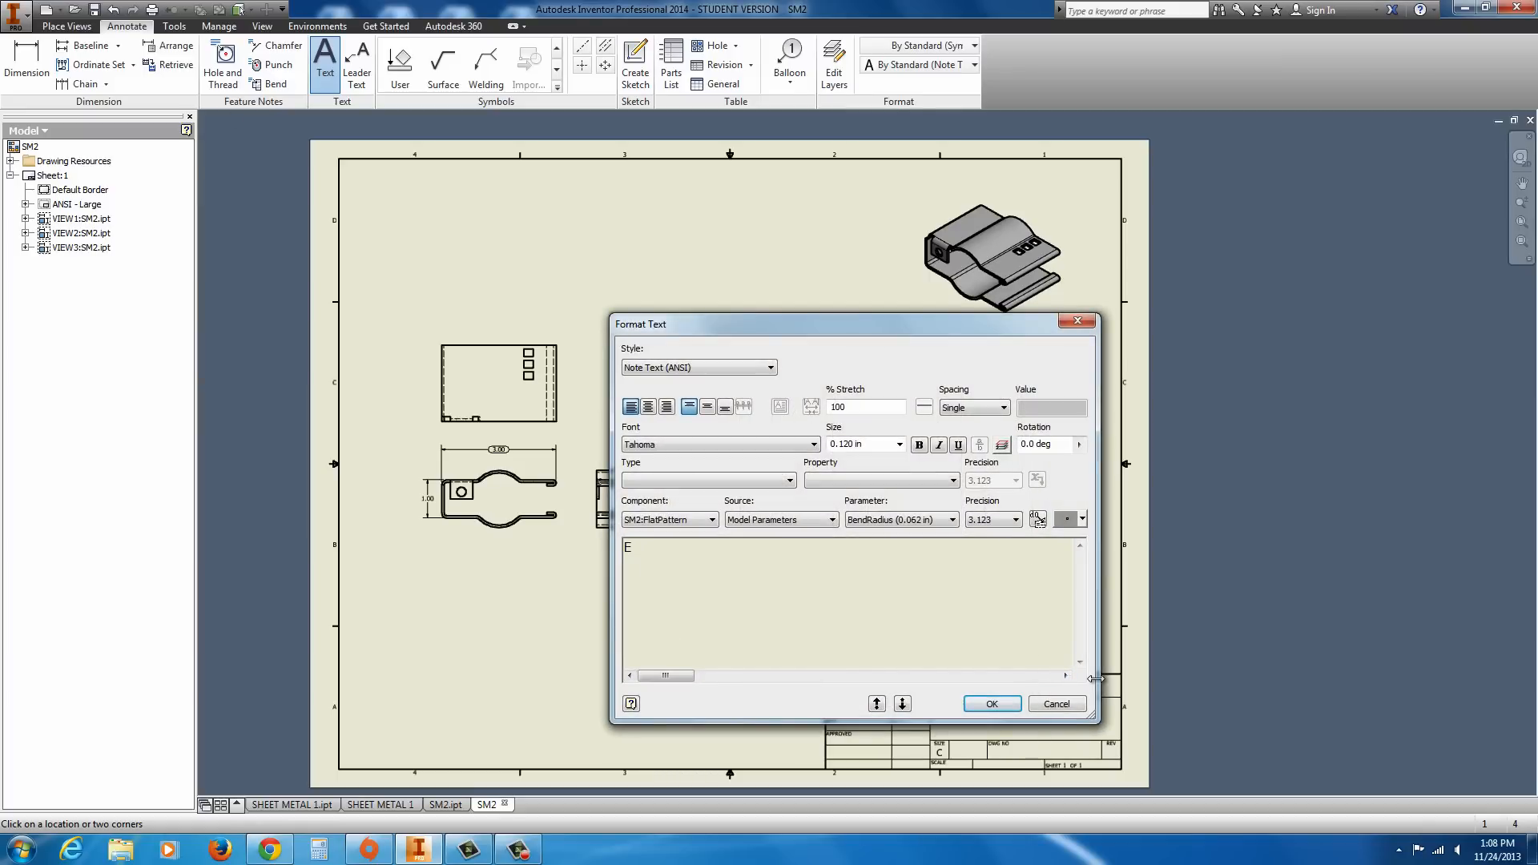
text(XERCISE 1)
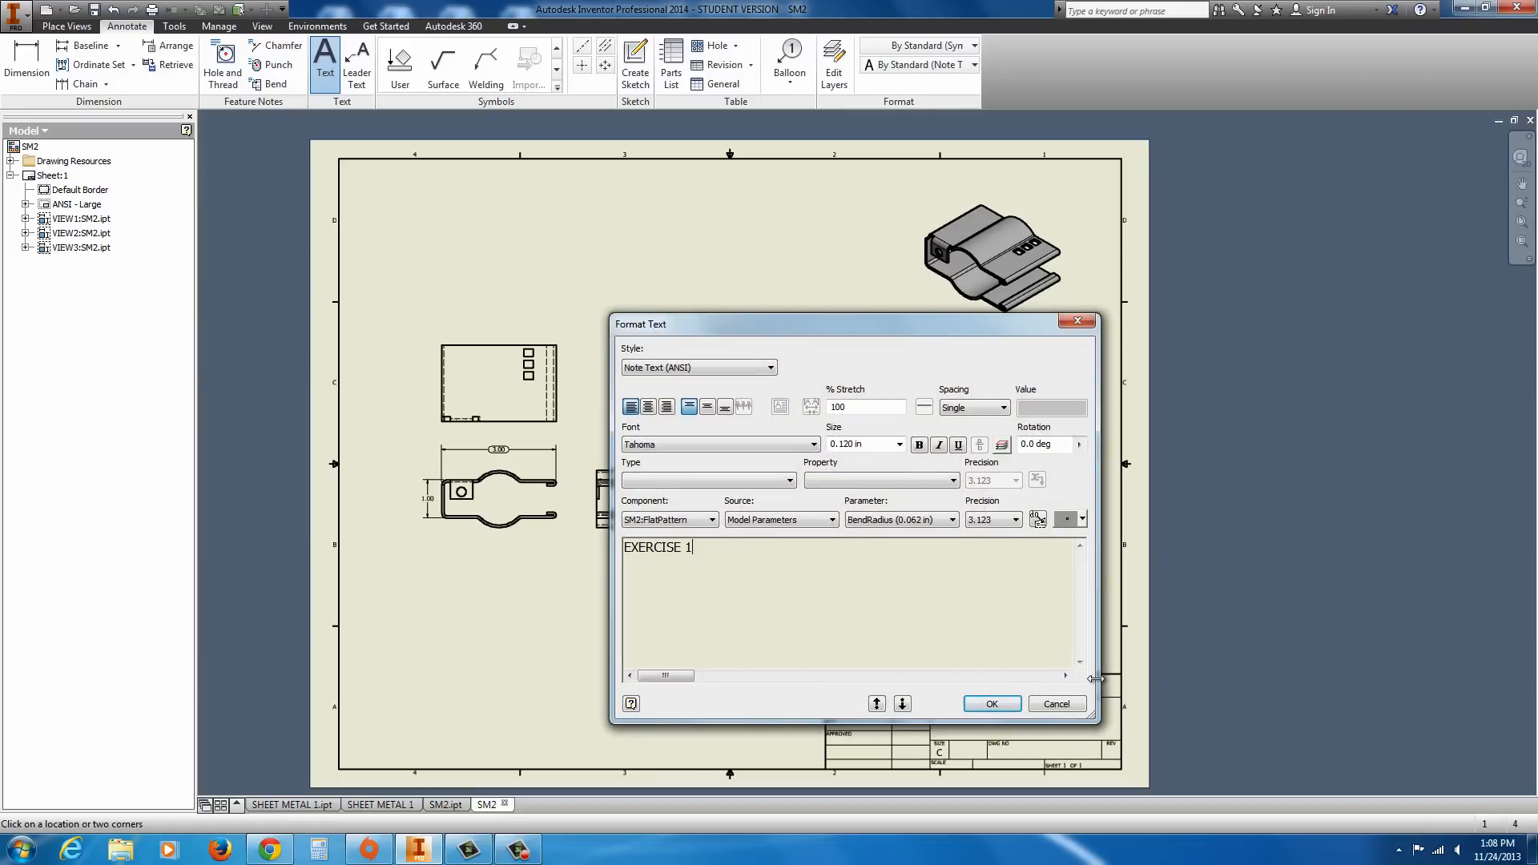
text(1)
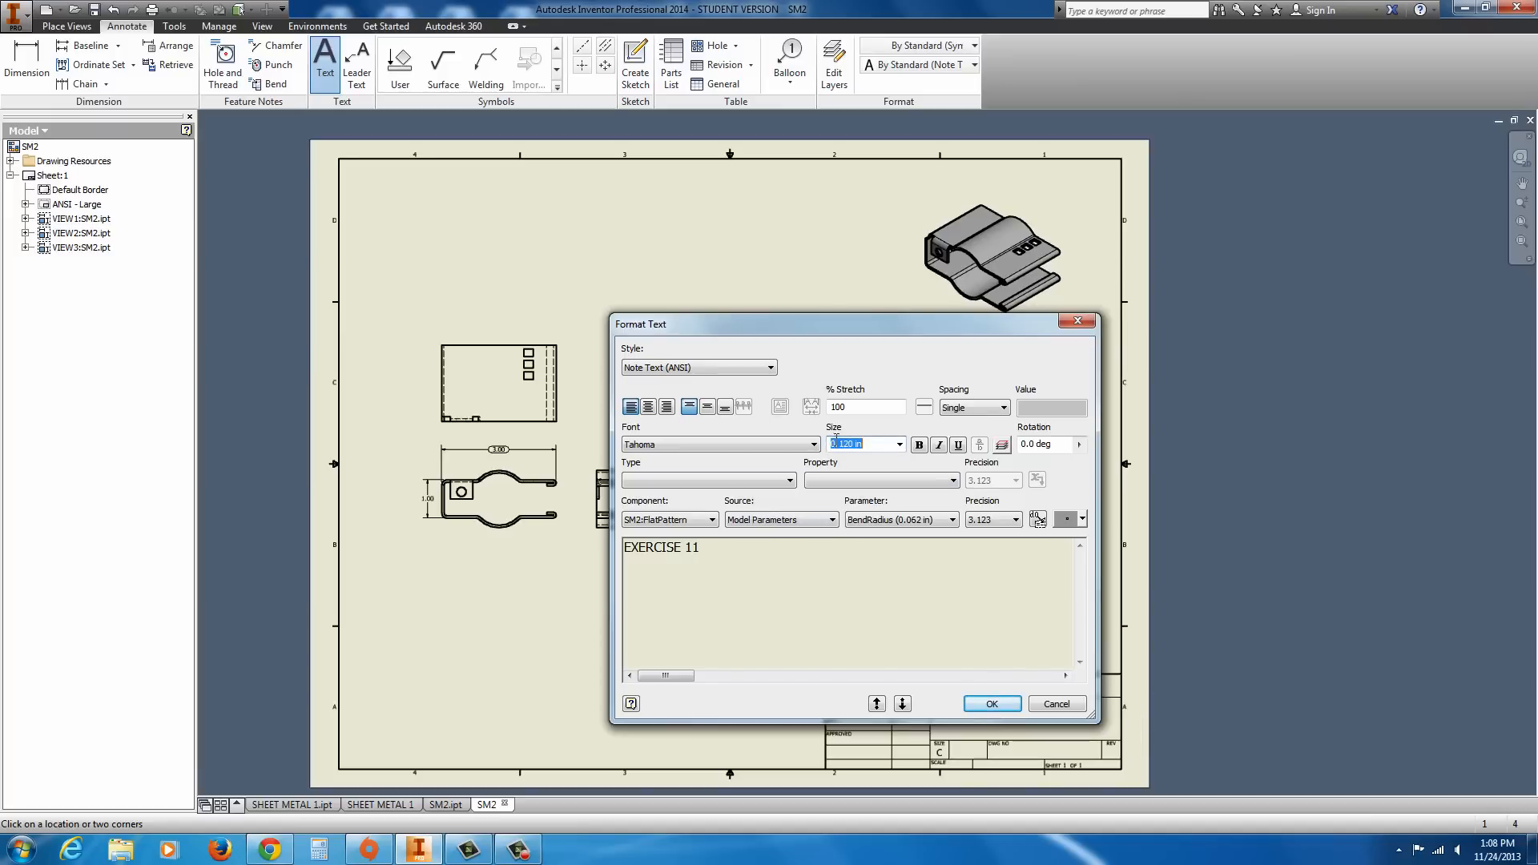
click(991, 704)
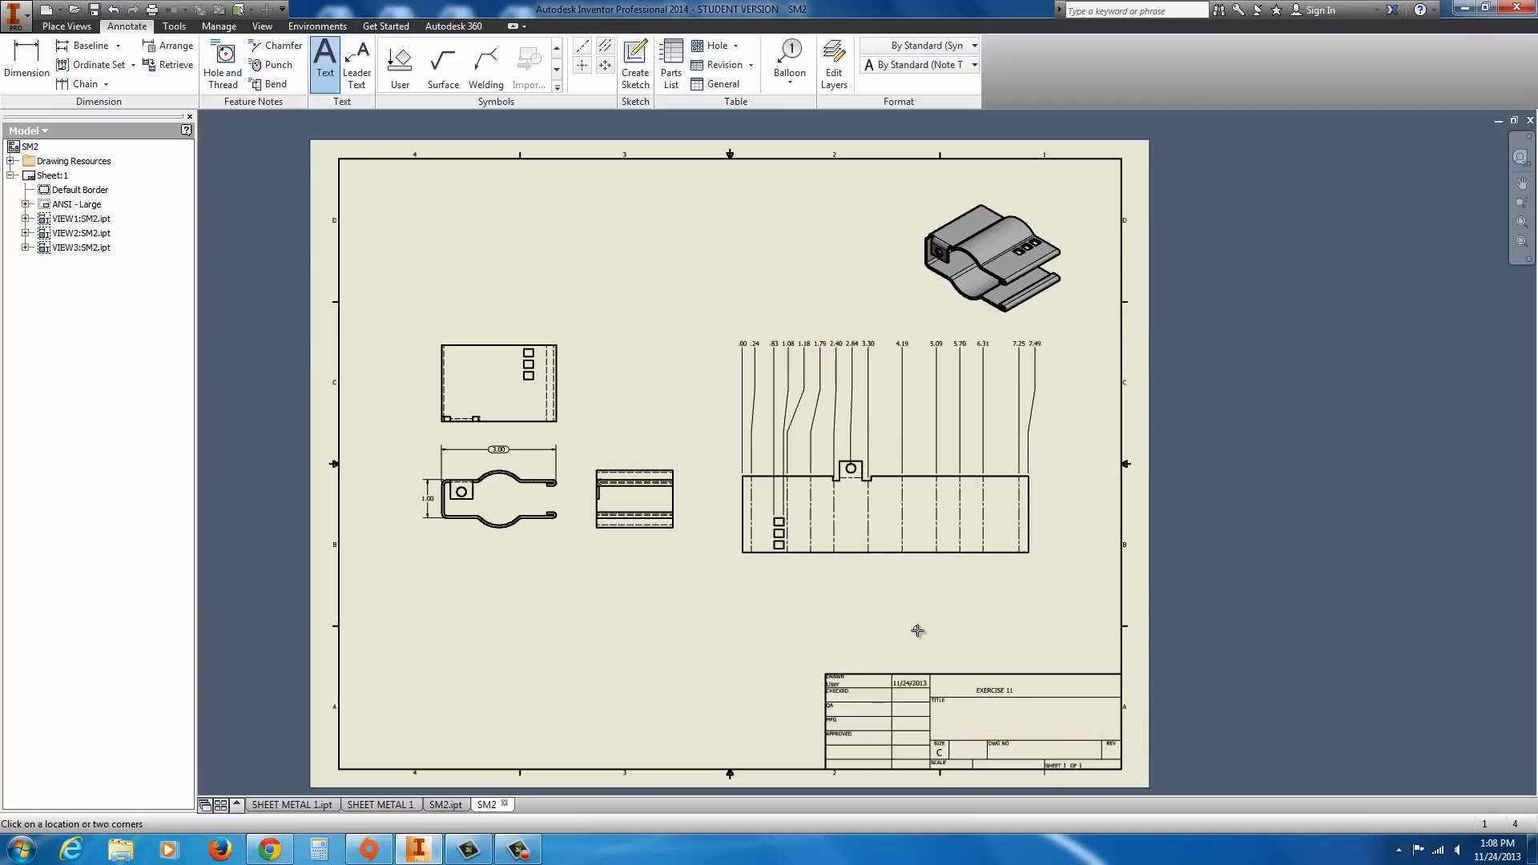